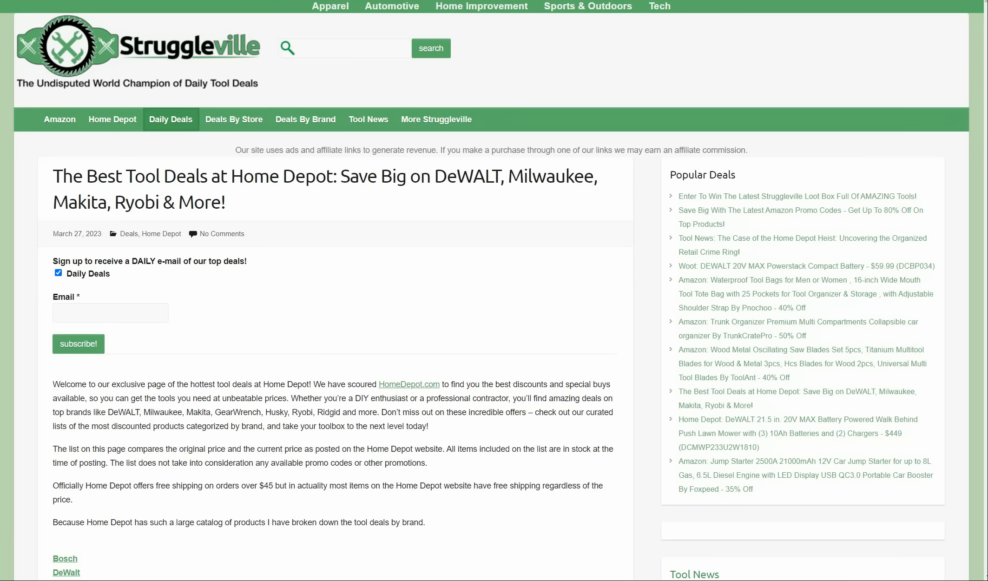
Scroll through the first Bosch deals on the Home Depot list, clicking into the page
{"action": "scroll", "scroll_direction": "down", "scroll_amount": 3}
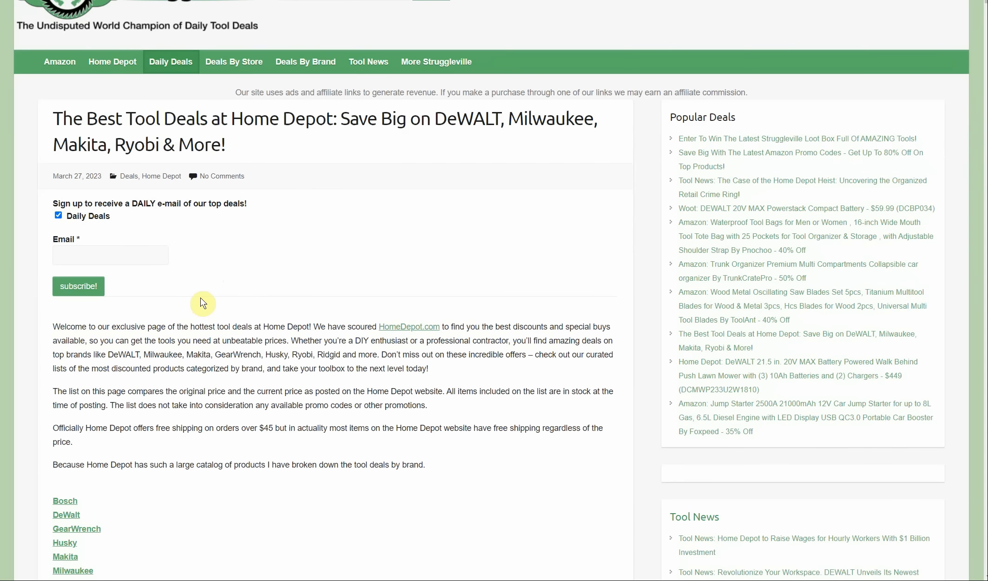
{"action": "scroll", "scroll_direction": "down", "scroll_amount": 3}
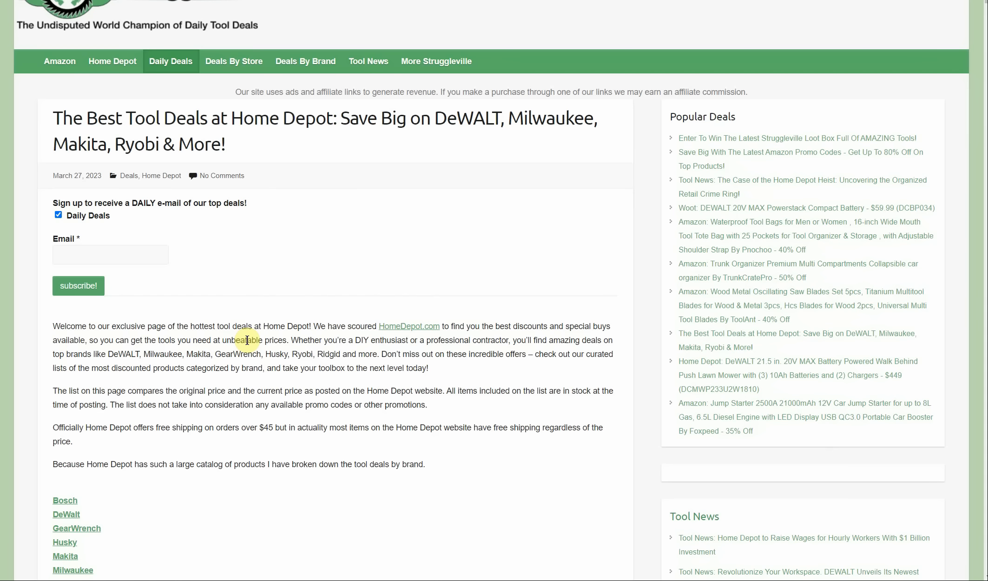
{"action": "left_click", "coordinate": [170, 119]}
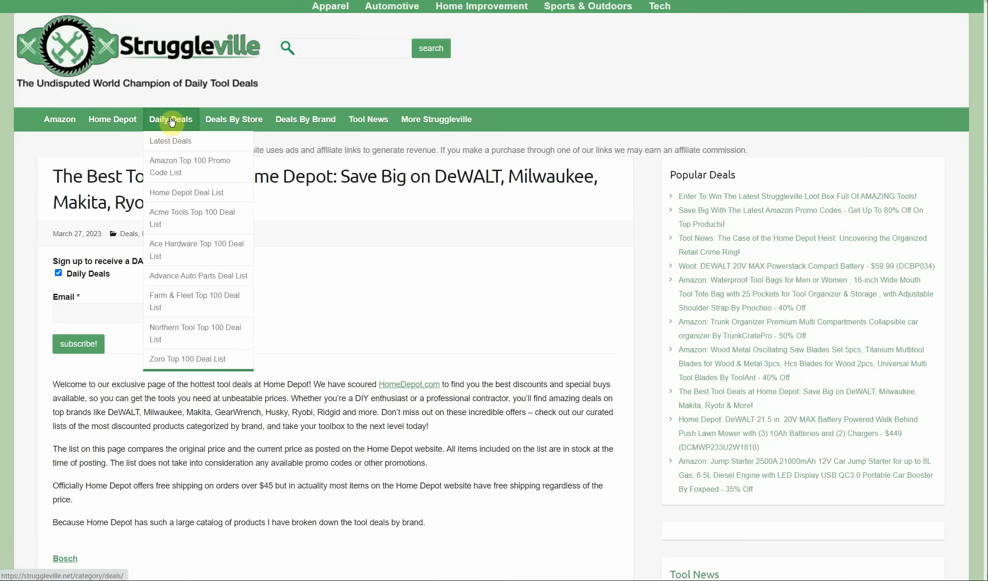
{"action": "mouse_move", "coordinate": [174, 129]}
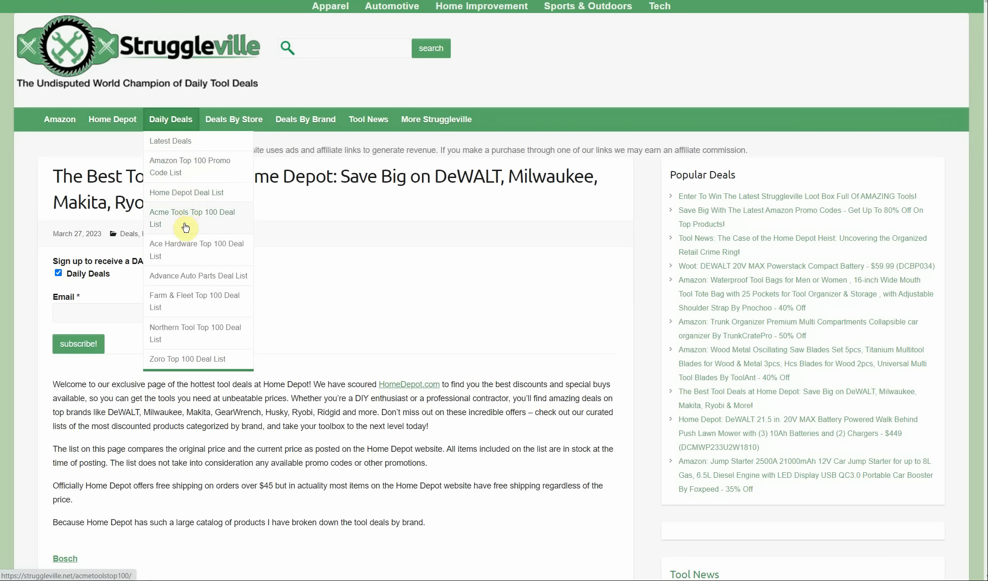
{"action": "mouse_move", "coordinate": [190, 353]}
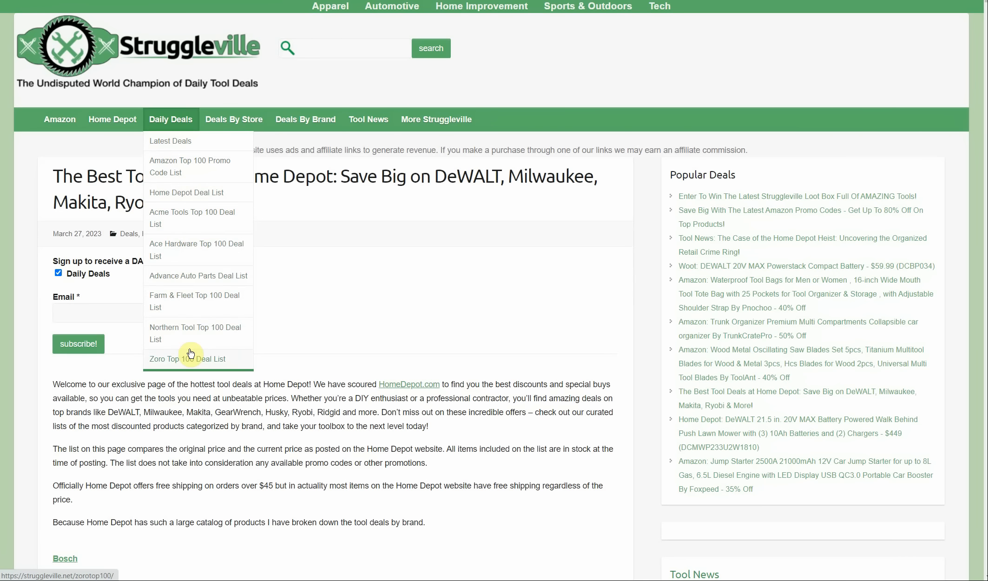
{"action": "mouse_move", "coordinate": [26, 322]}
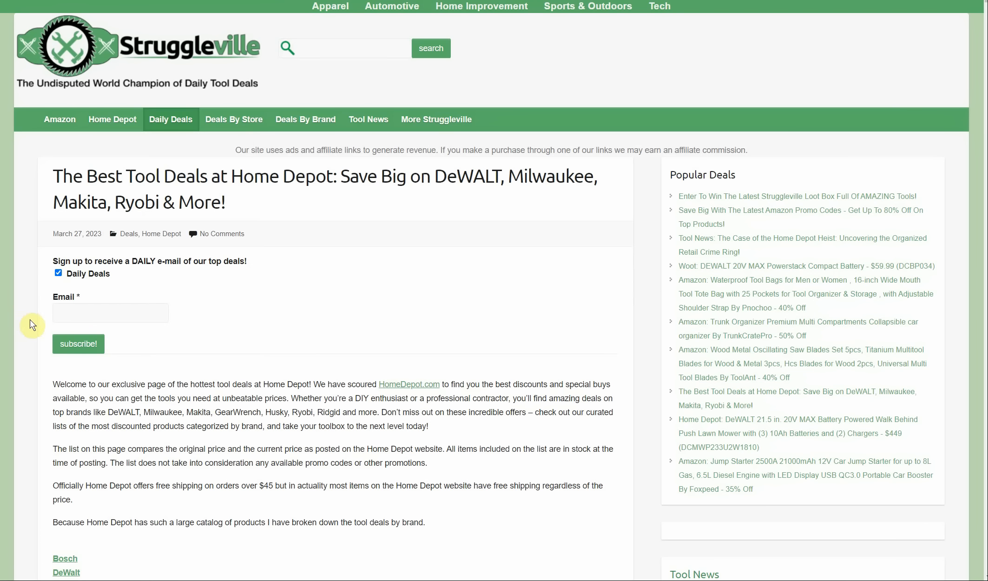
{"action": "mouse_move", "coordinate": [31, 313]}
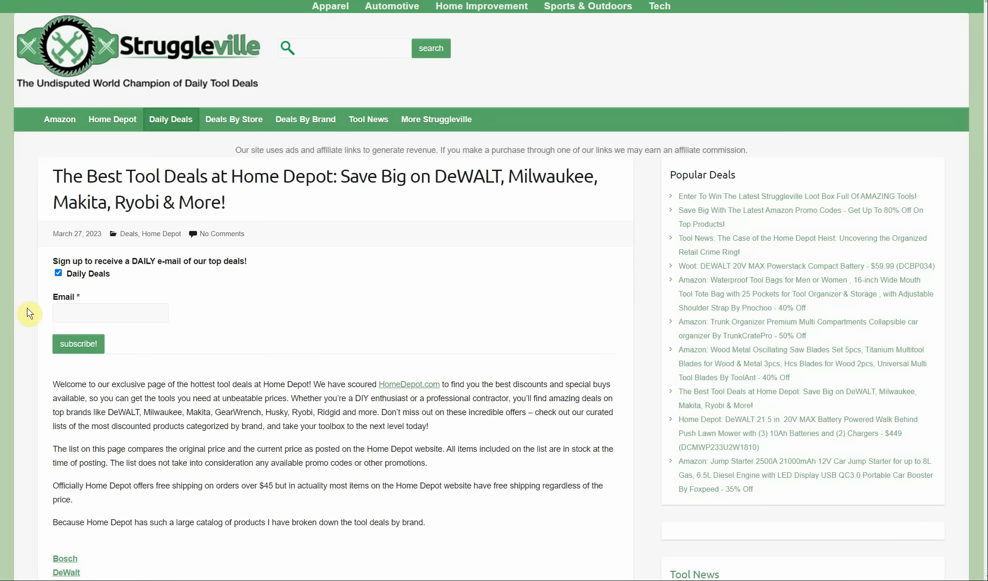
{"action": "scroll", "scroll_direction": "down", "scroll_amount": 3}
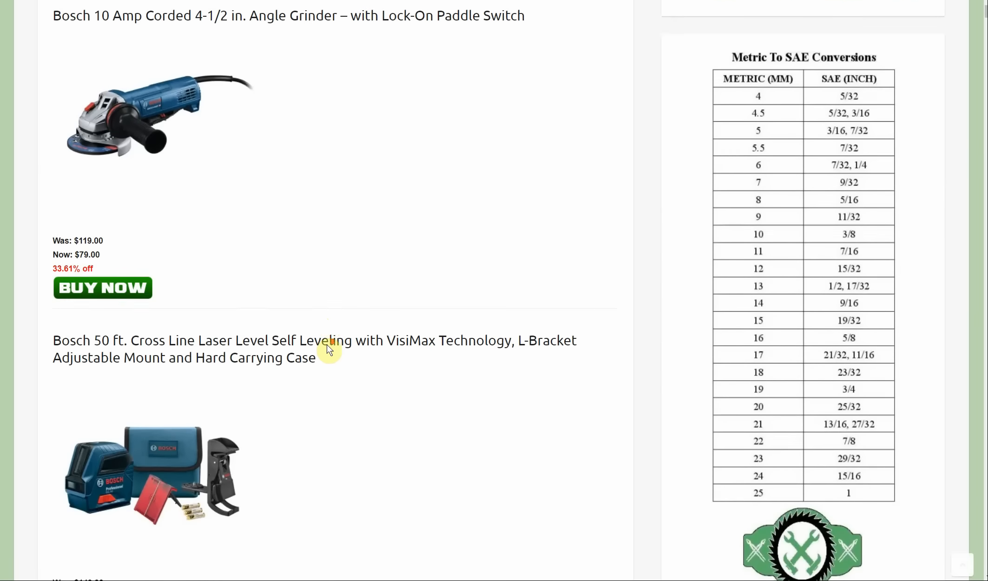
{"action": "scroll", "scroll_direction": "down", "scroll_amount": 3}
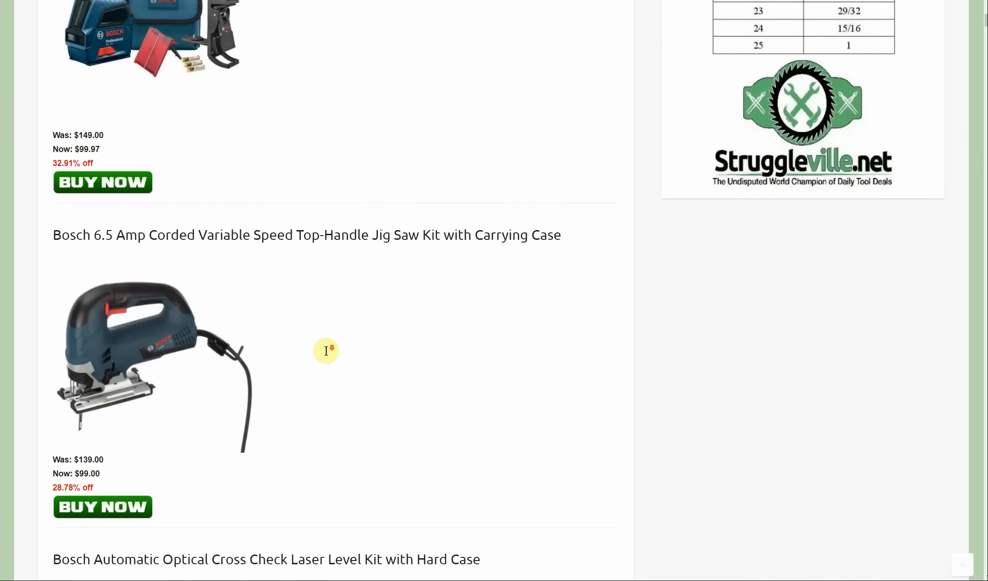
{"action": "scroll", "scroll_direction": "down", "scroll_amount": 3}
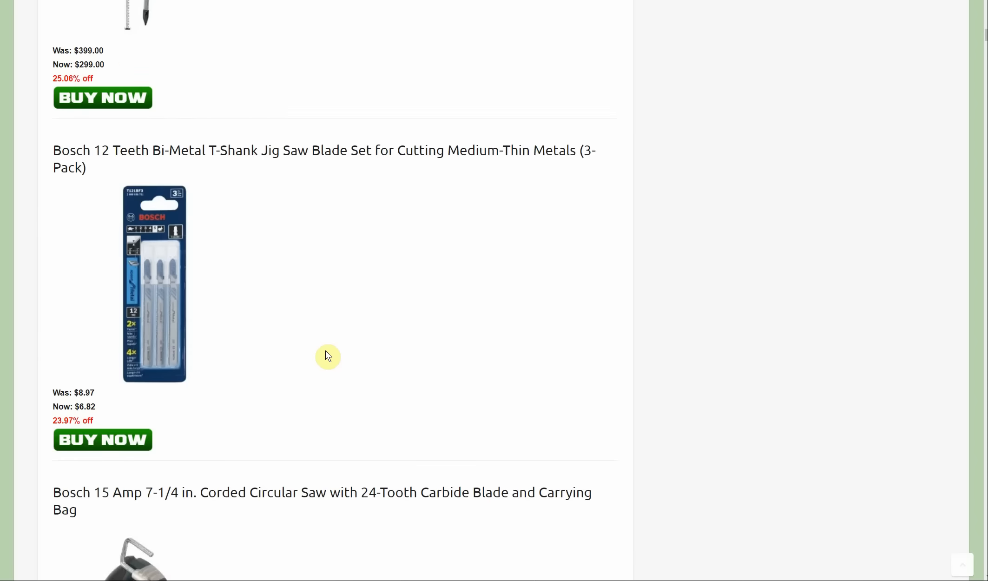
{"action": "scroll", "scroll_direction": "down", "scroll_amount": 3}
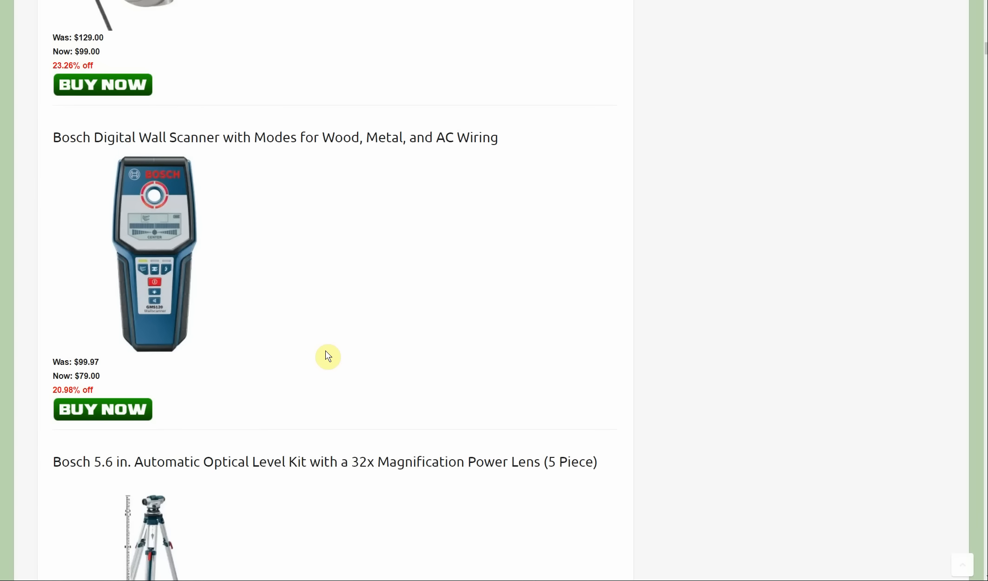
{"action": "scroll", "scroll_direction": "down", "scroll_amount": 3}
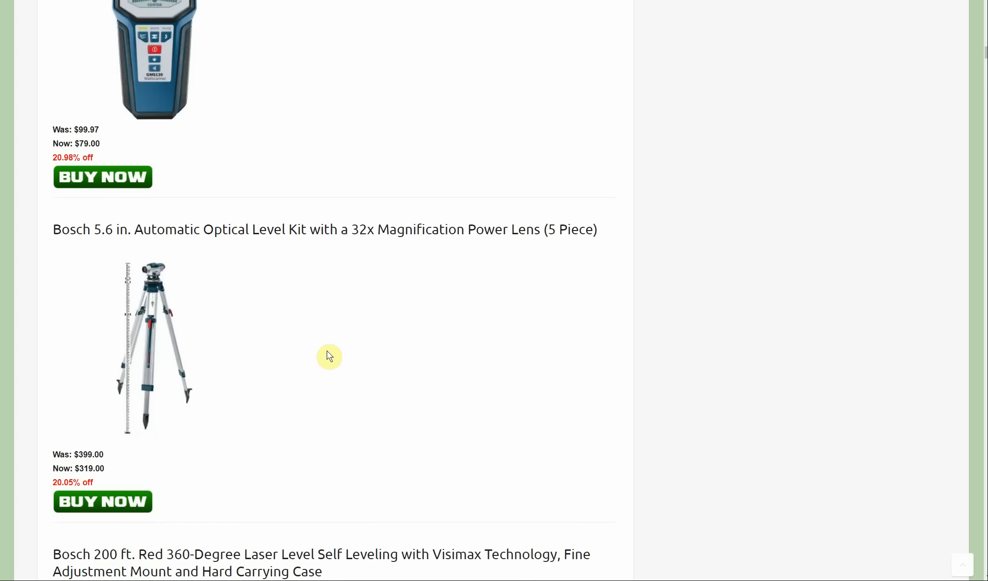
{"action": "scroll", "scroll_direction": "down", "scroll_amount": 3}
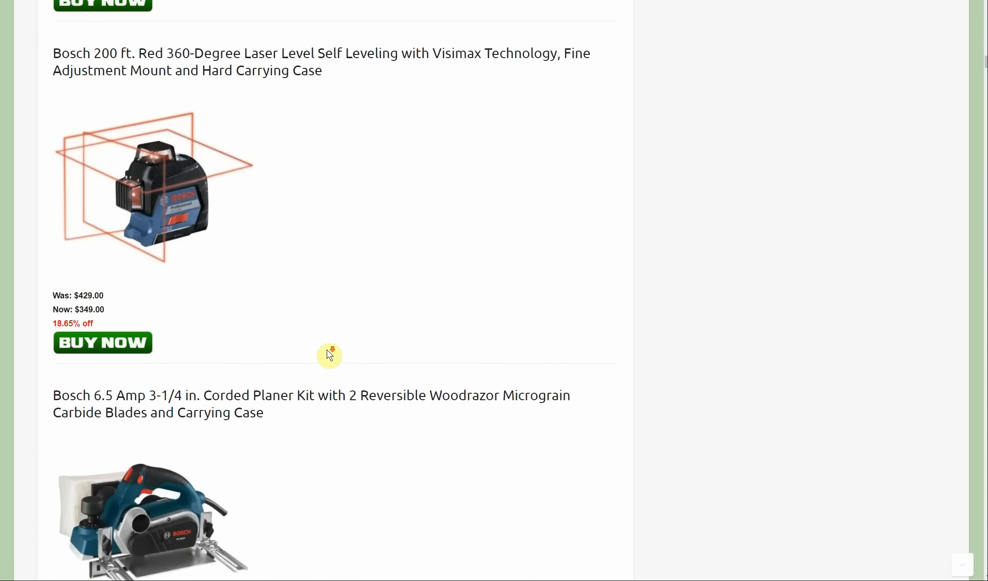
Scroll past the Bosch mini split deals until DeWALT begins with a battery pack
{"action": "scroll", "scroll_direction": "down", "scroll_amount": 3}
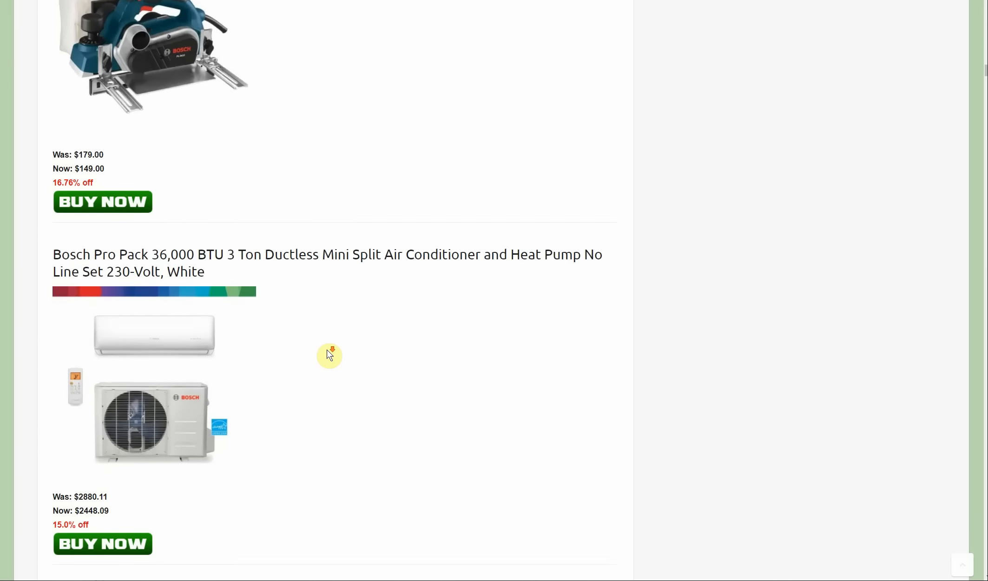
{"action": "scroll", "scroll_direction": "down", "scroll_amount": 3}
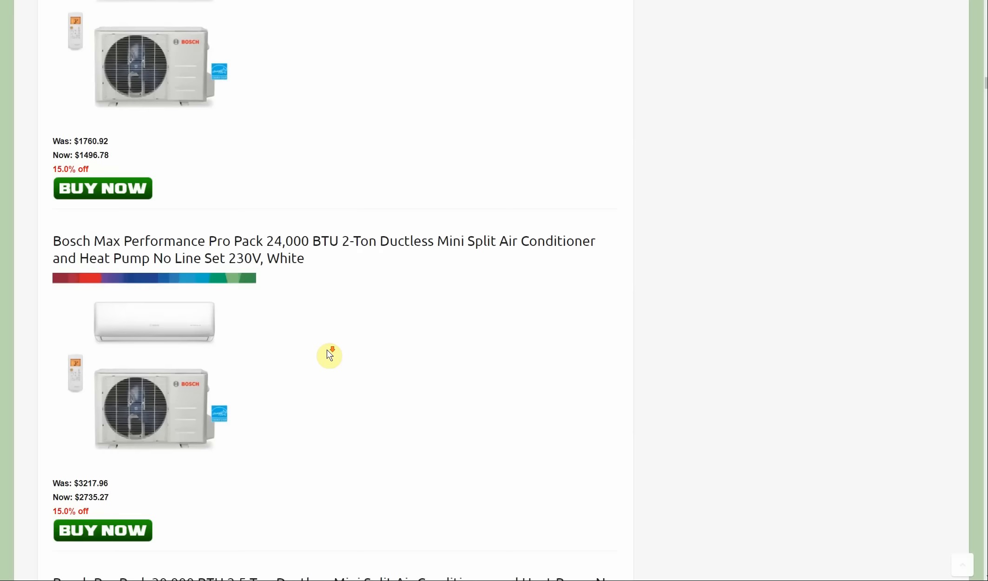
{"action": "scroll", "scroll_direction": "down", "scroll_amount": 3}
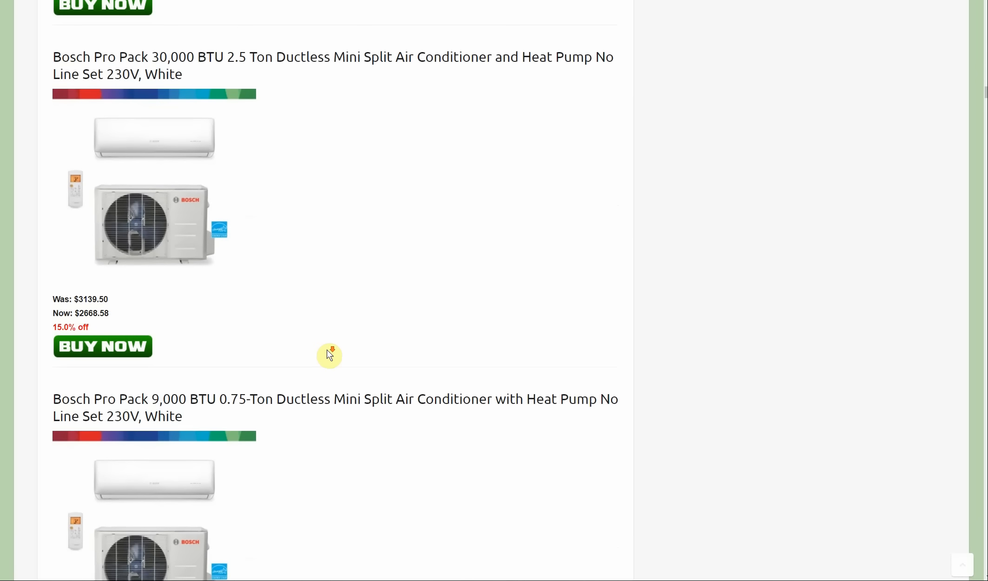
{"action": "scroll", "scroll_direction": "down", "scroll_amount": 3}
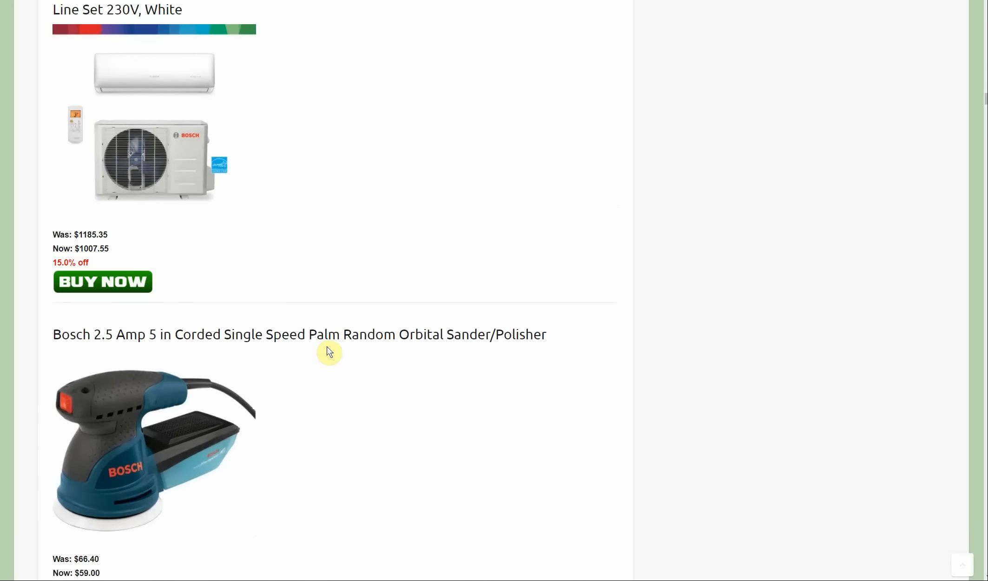
{"action": "scroll", "scroll_direction": "down", "scroll_amount": 3}
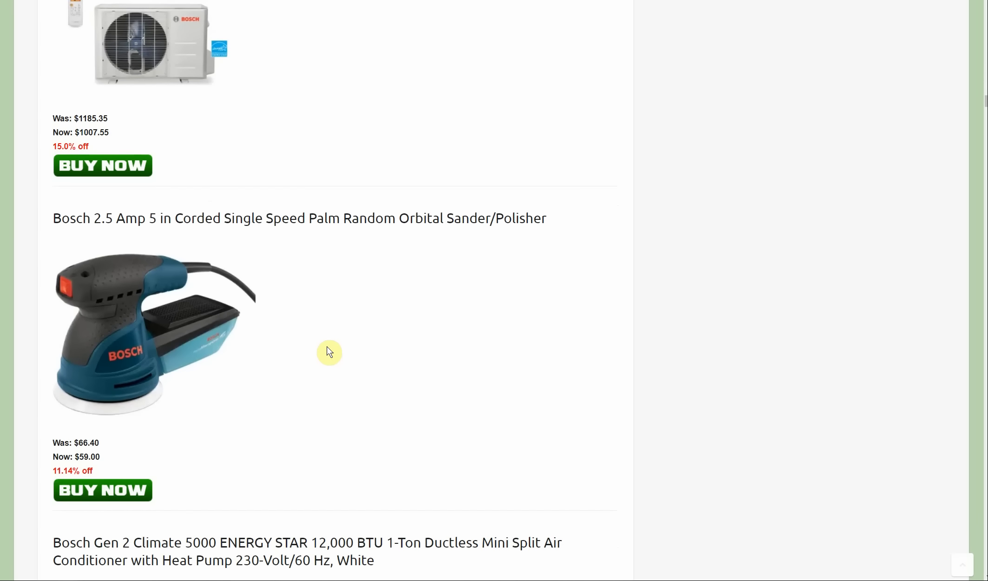
{"action": "scroll", "scroll_direction": "down", "scroll_amount": 3}
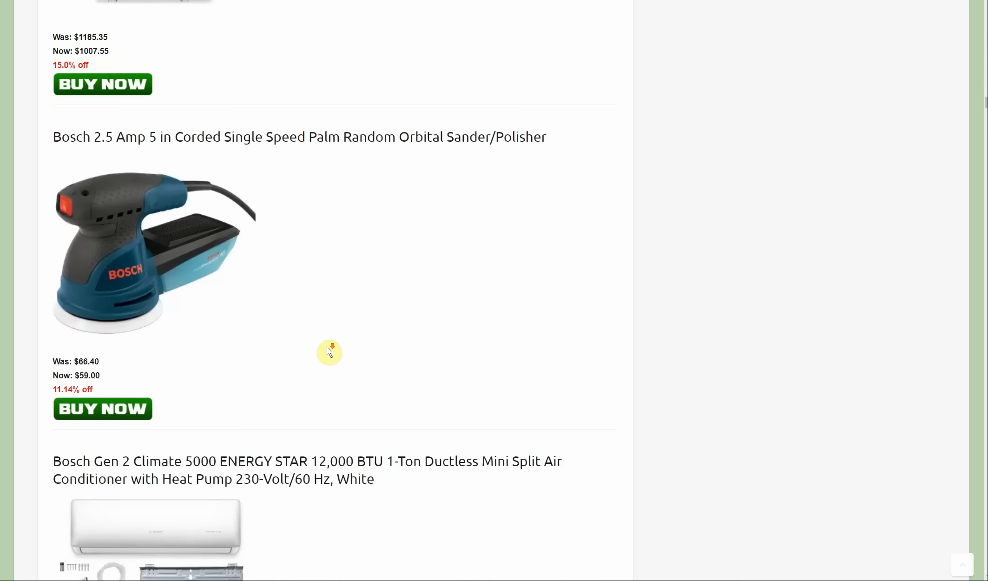
{"action": "scroll", "scroll_direction": "down", "scroll_amount": 3}
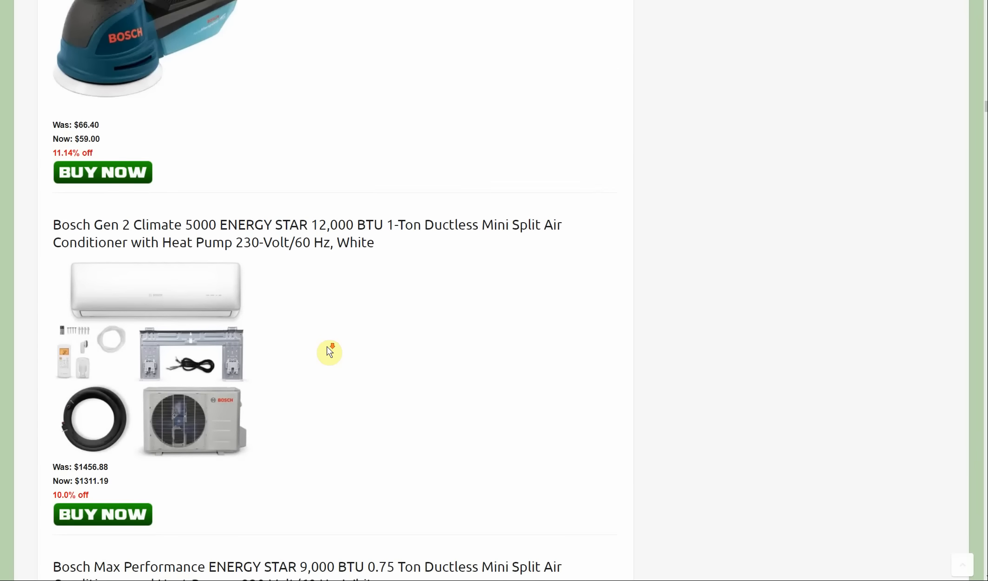
{"action": "scroll", "scroll_direction": "down", "scroll_amount": 3}
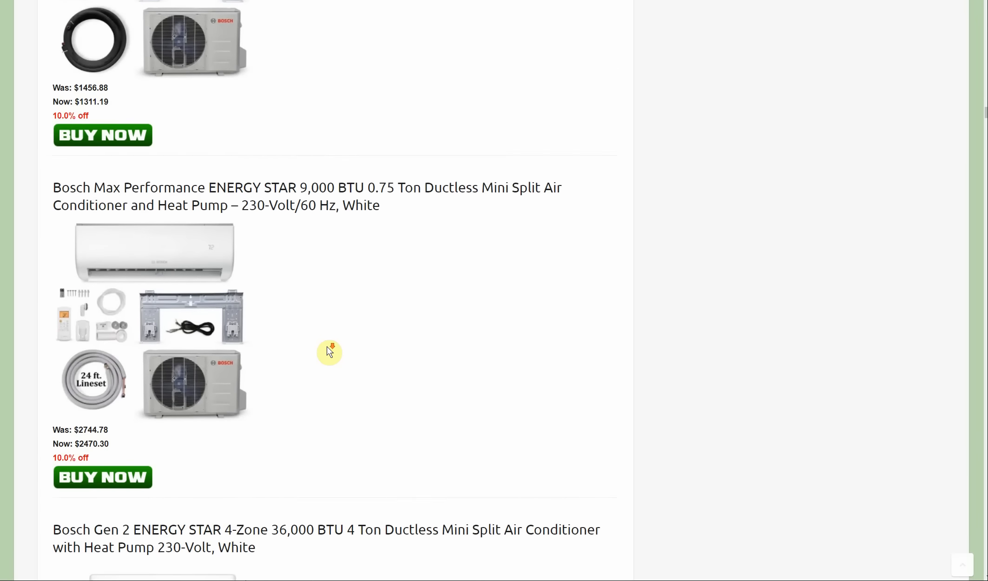
{"action": "scroll", "scroll_direction": "down", "scroll_amount": 3}
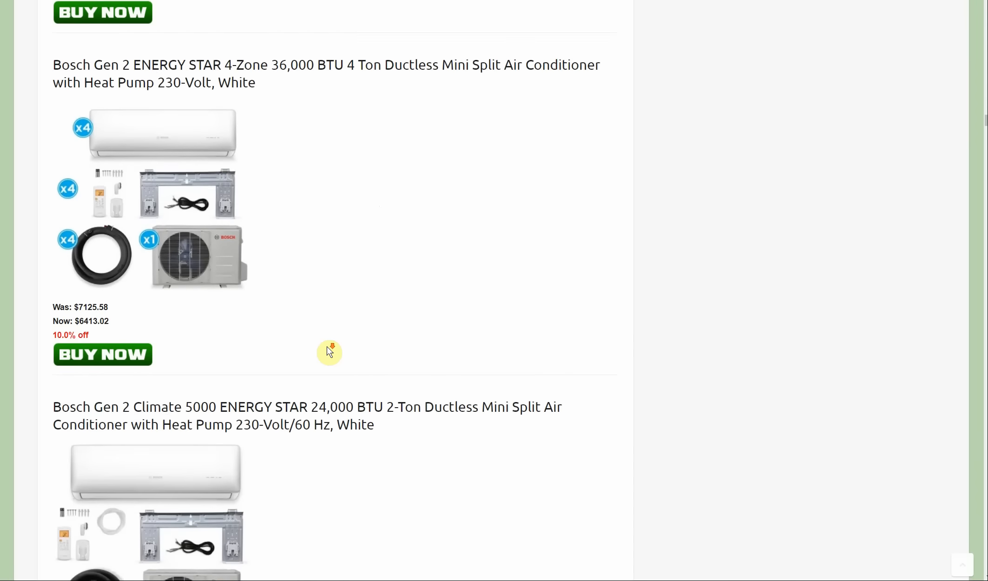
{"action": "scroll", "scroll_direction": "down", "scroll_amount": 3}
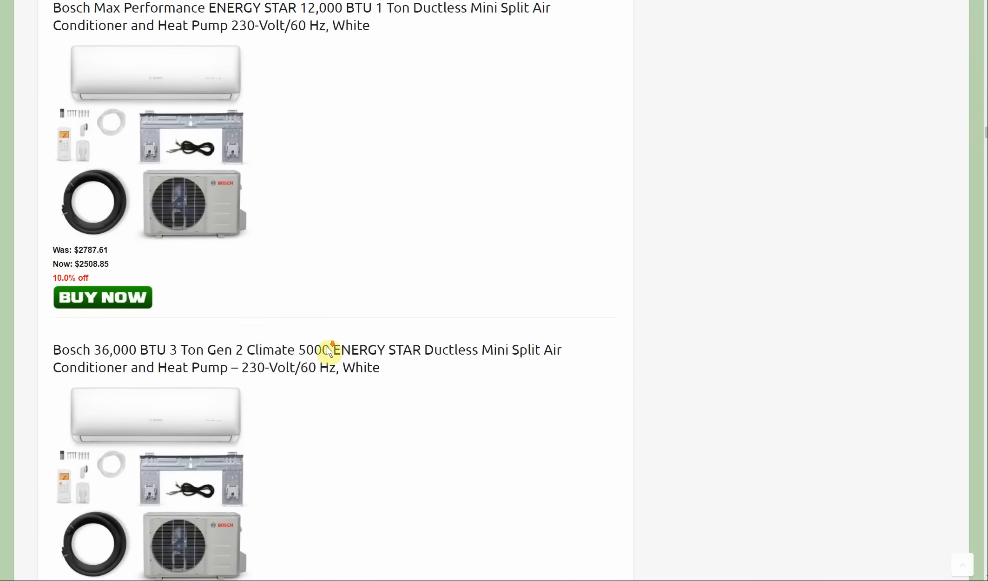
{"action": "scroll", "scroll_direction": "down", "scroll_amount": 3}
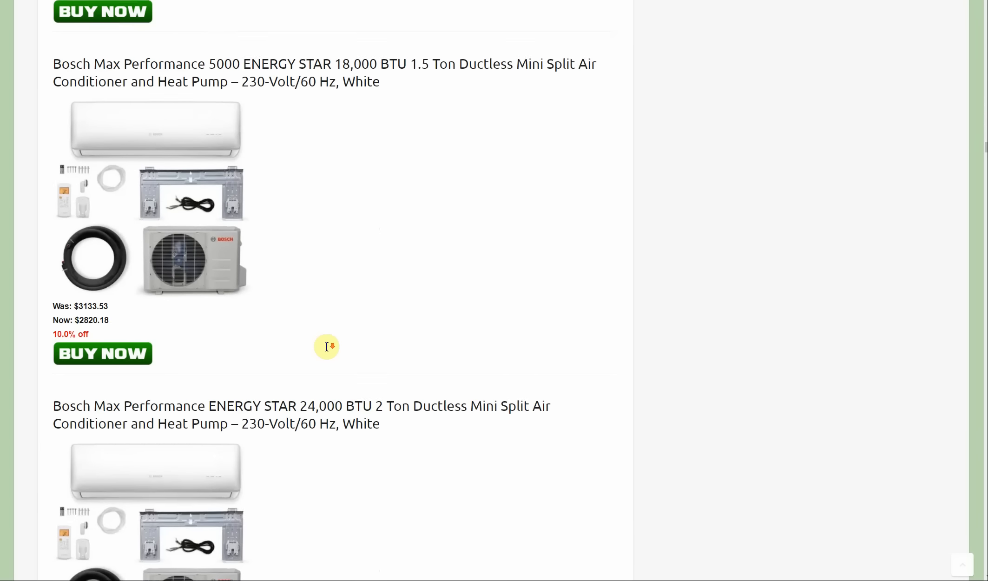
{"action": "scroll", "scroll_direction": "down", "scroll_amount": 3}
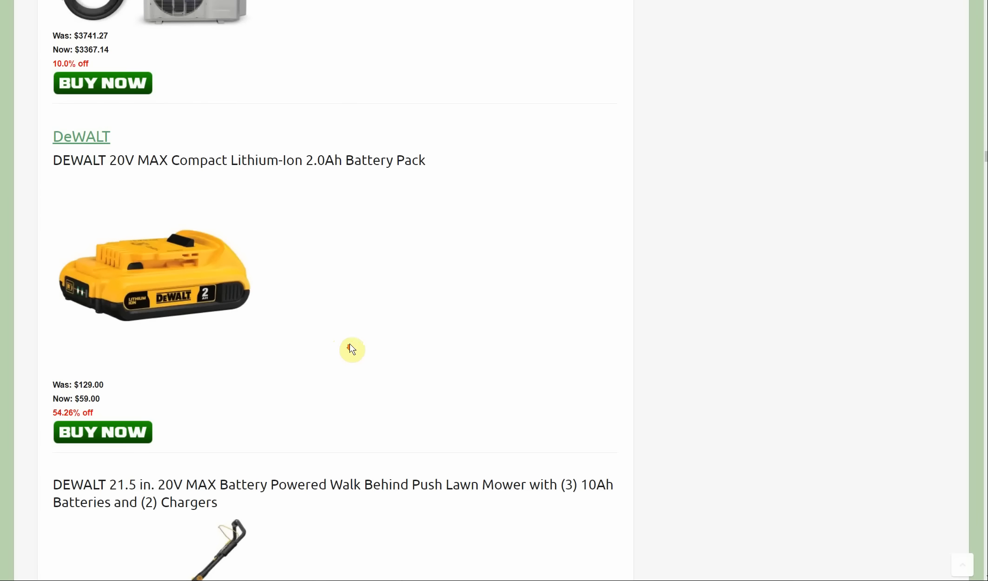
{"action": "mouse_move", "coordinate": [738, 339]}
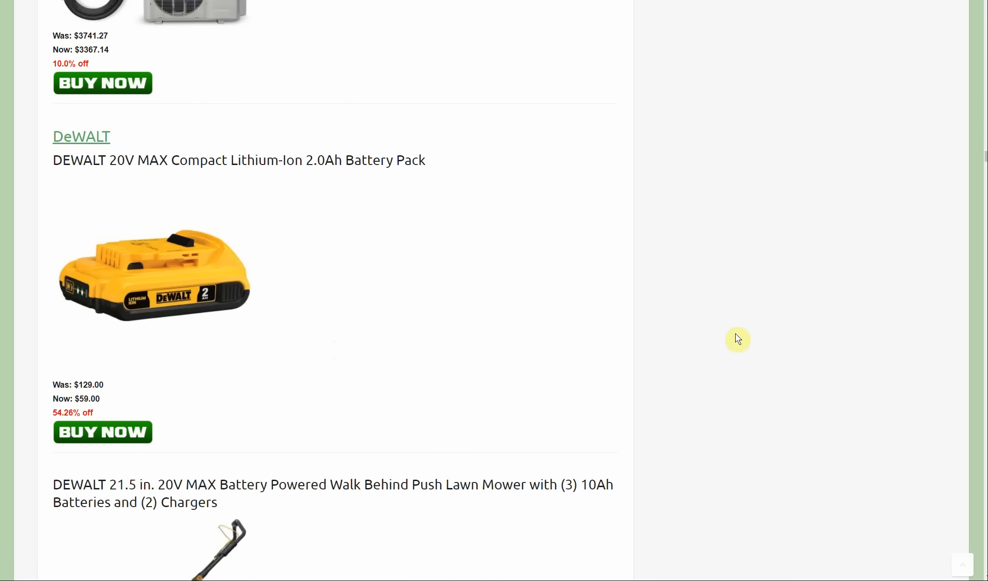
{"action": "scroll", "scroll_direction": "down", "scroll_amount": 3}
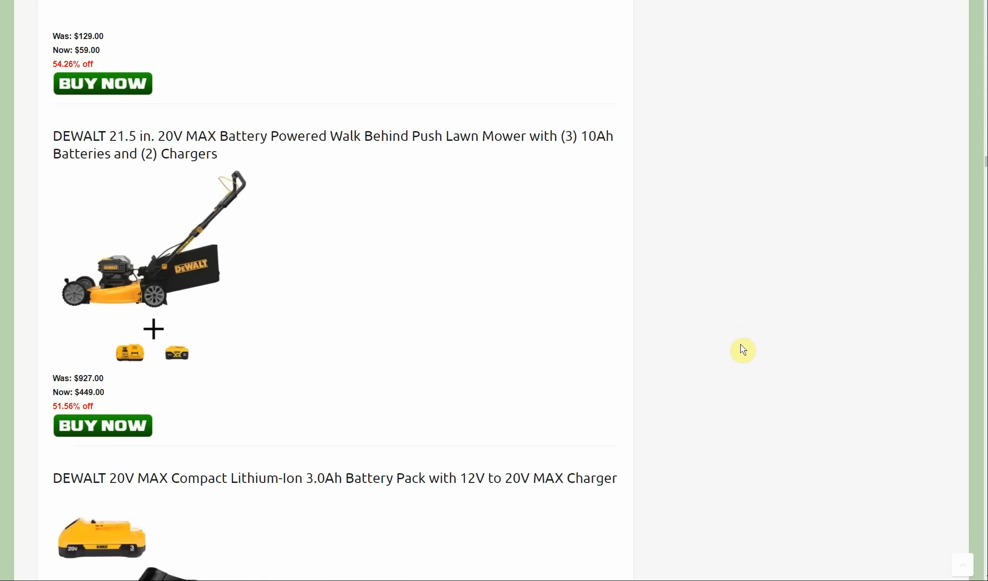
{"action": "mouse_move", "coordinate": [749, 340]}
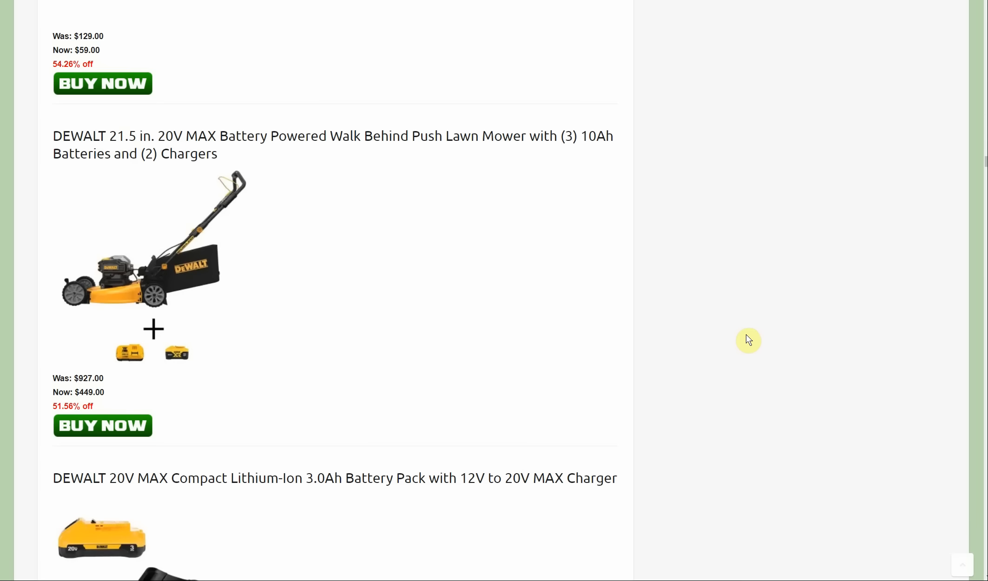
{"action": "mouse_move", "coordinate": [166, 275]}
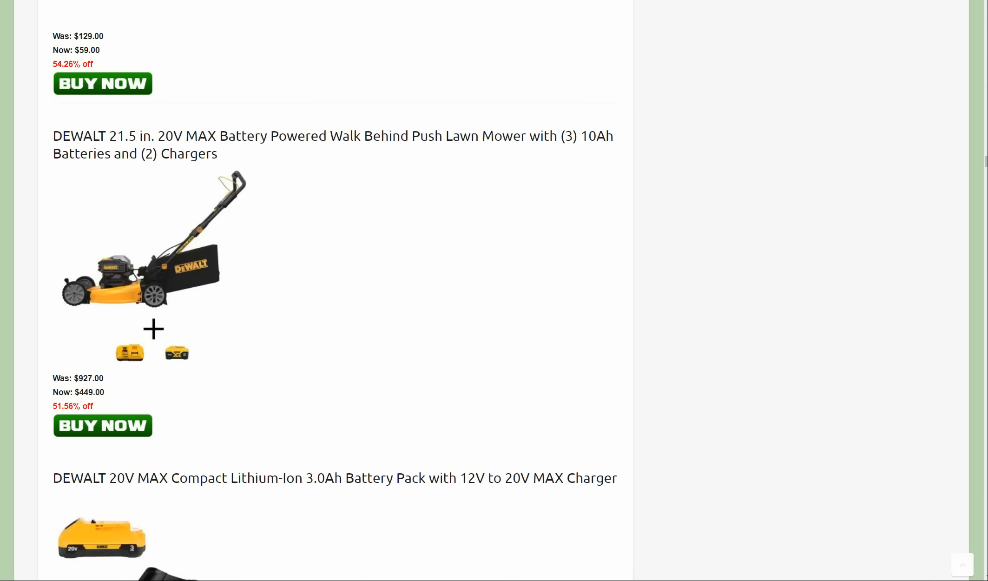
{"action": "mouse_move", "coordinate": [635, 427]}
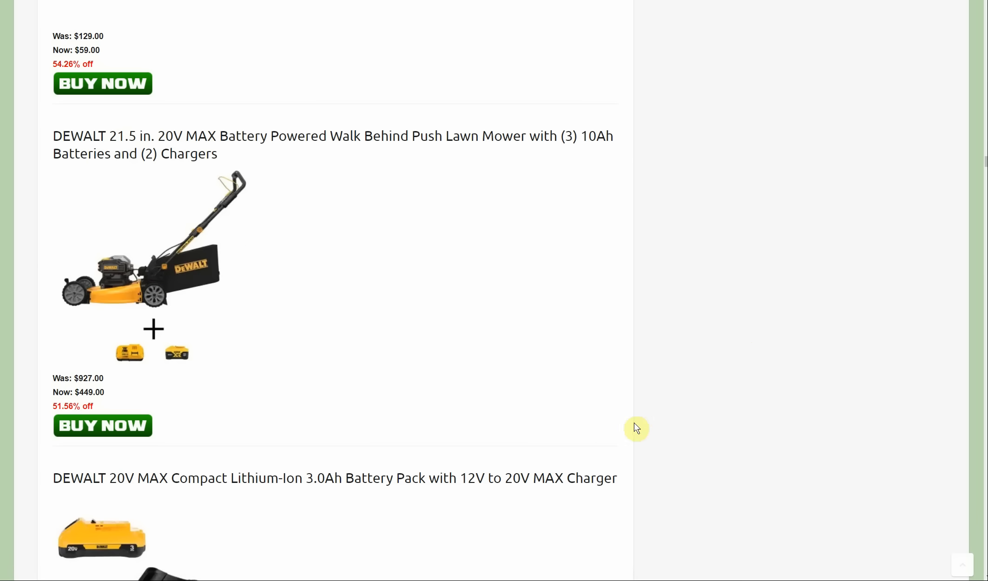
{"action": "mouse_move", "coordinate": [604, 429]}
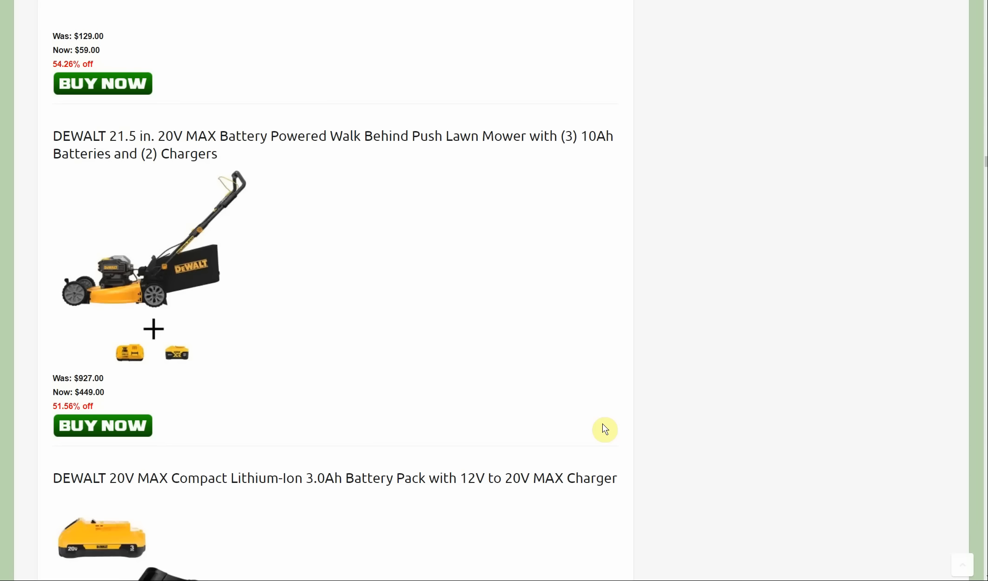
Scroll past the DeWALT $169 FLEXVOLT battery to the $499 7-tool combo kit
{"action": "scroll", "scroll_direction": "down", "scroll_amount": 3}
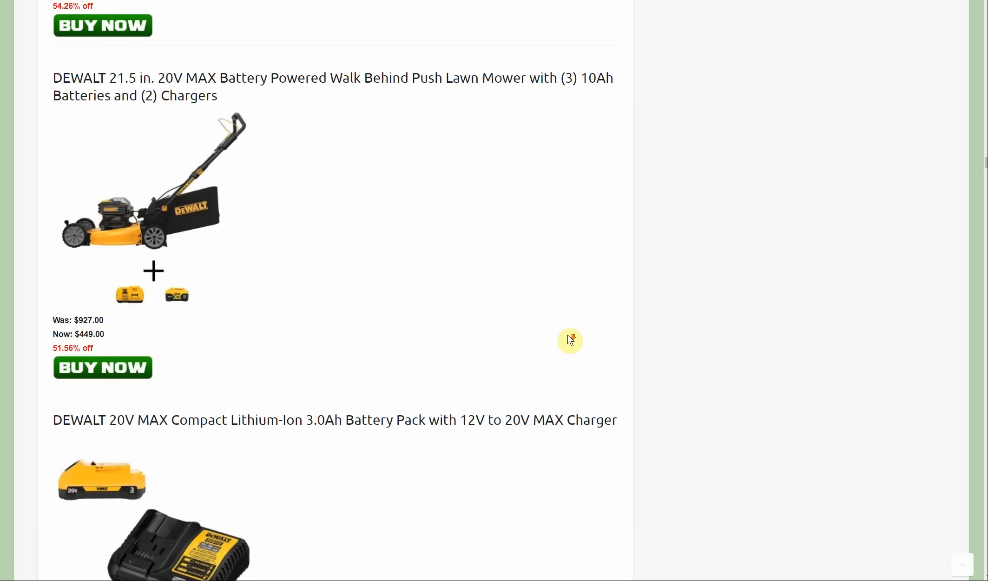
{"action": "scroll", "scroll_direction": "down", "scroll_amount": 3}
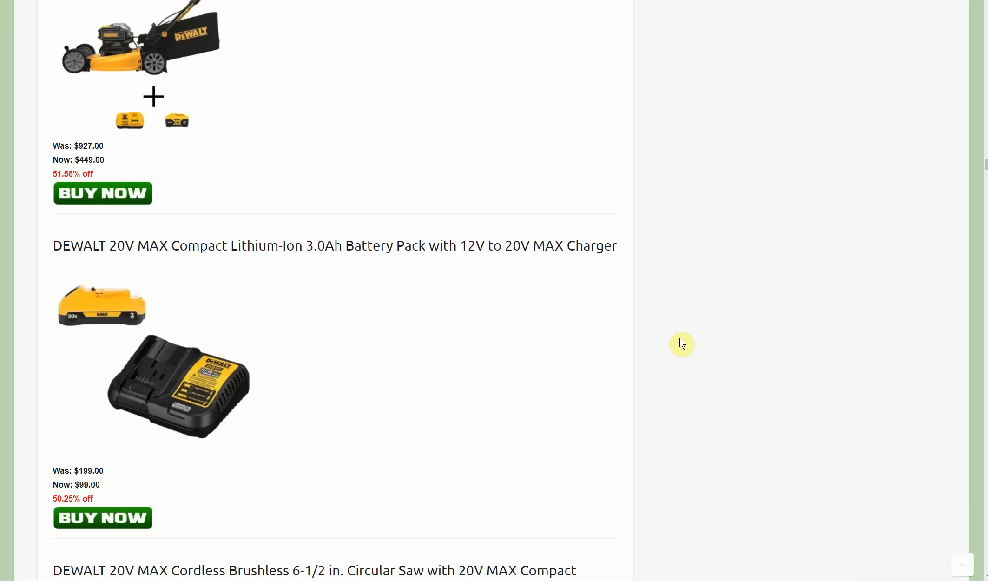
{"action": "scroll", "scroll_direction": "down", "scroll_amount": 3}
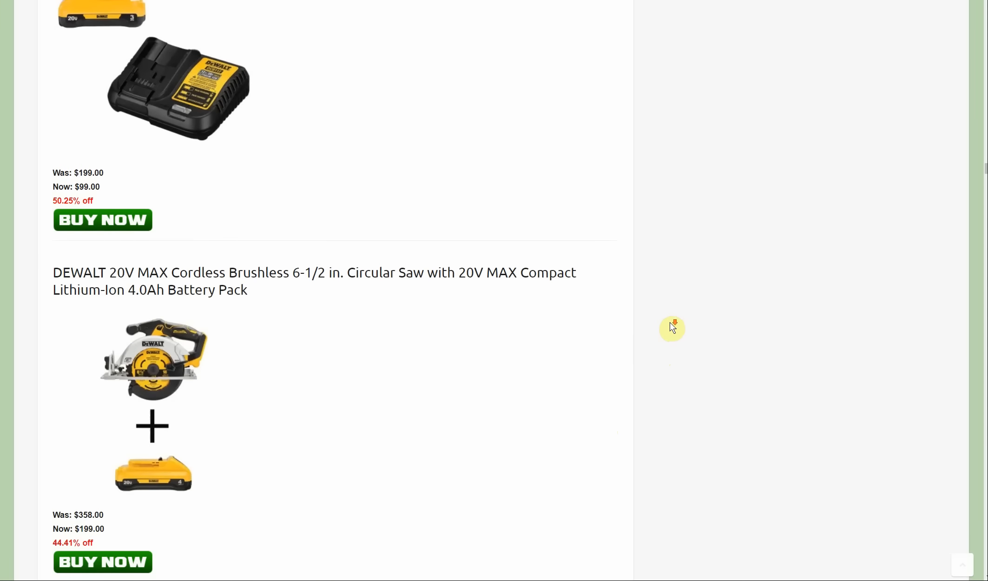
{"action": "scroll", "scroll_direction": "down", "scroll_amount": 3}
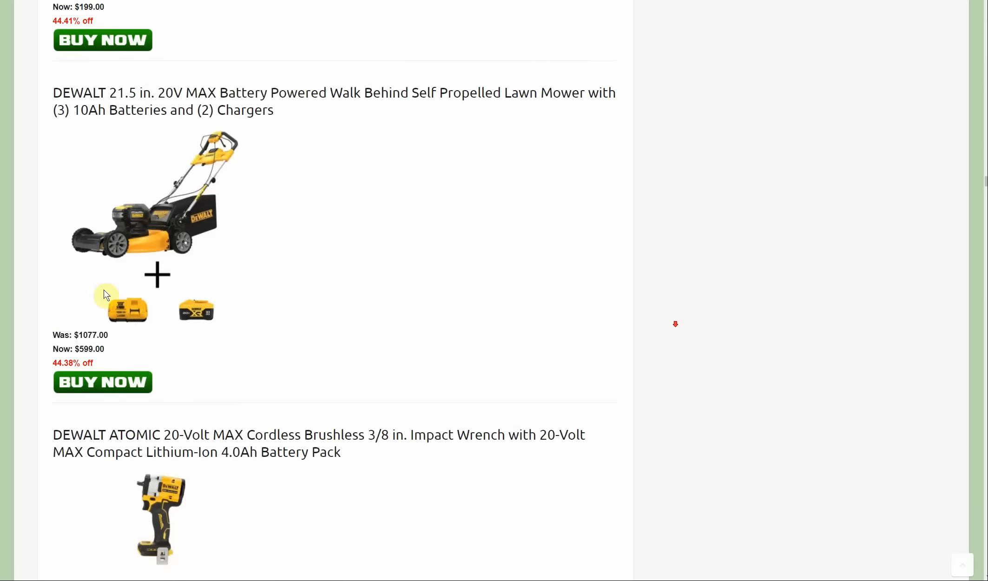
{"action": "mouse_move", "coordinate": [186, 298]}
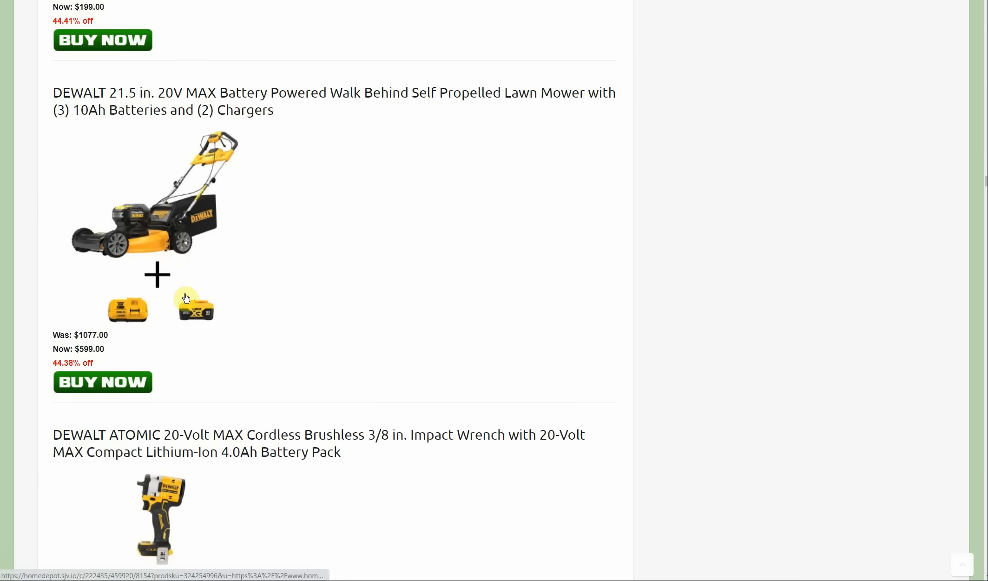
{"action": "mouse_move", "coordinate": [460, 82]}
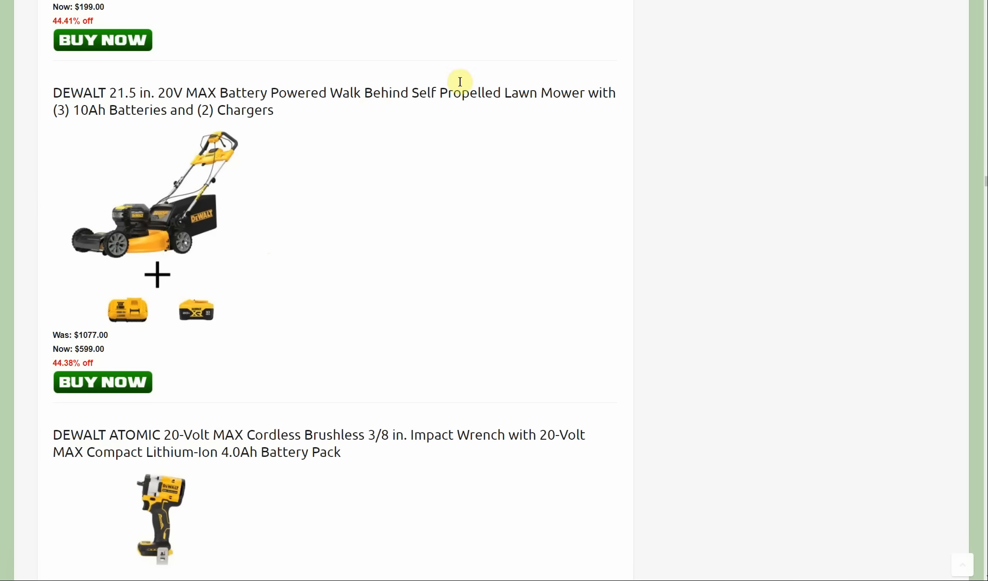
{"action": "mouse_move", "coordinate": [198, 334]}
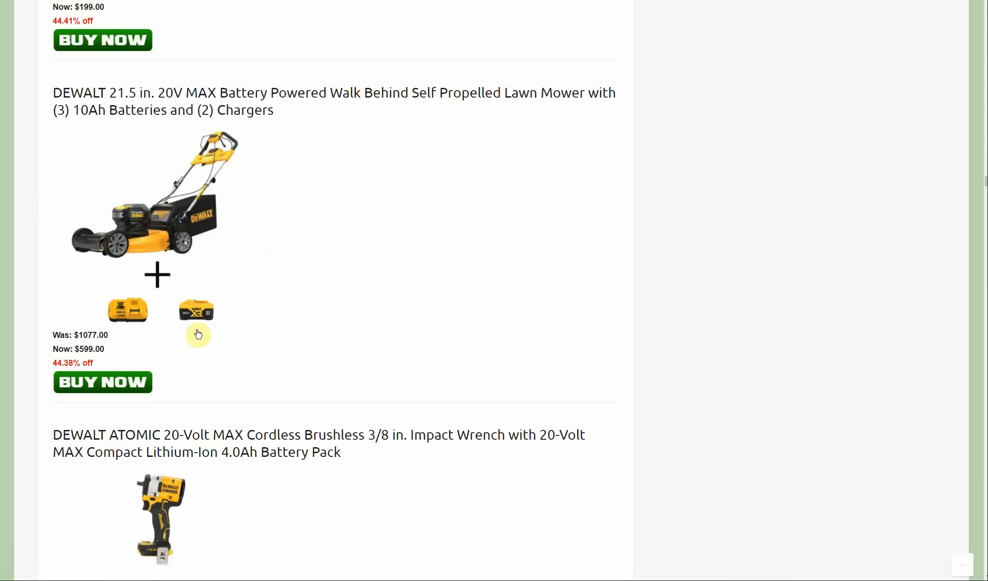
{"action": "mouse_move", "coordinate": [398, 310]}
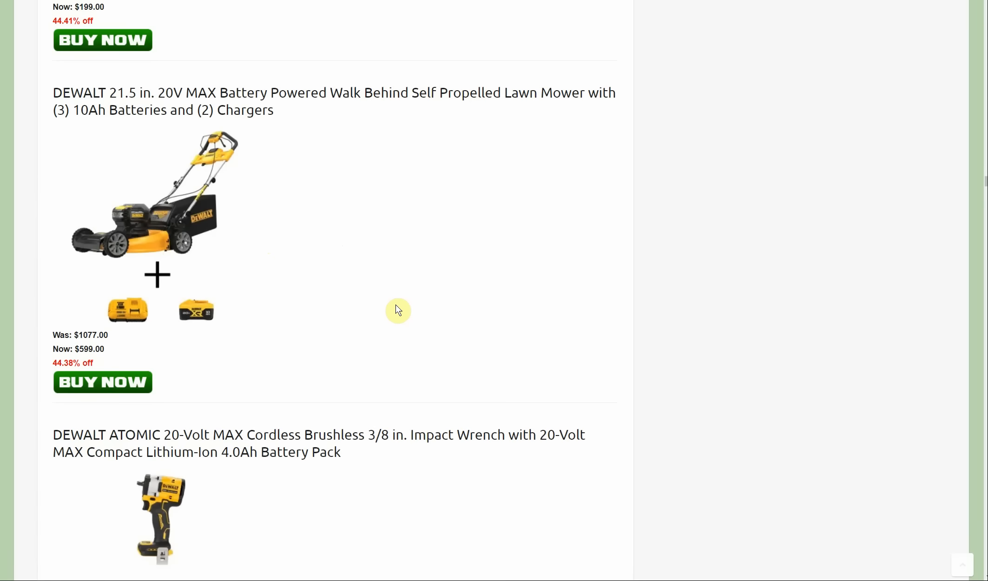
{"action": "scroll", "scroll_direction": "down", "scroll_amount": 3}
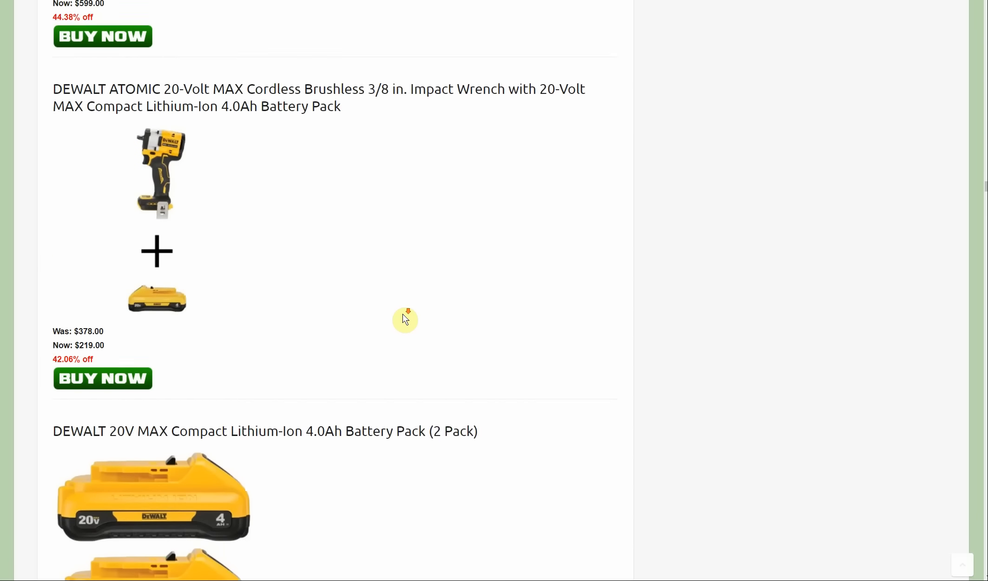
{"action": "scroll", "scroll_direction": "down", "scroll_amount": 3}
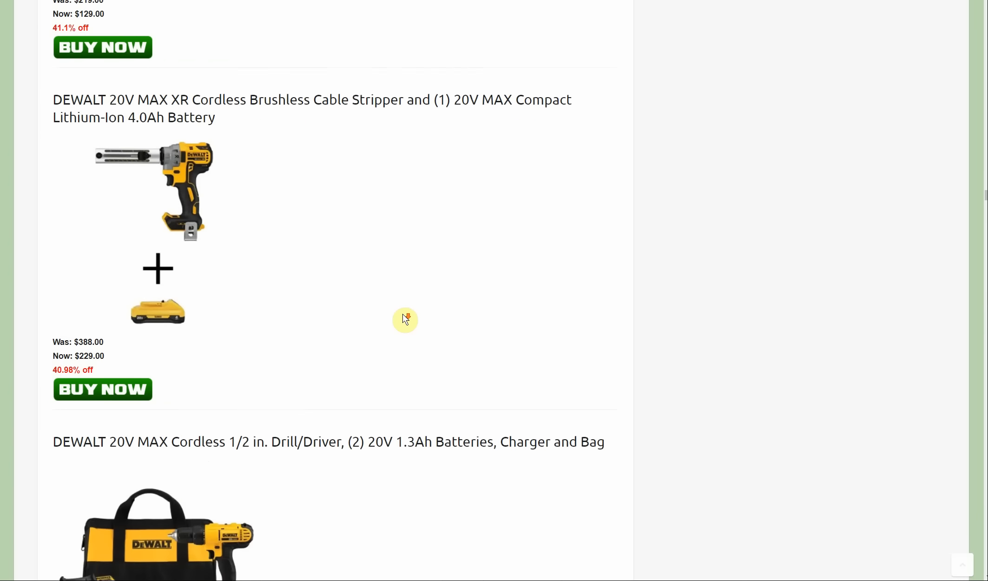
{"action": "scroll", "scroll_direction": "down", "scroll_amount": 3}
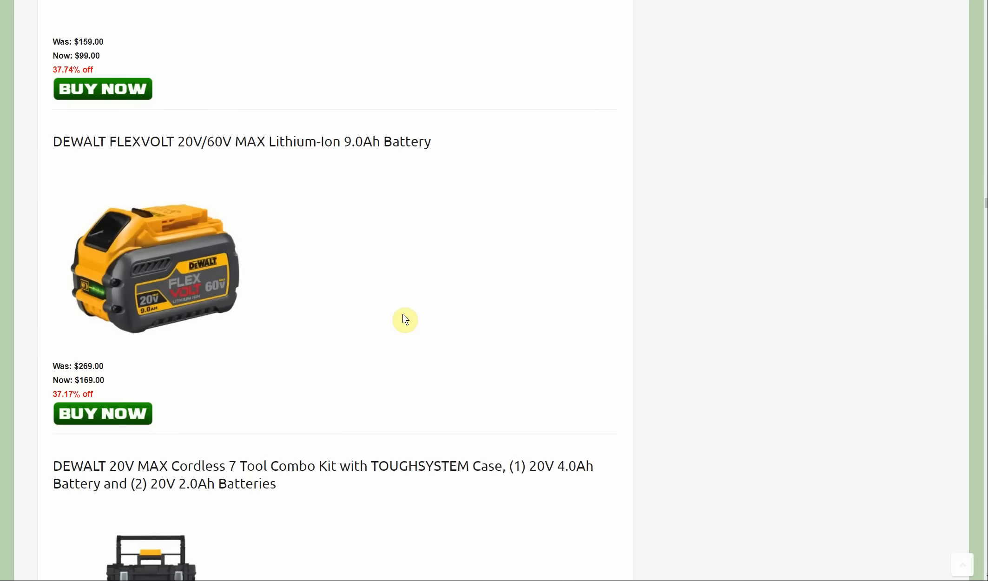
{"action": "mouse_move", "coordinate": [606, 364]}
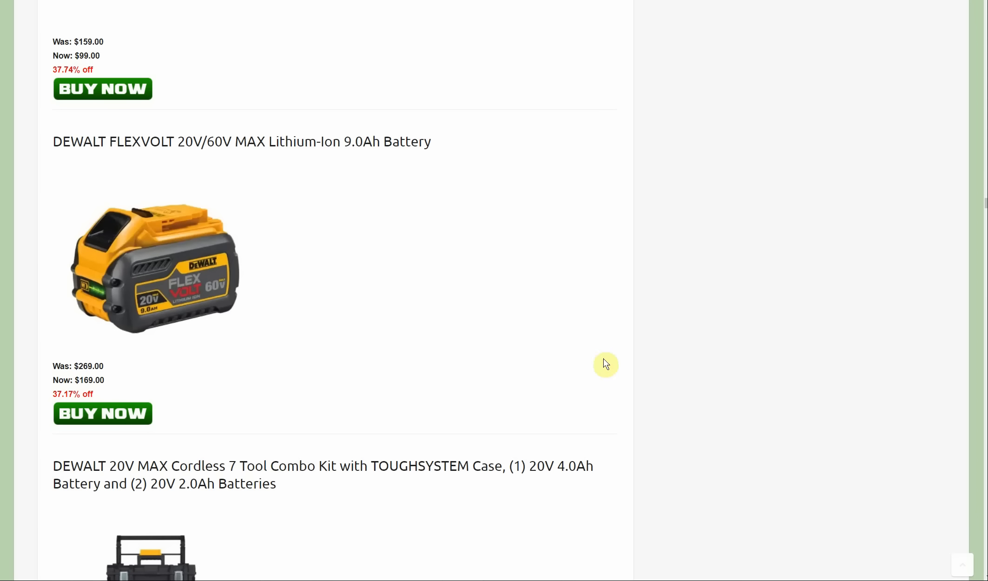
{"action": "mouse_move", "coordinate": [687, 360]}
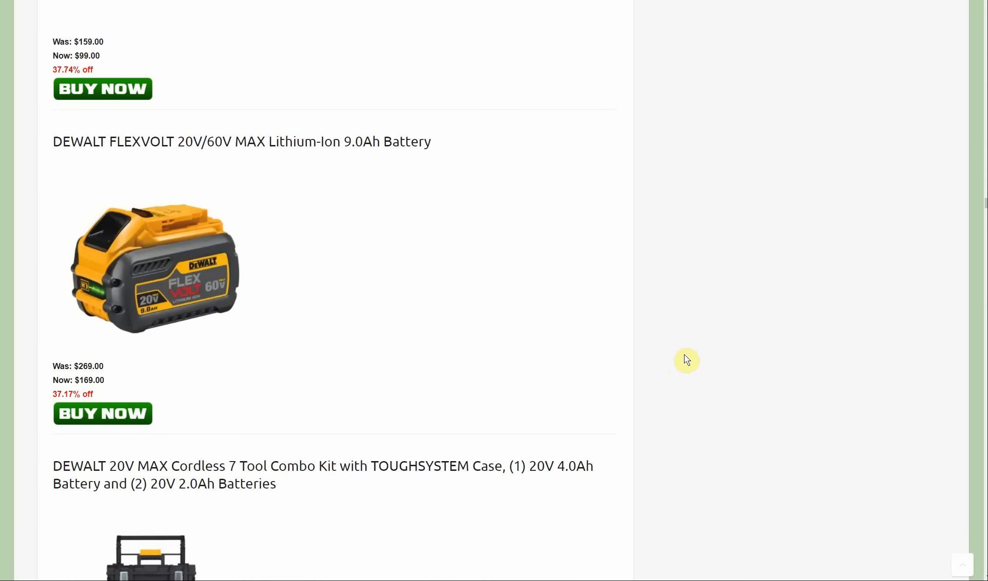
{"action": "mouse_move", "coordinate": [673, 373]}
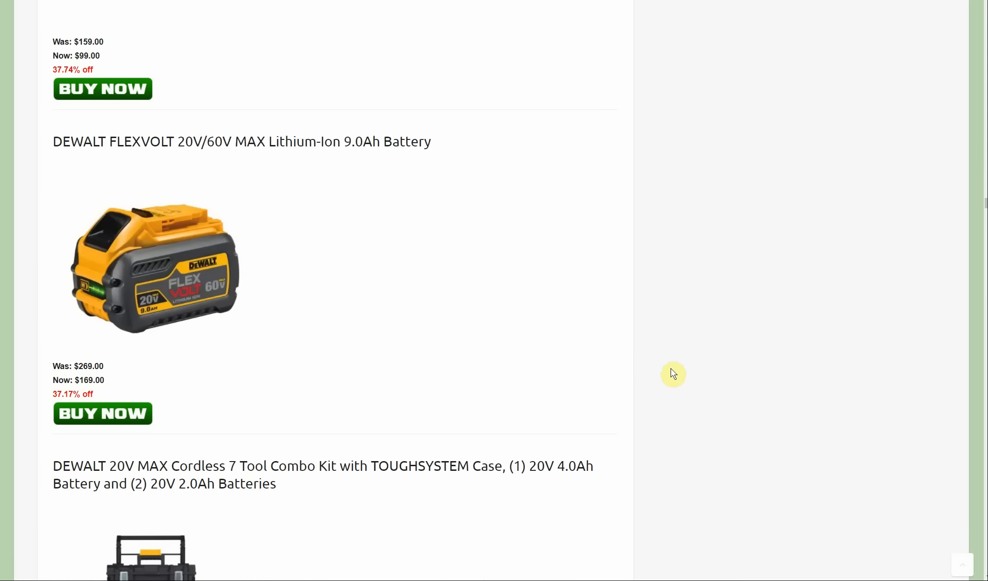
{"action": "mouse_move", "coordinate": [692, 381]}
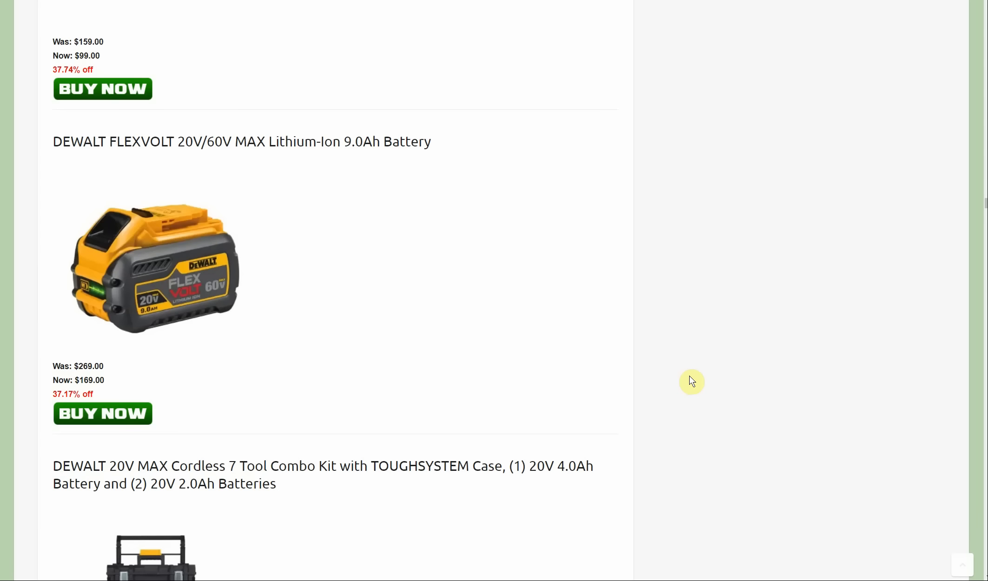
{"action": "mouse_move", "coordinate": [690, 385]}
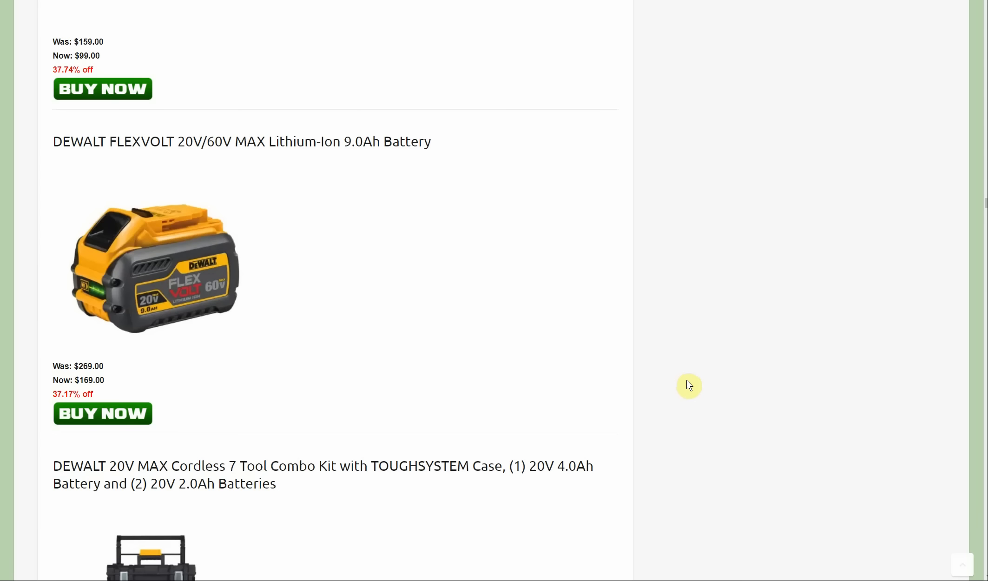
{"action": "scroll", "scroll_direction": "down", "scroll_amount": 3}
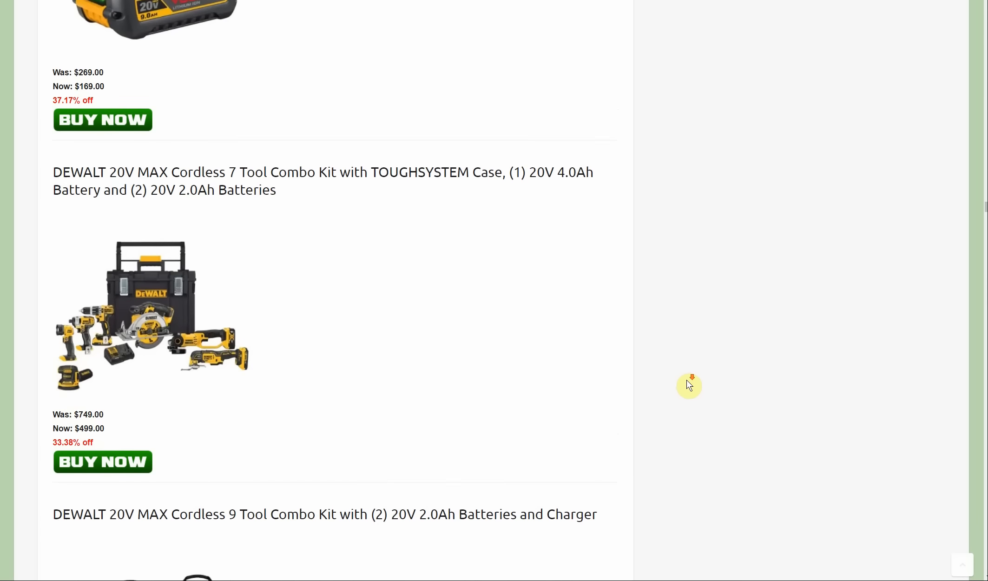
{"action": "scroll", "scroll_direction": "down", "scroll_amount": 3}
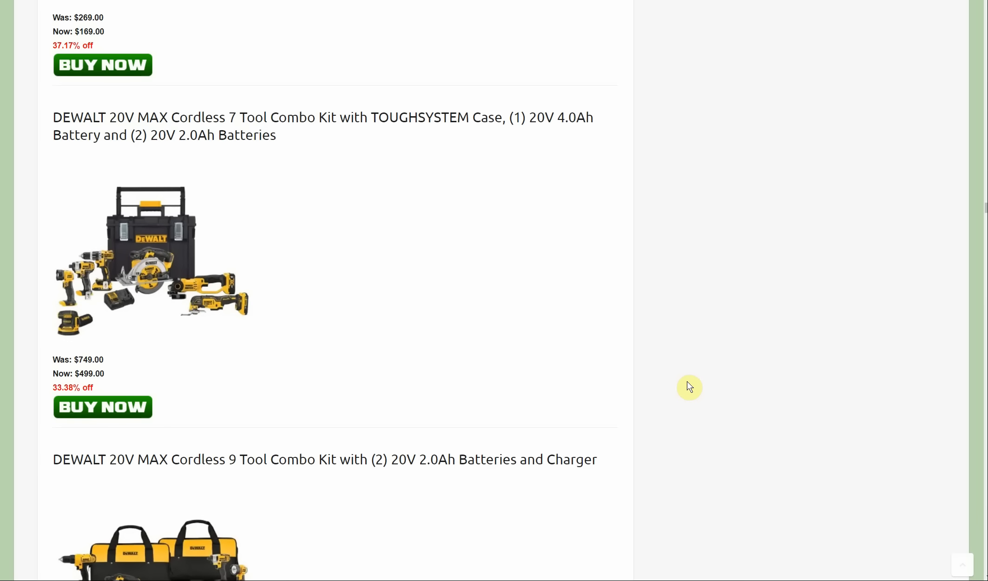
{"action": "mouse_move", "coordinate": [689, 391]}
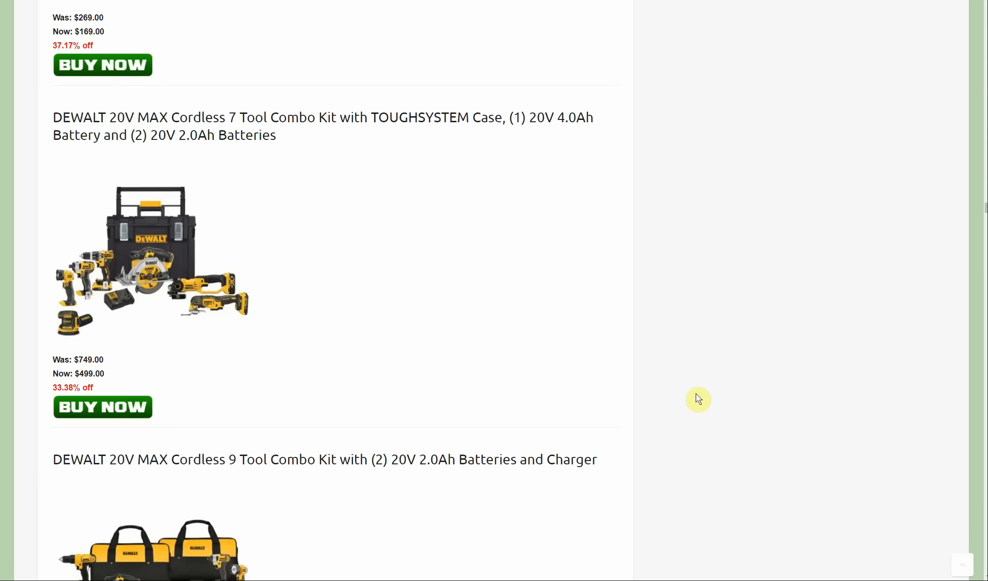
{"action": "scroll", "scroll_direction": "down", "scroll_amount": 3}
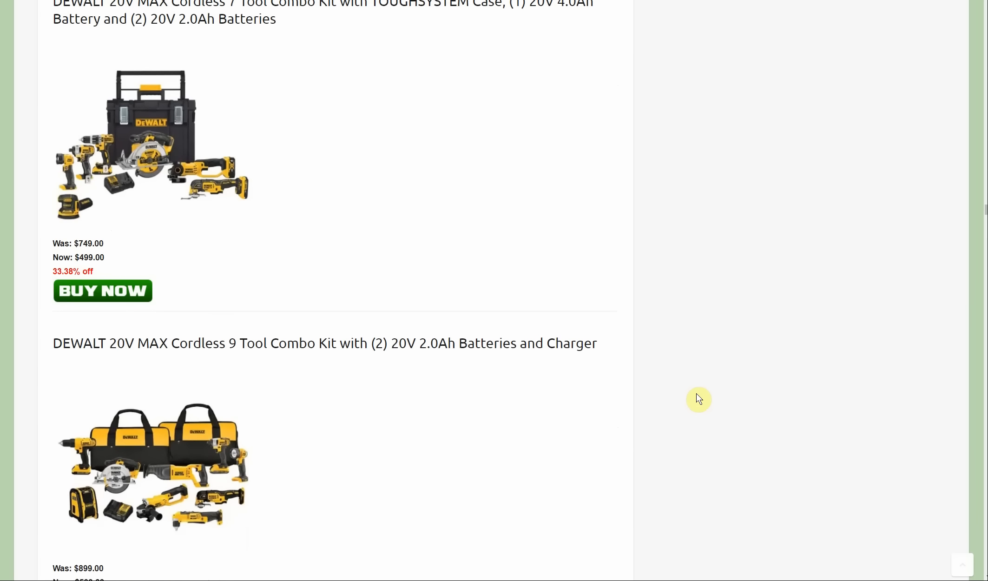
{"action": "scroll", "scroll_direction": "down", "scroll_amount": 3}
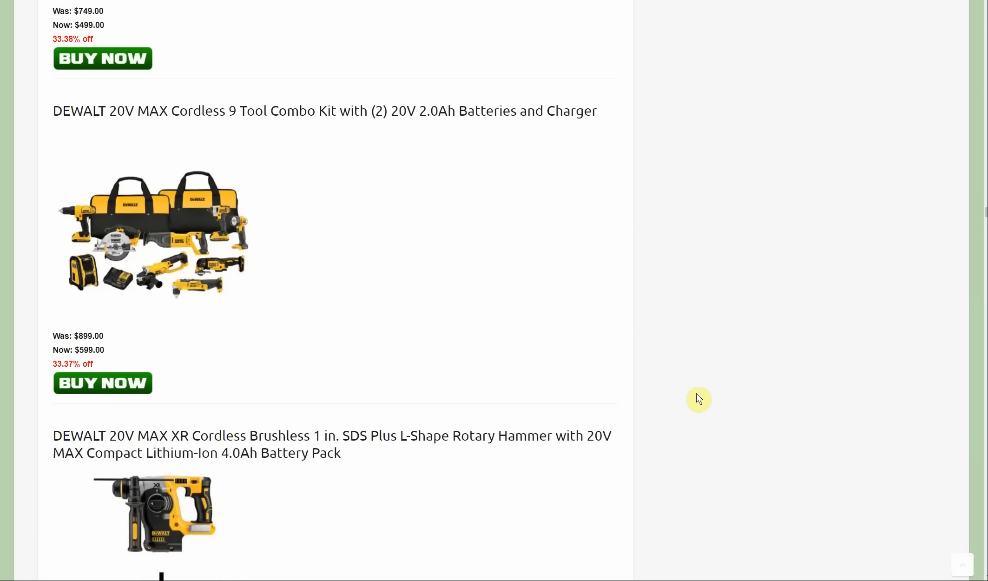
{"action": "scroll", "scroll_direction": "down", "scroll_amount": 3}
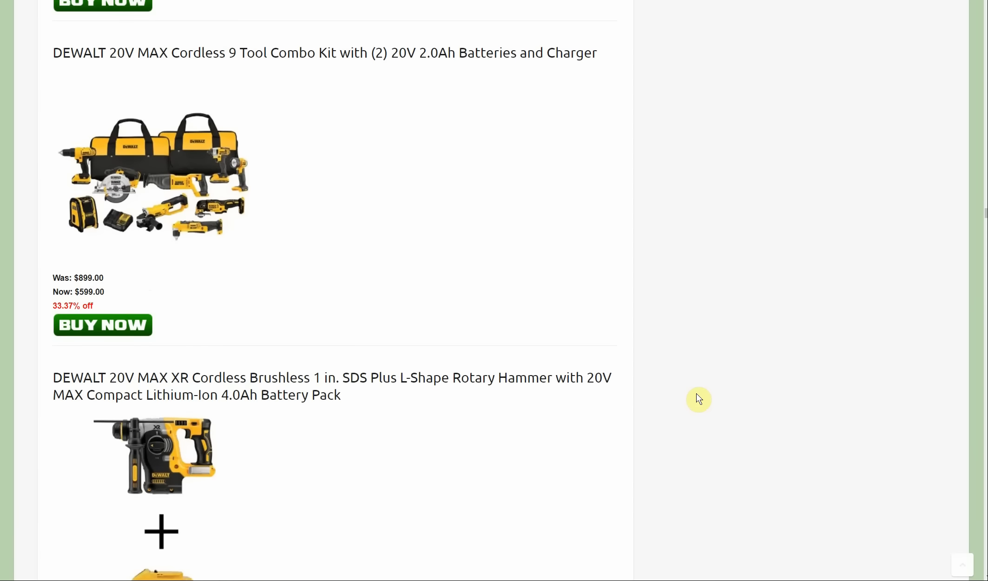
{"action": "scroll", "scroll_direction": "down", "scroll_amount": 3}
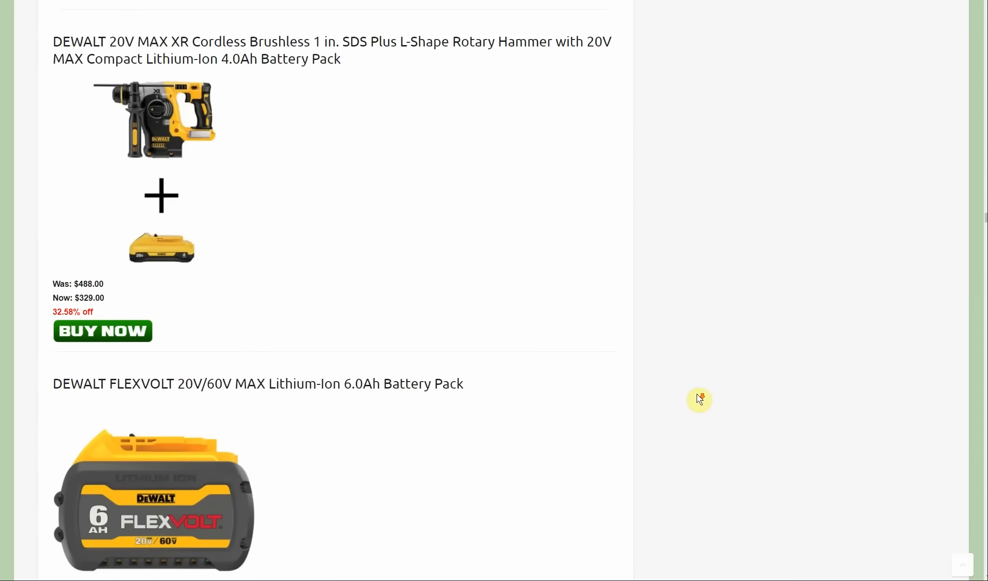
{"action": "scroll", "scroll_direction": "down", "scroll_amount": 3}
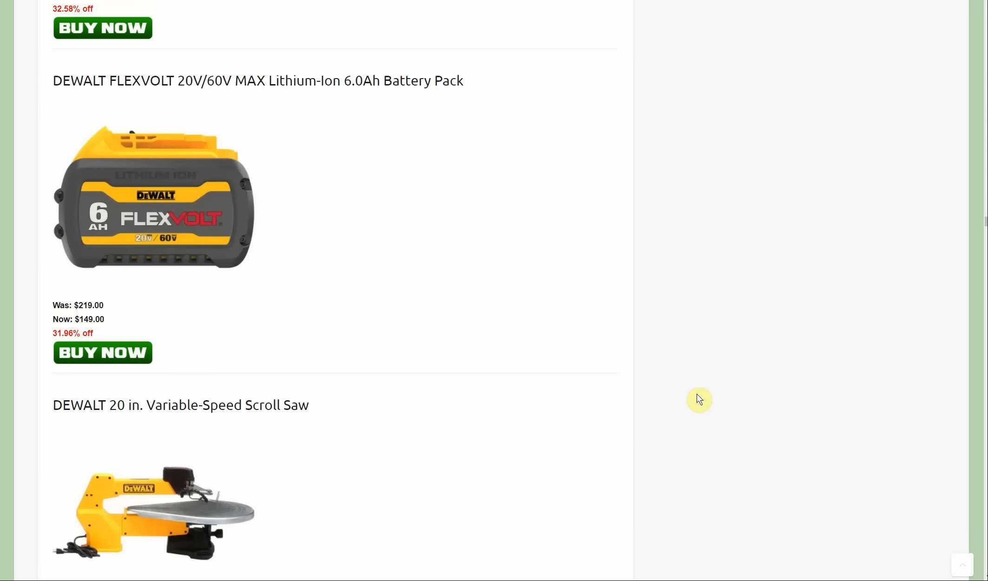
{"action": "scroll", "scroll_direction": "down", "scroll_amount": 3}
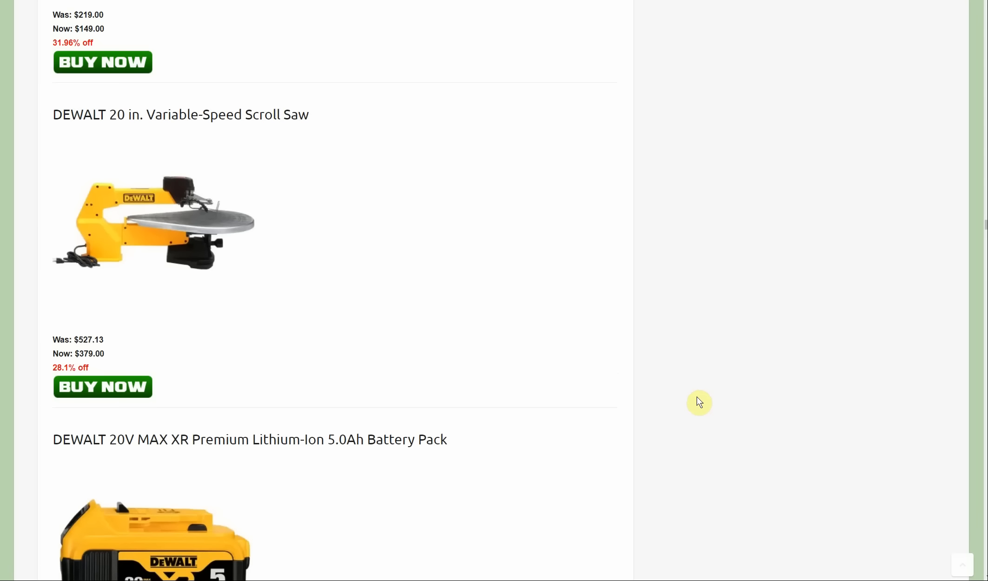
{"action": "scroll", "scroll_direction": "down", "scroll_amount": 3}
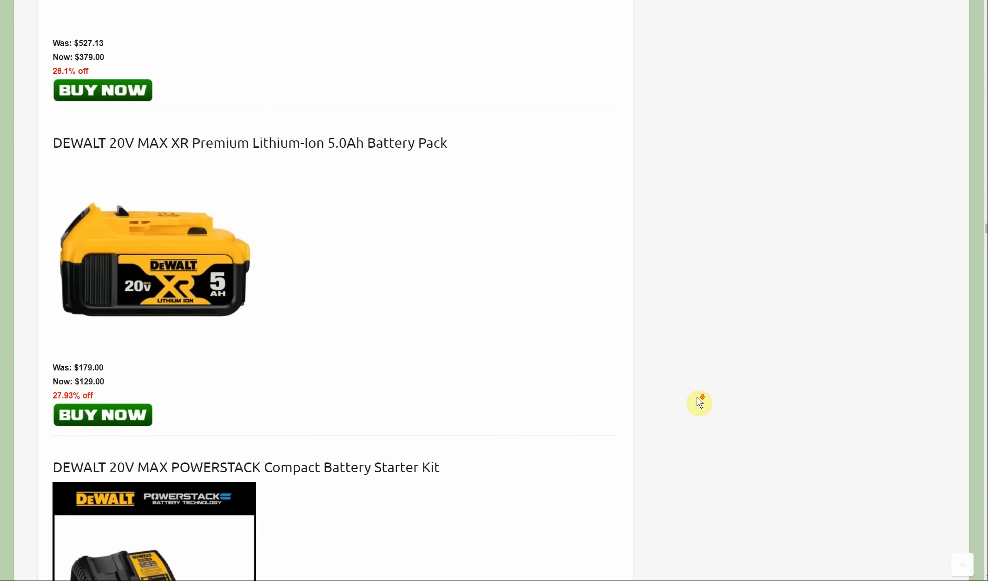
{"action": "scroll", "scroll_direction": "down", "scroll_amount": 3}
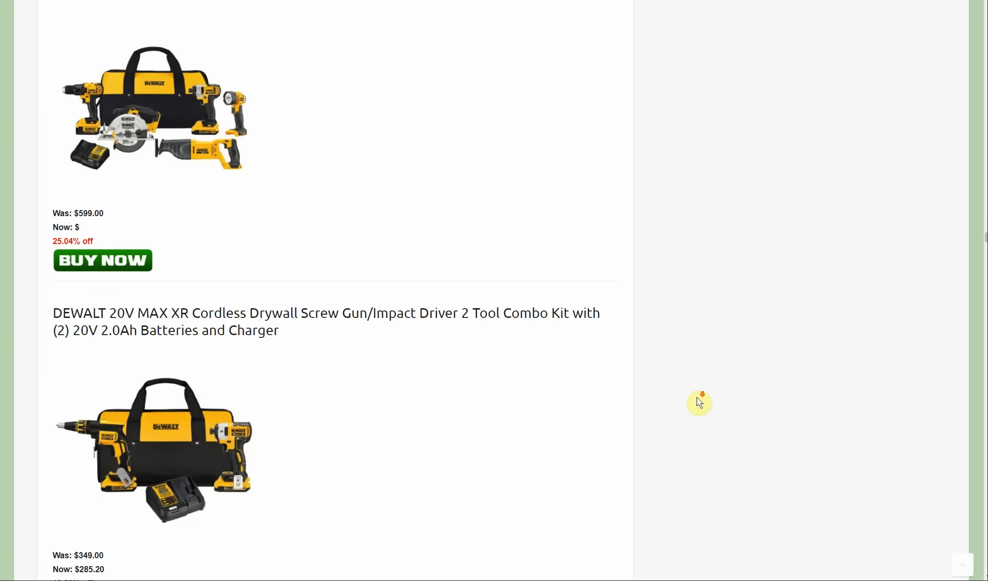
{"action": "scroll", "scroll_direction": "down", "scroll_amount": 3}
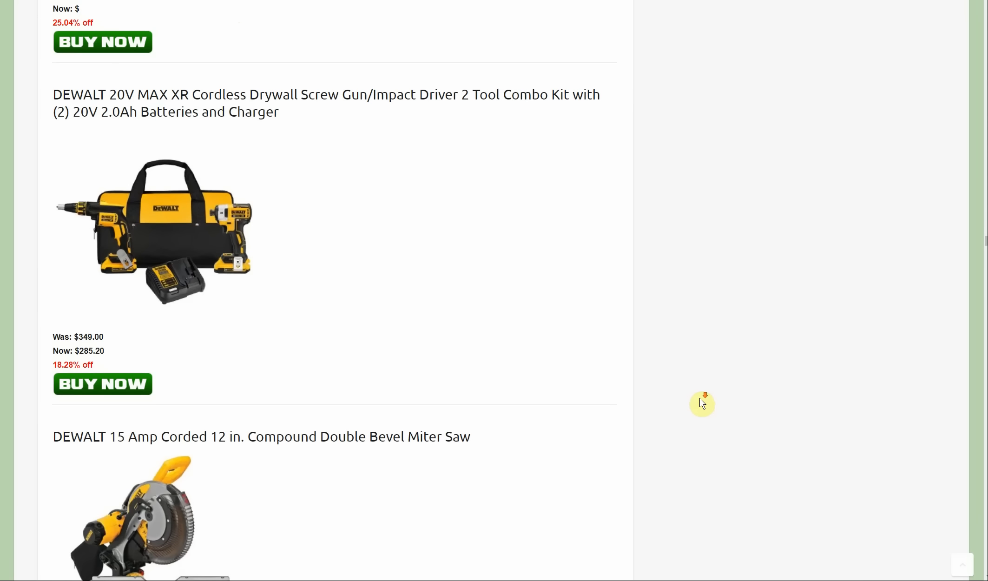
{"action": "scroll", "scroll_direction": "down", "scroll_amount": 3}
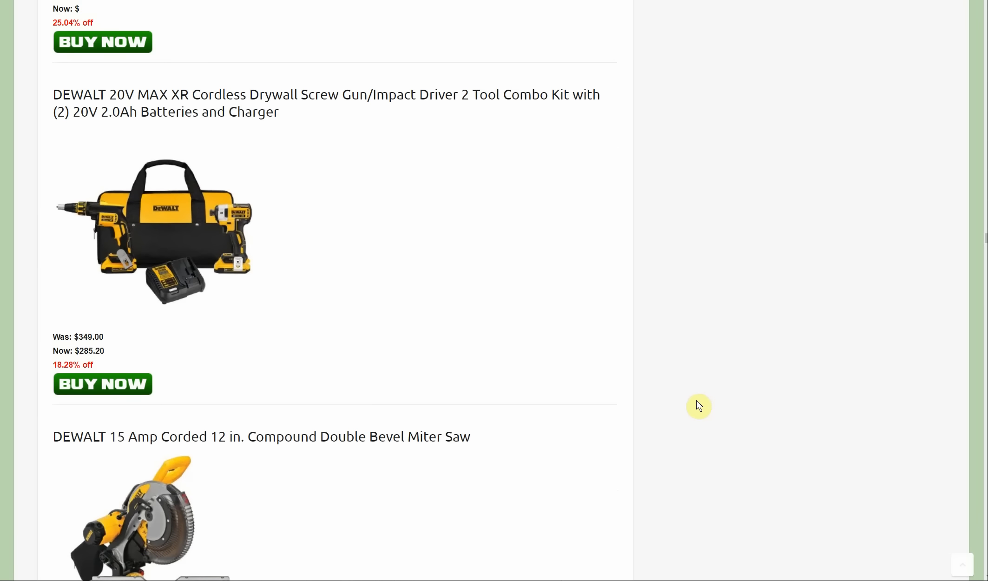
{"action": "mouse_move", "coordinate": [683, 411]}
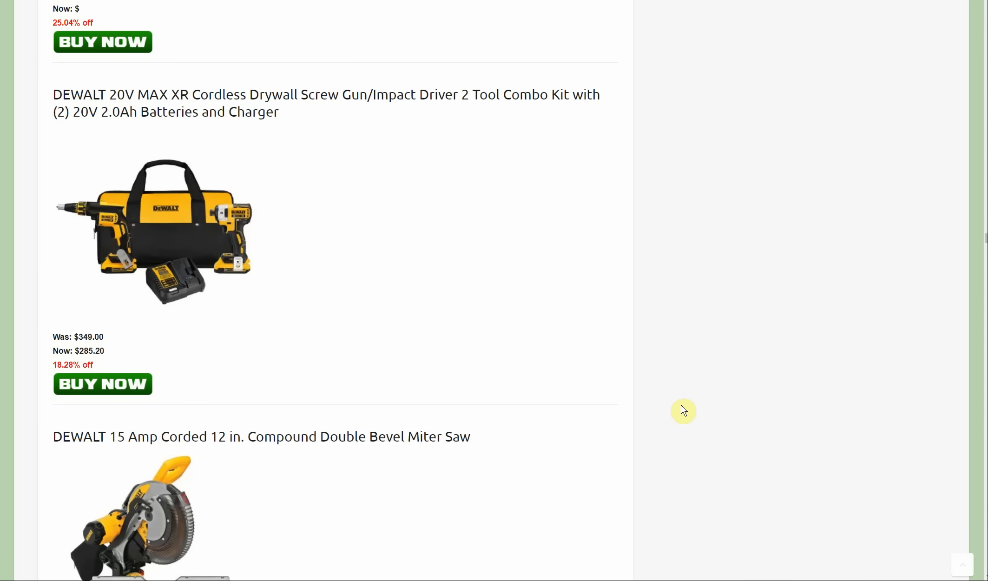
Scroll past the $199.97 Toughsystem 2.0 tool box set to the GearWrench heated hoodie
{"action": "scroll", "scroll_direction": "down", "scroll_amount": 3}
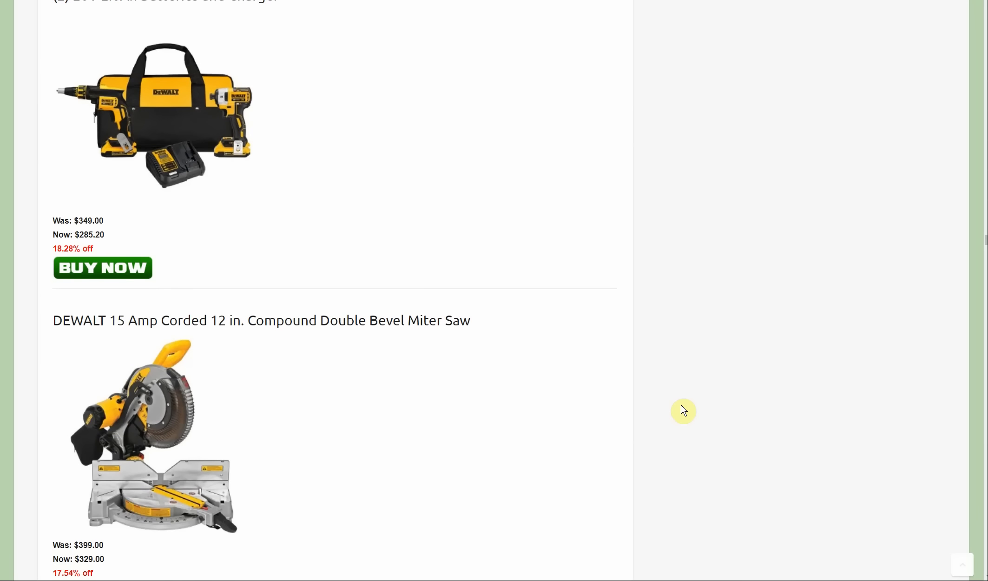
{"action": "scroll", "scroll_direction": "down", "scroll_amount": 3}
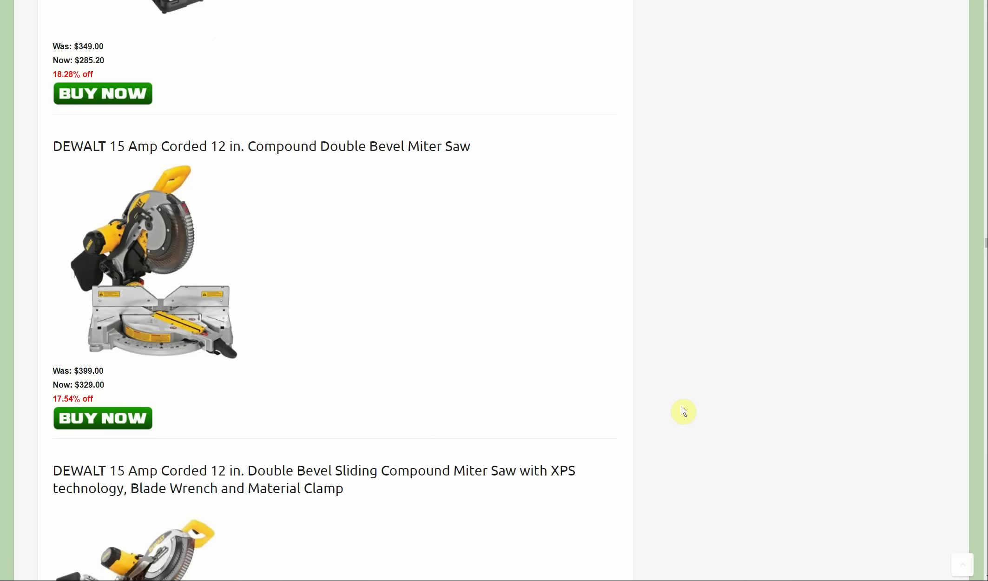
{"action": "scroll", "scroll_direction": "down", "scroll_amount": 3}
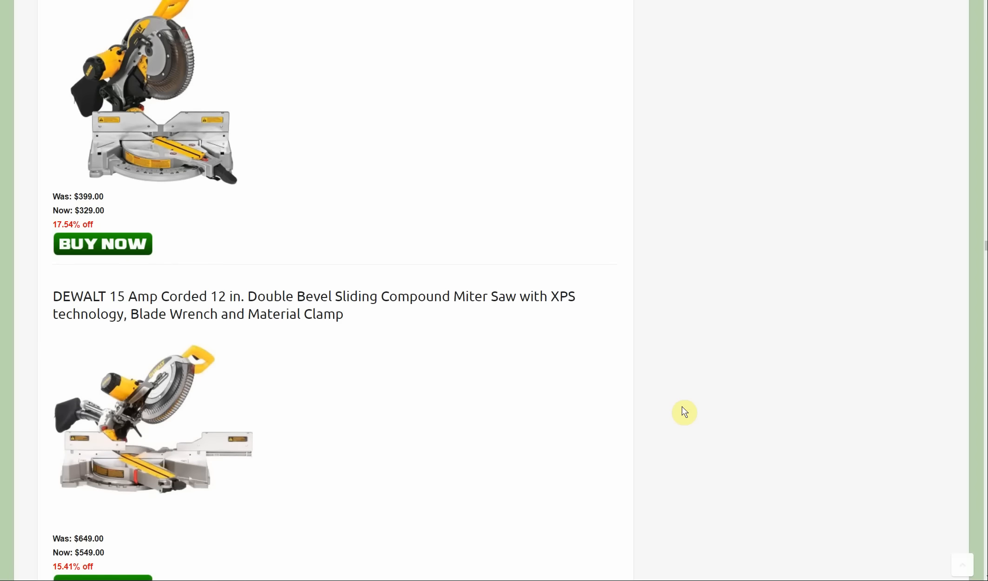
{"action": "scroll", "scroll_direction": "down", "scroll_amount": 3}
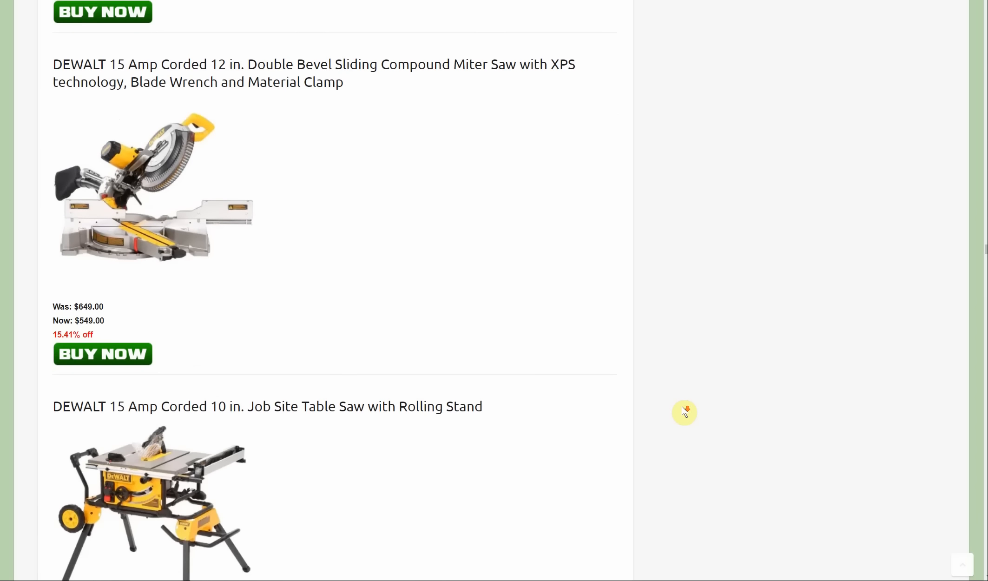
{"action": "scroll", "scroll_direction": "down", "scroll_amount": 3}
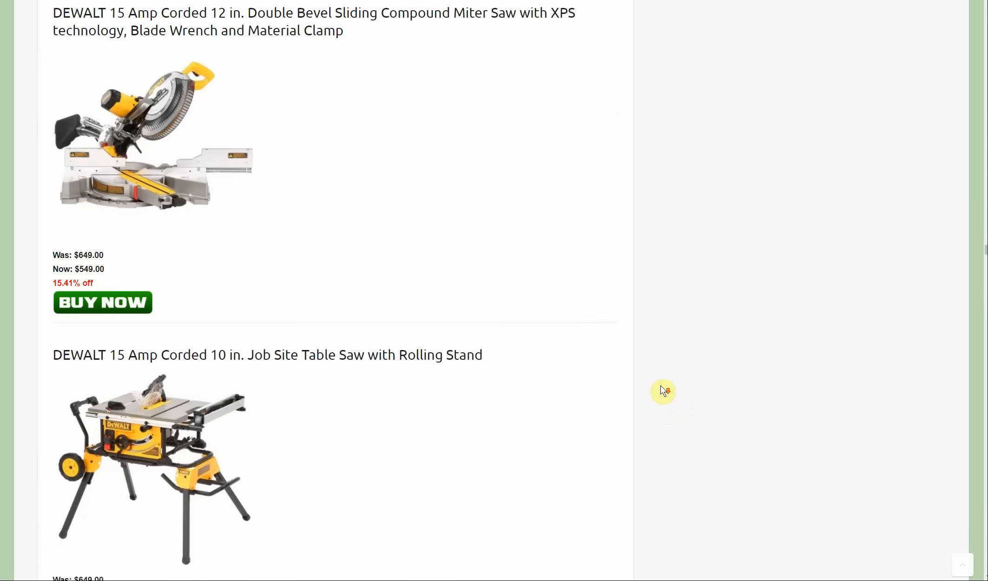
{"action": "scroll", "scroll_direction": "down", "scroll_amount": 3}
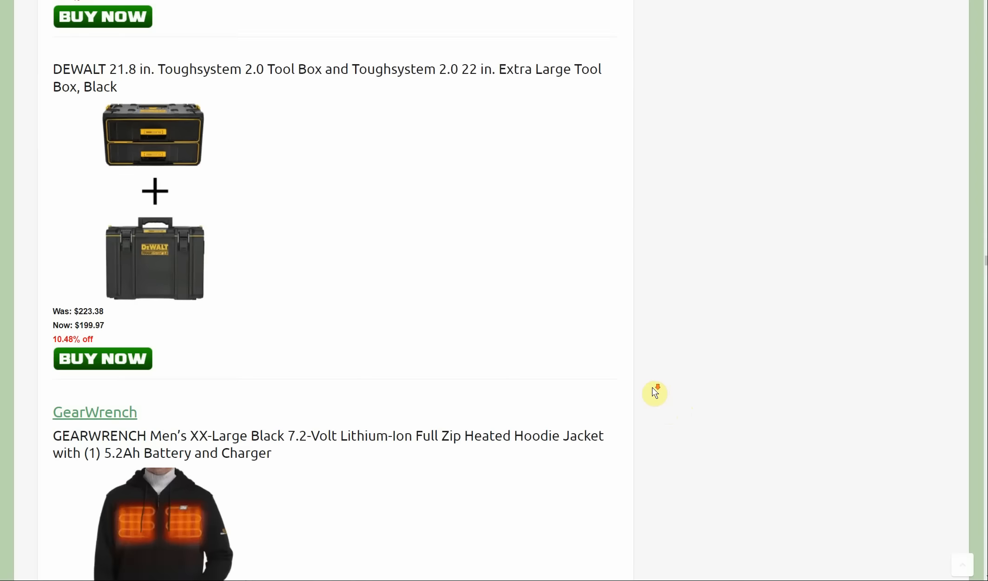
Scroll past the GearWrench heated hoodies and jackets to the $19.97 Husky ratchet set
{"action": "scroll", "scroll_direction": "down", "scroll_amount": 3}
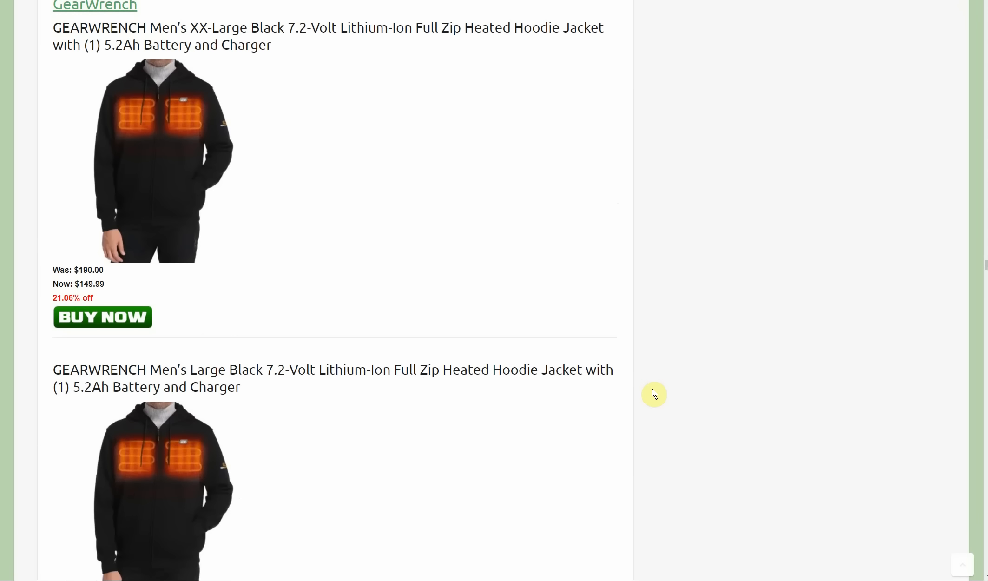
{"action": "scroll", "scroll_direction": "down", "scroll_amount": 3}
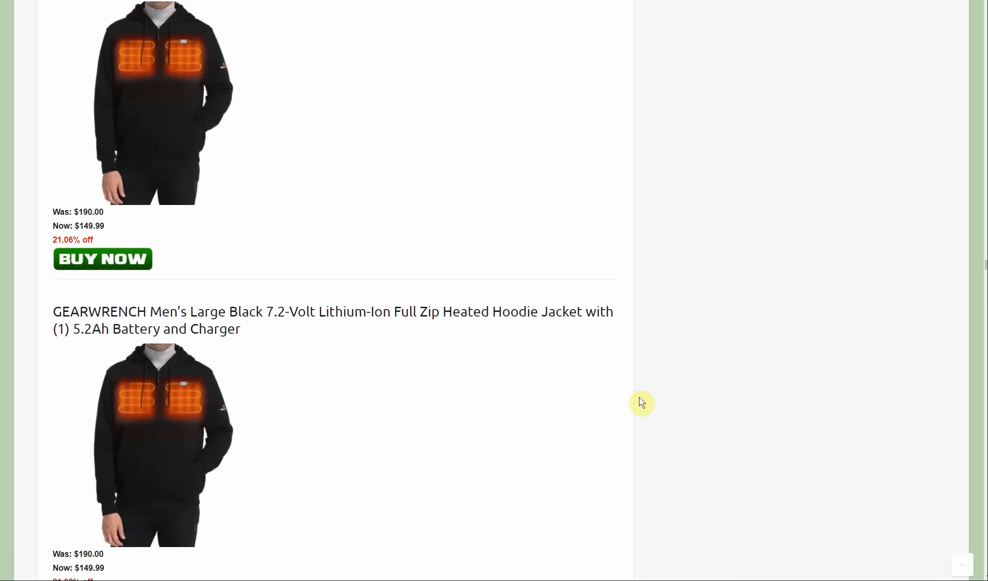
{"action": "scroll", "scroll_direction": "down", "scroll_amount": 3}
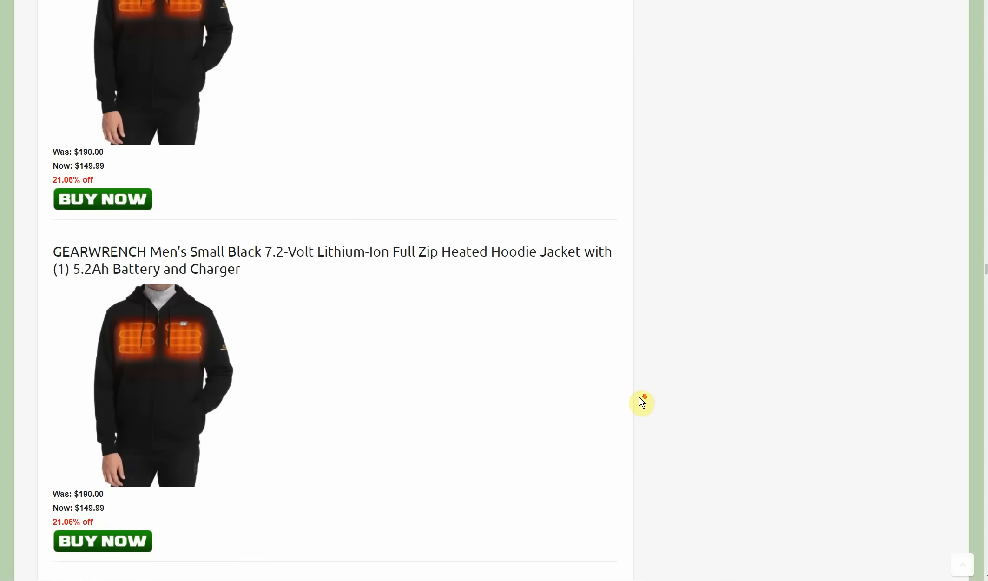
{"action": "scroll", "scroll_direction": "down", "scroll_amount": 3}
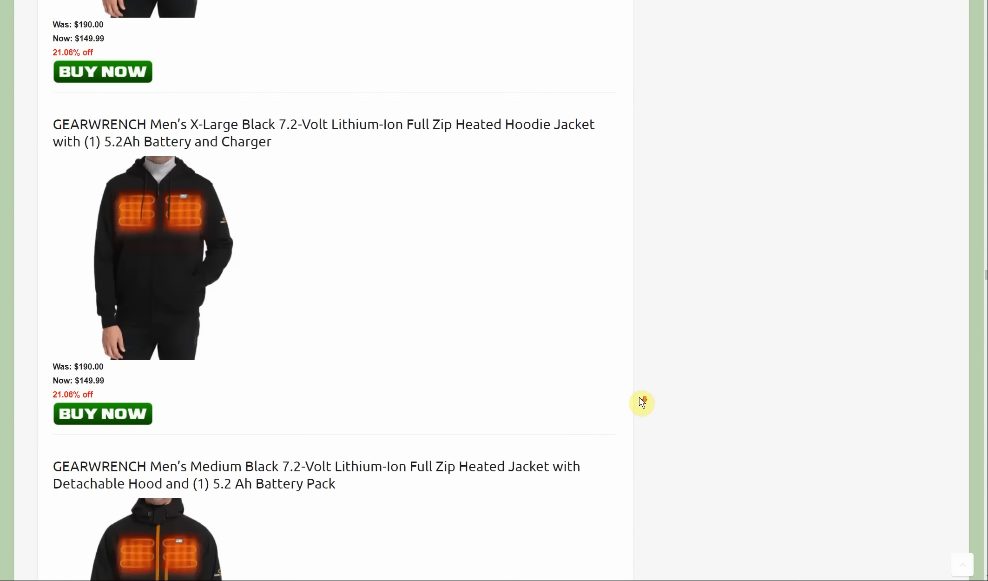
{"action": "scroll", "scroll_direction": "down", "scroll_amount": 3}
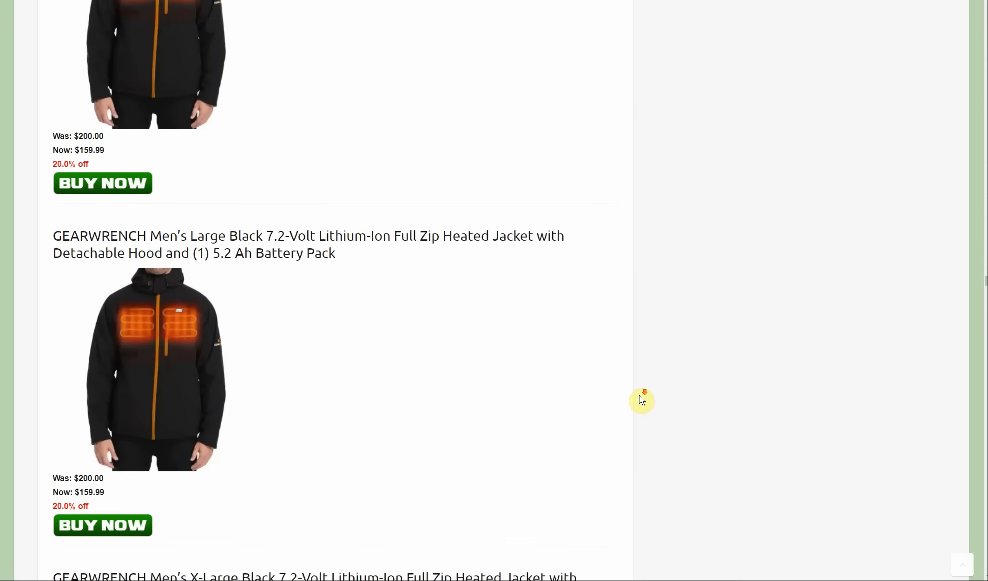
{"action": "scroll", "scroll_direction": "down", "scroll_amount": 3}
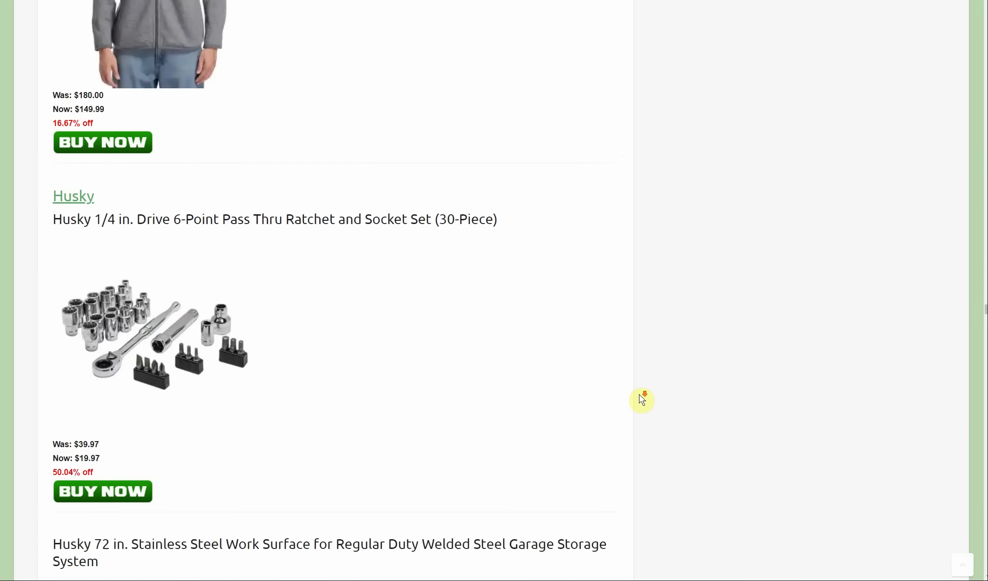
Scroll past the Husky work surface and folding knives to the $1348 storage system
{"action": "scroll", "scroll_direction": "down", "scroll_amount": 3}
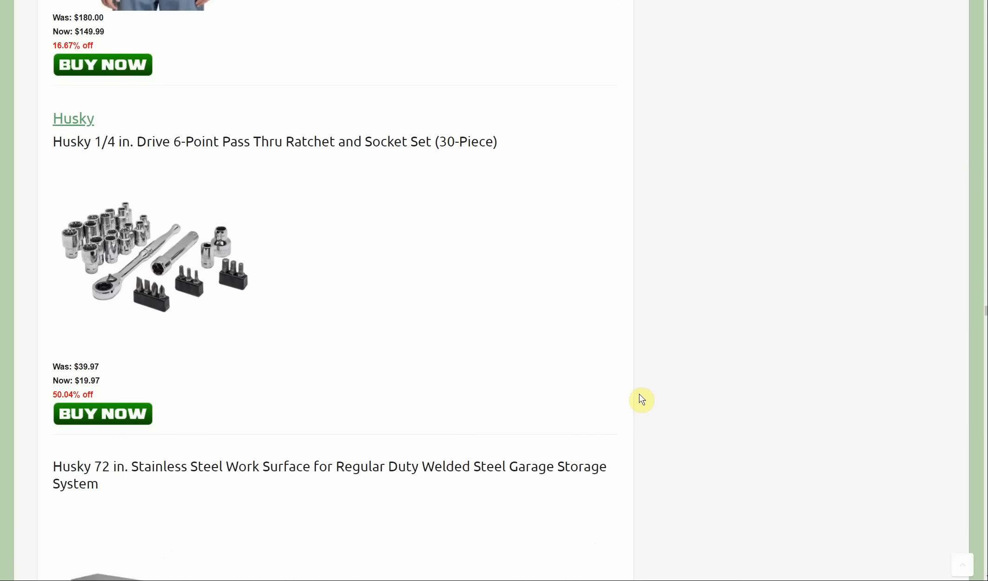
{"action": "scroll", "scroll_direction": "down", "scroll_amount": 3}
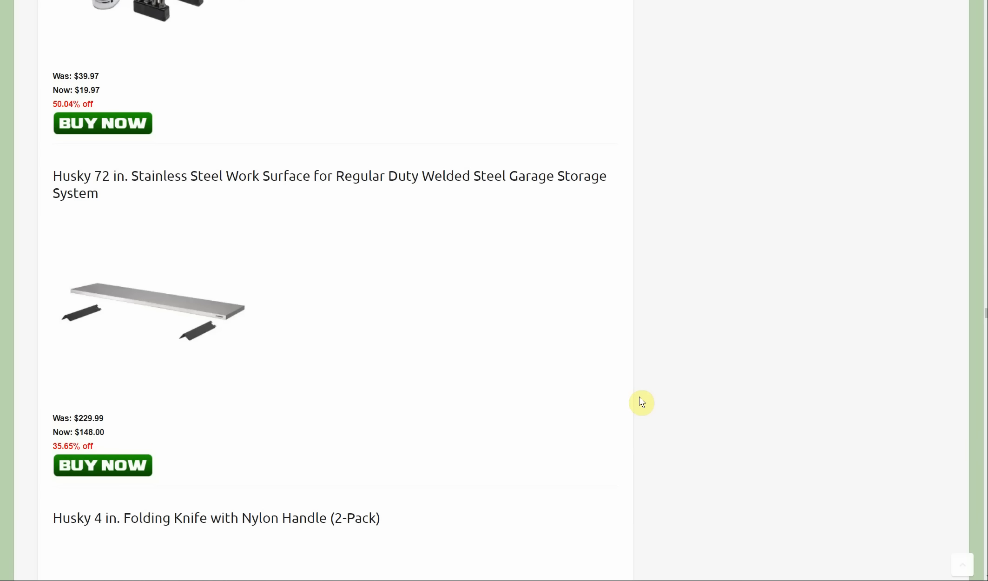
{"action": "mouse_move", "coordinate": [640, 405]}
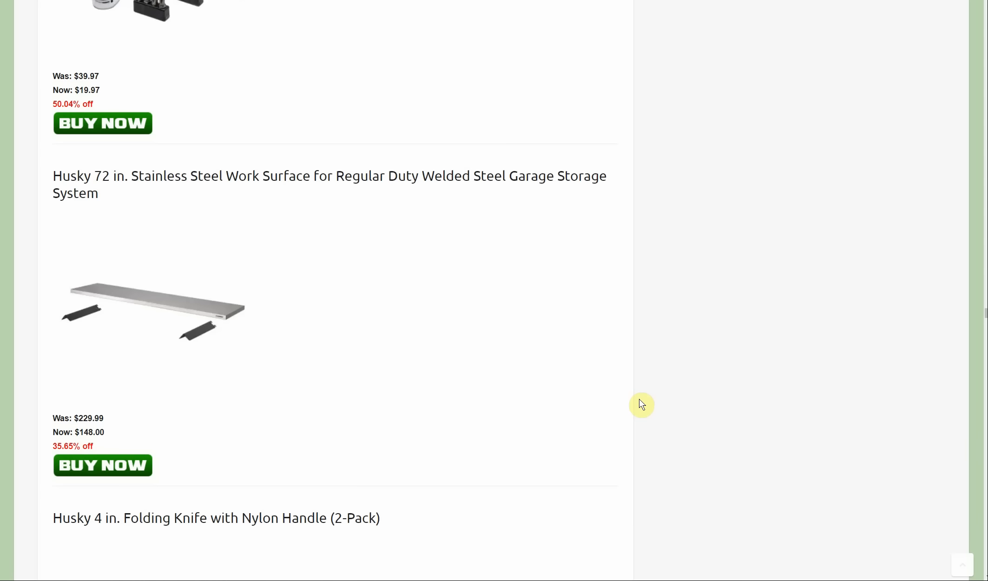
{"action": "scroll", "scroll_direction": "down", "scroll_amount": 3}
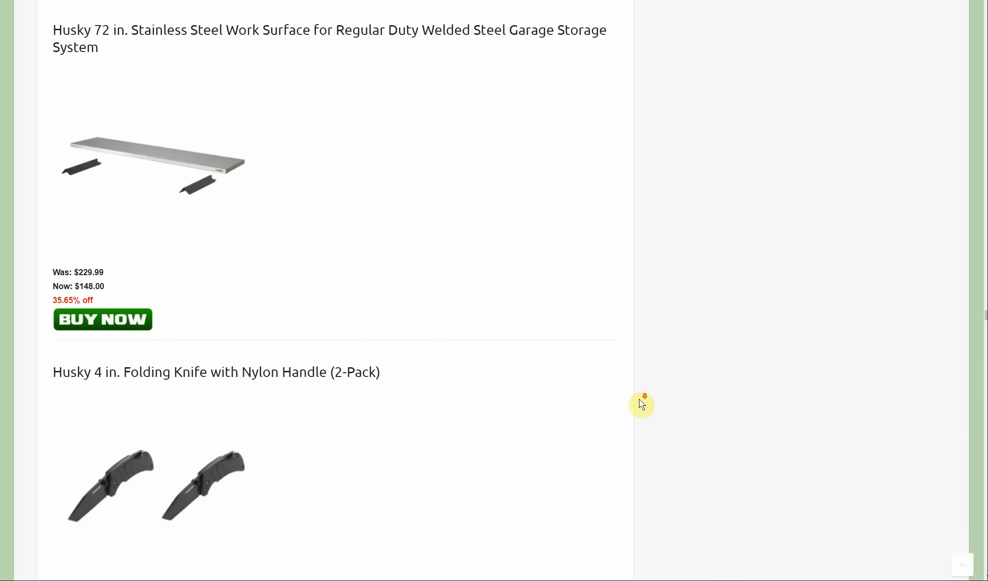
{"action": "scroll", "scroll_direction": "down", "scroll_amount": 3}
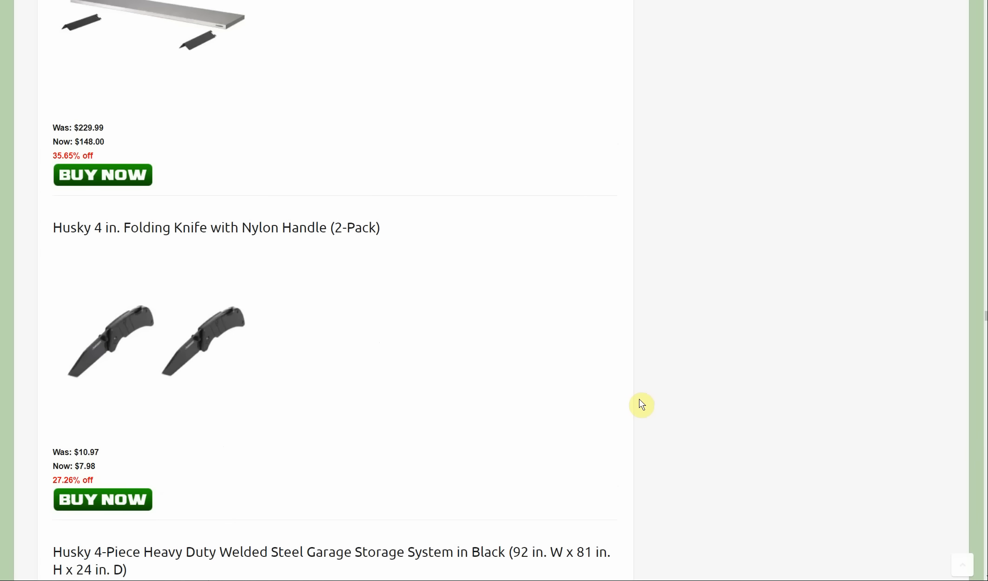
{"action": "scroll", "scroll_direction": "down", "scroll_amount": 3}
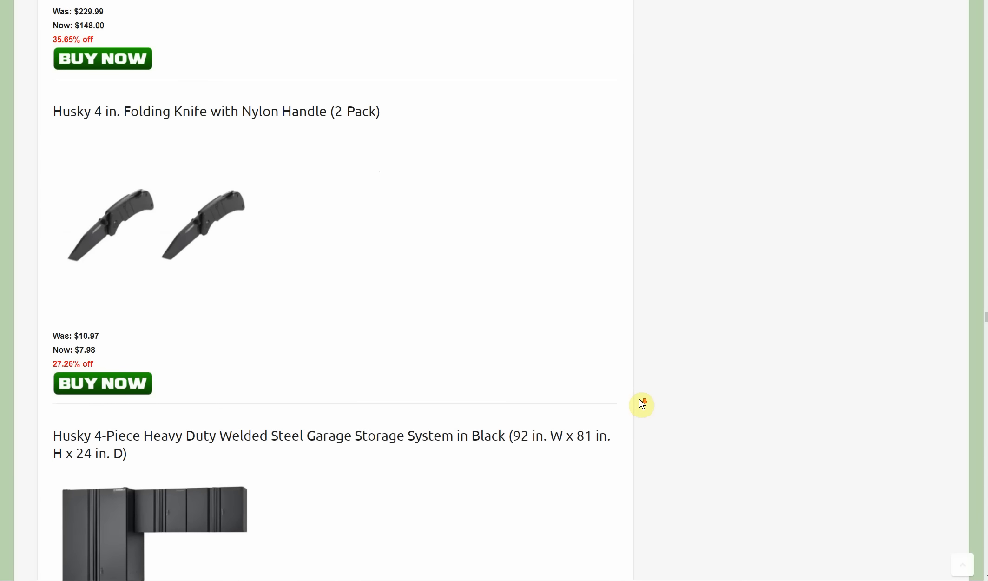
{"action": "scroll", "scroll_direction": "down", "scroll_amount": 3}
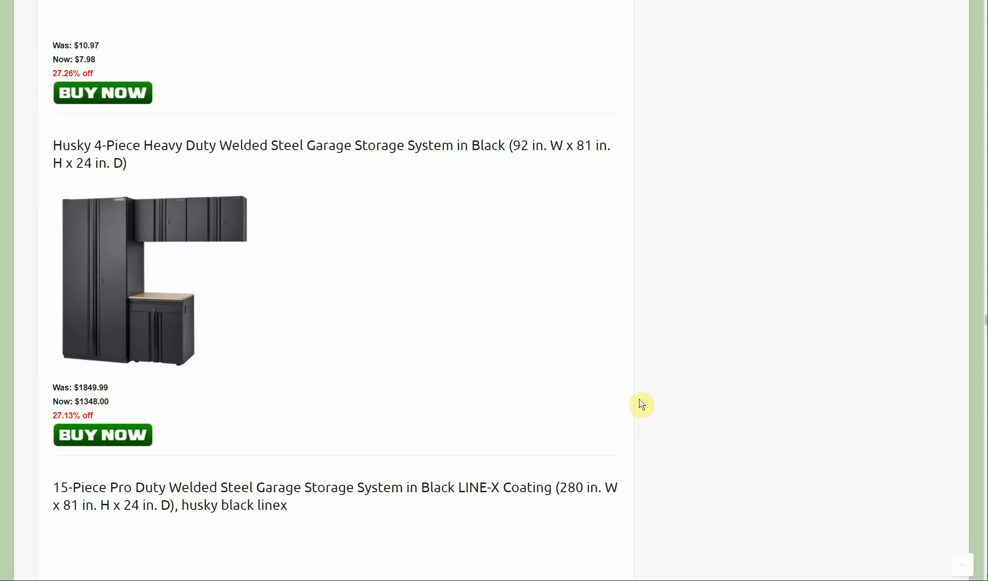
Scroll through the Husky garage cabinet and storage system deals
{"action": "scroll", "scroll_direction": "down", "scroll_amount": 3}
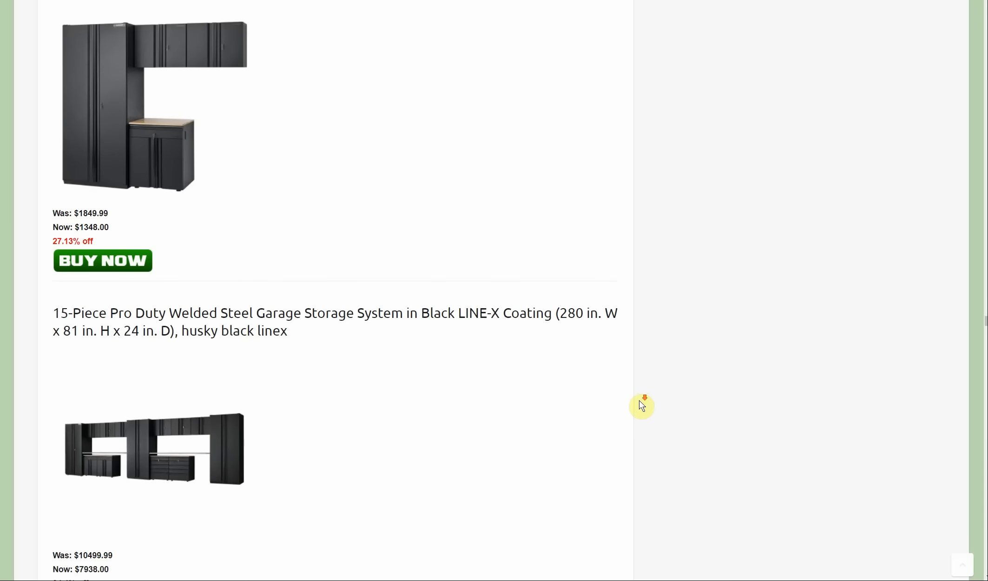
{"action": "scroll", "scroll_direction": "down", "scroll_amount": 3}
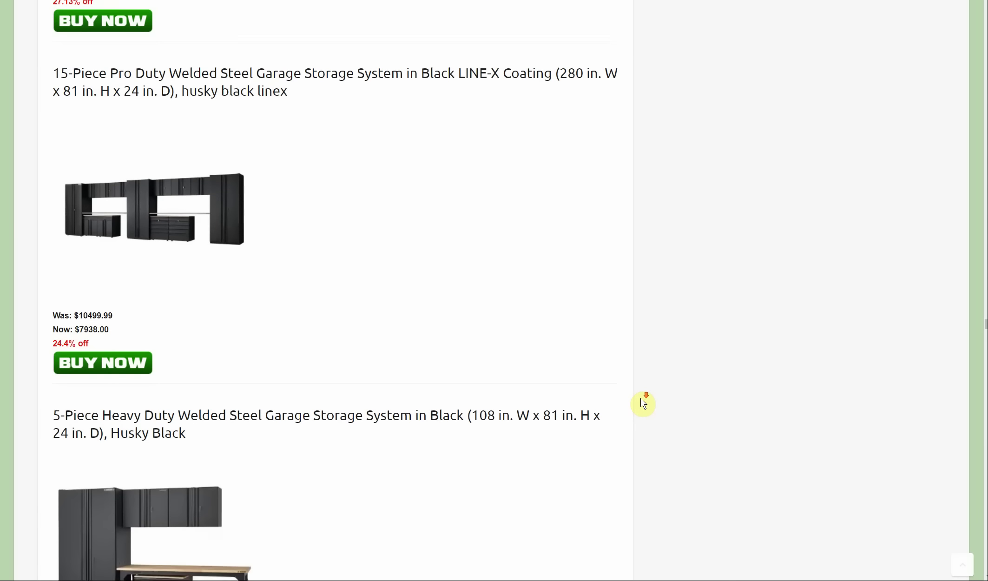
{"action": "scroll", "scroll_direction": "down", "scroll_amount": 3}
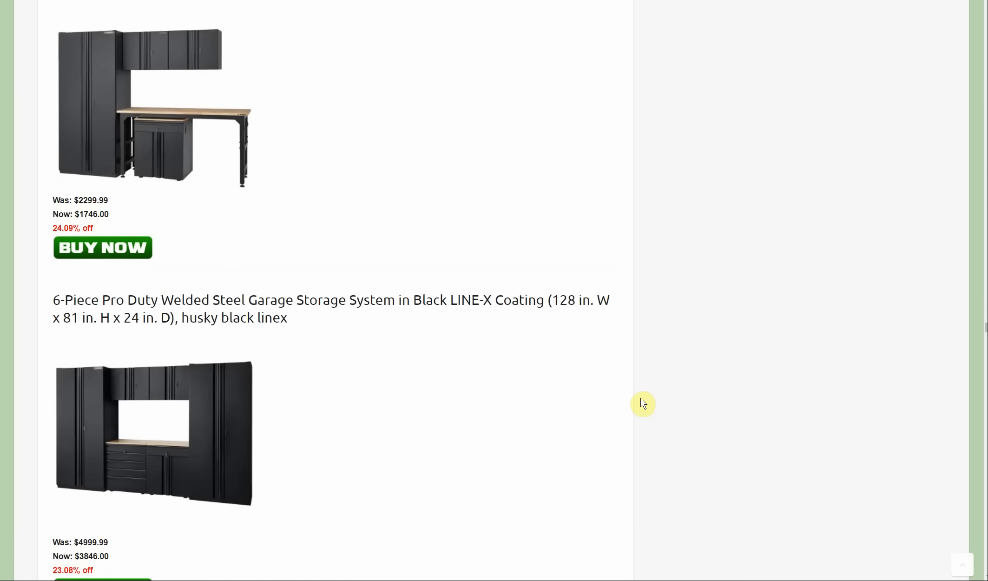
{"action": "scroll", "scroll_direction": "down", "scroll_amount": 3}
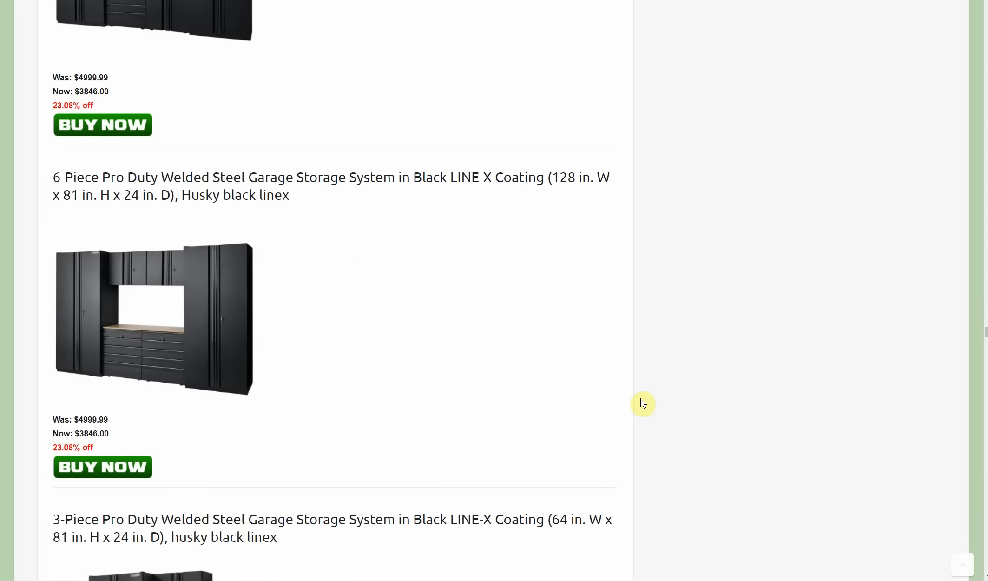
{"action": "scroll", "scroll_direction": "down", "scroll_amount": 3}
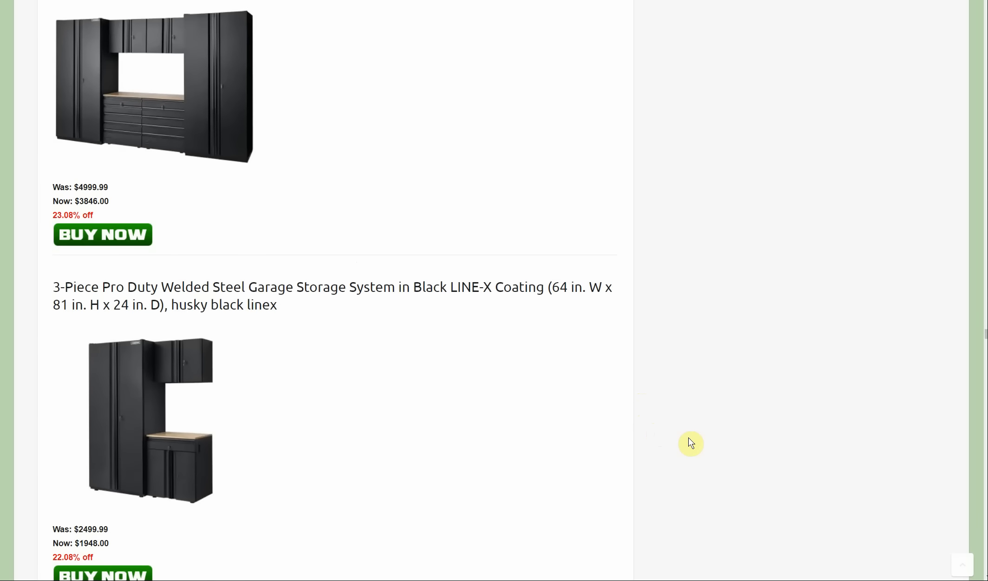
{"action": "scroll", "scroll_direction": "down", "scroll_amount": 3}
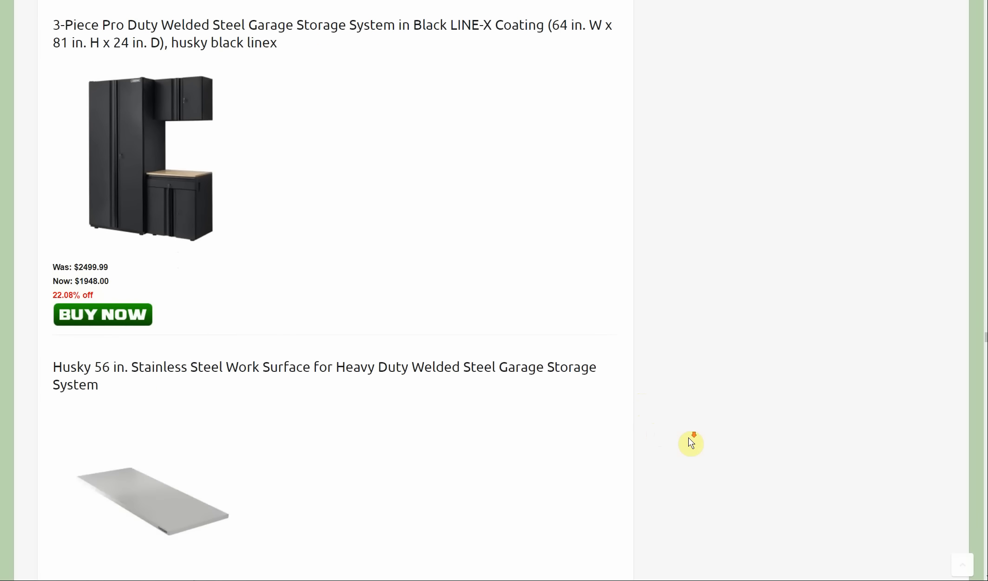
{"action": "scroll", "scroll_direction": "down", "scroll_amount": 3}
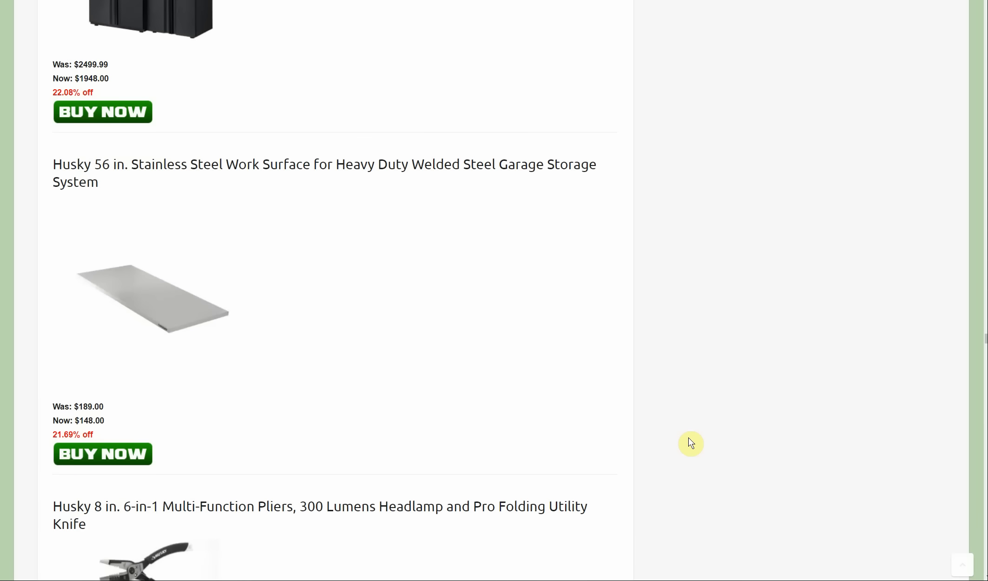
{"action": "scroll", "scroll_direction": "down", "scroll_amount": 3}
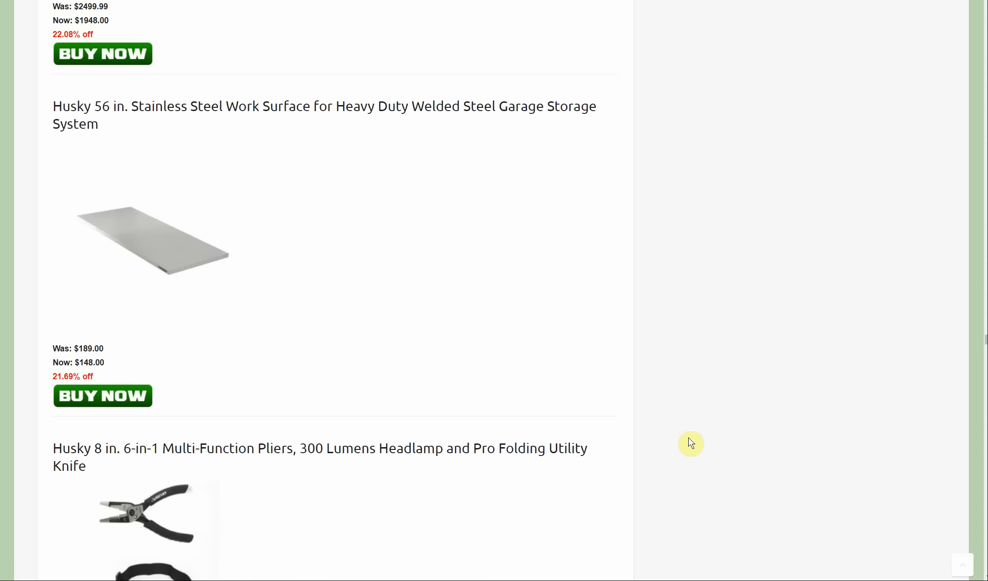
{"action": "scroll", "scroll_direction": "down", "scroll_amount": 3}
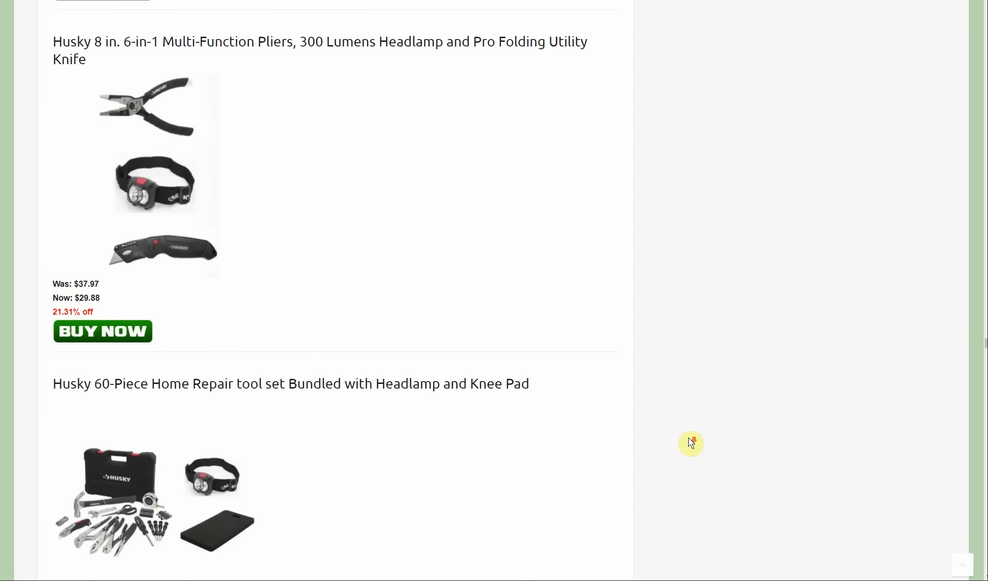
Scroll past the red Husky base cabinets to the $279 Makita hammer drill kit
{"action": "scroll", "scroll_direction": "down", "scroll_amount": 3}
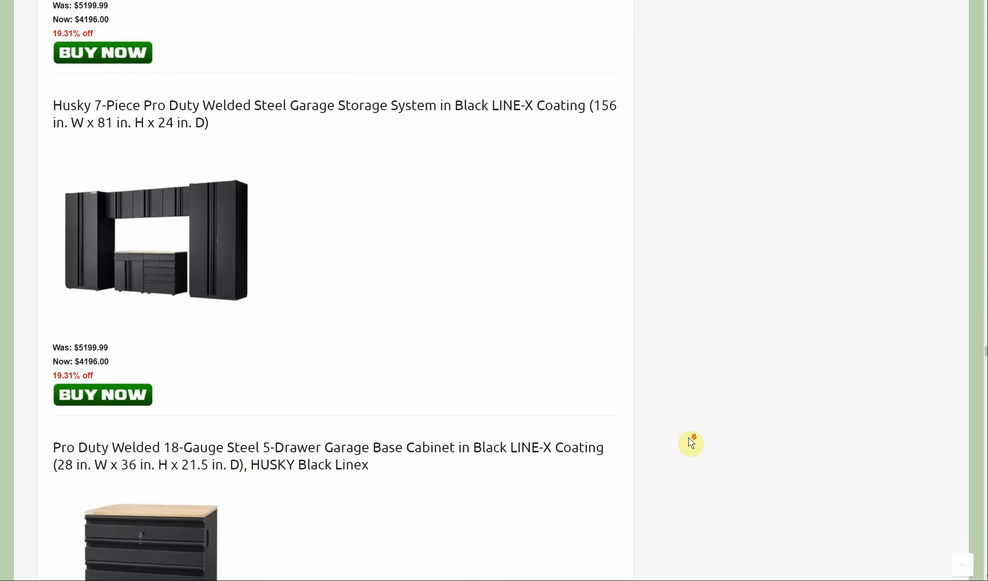
{"action": "scroll", "scroll_direction": "down", "scroll_amount": 3}
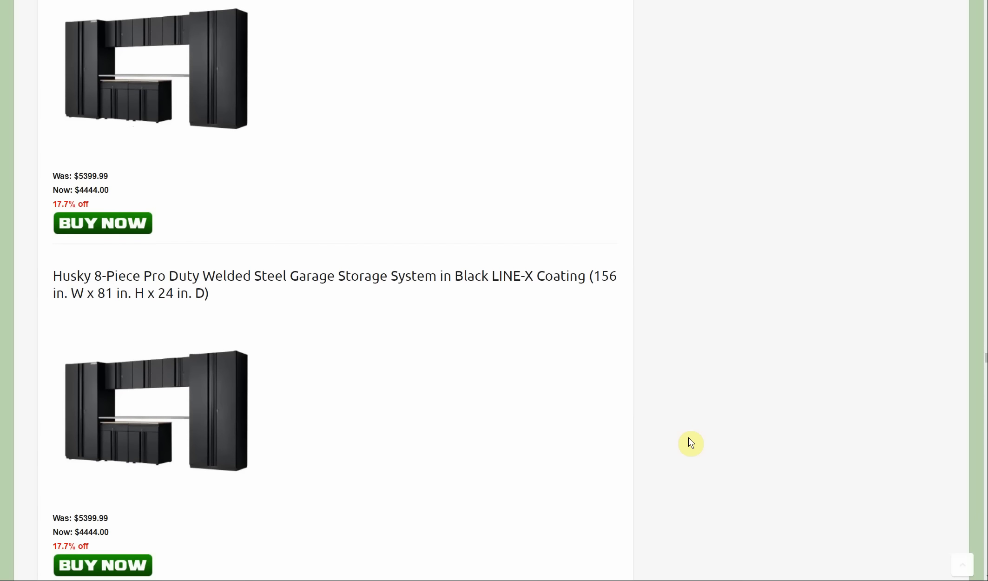
{"action": "scroll", "scroll_direction": "down", "scroll_amount": 3}
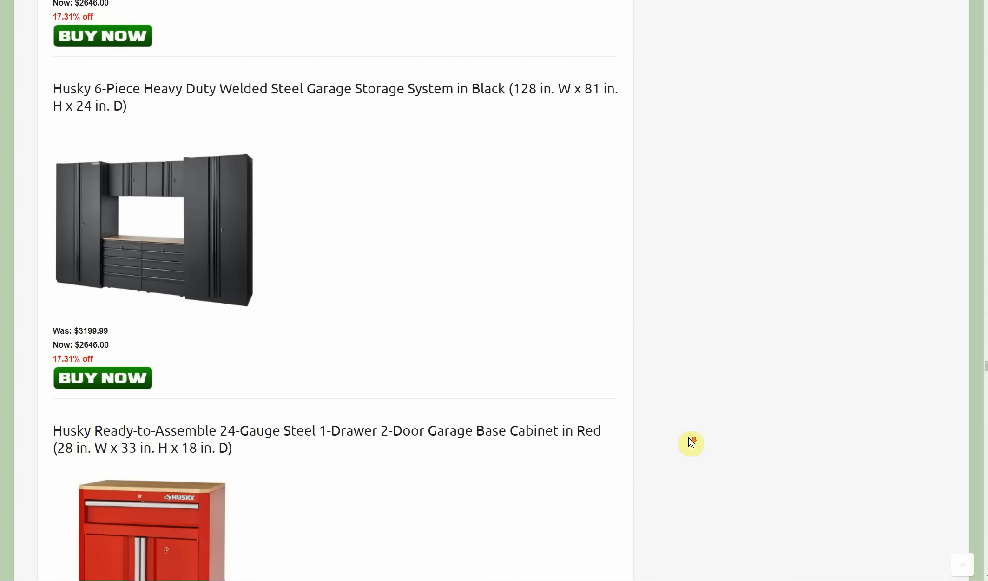
{"action": "scroll", "scroll_direction": "down", "scroll_amount": 3}
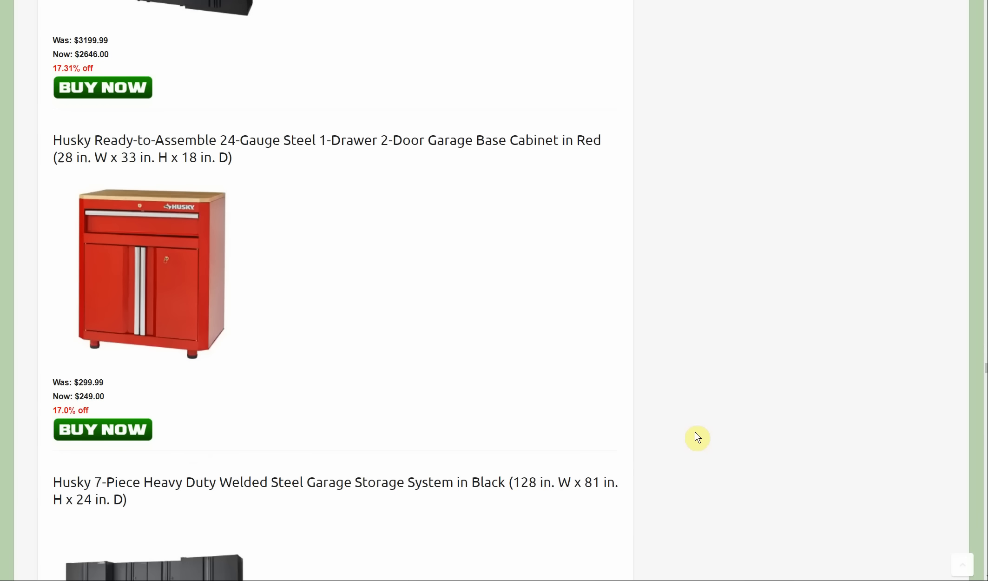
{"action": "mouse_move", "coordinate": [700, 435]}
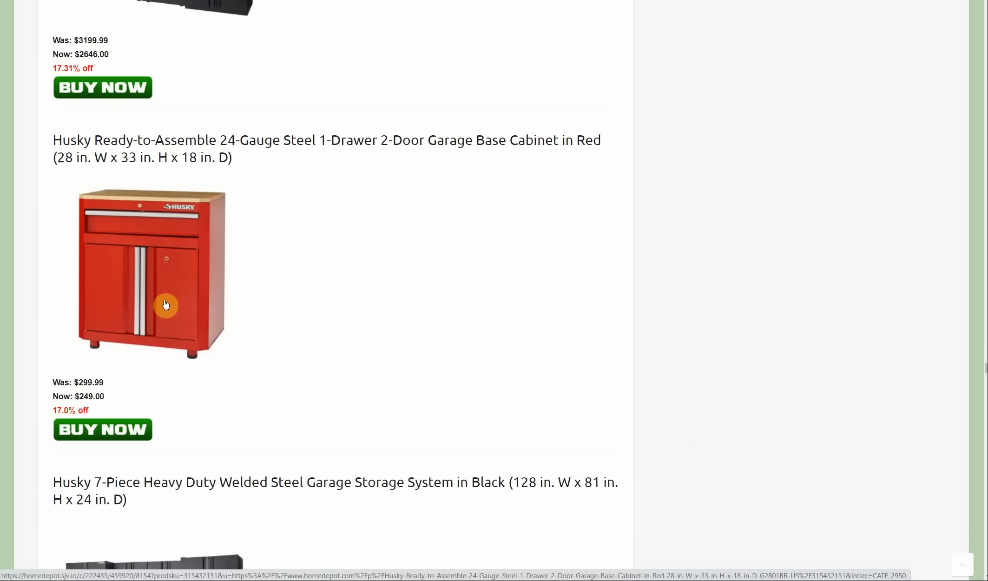
{"action": "mouse_move", "coordinate": [196, 278]}
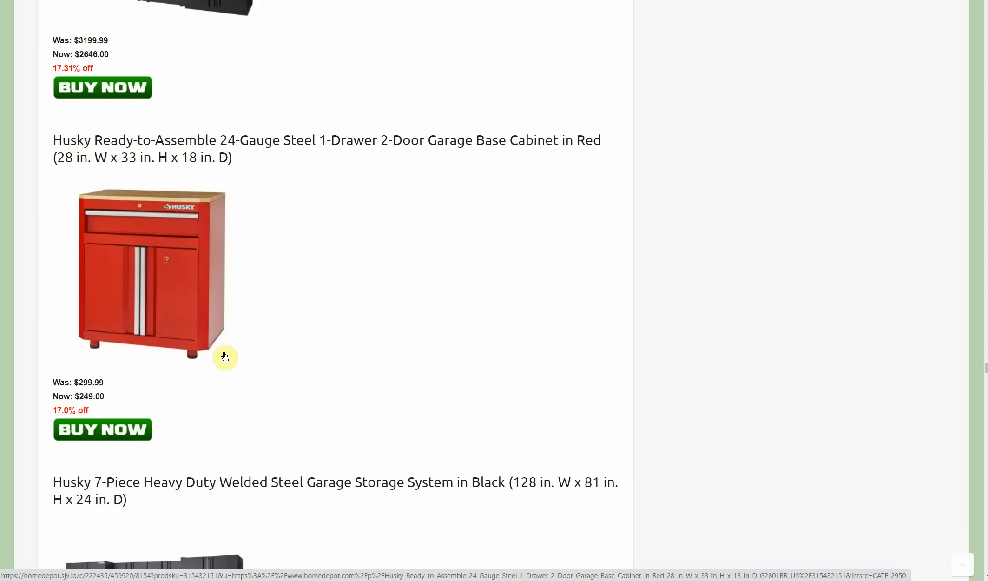
{"action": "mouse_move", "coordinate": [305, 395]}
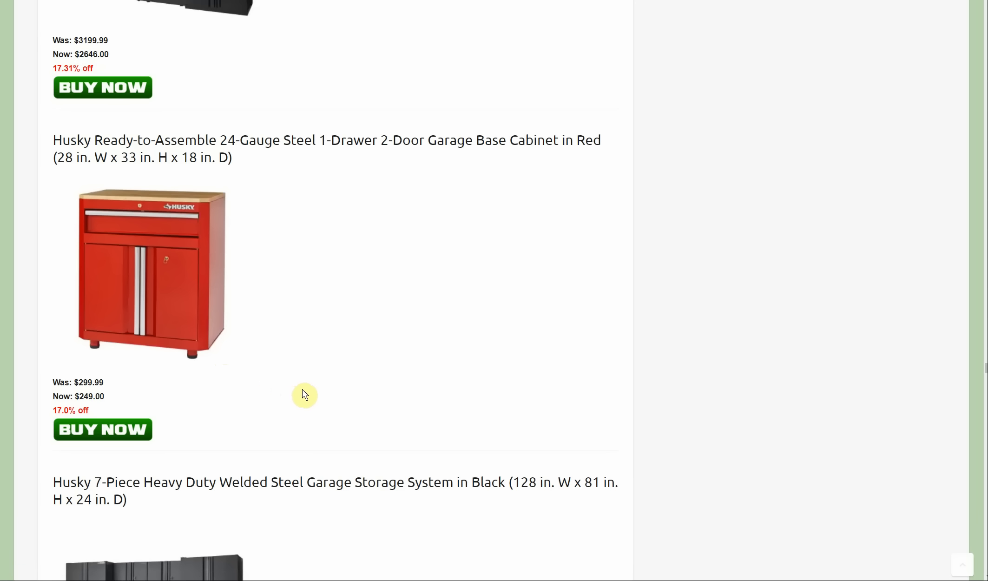
{"action": "mouse_move", "coordinate": [367, 397]}
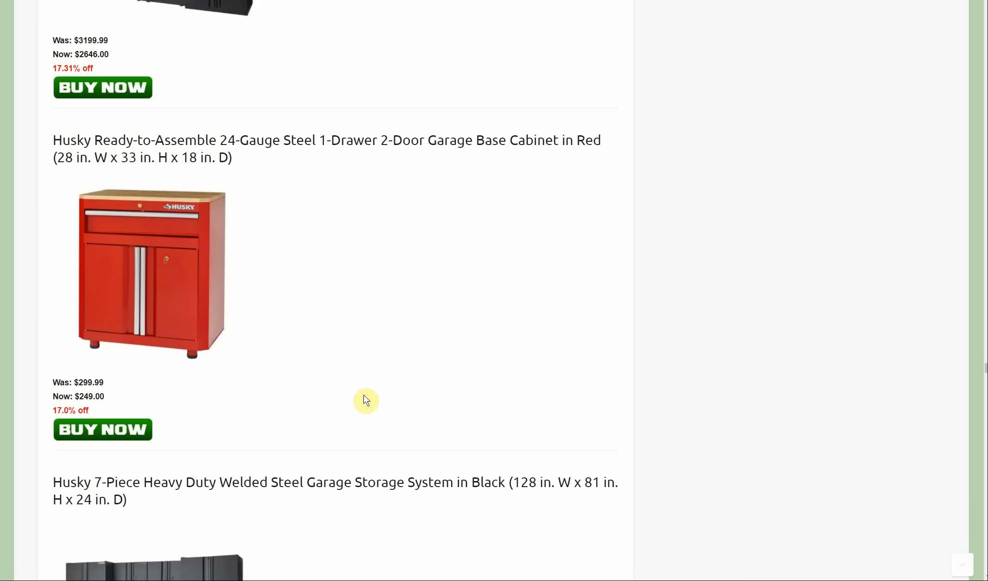
{"action": "scroll", "scroll_direction": "down", "scroll_amount": 3}
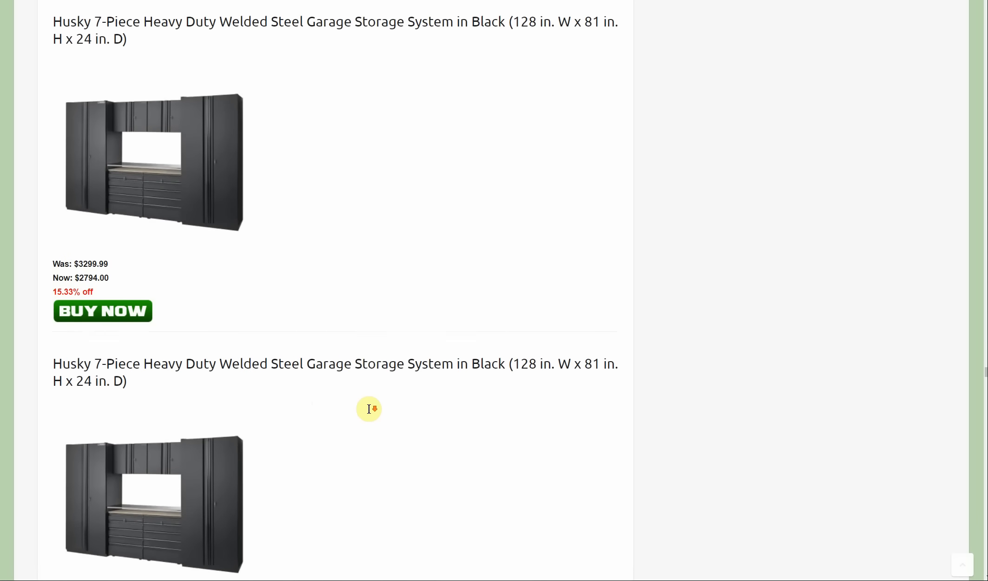
{"action": "scroll", "scroll_direction": "down", "scroll_amount": 3}
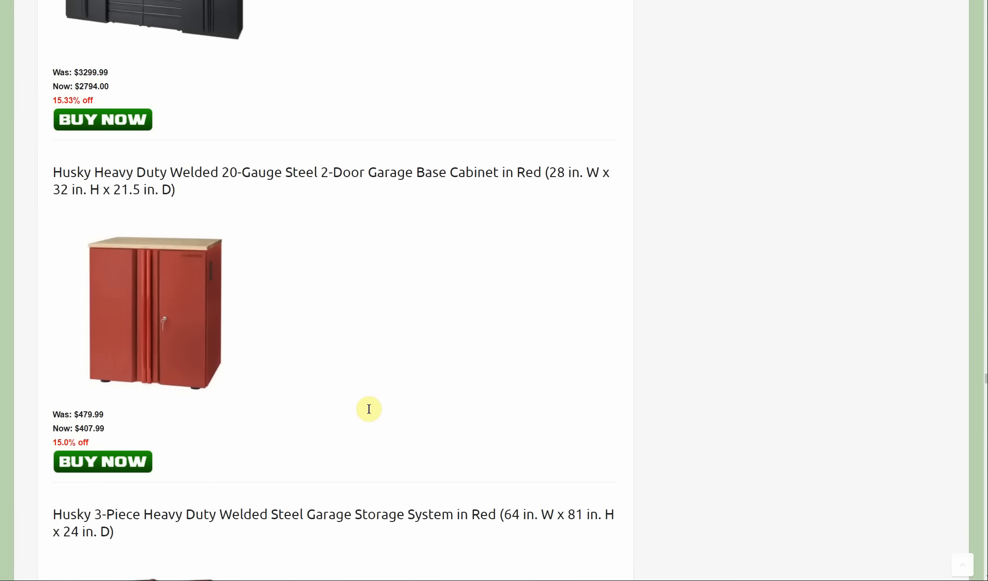
{"action": "scroll", "scroll_direction": "down", "scroll_amount": 3}
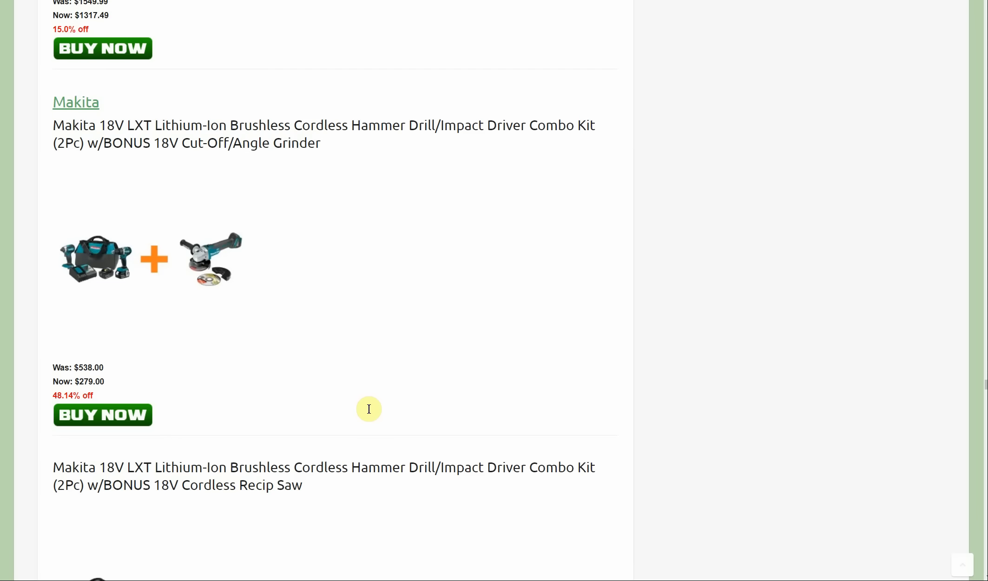
Scroll past the $279 Makita combo kit to the $8.99 framing saw blade
{"action": "scroll", "scroll_direction": "down", "scroll_amount": 3}
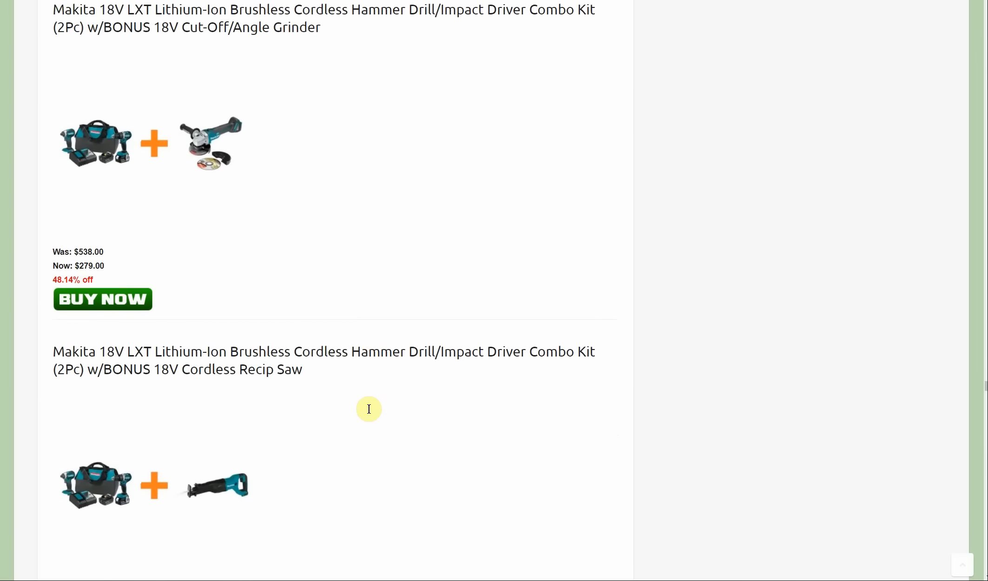
{"action": "scroll", "scroll_direction": "down", "scroll_amount": 3}
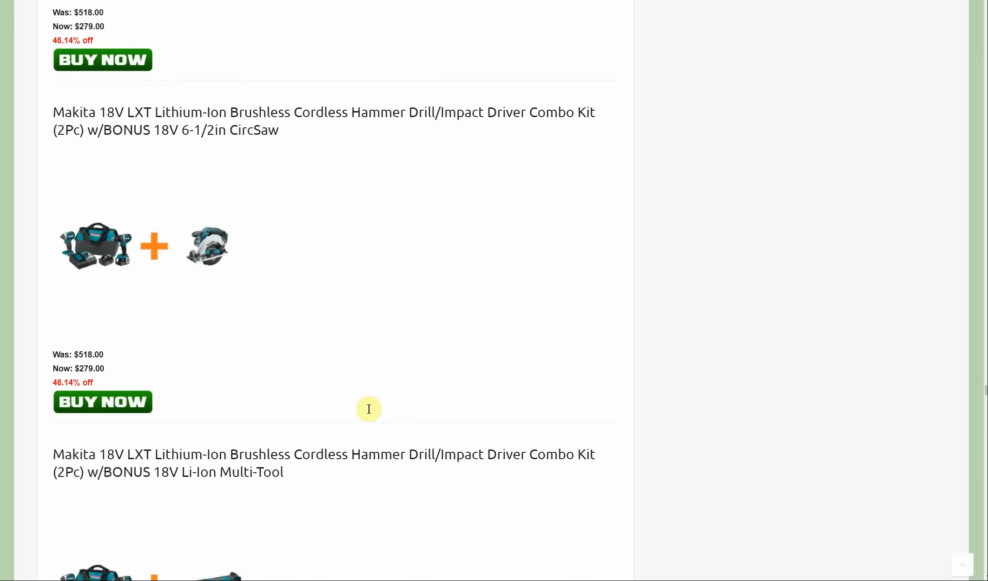
{"action": "scroll", "scroll_direction": "down", "scroll_amount": 3}
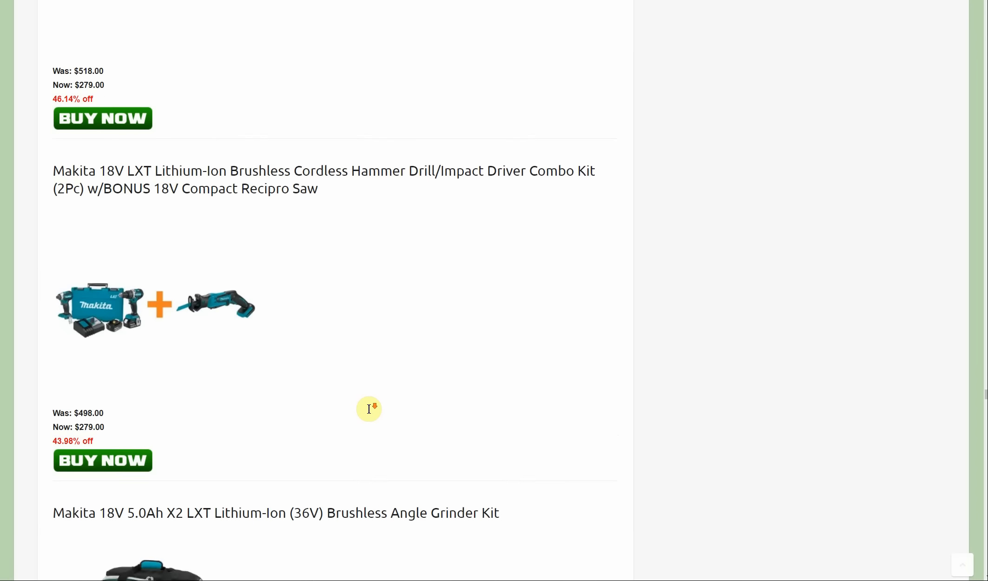
{"action": "scroll", "scroll_direction": "down", "scroll_amount": 3}
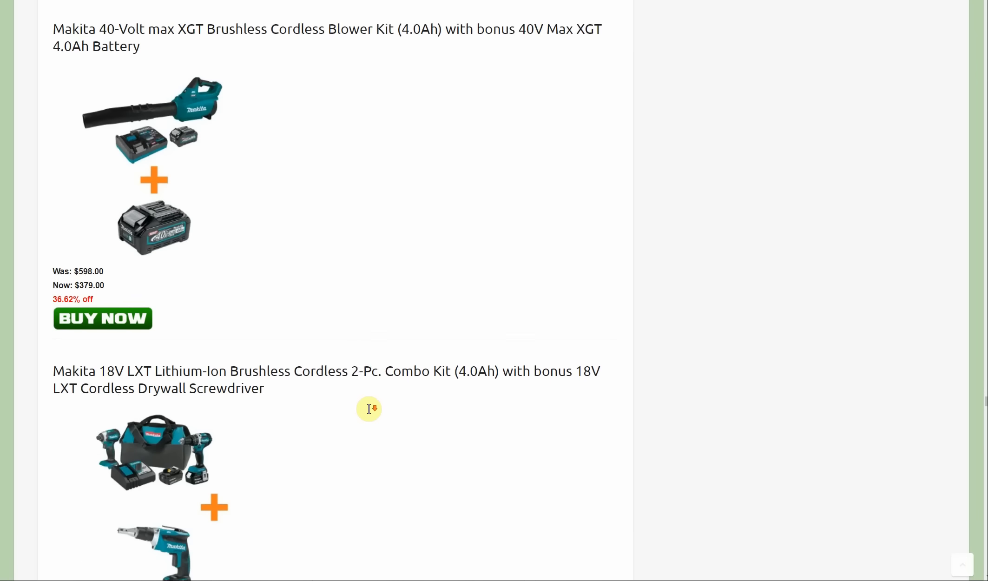
{"action": "scroll", "scroll_direction": "down", "scroll_amount": 3}
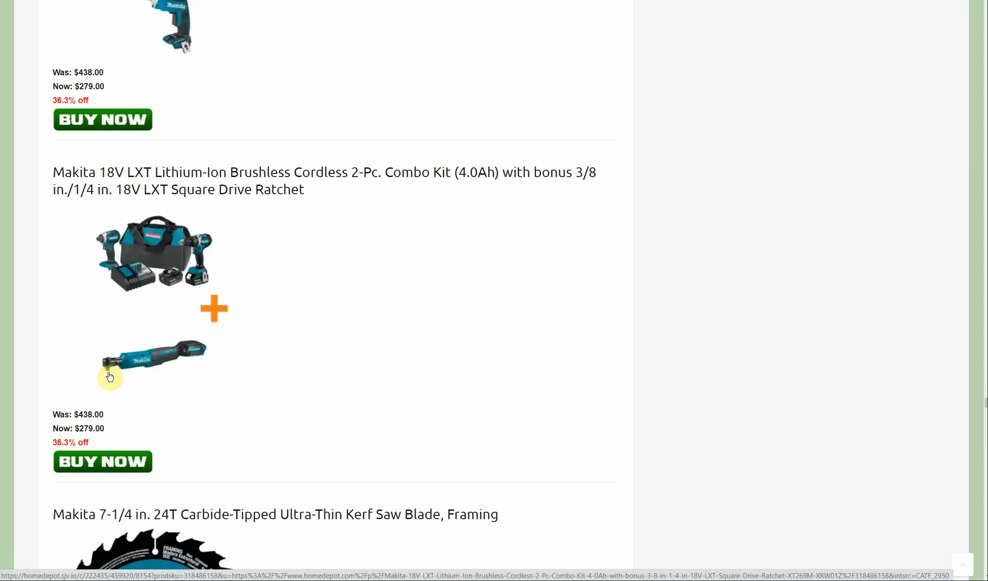
{"action": "mouse_move", "coordinate": [267, 395]}
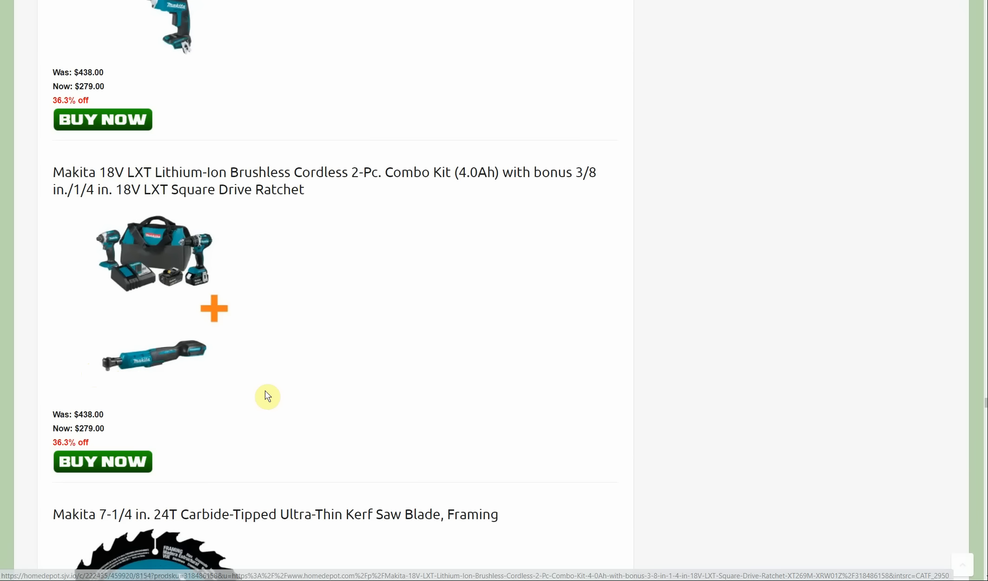
{"action": "mouse_move", "coordinate": [106, 286]}
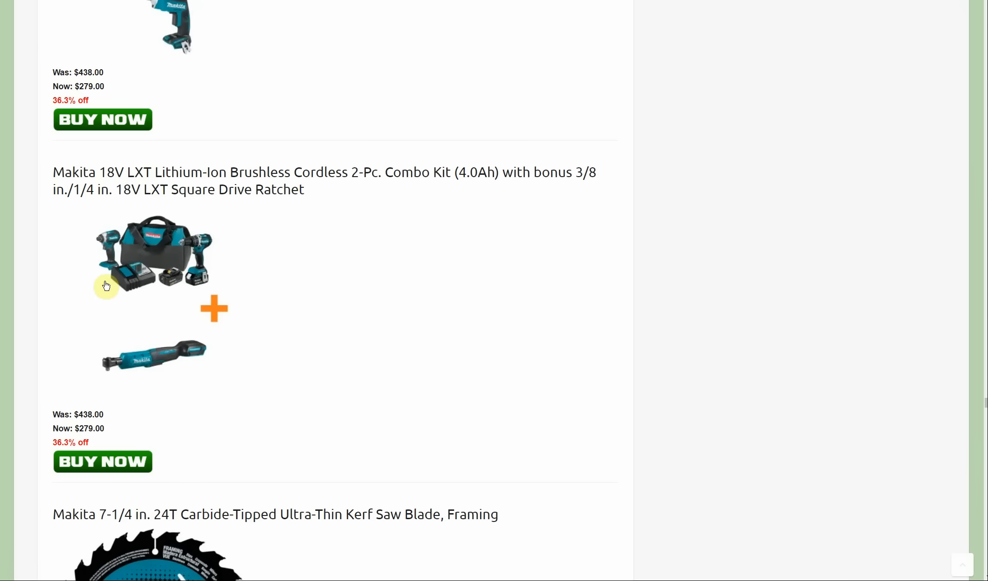
{"action": "mouse_move", "coordinate": [330, 382]}
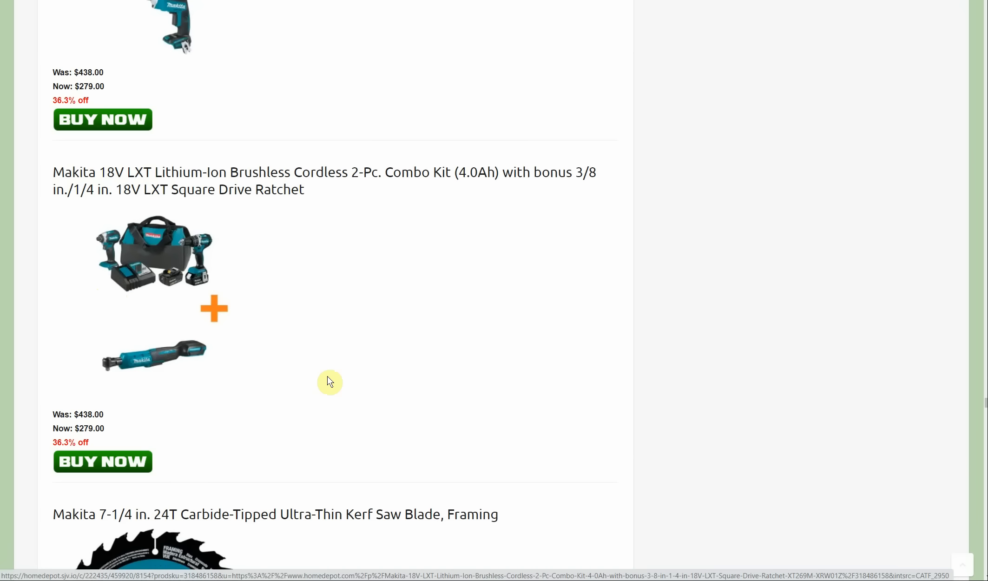
{"action": "mouse_move", "coordinate": [491, 412]}
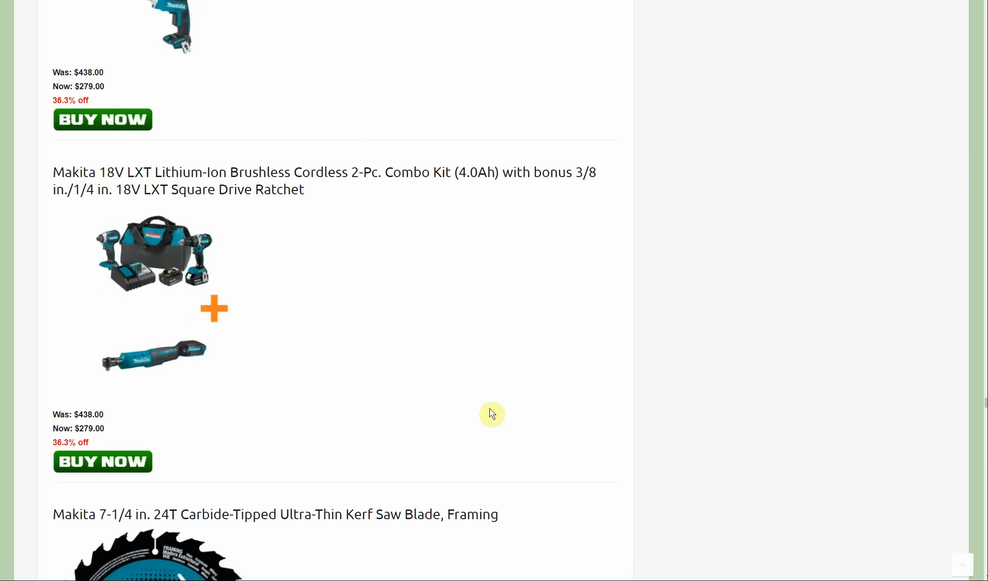
{"action": "mouse_move", "coordinate": [563, 438]}
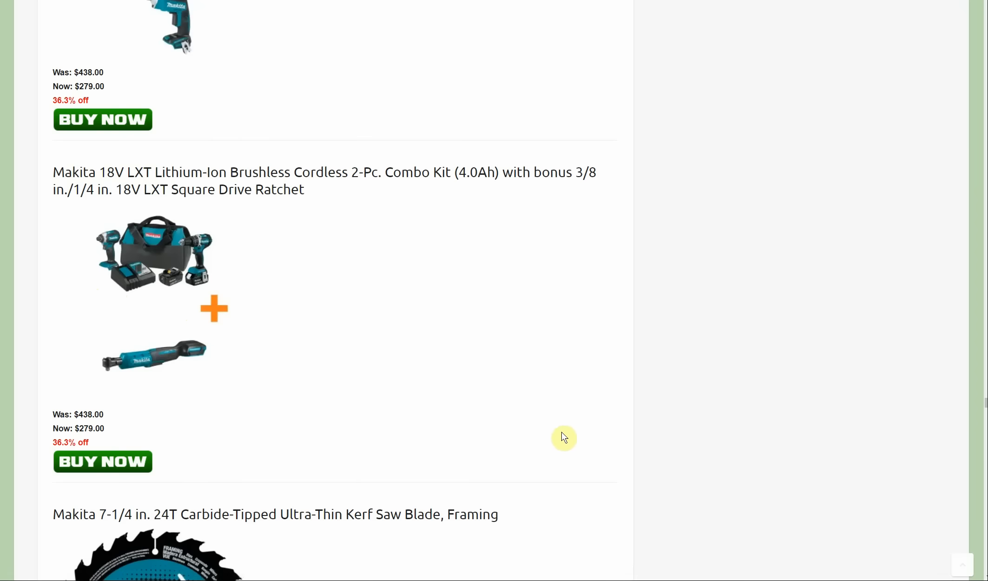
{"action": "scroll", "scroll_direction": "down", "scroll_amount": 3}
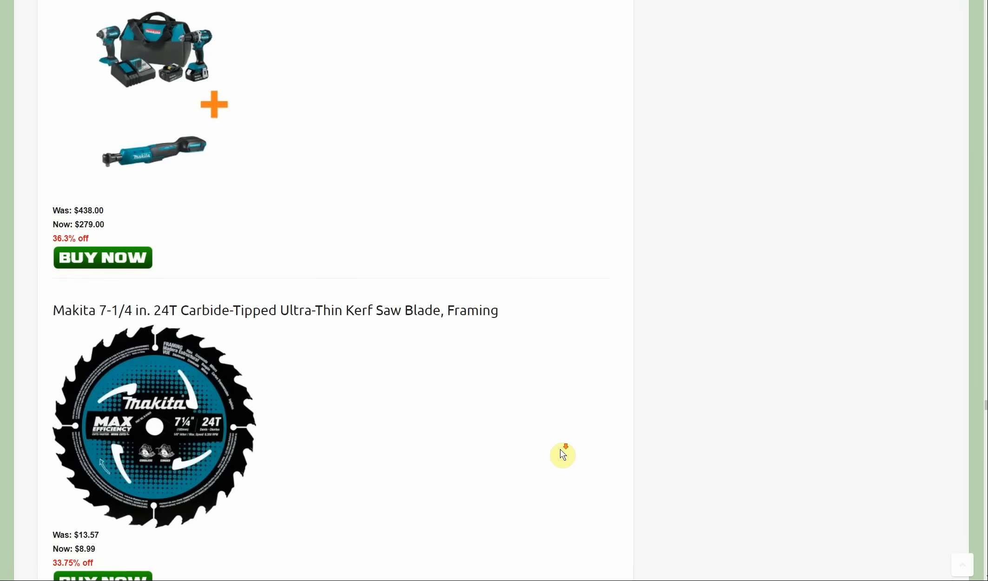
{"action": "scroll", "scroll_direction": "down", "scroll_amount": 3}
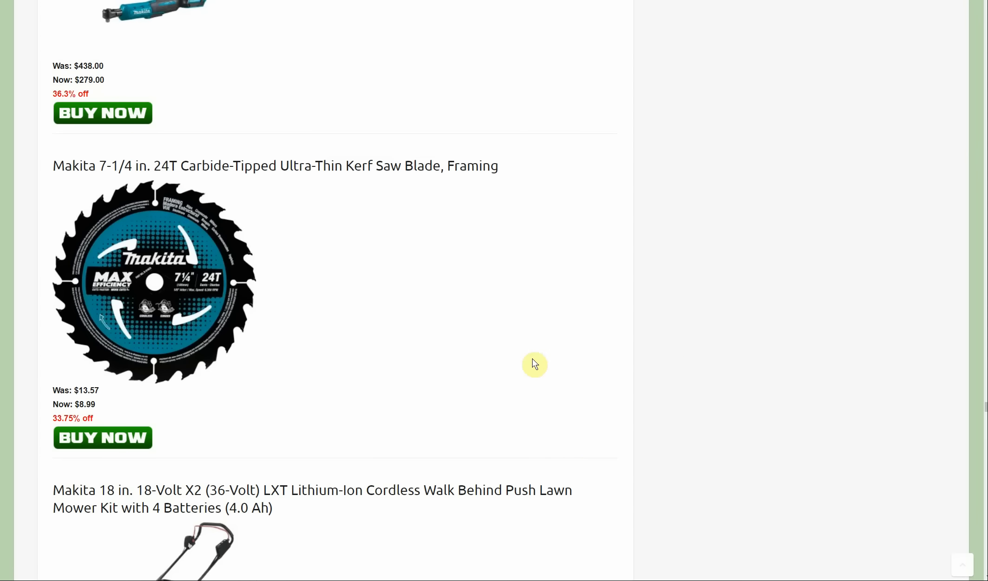
{"action": "mouse_move", "coordinate": [117, 281]}
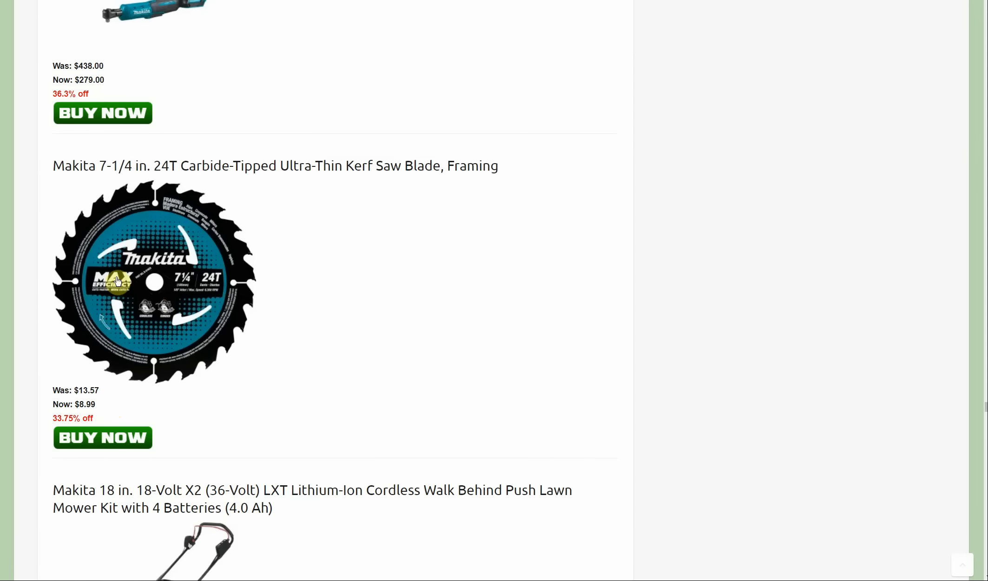
{"action": "mouse_move", "coordinate": [318, 375]}
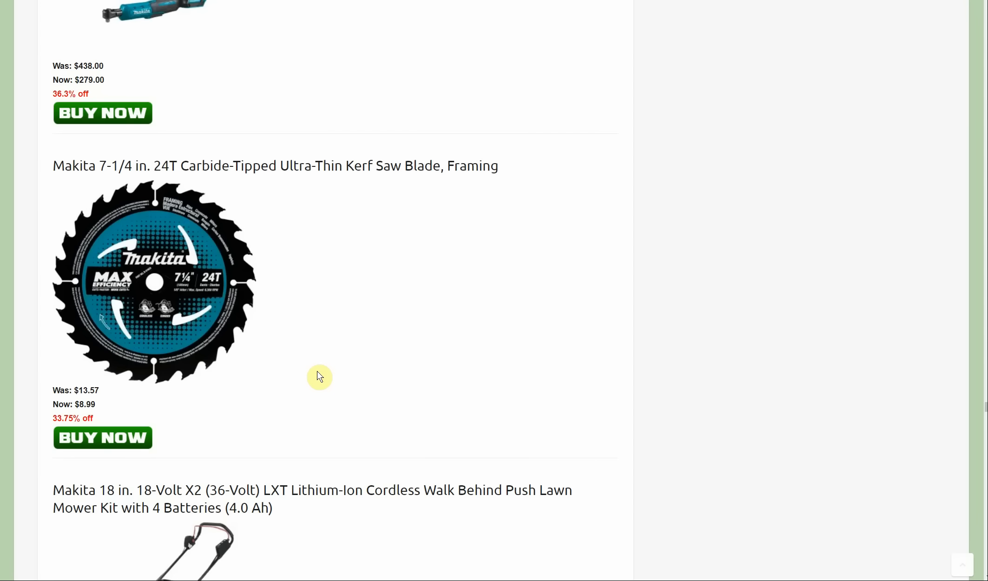
{"action": "mouse_move", "coordinate": [319, 381]}
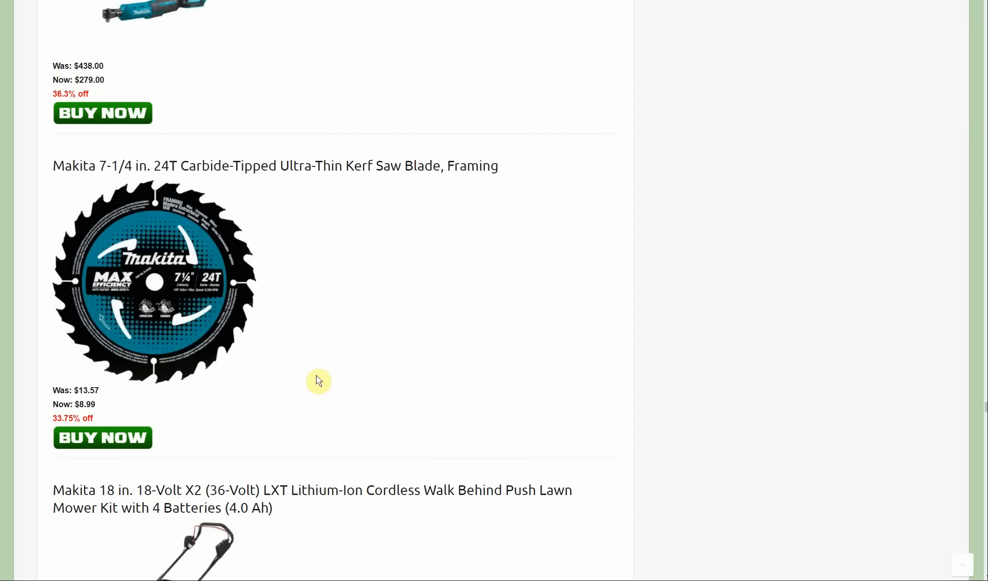
{"action": "mouse_move", "coordinate": [349, 398]}
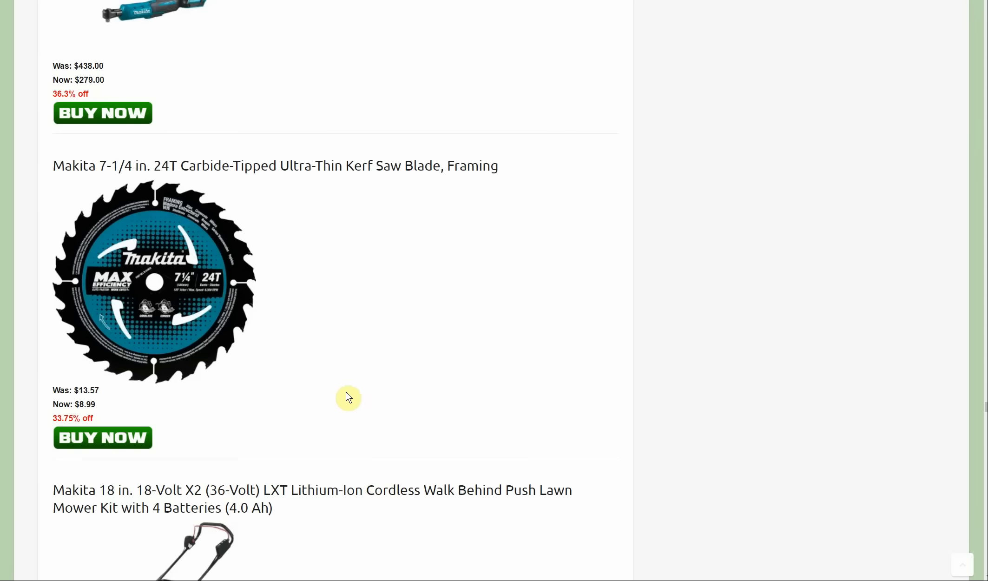
Scroll past the Makita router kit and $489 blower kit to the $499 top-handle chainsaw
{"action": "scroll", "scroll_direction": "down", "scroll_amount": 3}
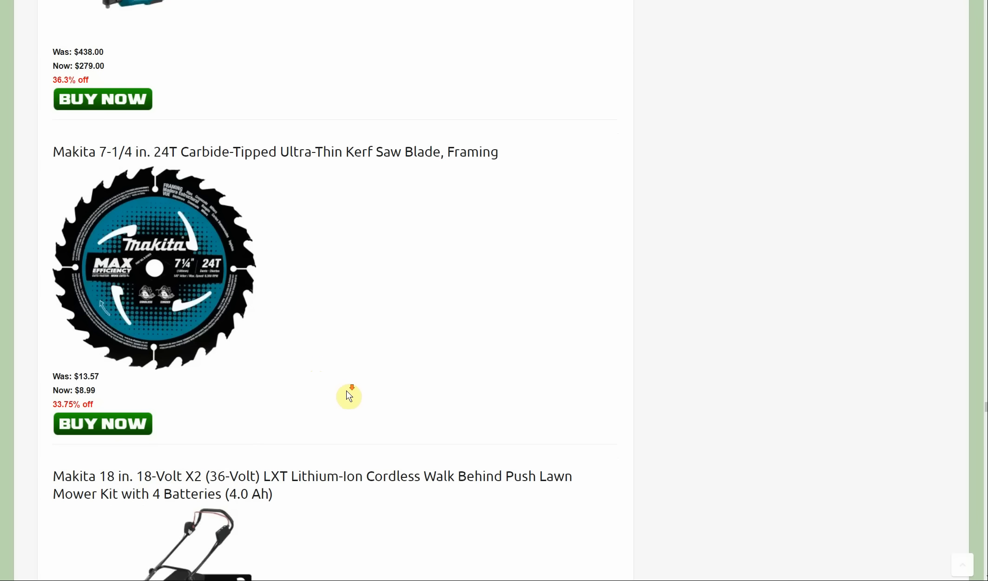
{"action": "scroll", "scroll_direction": "down", "scroll_amount": 3}
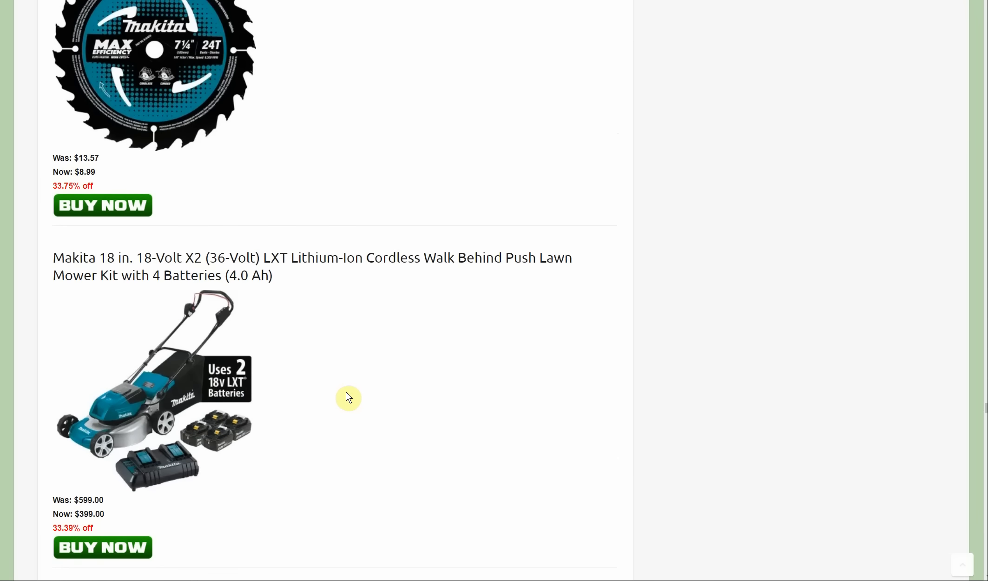
{"action": "scroll", "scroll_direction": "down", "scroll_amount": 3}
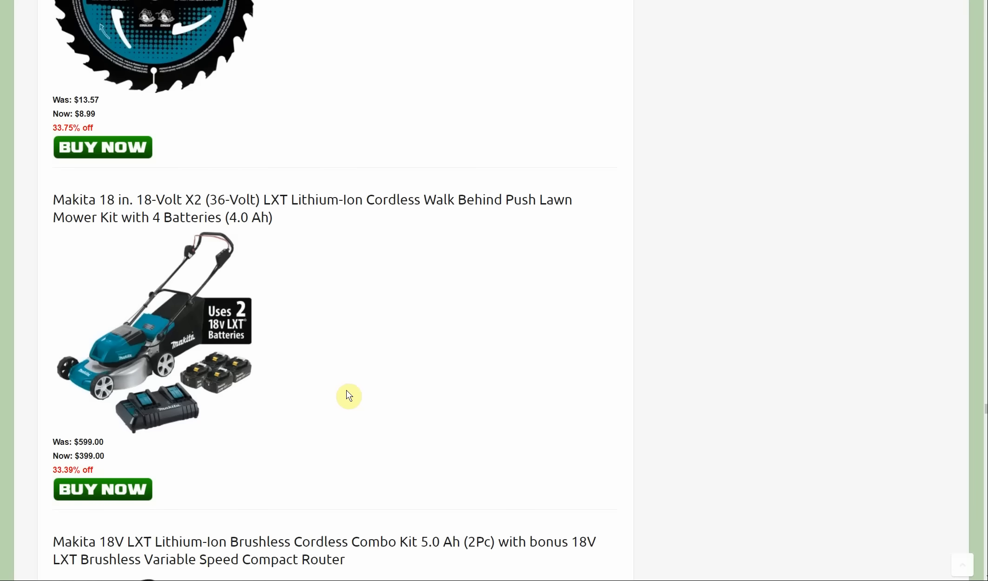
{"action": "scroll", "scroll_direction": "down", "scroll_amount": 3}
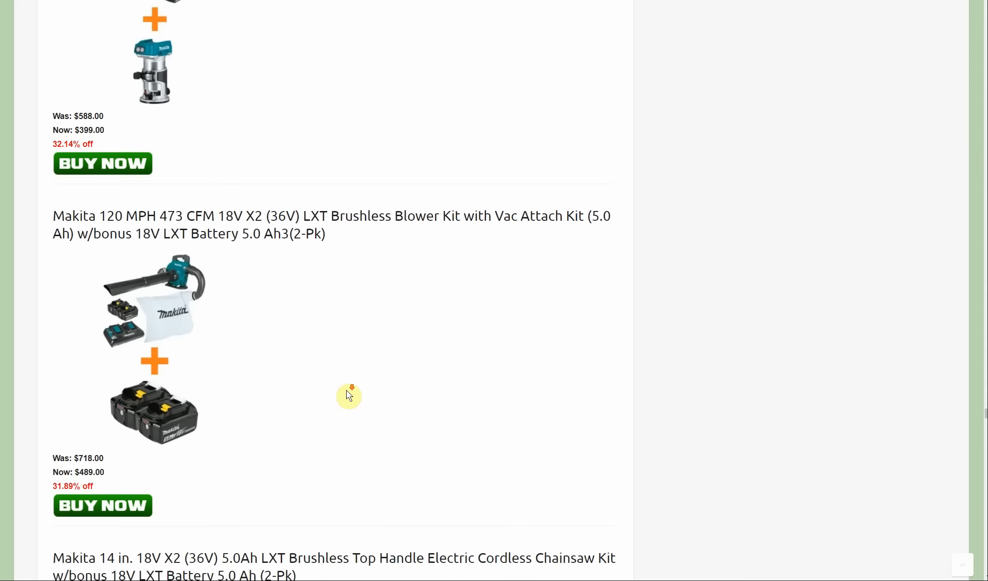
{"action": "scroll", "scroll_direction": "down", "scroll_amount": 3}
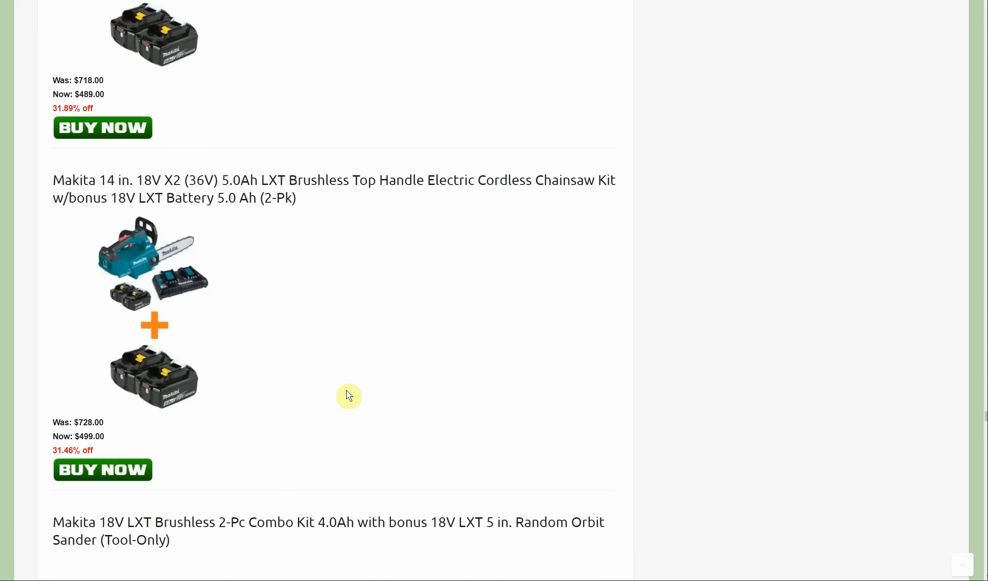
{"action": "scroll", "scroll_direction": "down", "scroll_amount": 3}
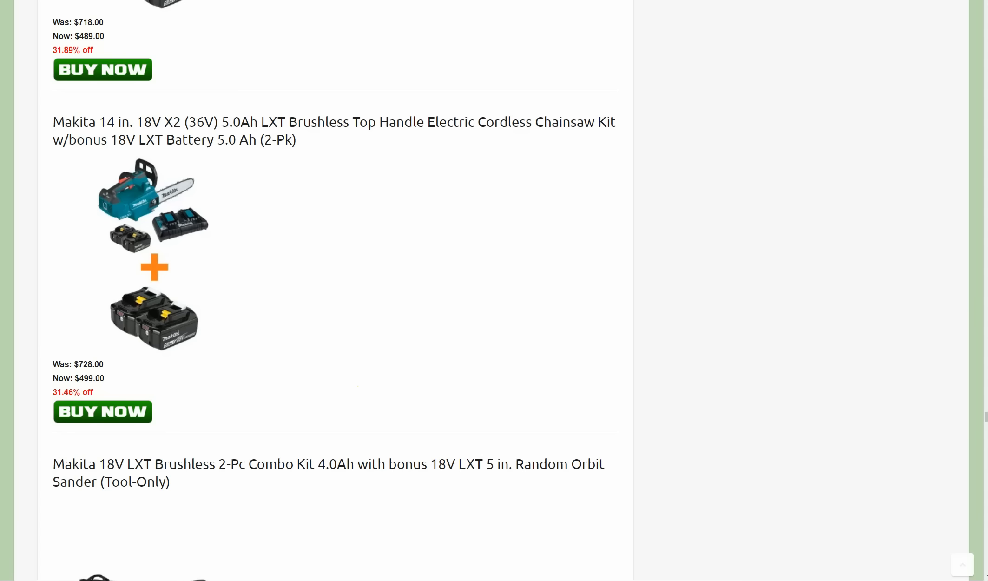
Scroll past the $569 Makita string trimmer kit to the $91.25 12V battery two-pack
{"action": "scroll", "scroll_direction": "down", "scroll_amount": 3}
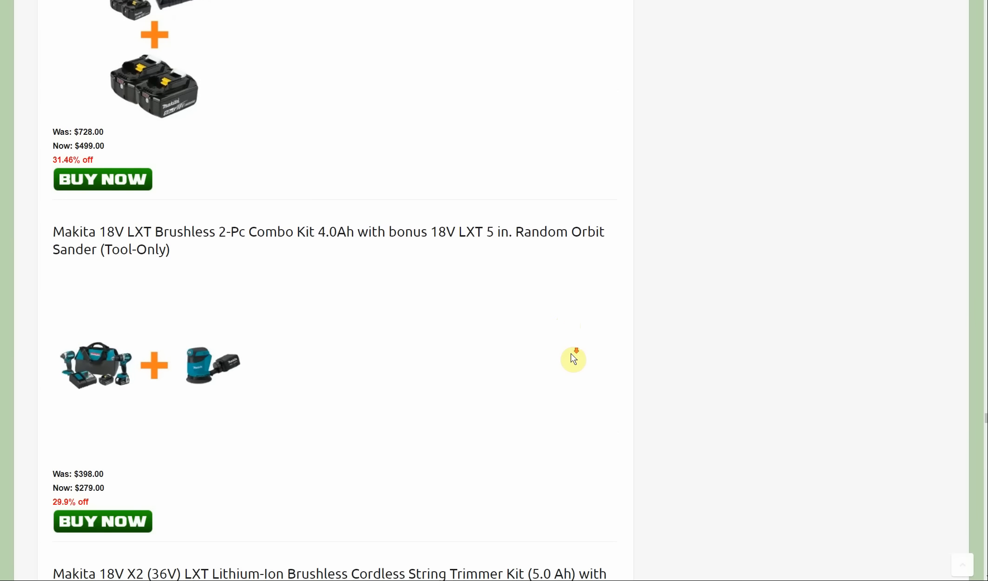
{"action": "scroll", "scroll_direction": "down", "scroll_amount": 3}
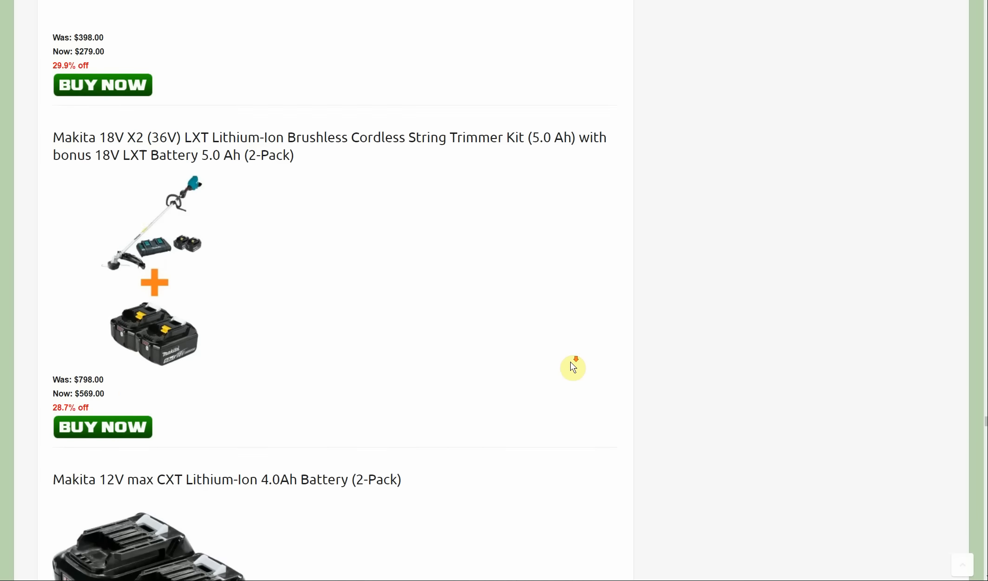
{"action": "scroll", "scroll_direction": "down", "scroll_amount": 3}
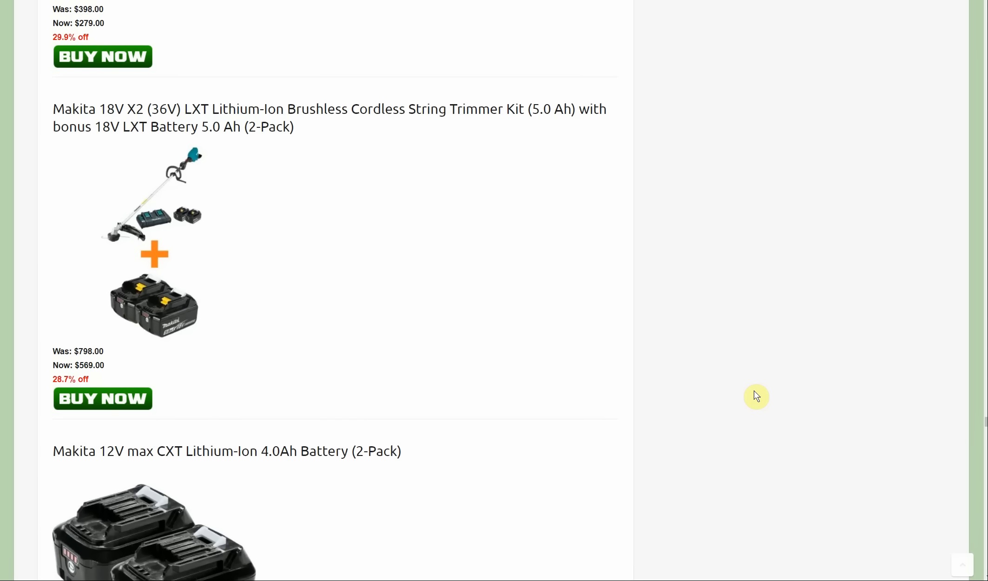
{"action": "mouse_move", "coordinate": [690, 360]}
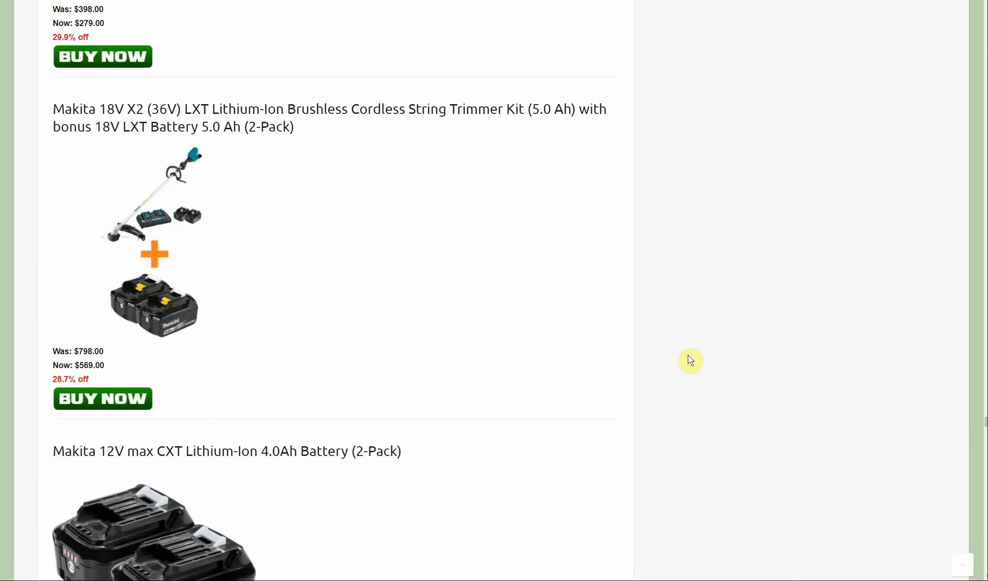
{"action": "scroll", "scroll_direction": "down", "scroll_amount": 3}
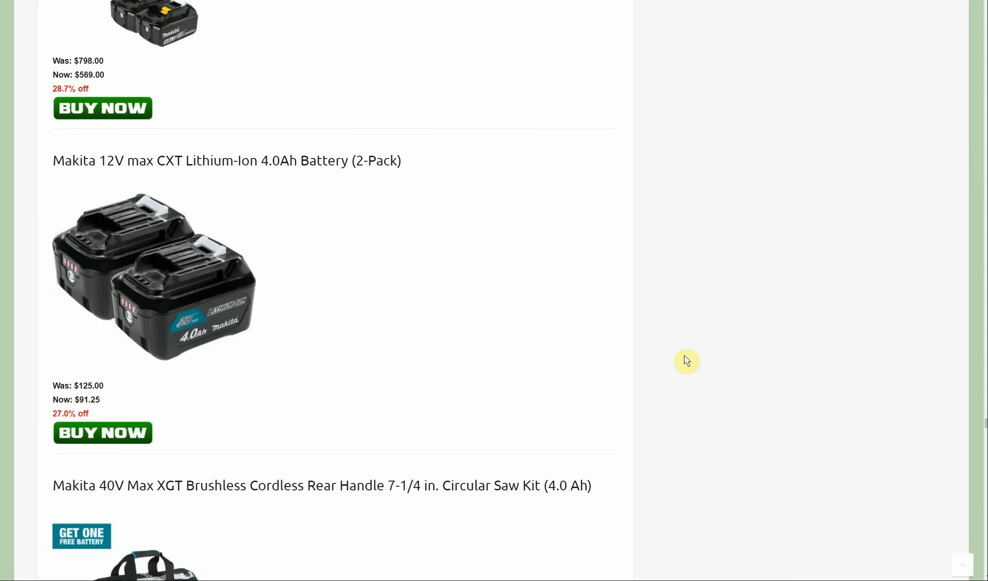
{"action": "mouse_move", "coordinate": [682, 355]}
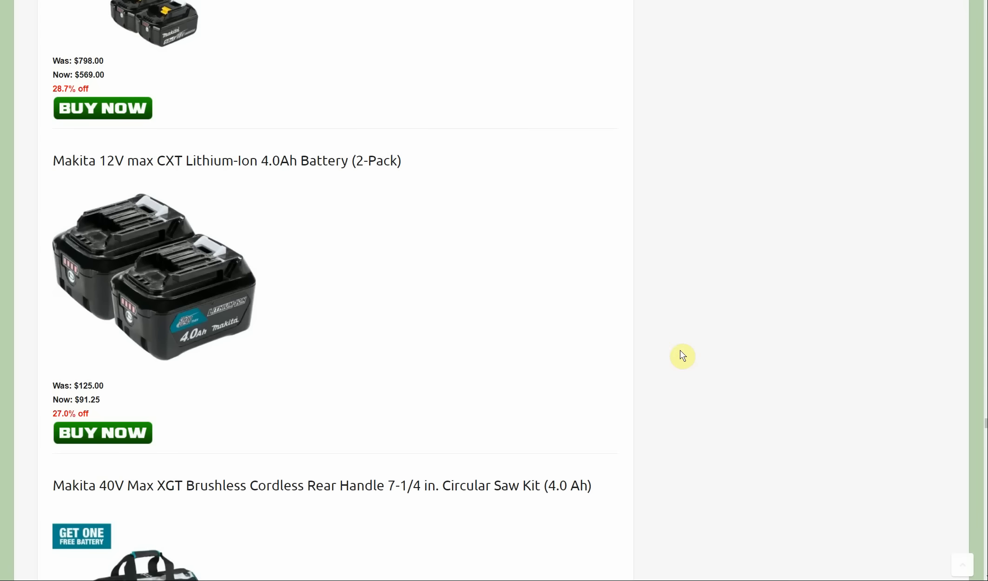
Scroll past the $109 Makita heat gun and $454 combo kit to the $679 dust extractor
{"action": "scroll", "scroll_direction": "down", "scroll_amount": 3}
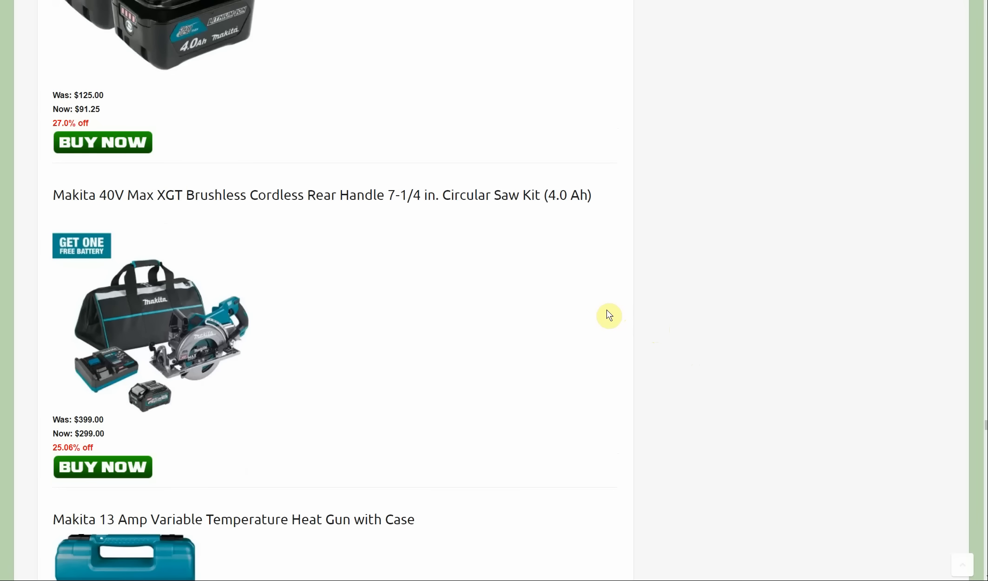
{"action": "scroll", "scroll_direction": "down", "scroll_amount": 3}
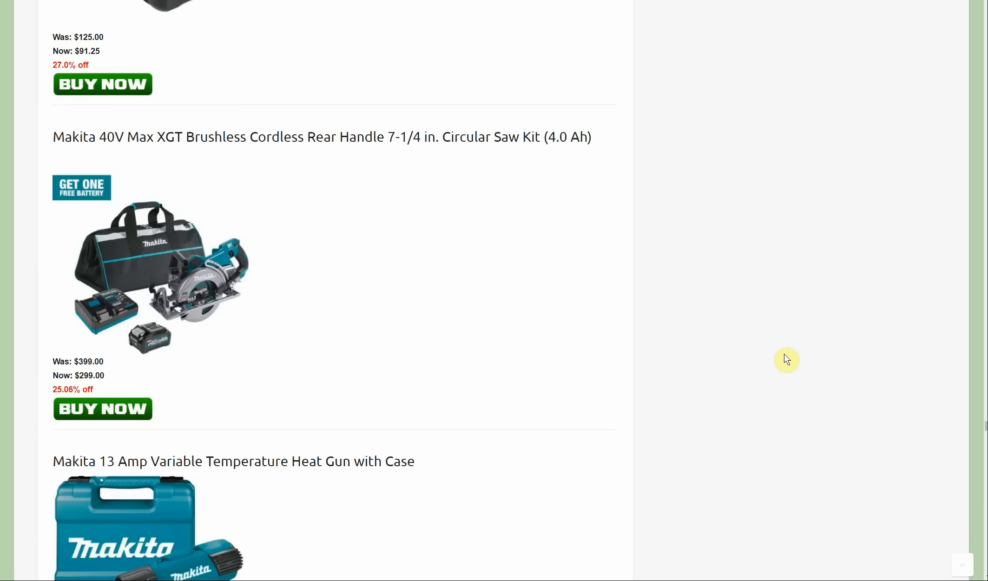
{"action": "mouse_move", "coordinate": [141, 352]}
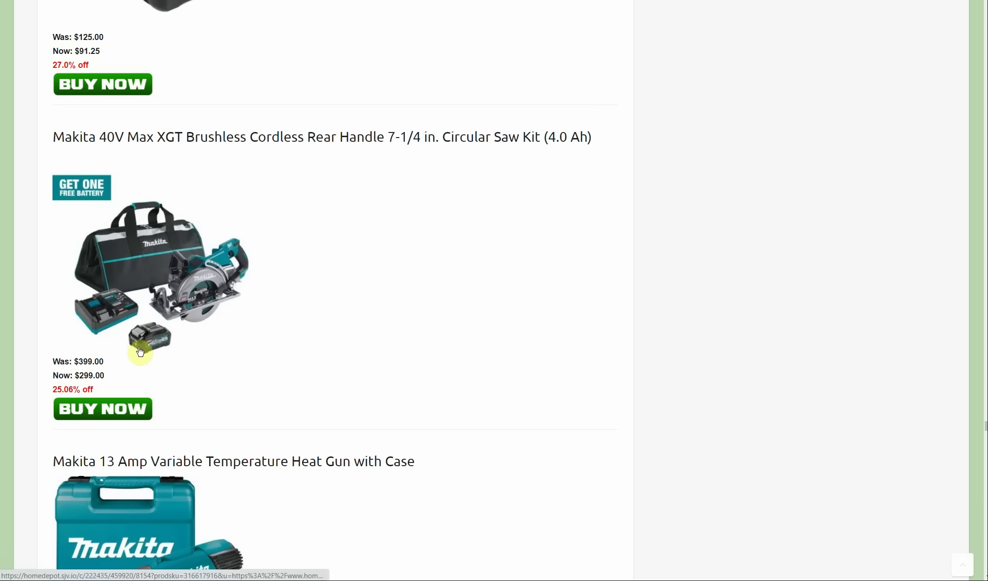
{"action": "mouse_move", "coordinate": [85, 217]}
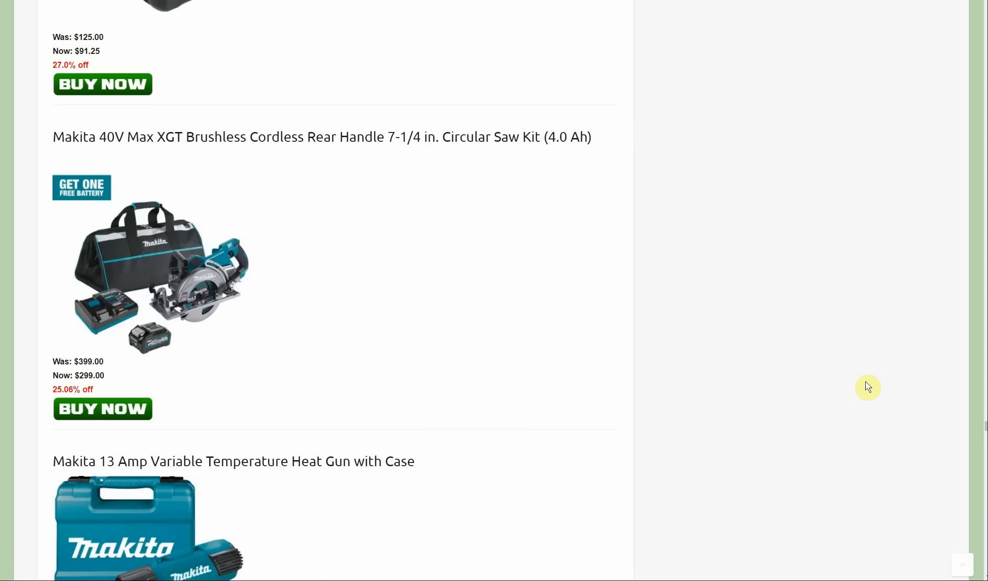
{"action": "mouse_move", "coordinate": [858, 372]}
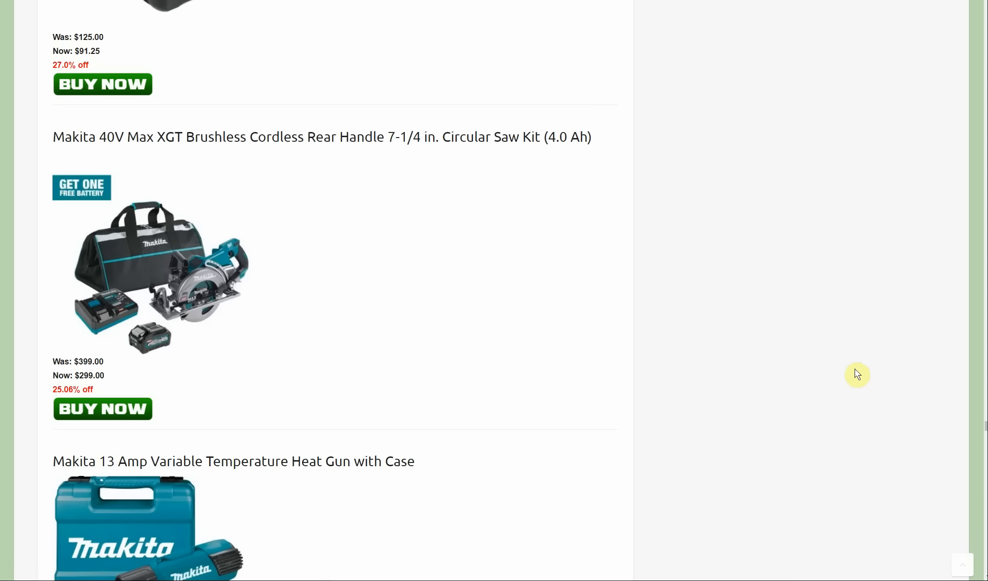
{"action": "scroll", "scroll_direction": "down", "scroll_amount": 3}
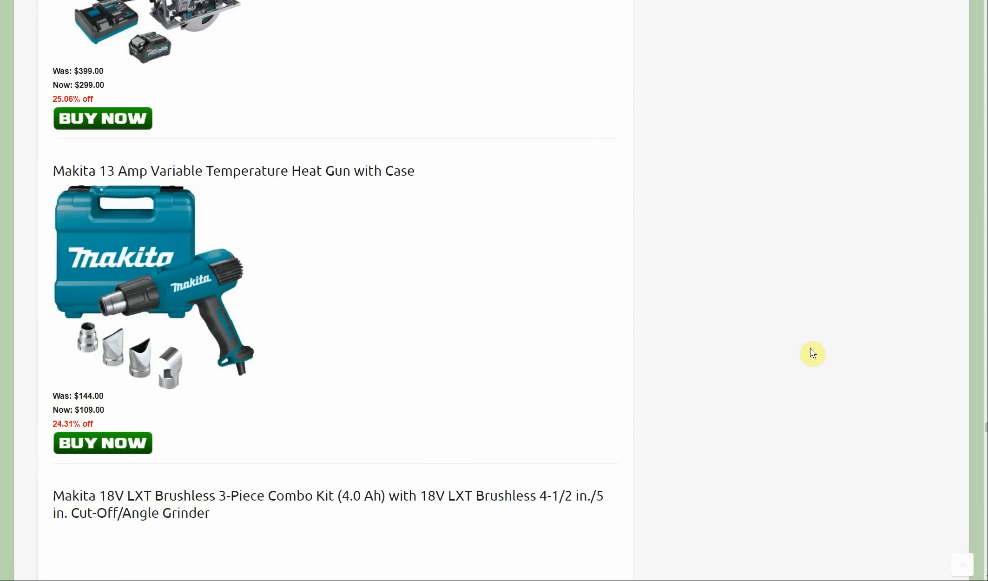
{"action": "scroll", "scroll_direction": "down", "scroll_amount": 3}
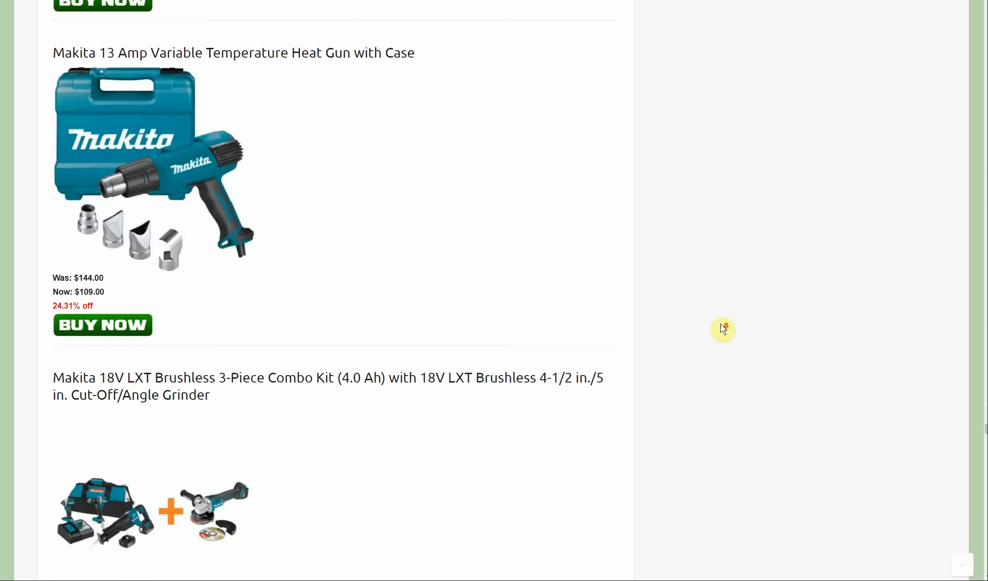
{"action": "scroll", "scroll_direction": "down", "scroll_amount": 3}
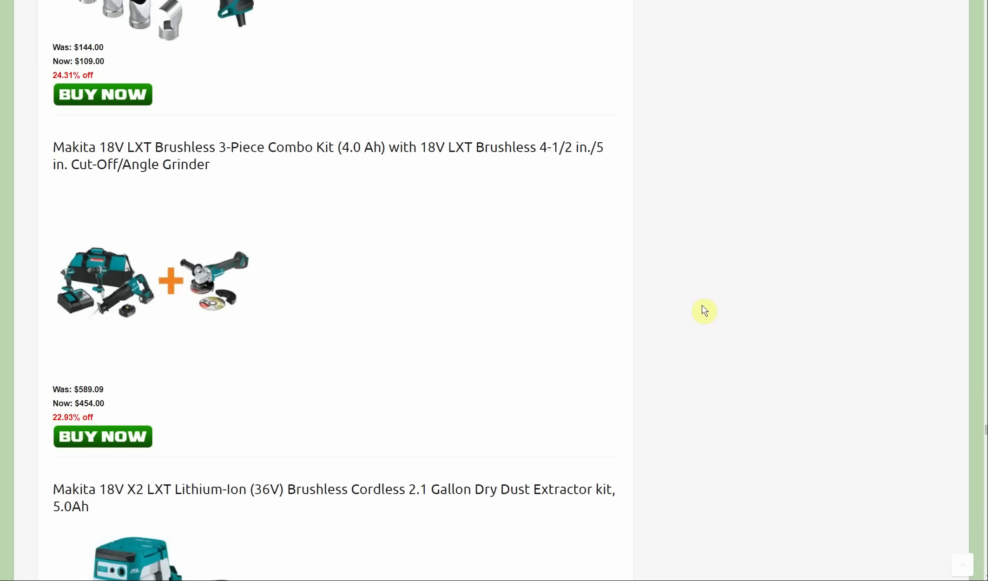
{"action": "mouse_move", "coordinate": [754, 293]}
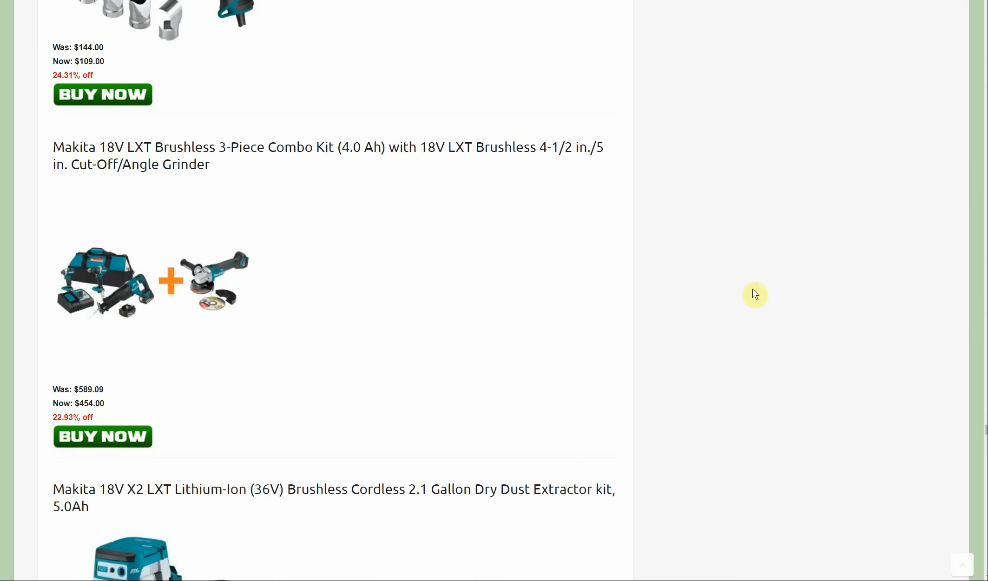
{"action": "scroll", "scroll_direction": "down", "scroll_amount": 3}
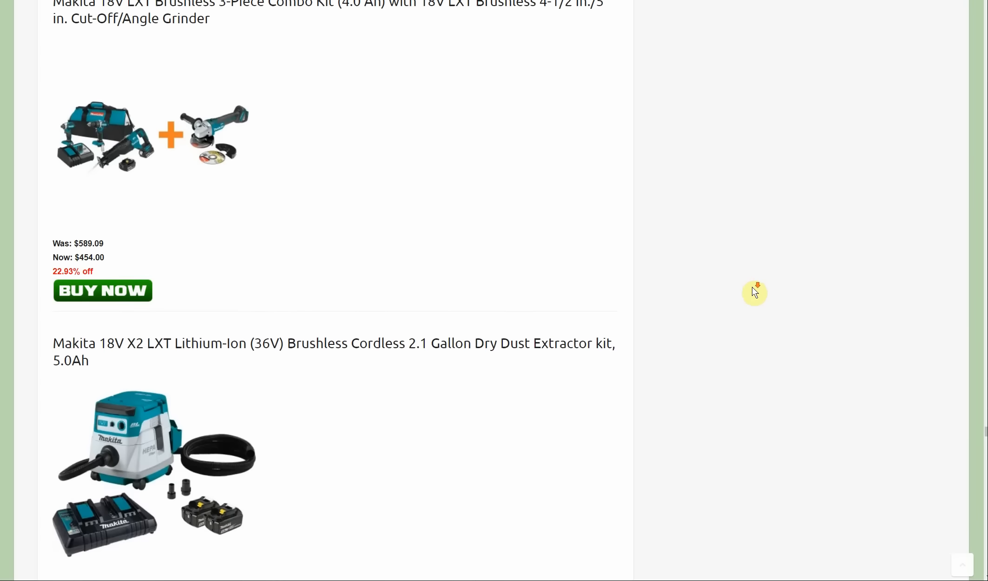
{"action": "scroll", "scroll_direction": "down", "scroll_amount": 3}
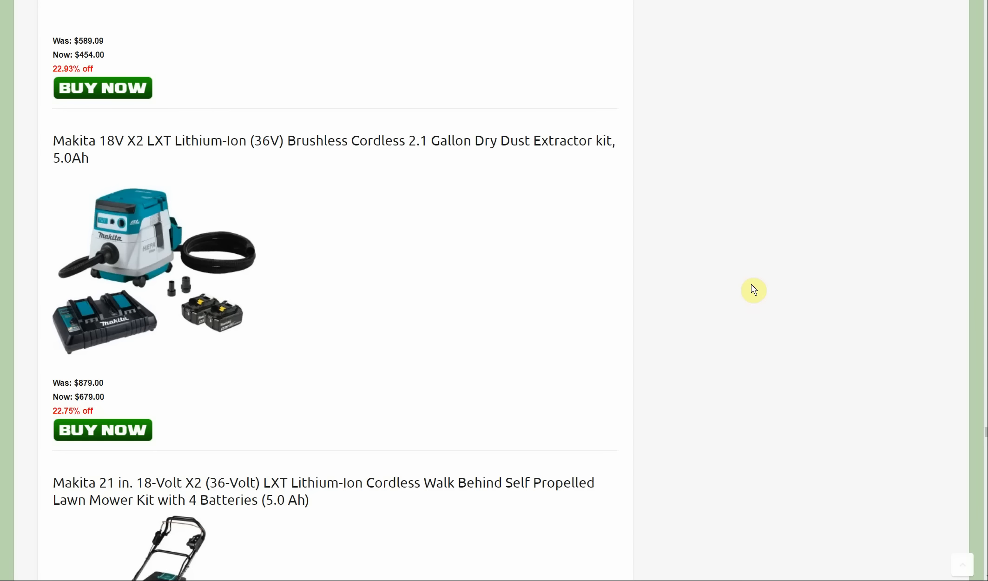
{"action": "mouse_move", "coordinate": [754, 292]}
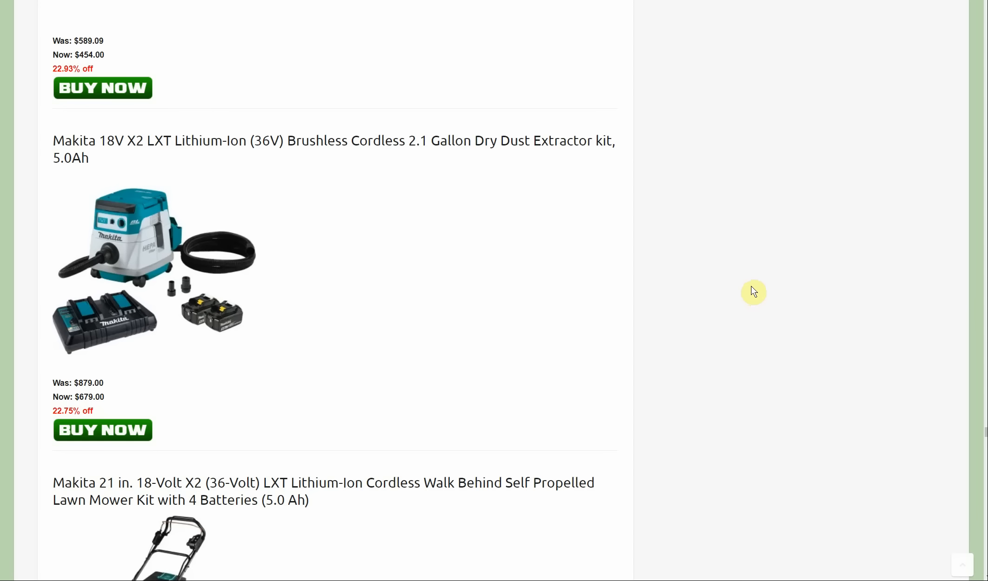
{"action": "scroll", "scroll_direction": "down", "scroll_amount": 3}
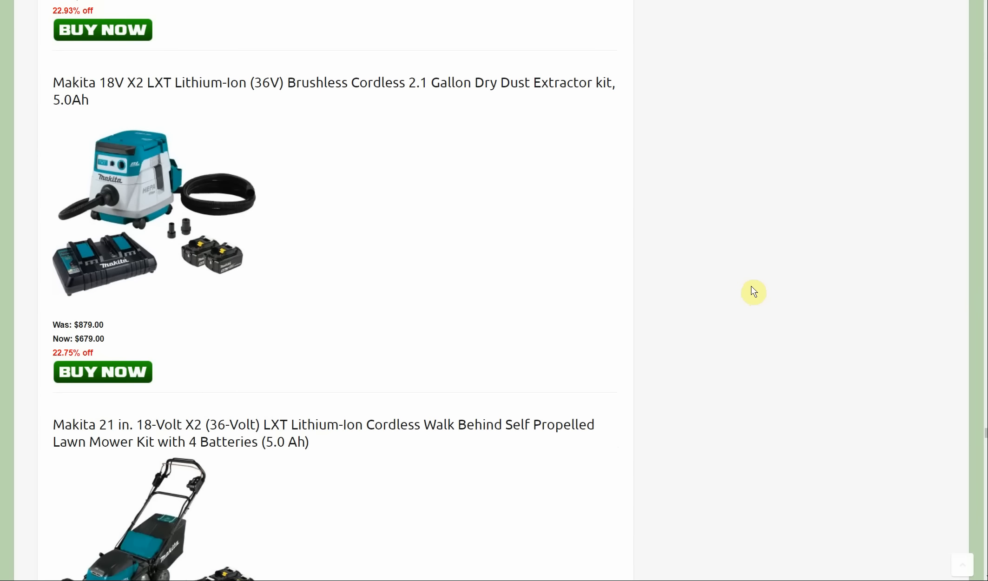
Scroll past the $699 Makita mower and $519 hedge trimmer to the $439 40V circular saw kit
{"action": "scroll", "scroll_direction": "down", "scroll_amount": 3}
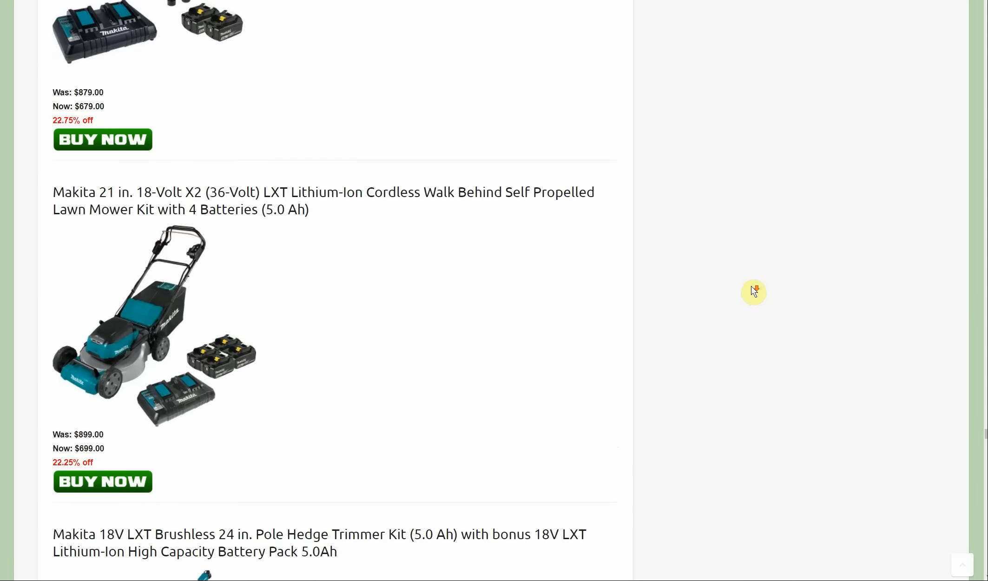
{"action": "scroll", "scroll_direction": "down", "scroll_amount": 3}
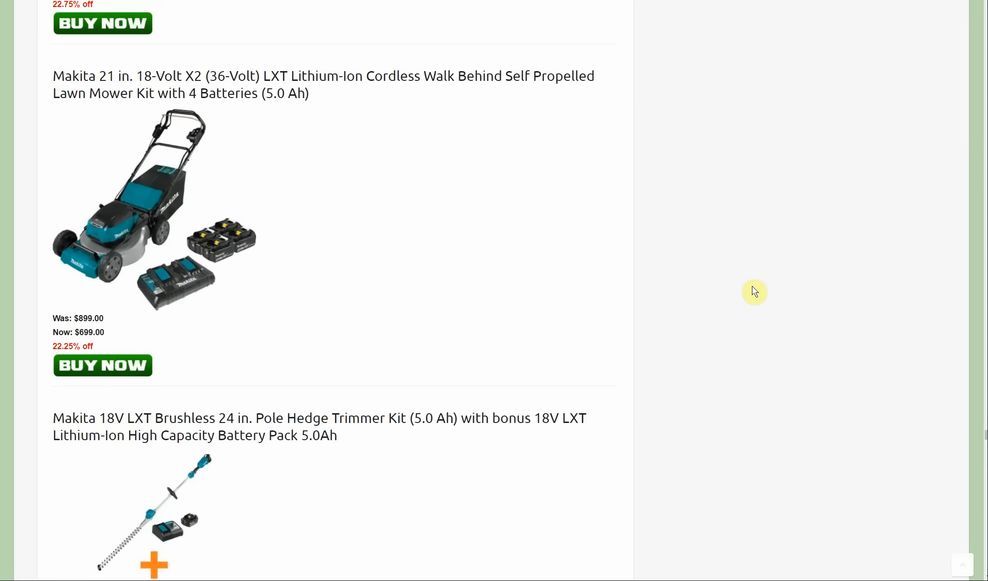
{"action": "scroll", "scroll_direction": "down", "scroll_amount": 3}
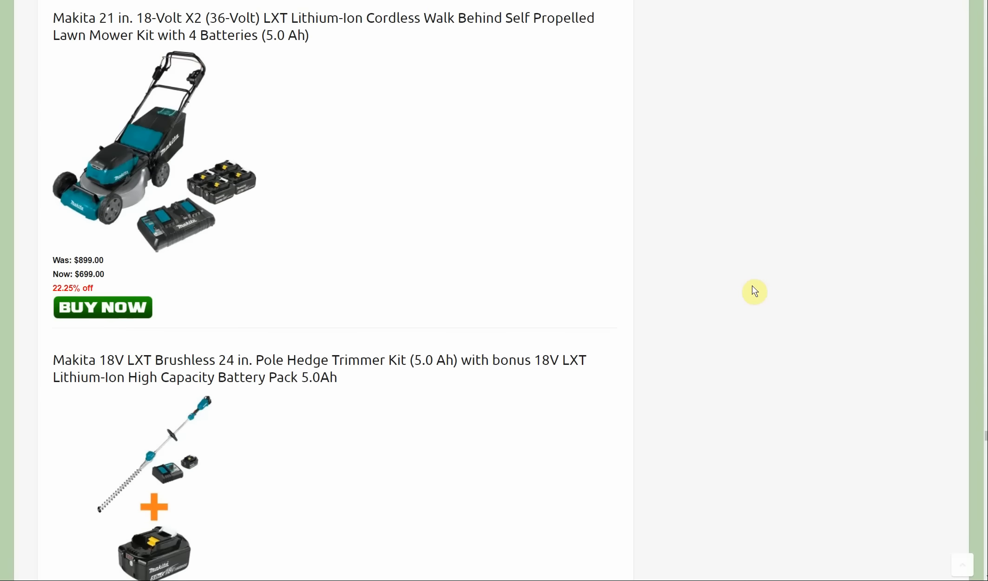
{"action": "scroll", "scroll_direction": "down", "scroll_amount": 3}
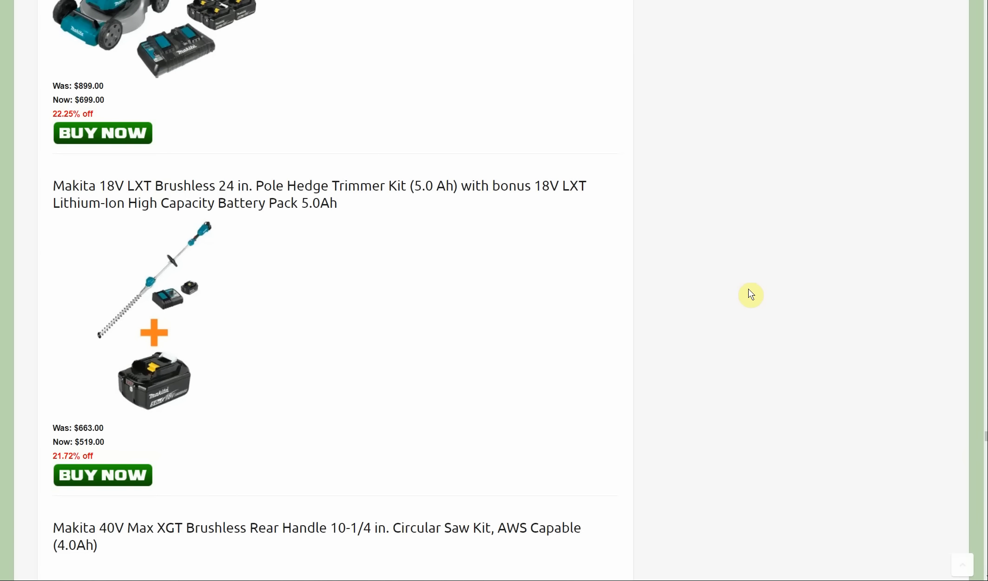
{"action": "scroll", "scroll_direction": "down", "scroll_amount": 3}
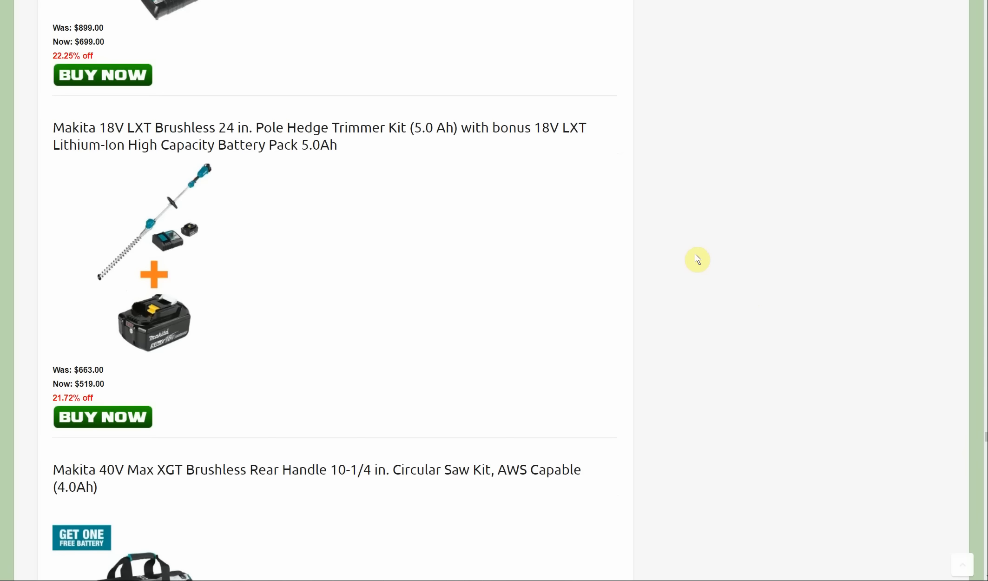
{"action": "mouse_move", "coordinate": [697, 256]}
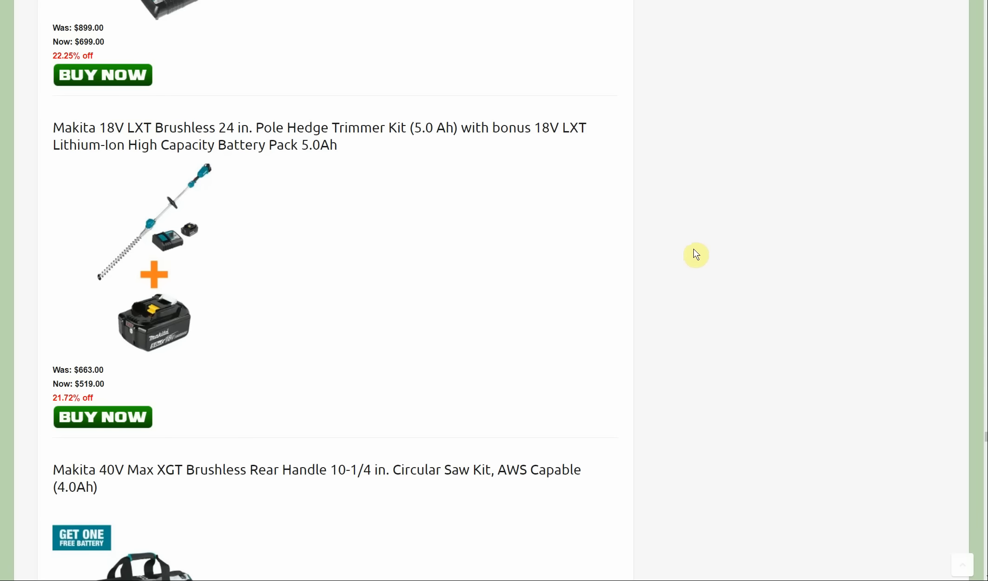
{"action": "scroll", "scroll_direction": "down", "scroll_amount": 3}
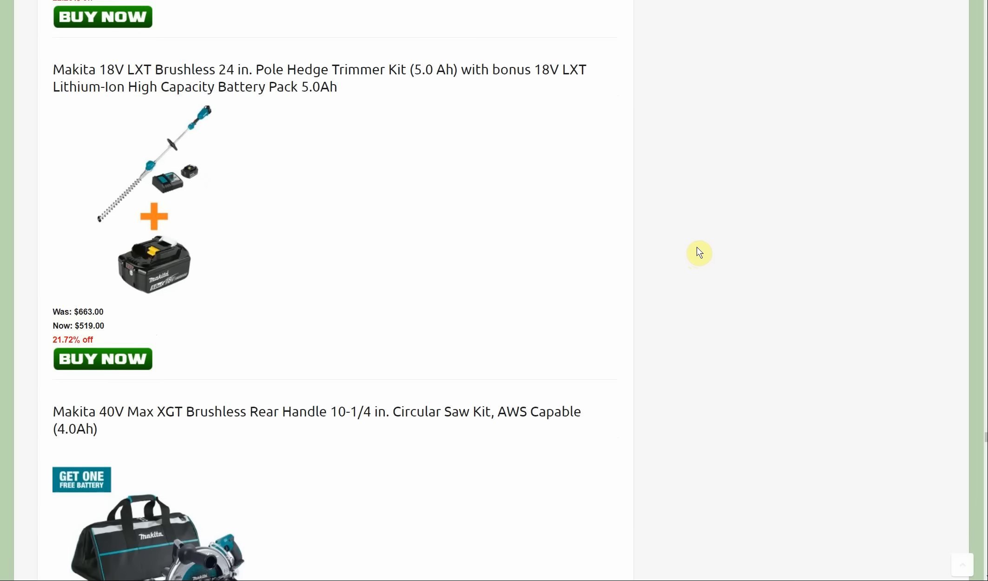
{"action": "scroll", "scroll_direction": "down", "scroll_amount": 3}
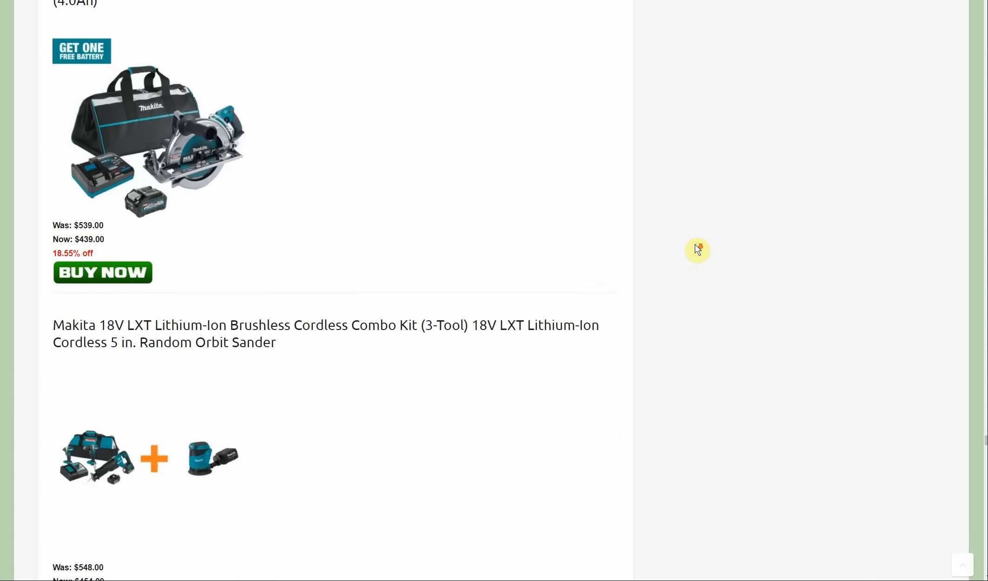
Scroll past Milwaukee drill bits and the $19.75 sprayer hose to the $69.97 SHOCKWAVE bit set
{"action": "scroll", "scroll_direction": "down", "scroll_amount": 3}
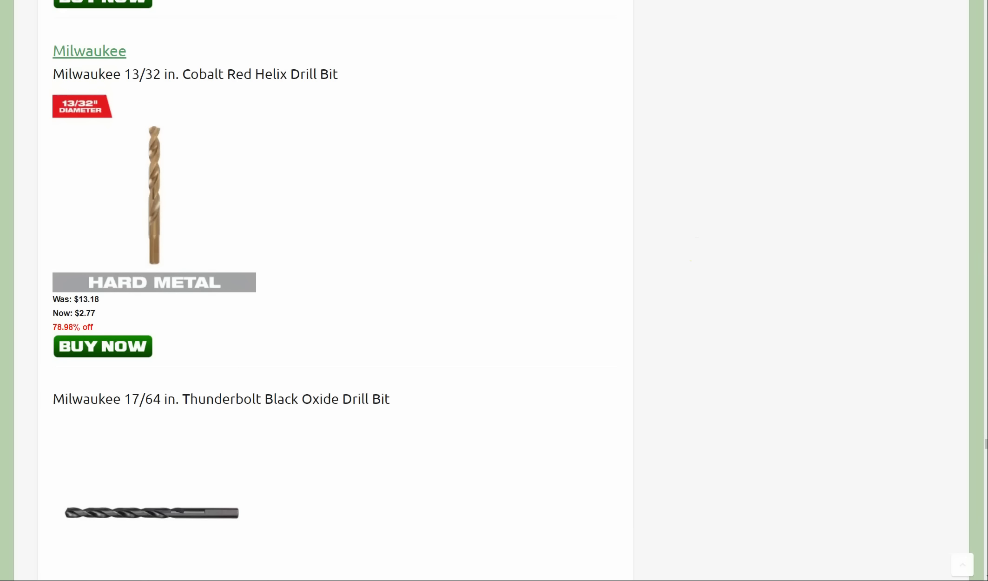
{"action": "scroll", "scroll_direction": "down", "scroll_amount": 3}
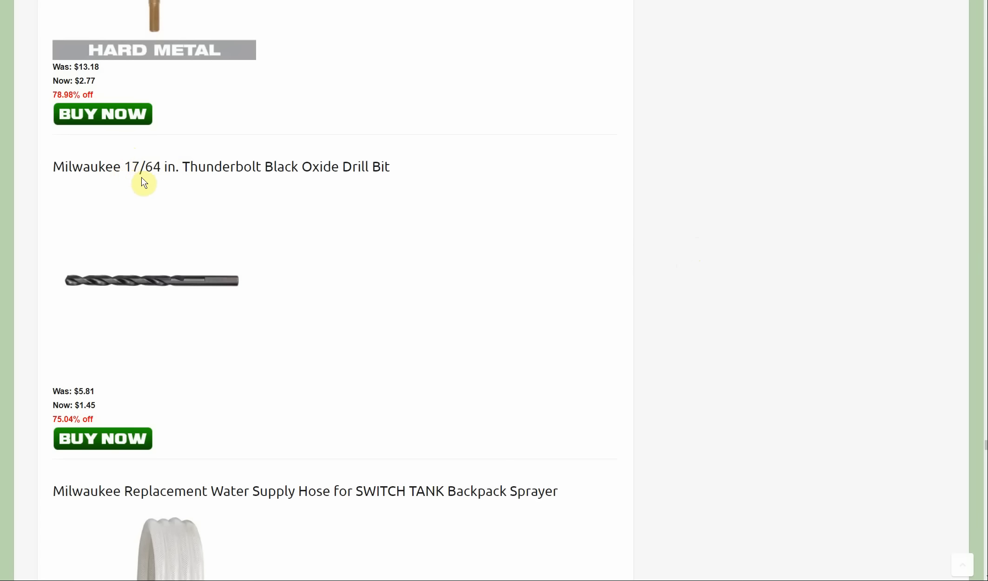
{"action": "mouse_move", "coordinate": [229, 371]}
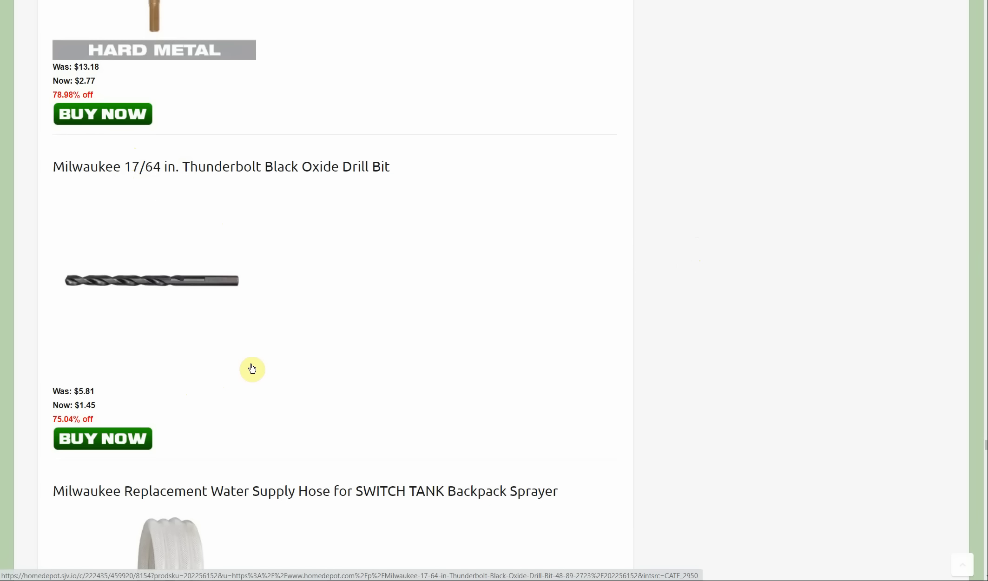
{"action": "mouse_move", "coordinate": [262, 337]}
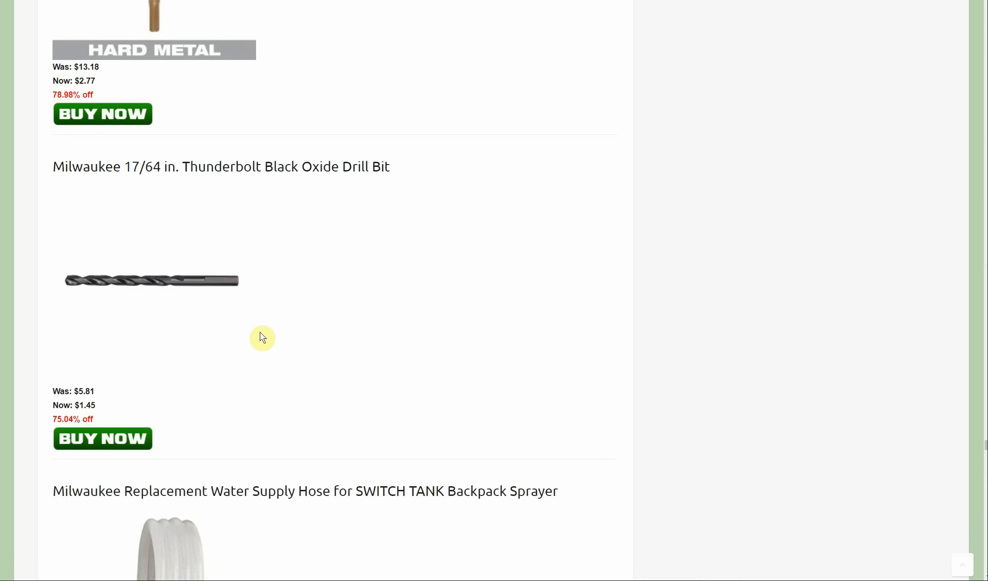
{"action": "scroll", "scroll_direction": "down", "scroll_amount": 3}
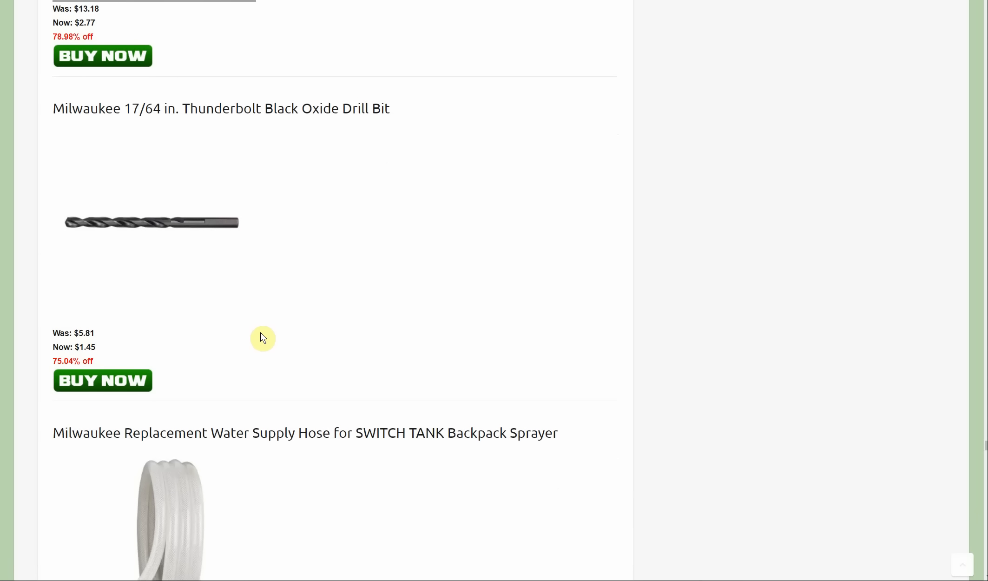
{"action": "scroll", "scroll_direction": "down", "scroll_amount": 3}
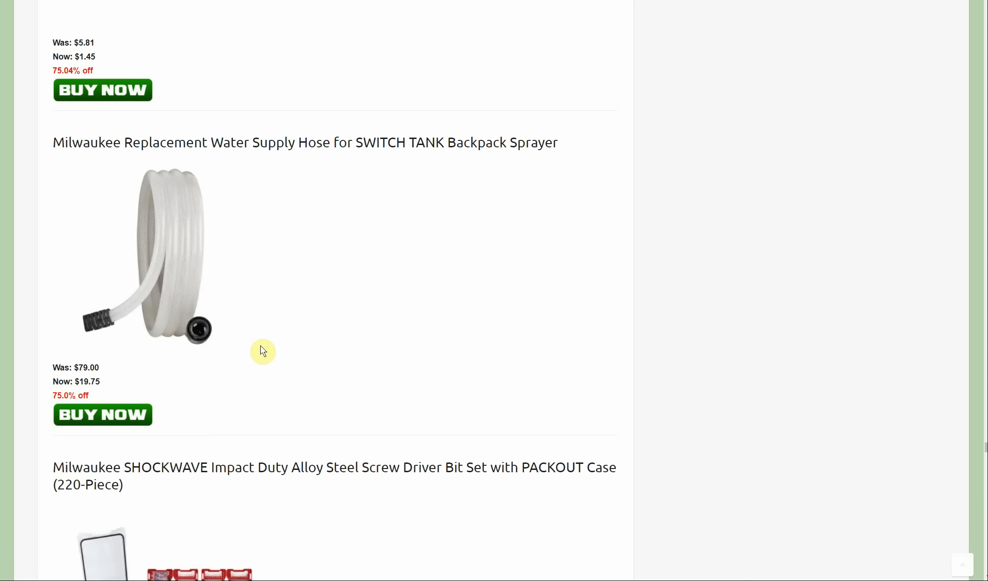
{"action": "mouse_move", "coordinate": [257, 352]}
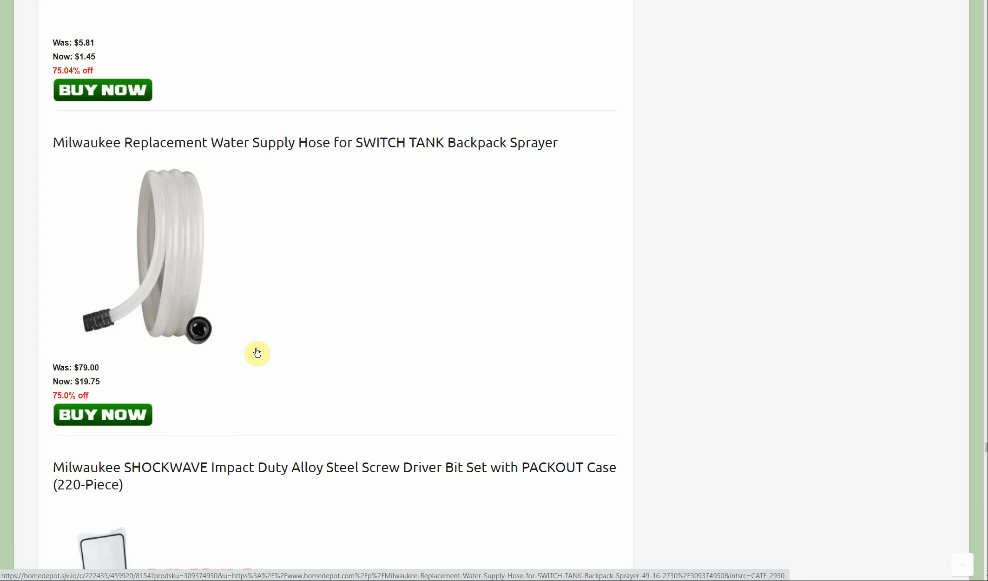
{"action": "scroll", "scroll_direction": "down", "scroll_amount": 3}
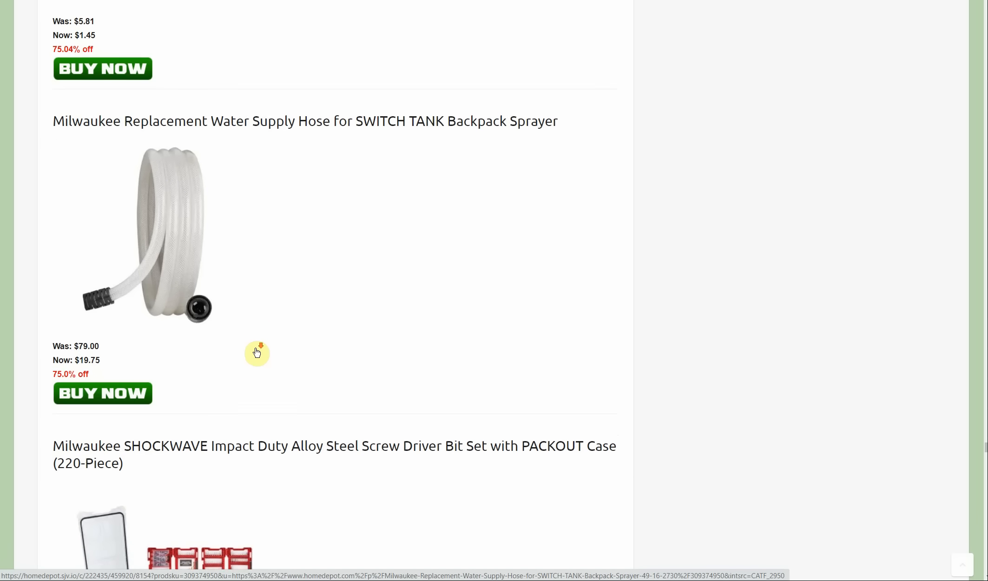
{"action": "scroll", "scroll_direction": "down", "scroll_amount": 3}
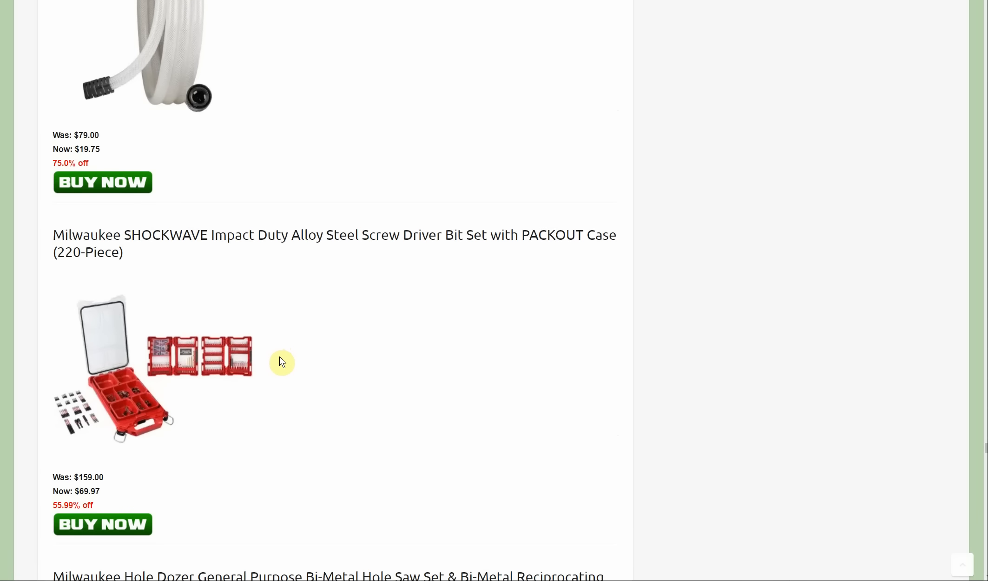
Review the $69.97 SHOCKWAVE set, then scroll to the 39-piece Hole Dozer hole saw set
{"action": "scroll", "scroll_direction": "down", "scroll_amount": 3}
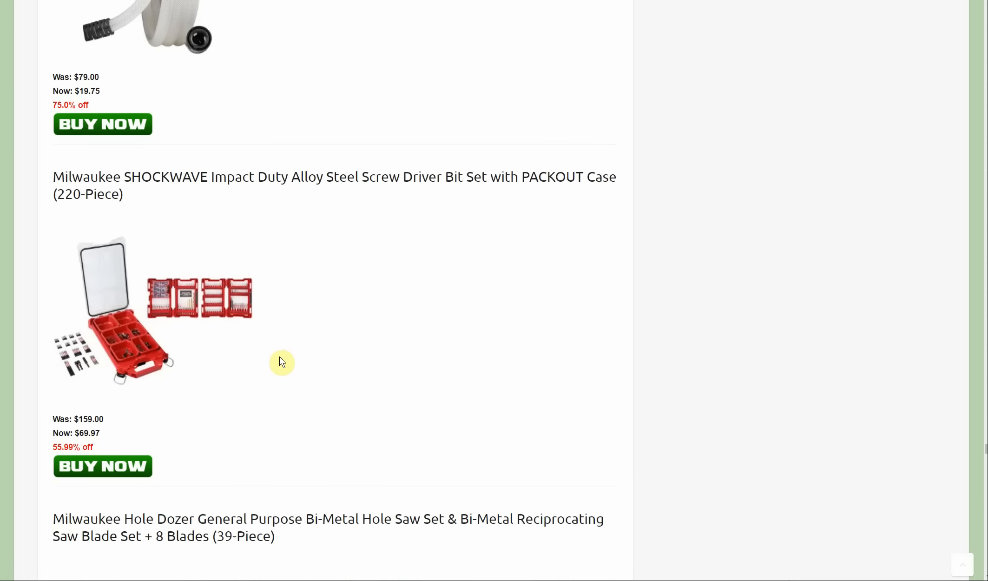
{"action": "mouse_move", "coordinate": [283, 349]}
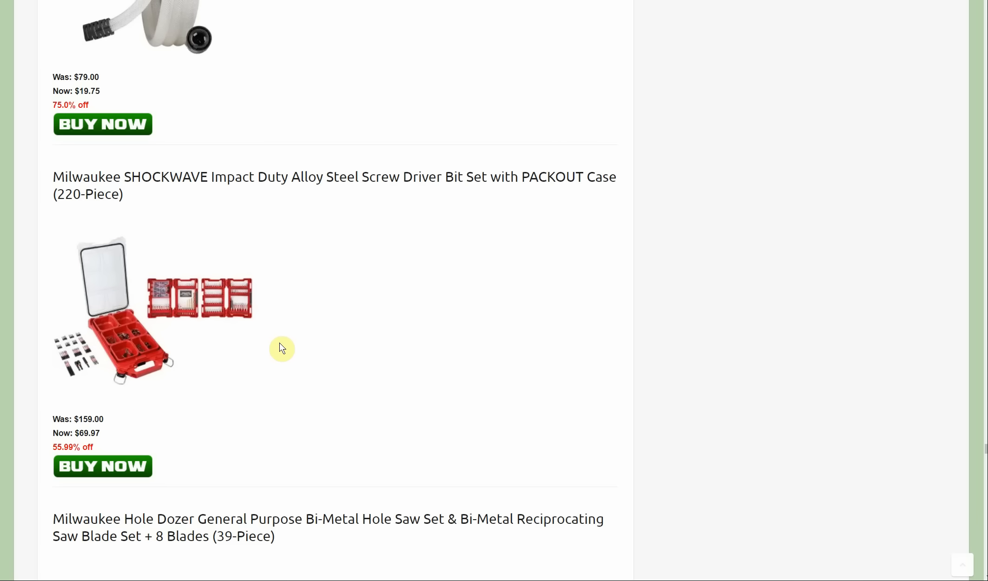
{"action": "mouse_move", "coordinate": [279, 350]}
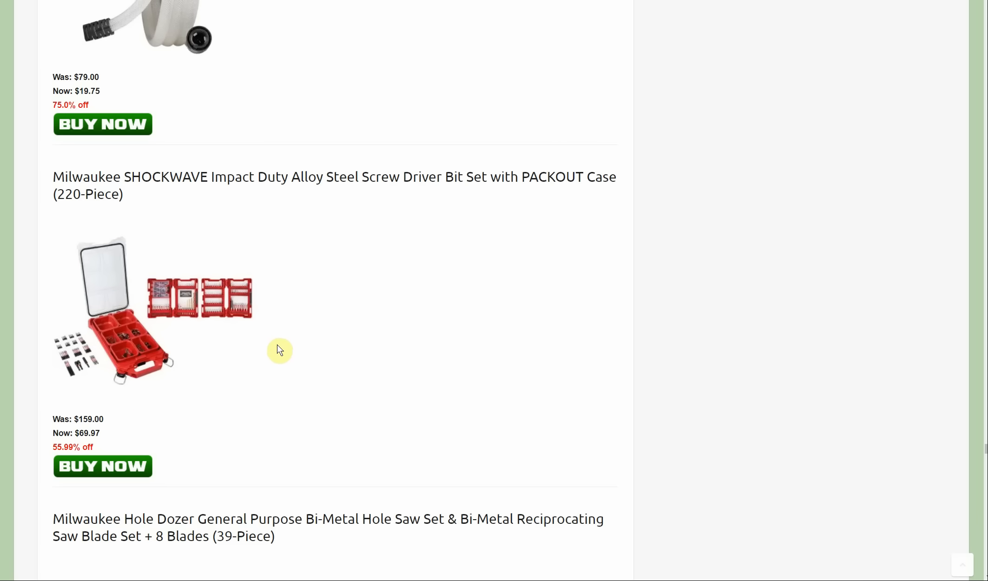
{"action": "mouse_move", "coordinate": [203, 200]}
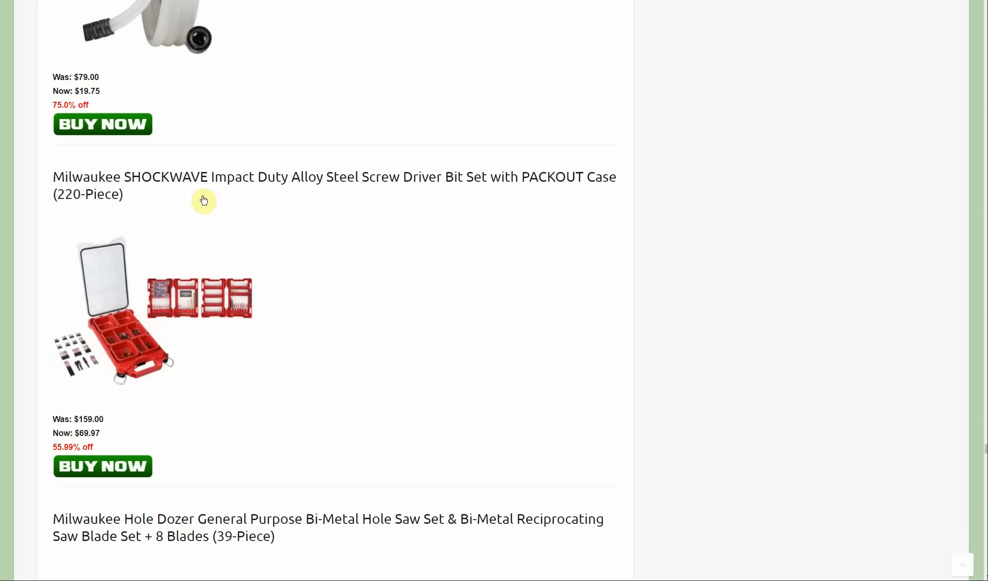
{"action": "mouse_move", "coordinate": [297, 267]}
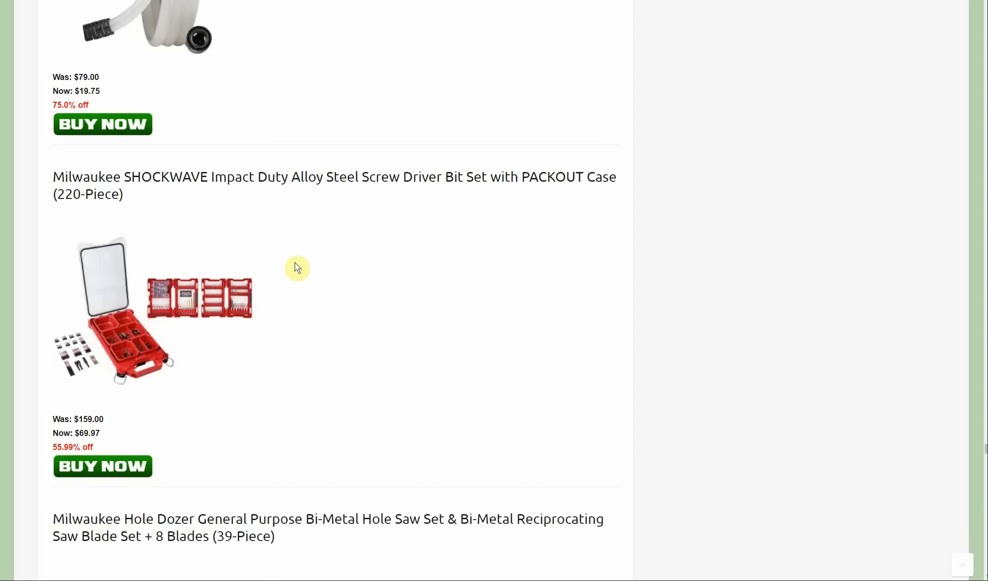
{"action": "mouse_move", "coordinate": [318, 334]}
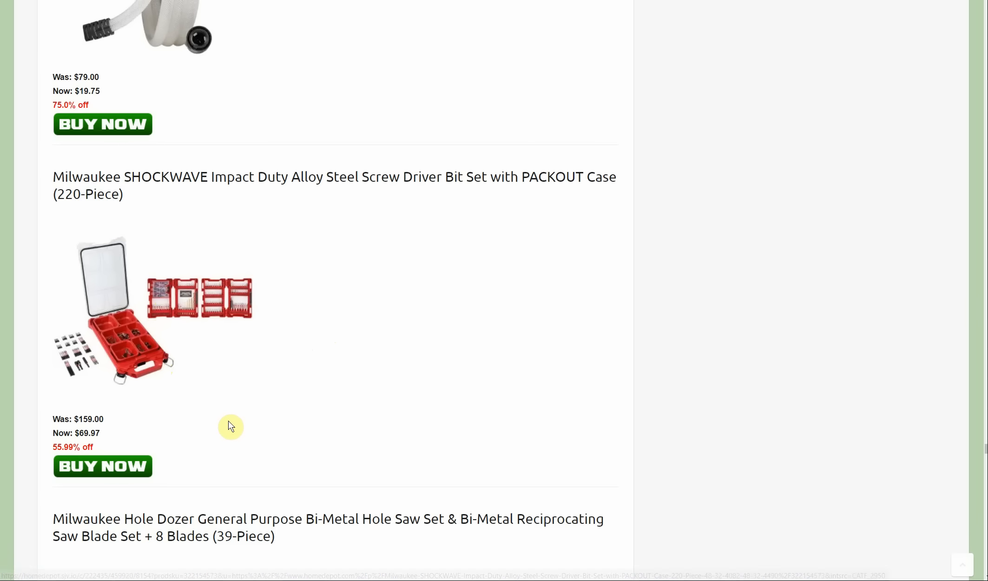
{"action": "mouse_move", "coordinate": [277, 434]}
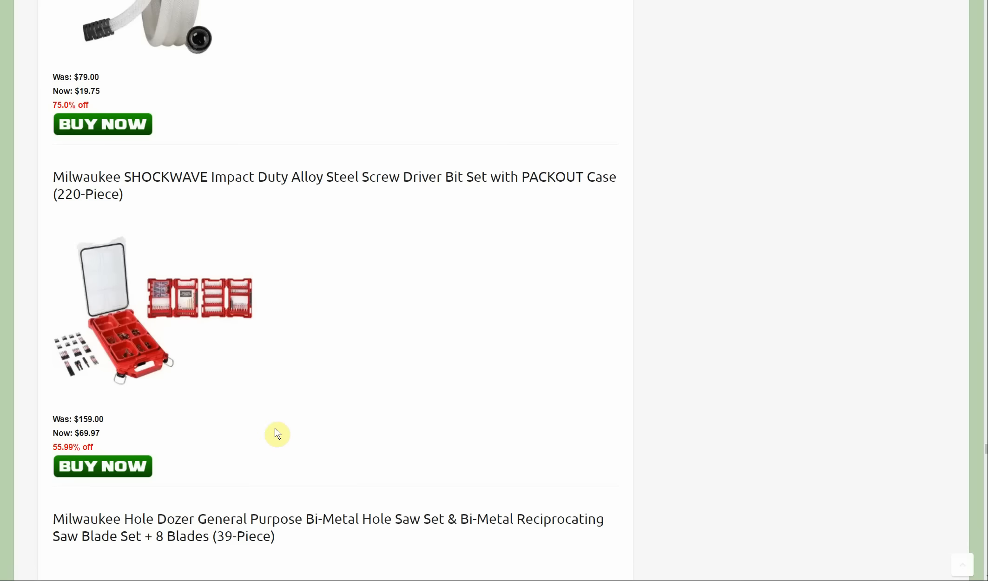
{"action": "scroll", "scroll_direction": "down", "scroll_amount": 3}
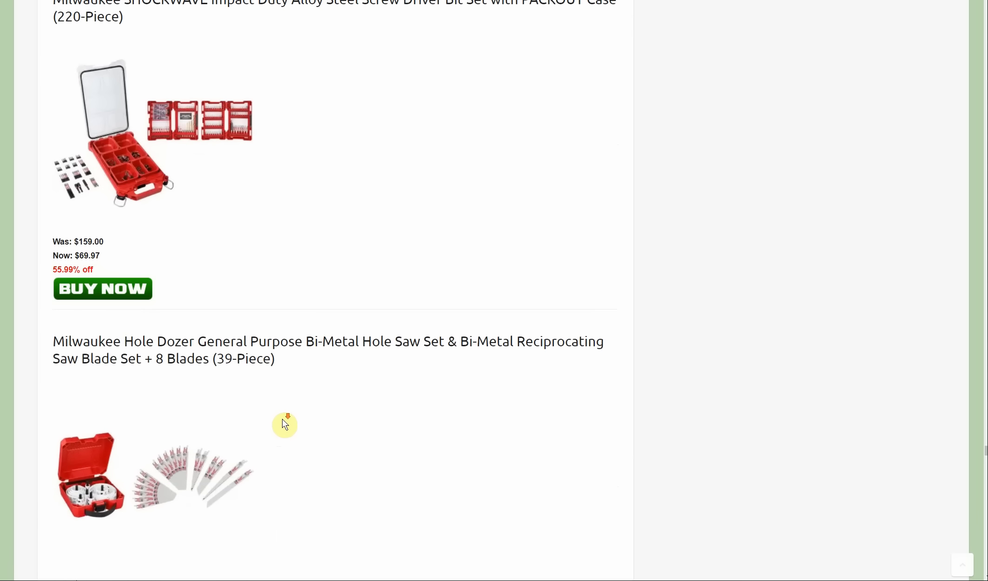
Scroll past the $149 rotary hammer and $54.97 bit set to the $279 M18 FUEL drywall kit
{"action": "scroll", "scroll_direction": "down", "scroll_amount": 3}
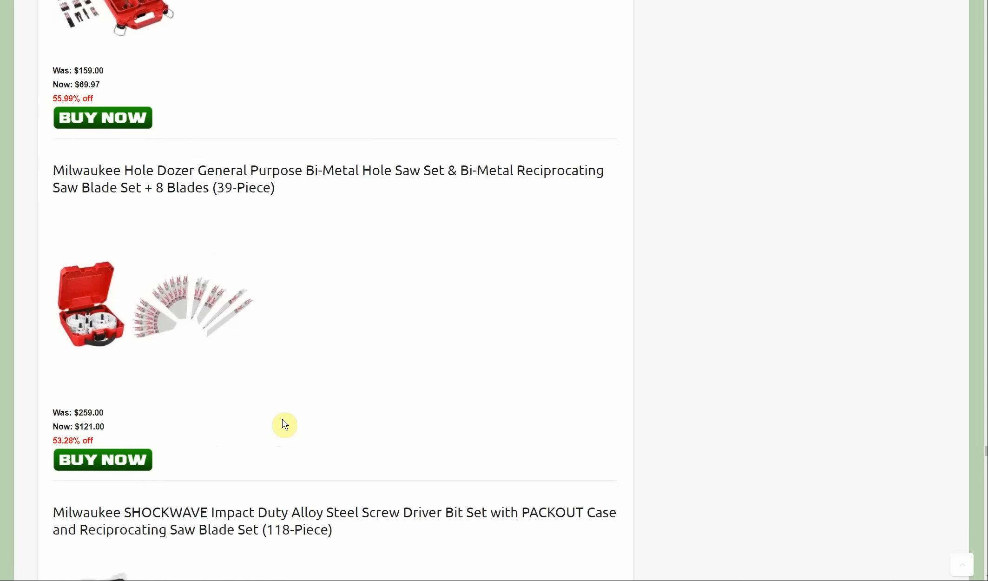
{"action": "scroll", "scroll_direction": "down", "scroll_amount": 3}
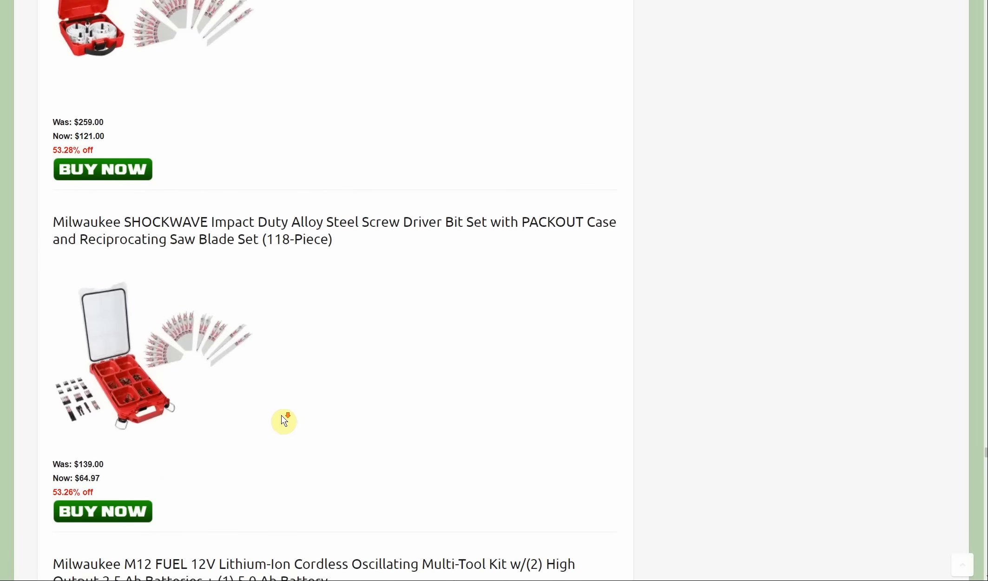
{"action": "scroll", "scroll_direction": "down", "scroll_amount": 3}
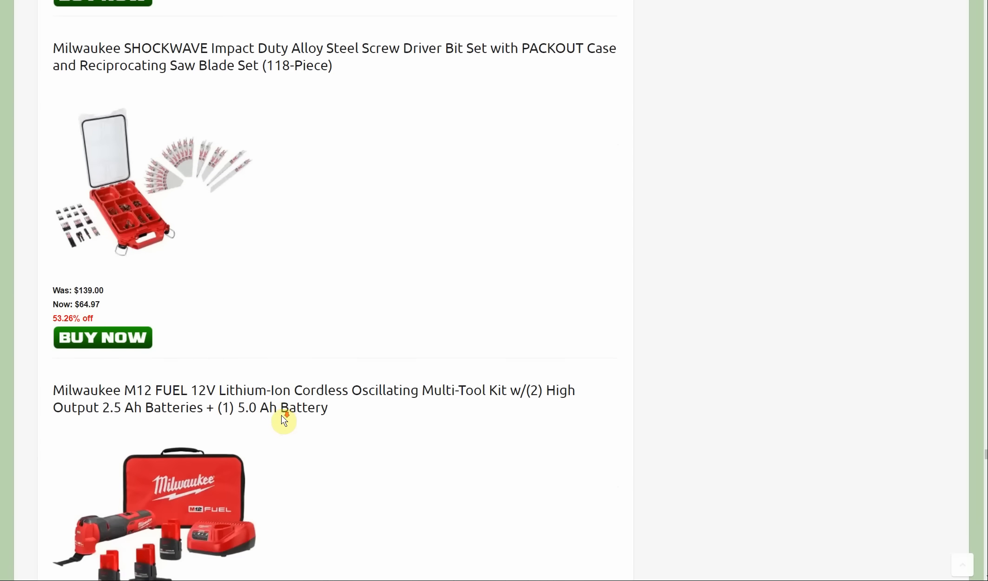
{"action": "scroll", "scroll_direction": "down", "scroll_amount": 3}
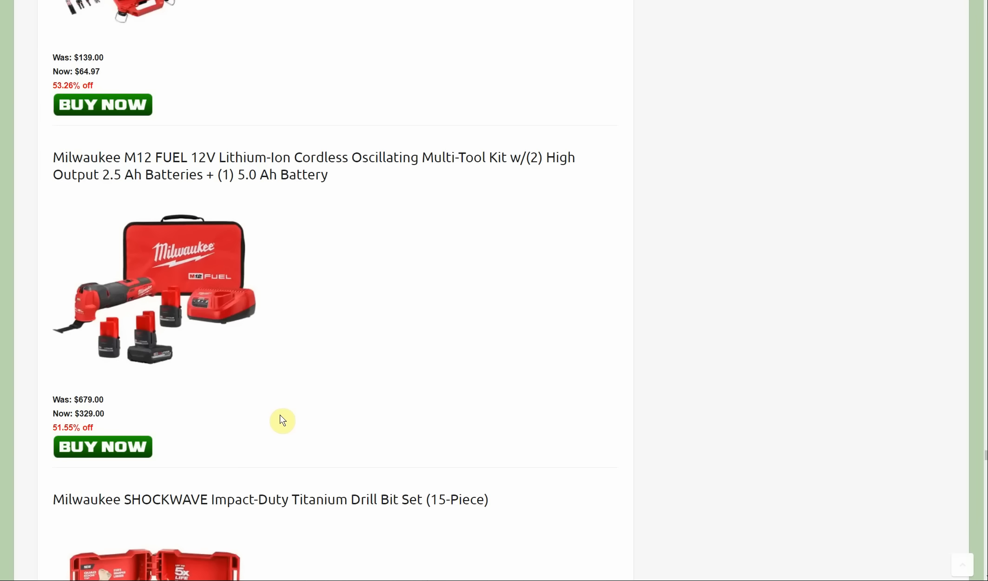
{"action": "mouse_move", "coordinate": [281, 419]}
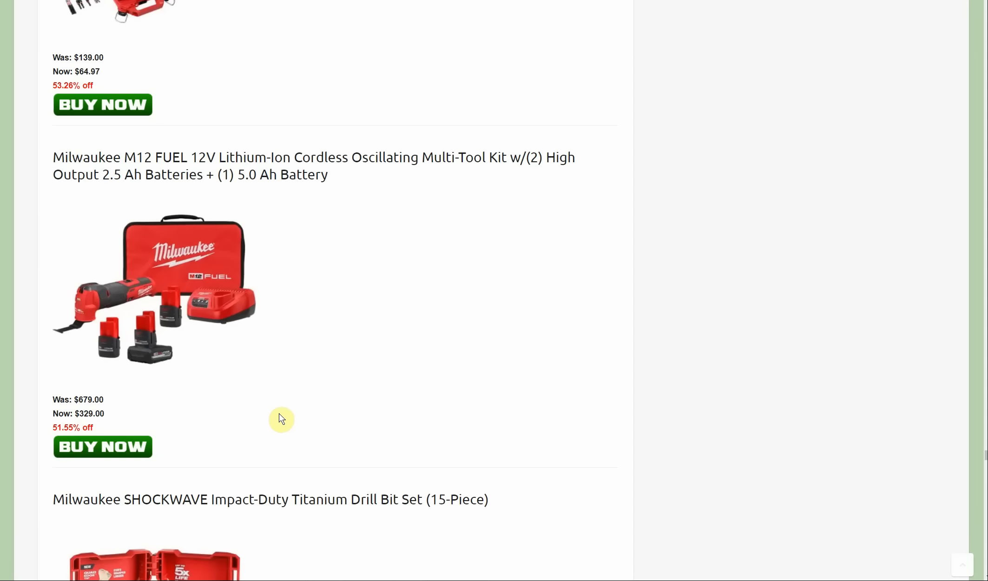
{"action": "scroll", "scroll_direction": "down", "scroll_amount": 3}
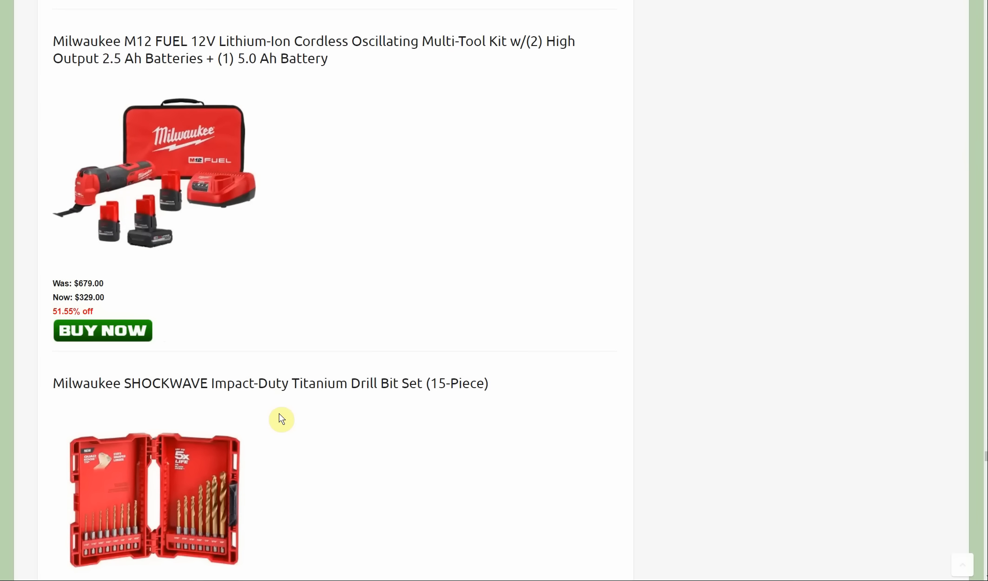
{"action": "scroll", "scroll_direction": "down", "scroll_amount": 3}
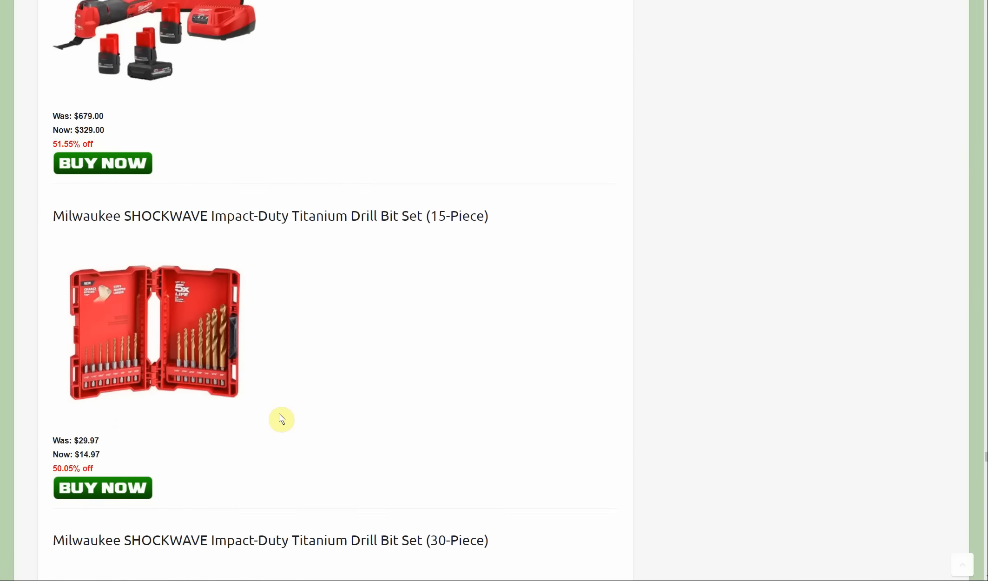
{"action": "scroll", "scroll_direction": "down", "scroll_amount": 3}
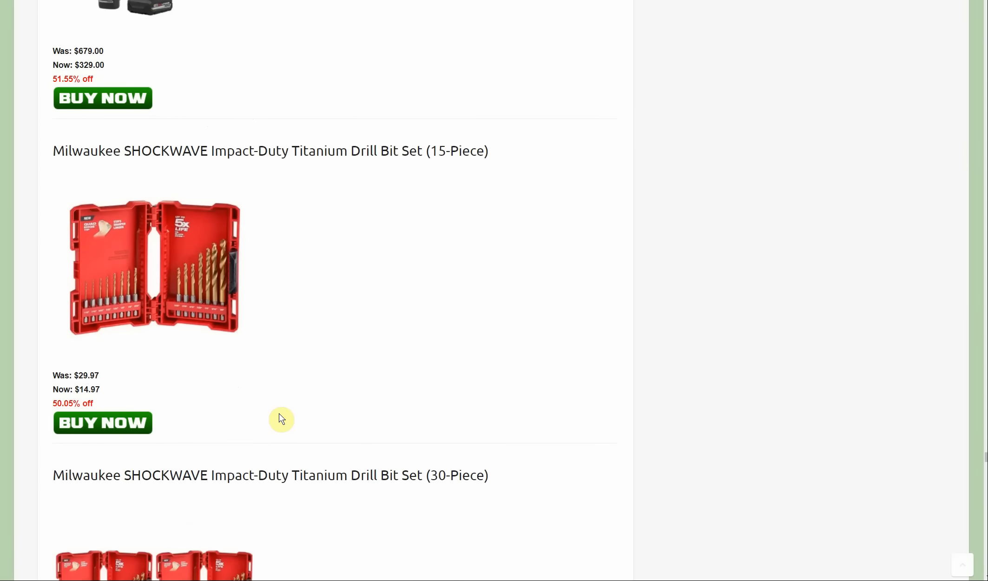
{"action": "mouse_move", "coordinate": [265, 421]}
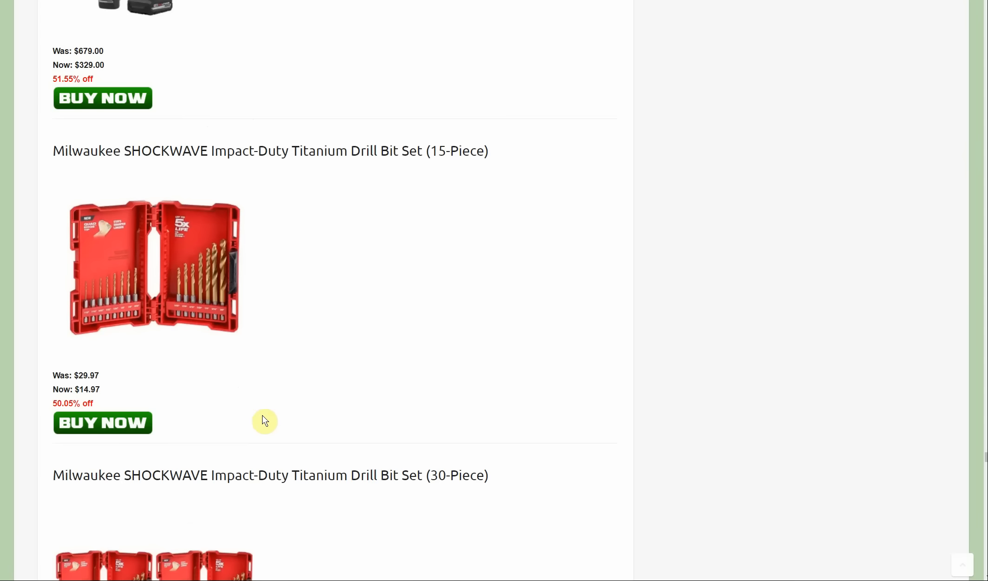
{"action": "mouse_move", "coordinate": [349, 422]}
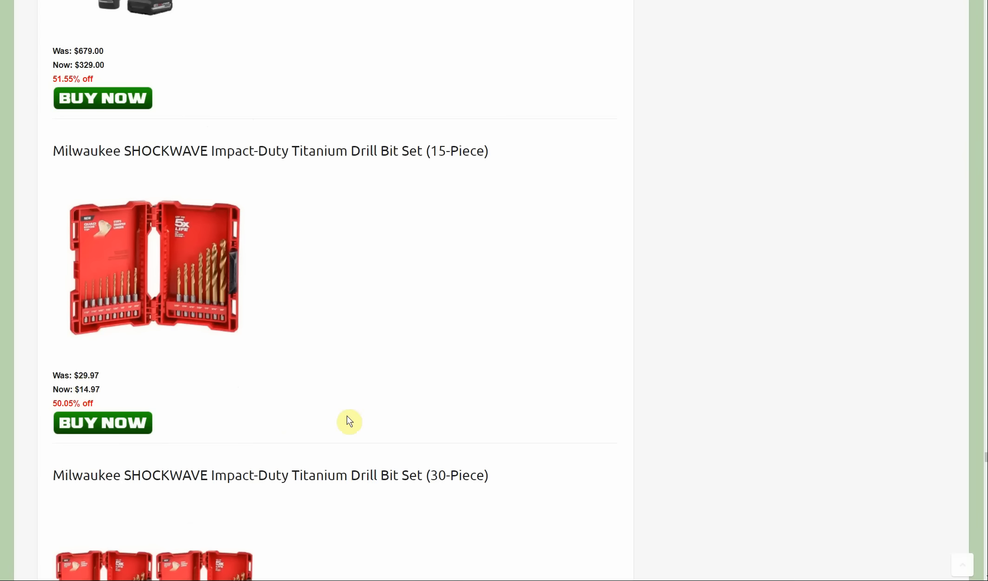
{"action": "scroll", "scroll_direction": "down", "scroll_amount": 3}
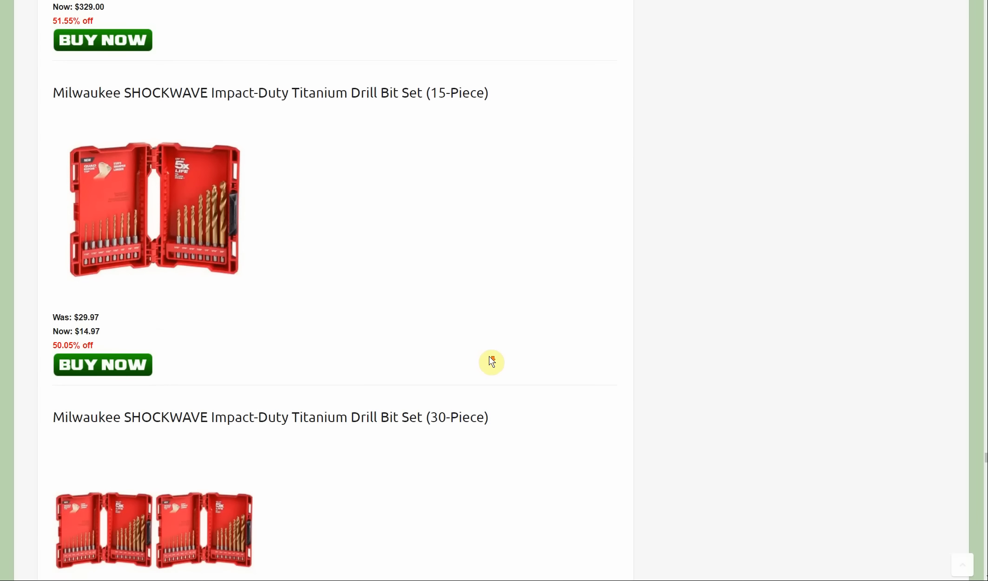
{"action": "scroll", "scroll_direction": "down", "scroll_amount": 3}
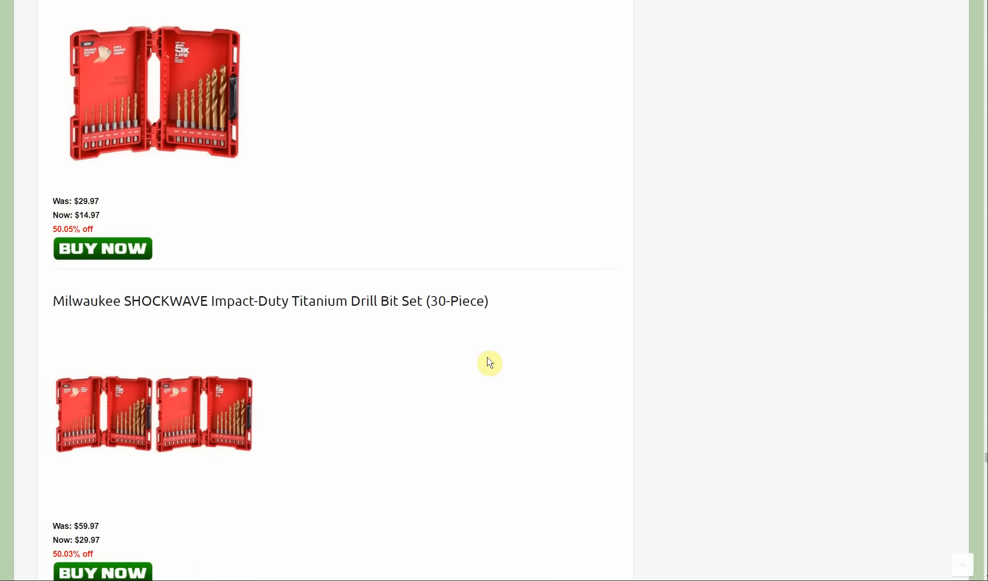
{"action": "scroll", "scroll_direction": "down", "scroll_amount": 3}
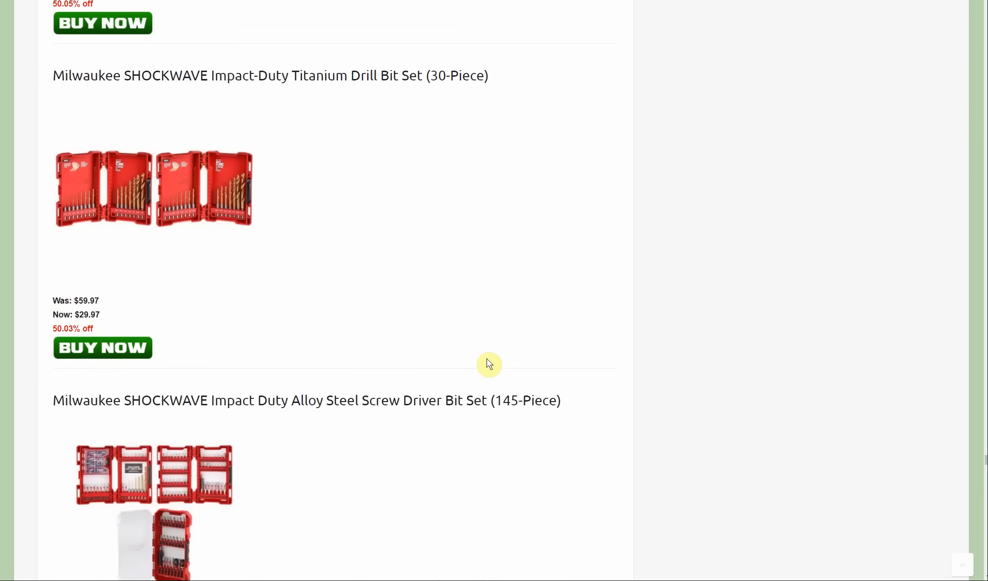
{"action": "scroll", "scroll_direction": "down", "scroll_amount": 3}
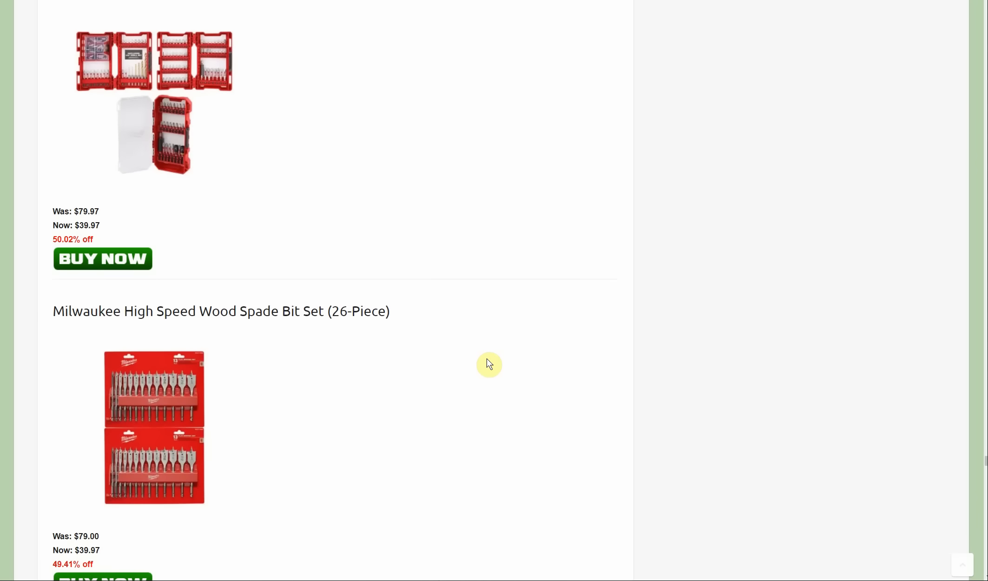
{"action": "scroll", "scroll_direction": "down", "scroll_amount": 3}
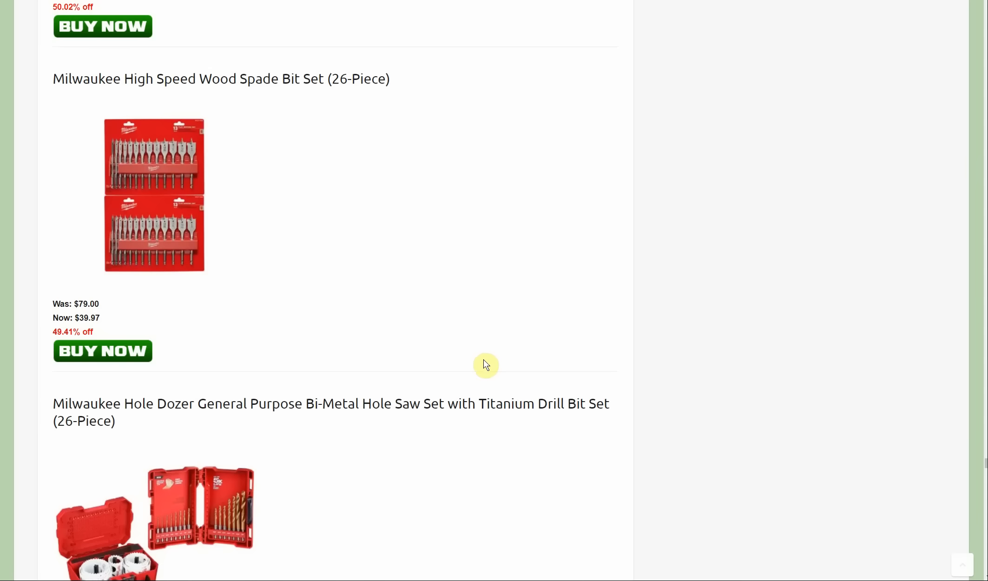
{"action": "mouse_move", "coordinate": [482, 362]}
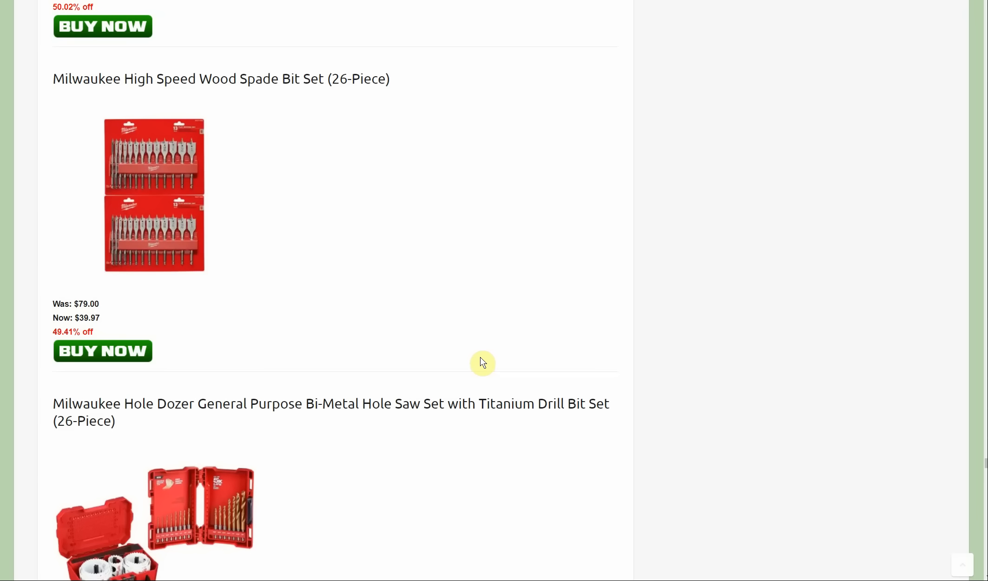
{"action": "scroll", "scroll_direction": "down", "scroll_amount": 3}
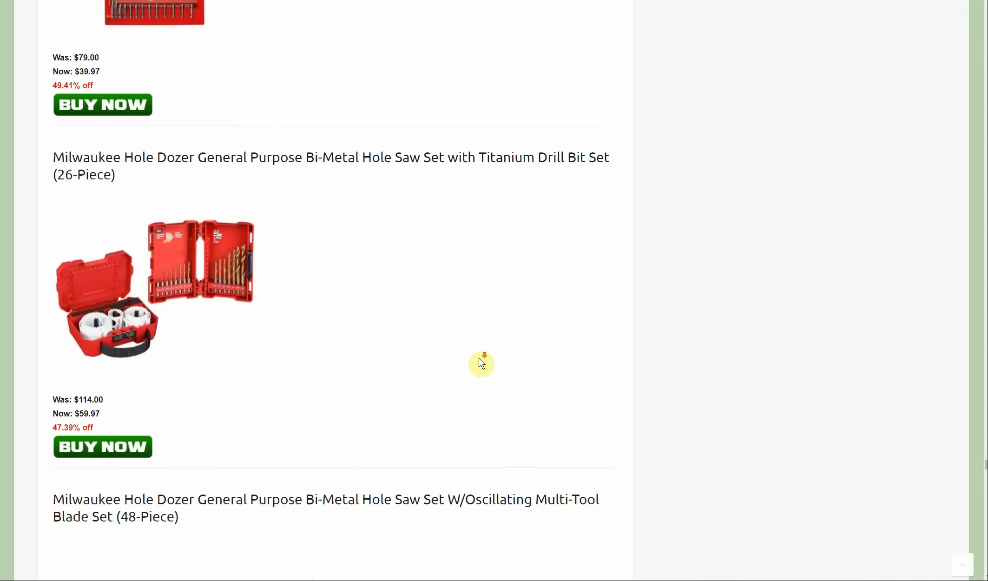
{"action": "scroll", "scroll_direction": "down", "scroll_amount": 3}
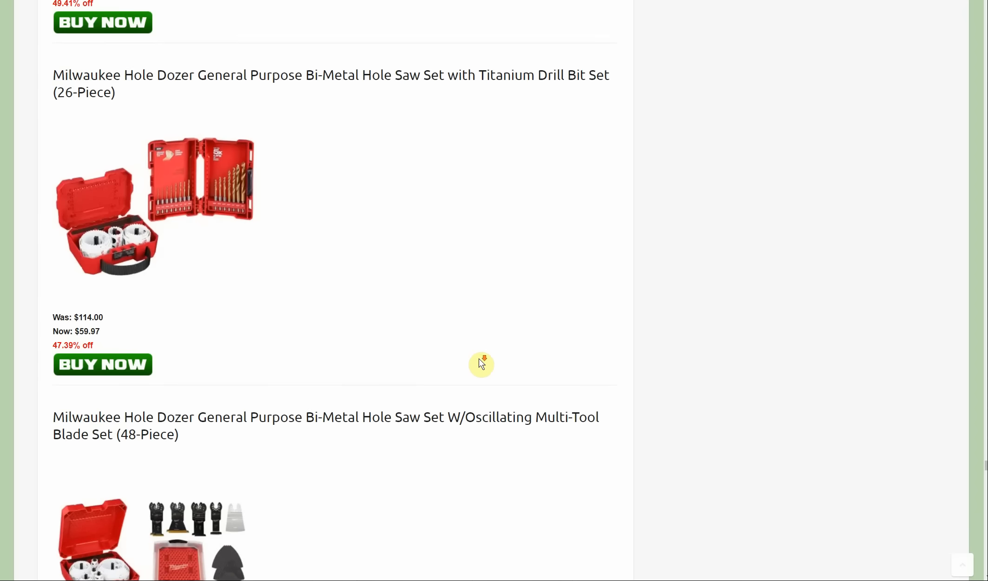
{"action": "scroll", "scroll_direction": "down", "scroll_amount": 3}
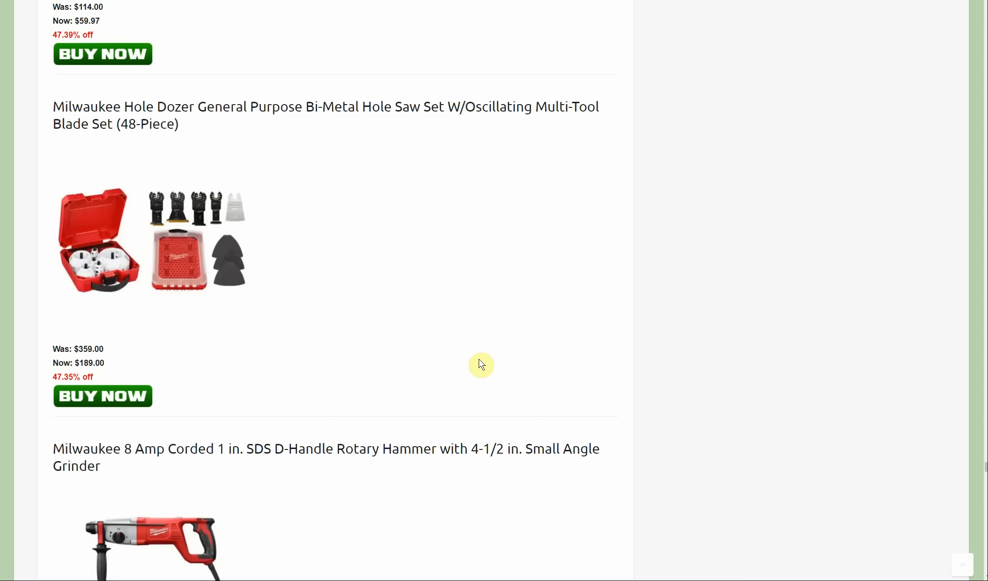
{"action": "mouse_move", "coordinate": [466, 385]}
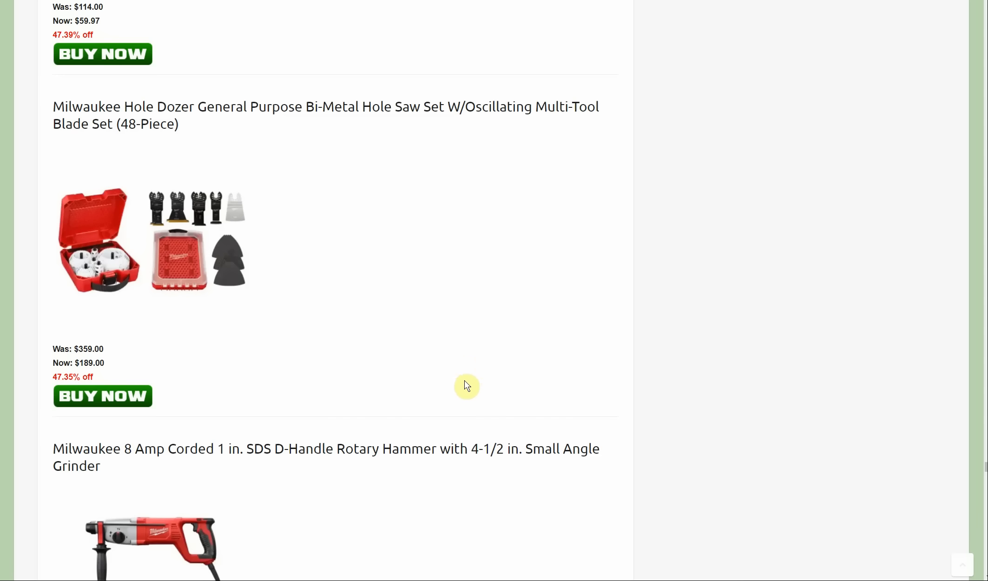
{"action": "scroll", "scroll_direction": "down", "scroll_amount": 3}
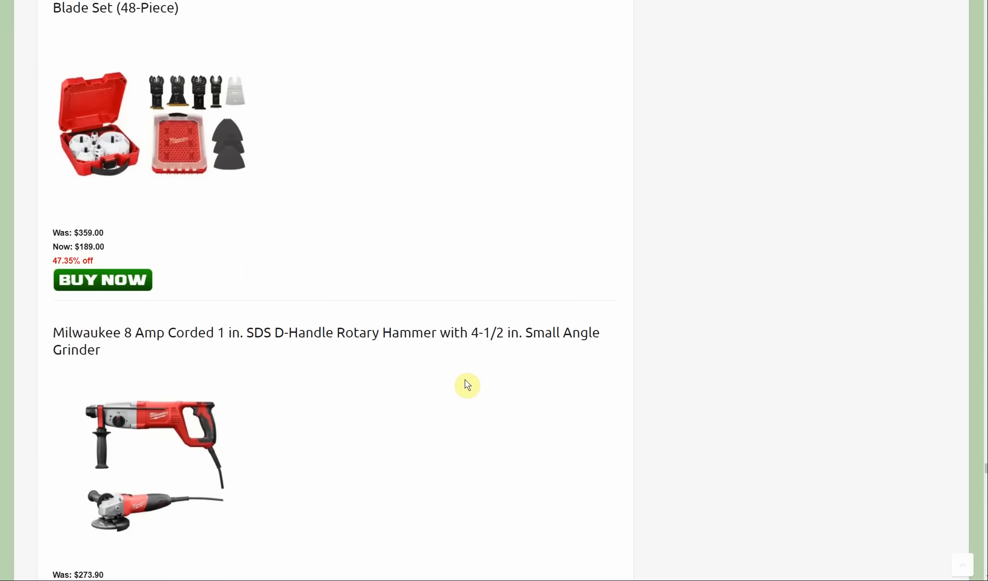
{"action": "scroll", "scroll_direction": "down", "scroll_amount": 3}
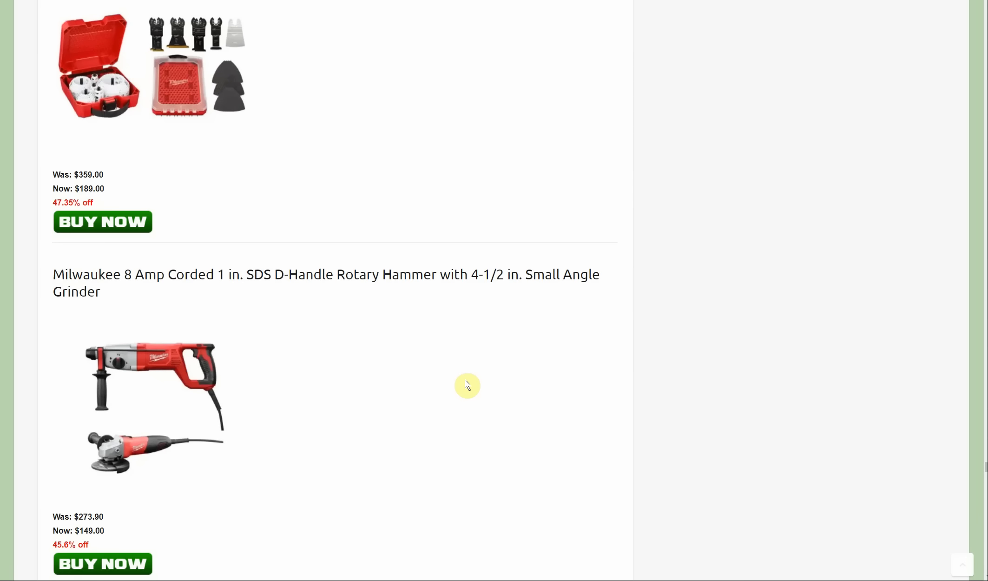
{"action": "scroll", "scroll_direction": "down", "scroll_amount": 3}
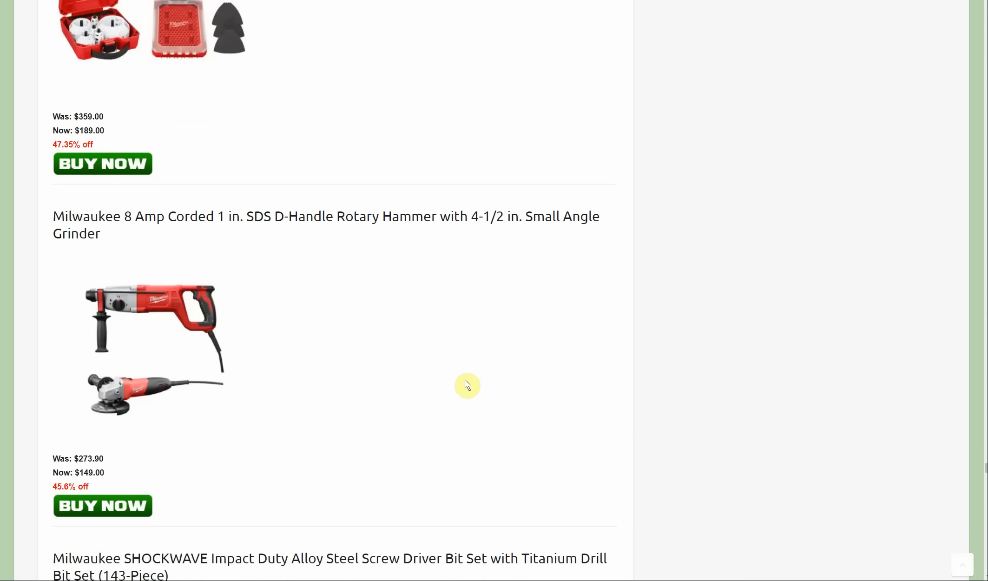
{"action": "scroll", "scroll_direction": "down", "scroll_amount": 3}
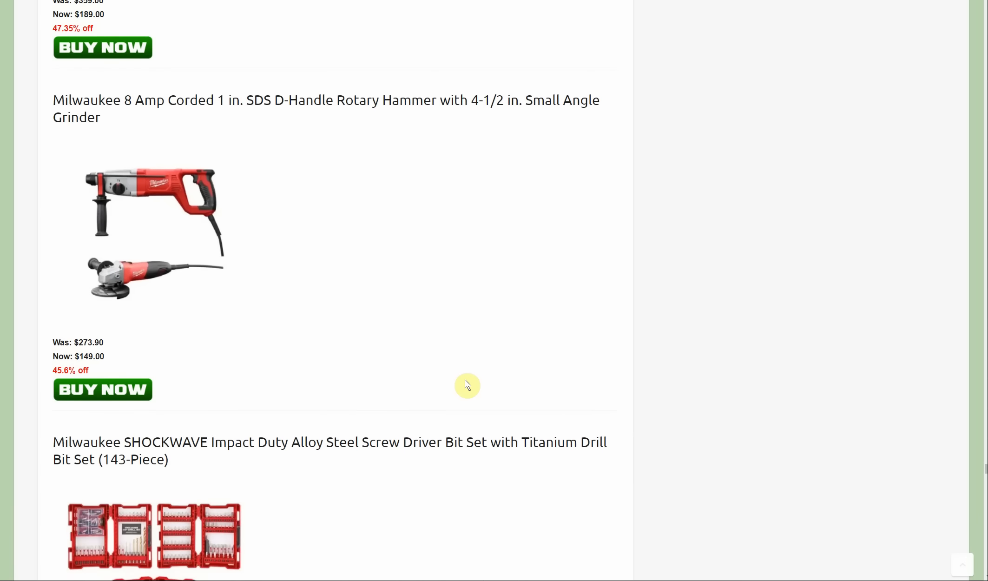
{"action": "scroll", "scroll_direction": "down", "scroll_amount": 3}
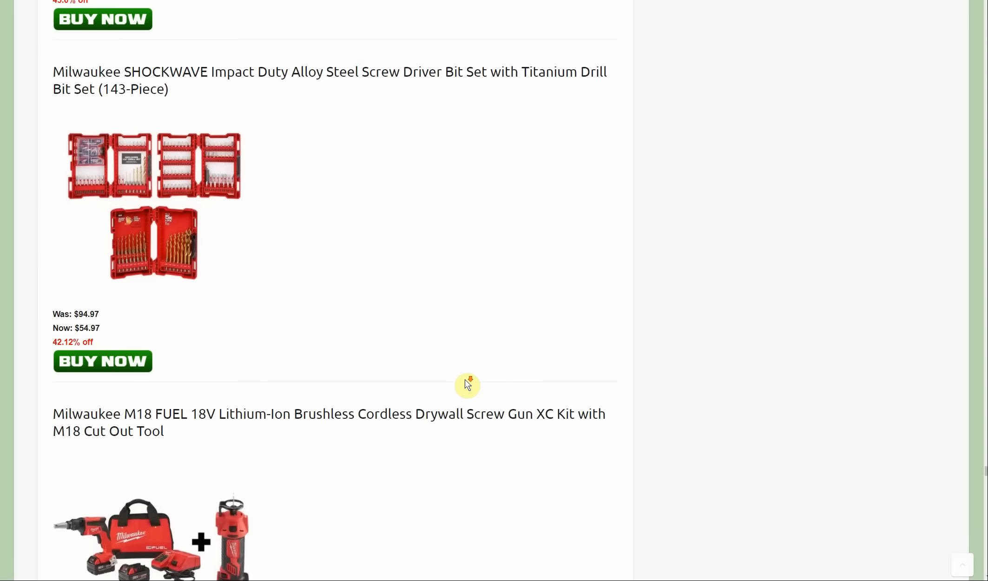
{"action": "scroll", "scroll_direction": "down", "scroll_amount": 3}
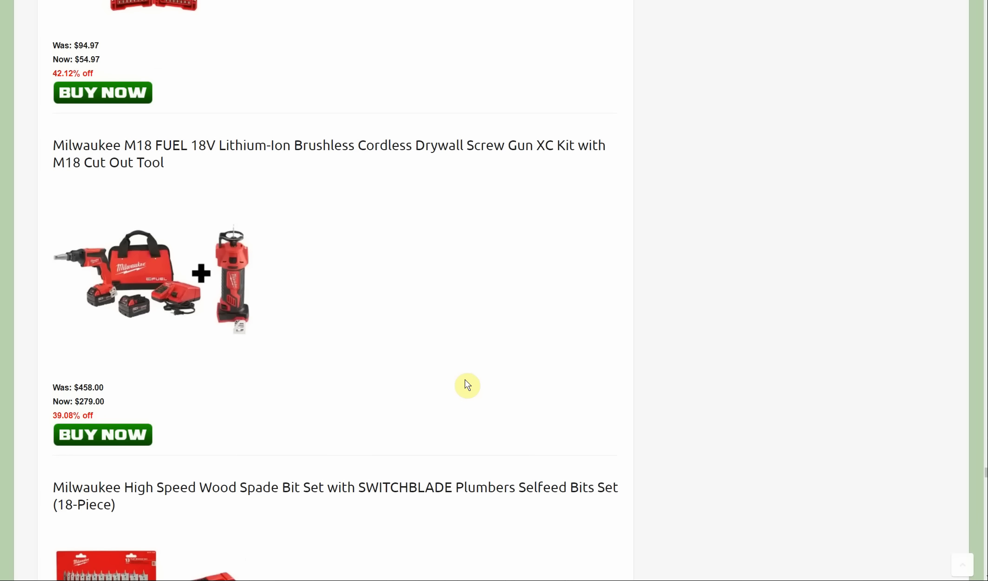
{"action": "mouse_move", "coordinate": [475, 379]}
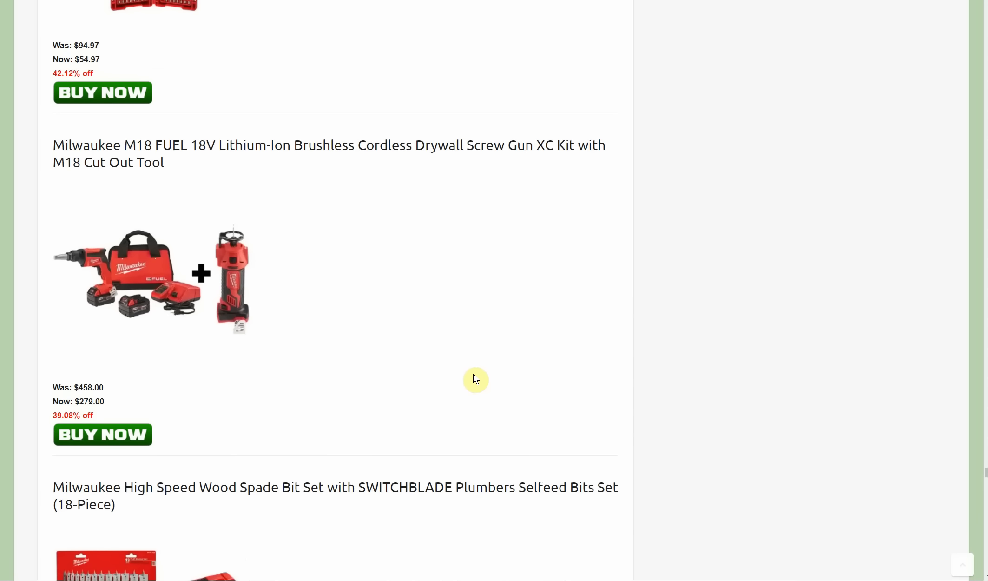
{"action": "mouse_move", "coordinate": [472, 379]}
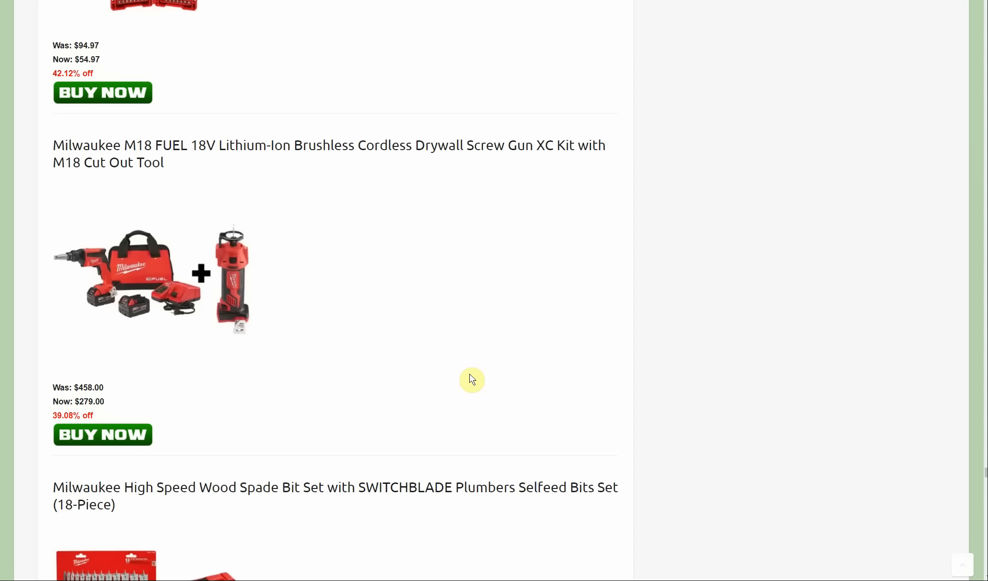
{"action": "mouse_move", "coordinate": [498, 295]}
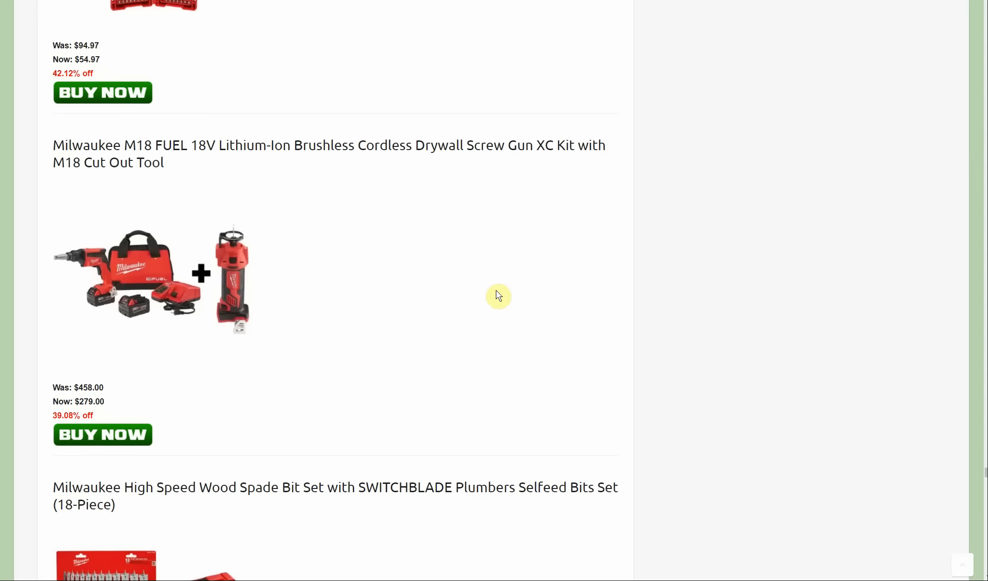
{"action": "scroll", "scroll_direction": "down", "scroll_amount": 3}
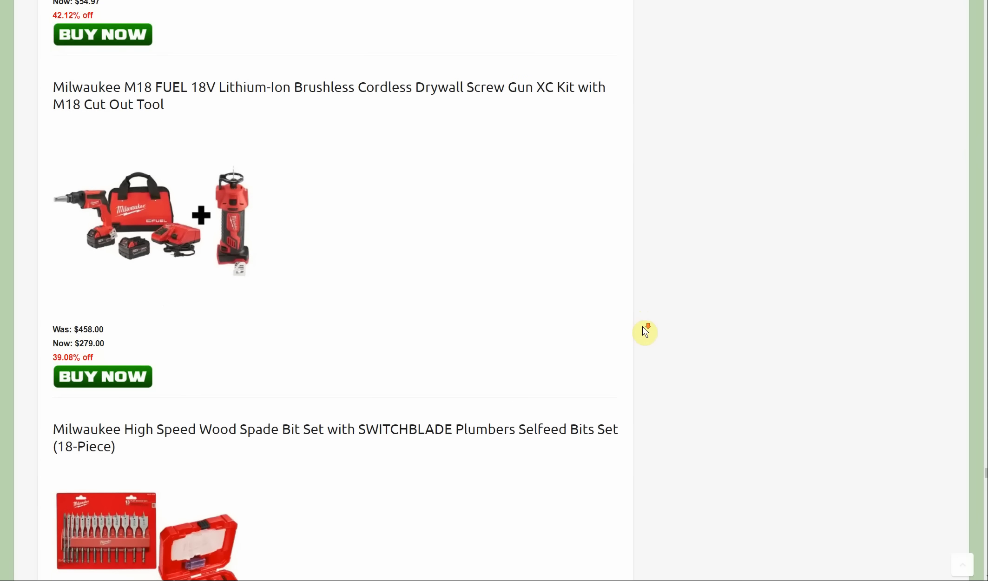
Scroll past the BIG HAWG hole saw kits to the RIDGID heading and $129 LED spotlight kit
{"action": "scroll", "scroll_direction": "down", "scroll_amount": 3}
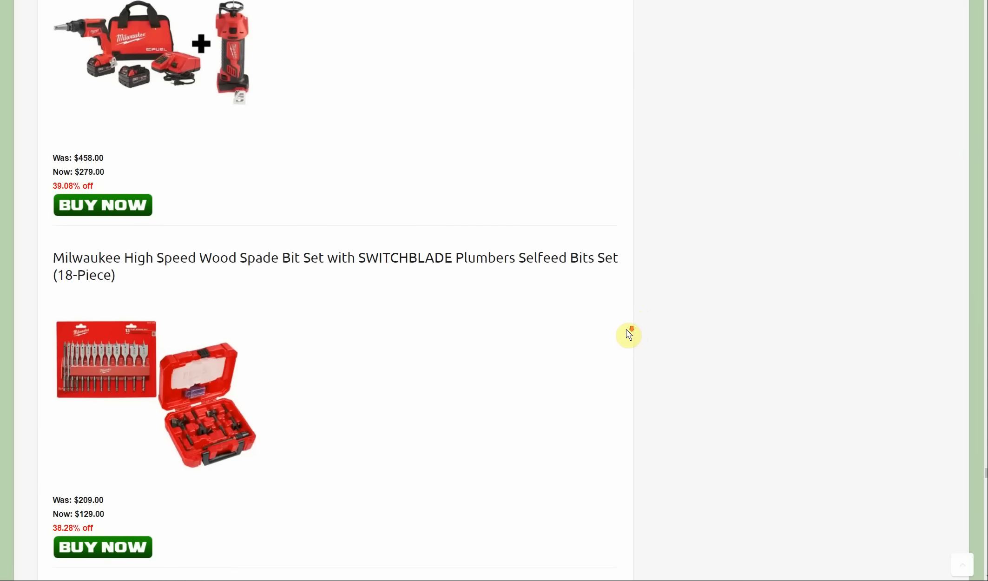
{"action": "scroll", "scroll_direction": "down", "scroll_amount": 3}
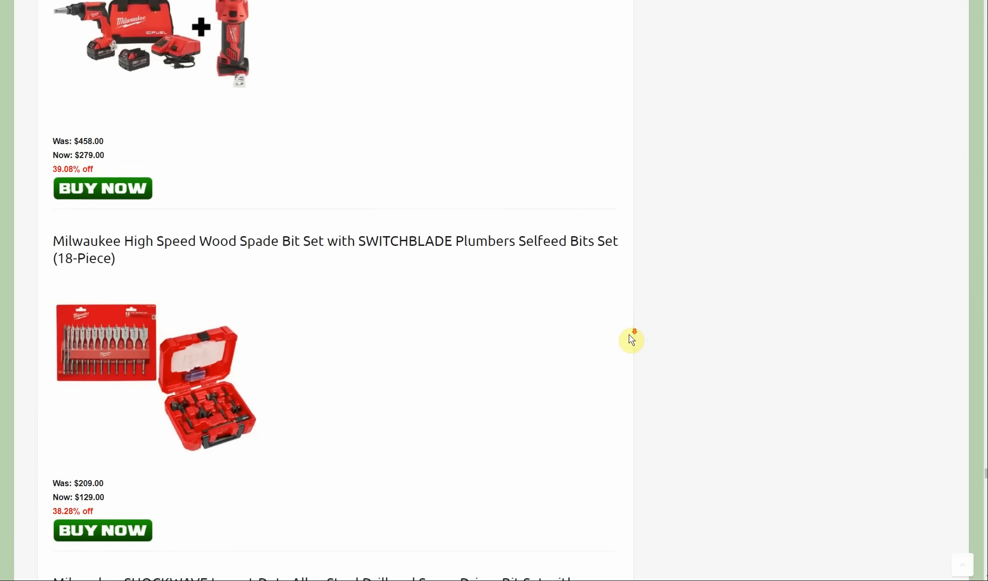
{"action": "scroll", "scroll_direction": "down", "scroll_amount": 3}
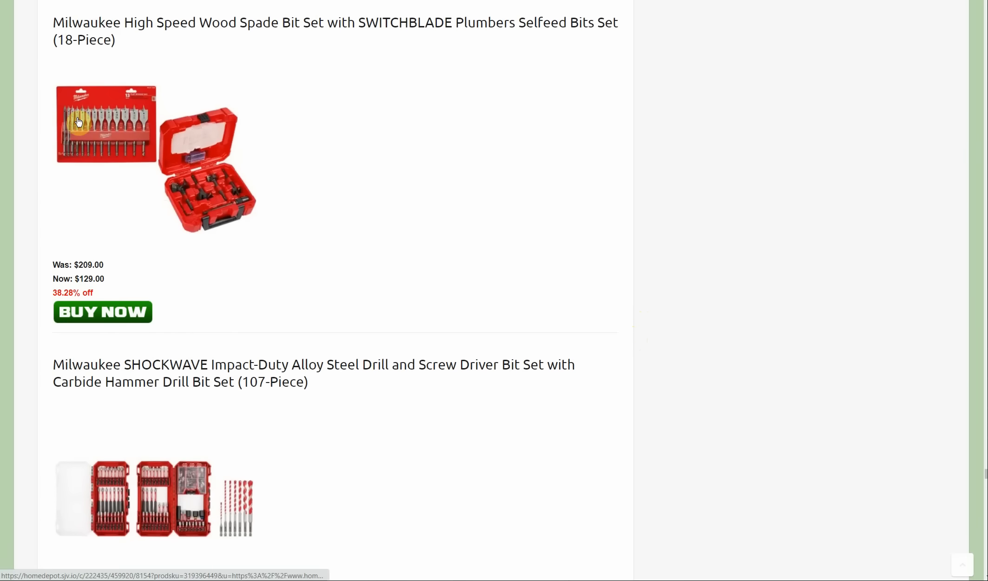
{"action": "scroll", "scroll_direction": "down", "scroll_amount": 3}
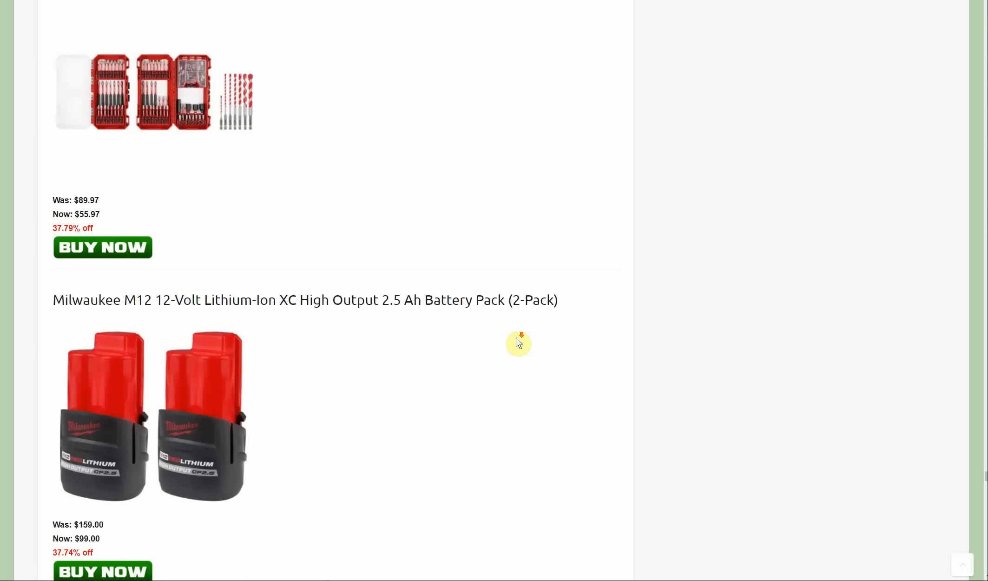
{"action": "scroll", "scroll_direction": "down", "scroll_amount": 3}
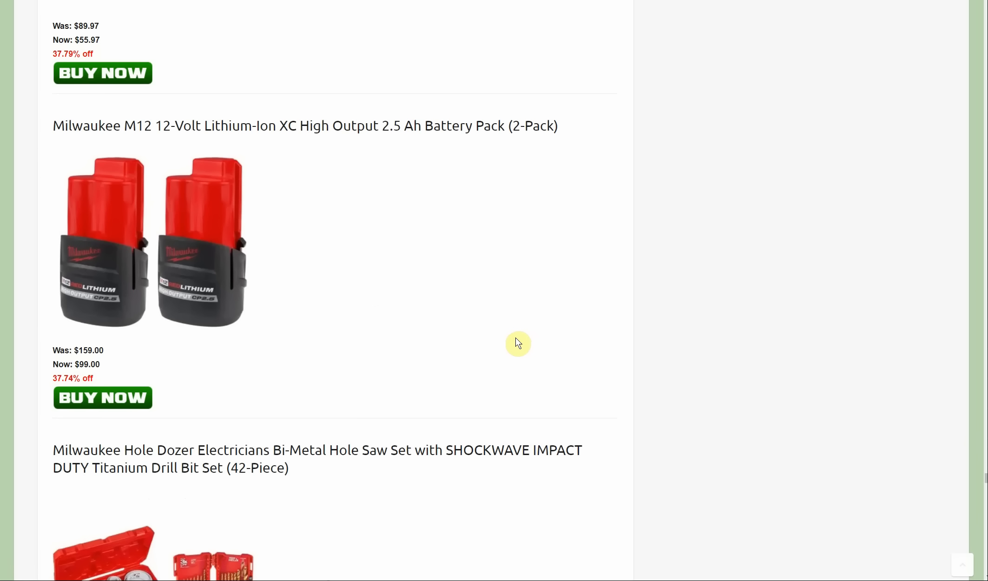
{"action": "mouse_move", "coordinate": [513, 344]}
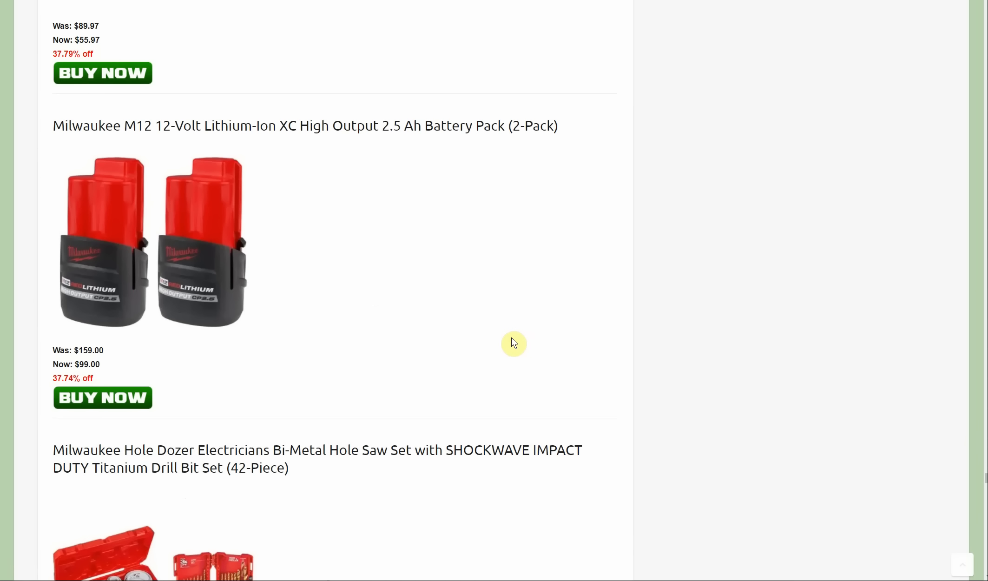
{"action": "mouse_move", "coordinate": [517, 337]}
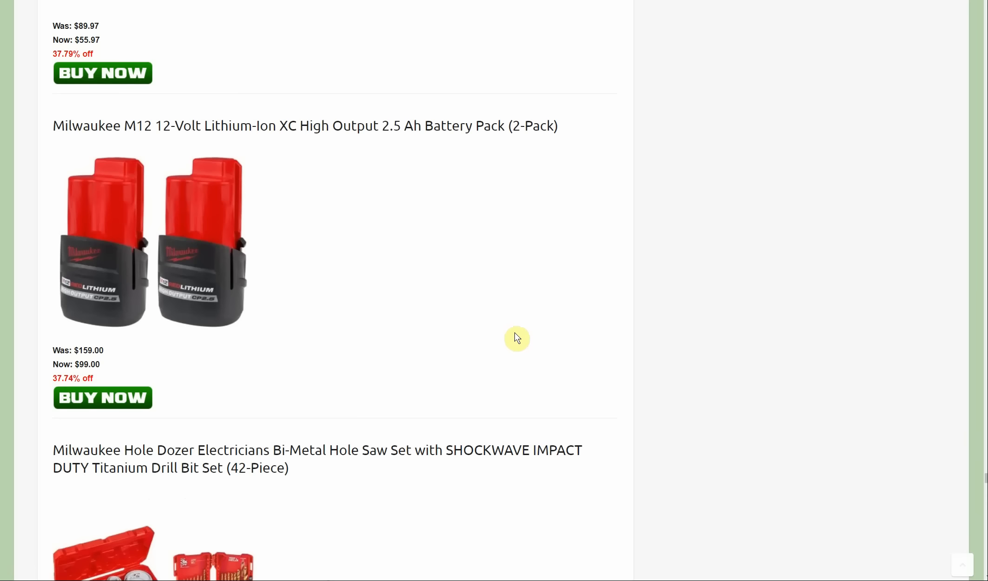
{"action": "scroll", "scroll_direction": "down", "scroll_amount": 3}
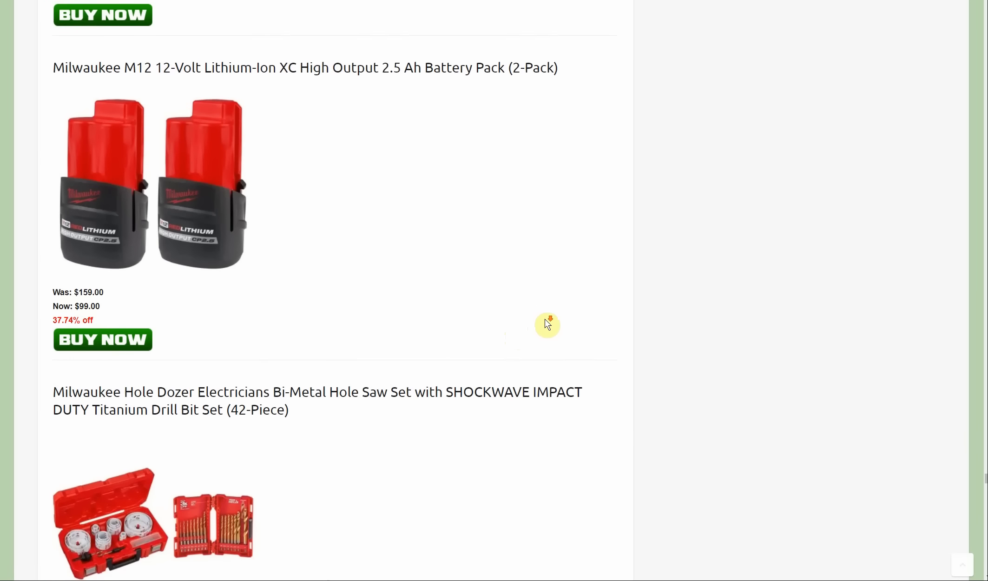
{"action": "scroll", "scroll_direction": "down", "scroll_amount": 3}
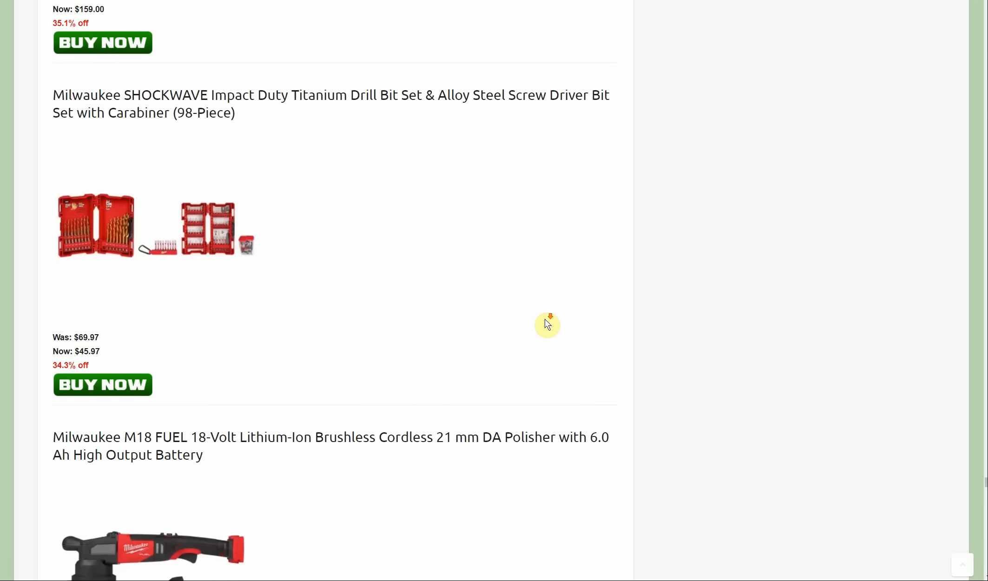
{"action": "scroll", "scroll_direction": "down", "scroll_amount": 3}
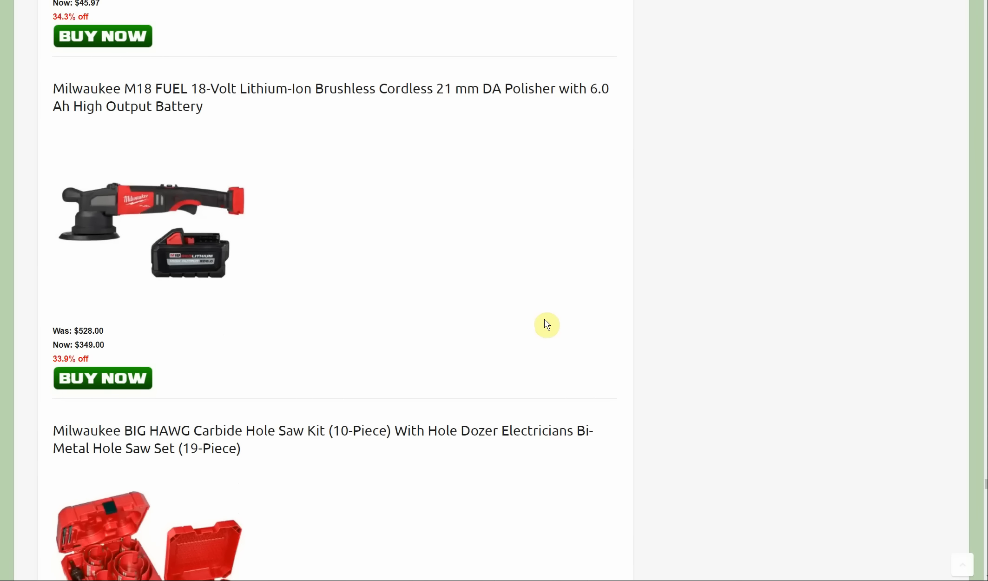
{"action": "mouse_move", "coordinate": [548, 328]}
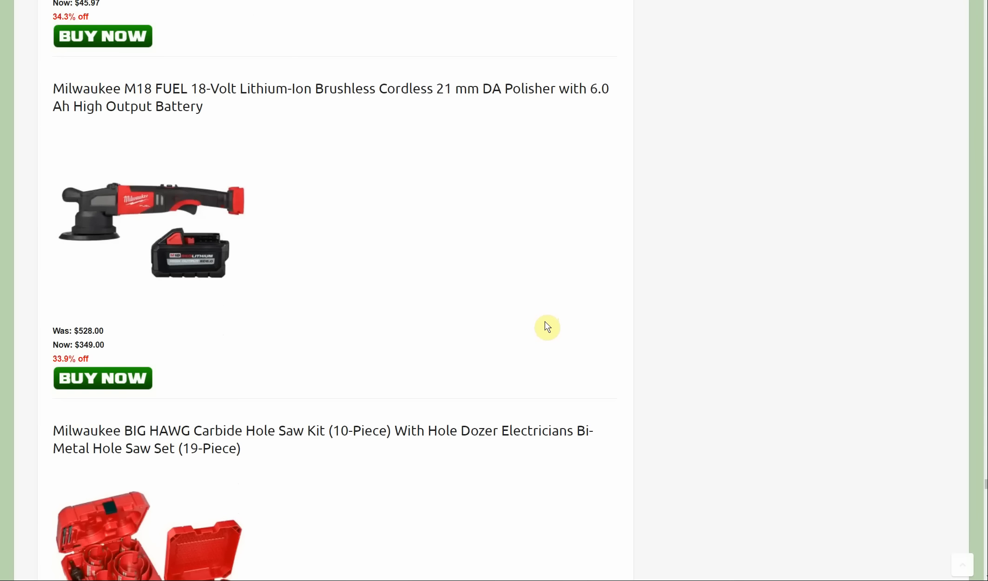
{"action": "mouse_move", "coordinate": [546, 329]}
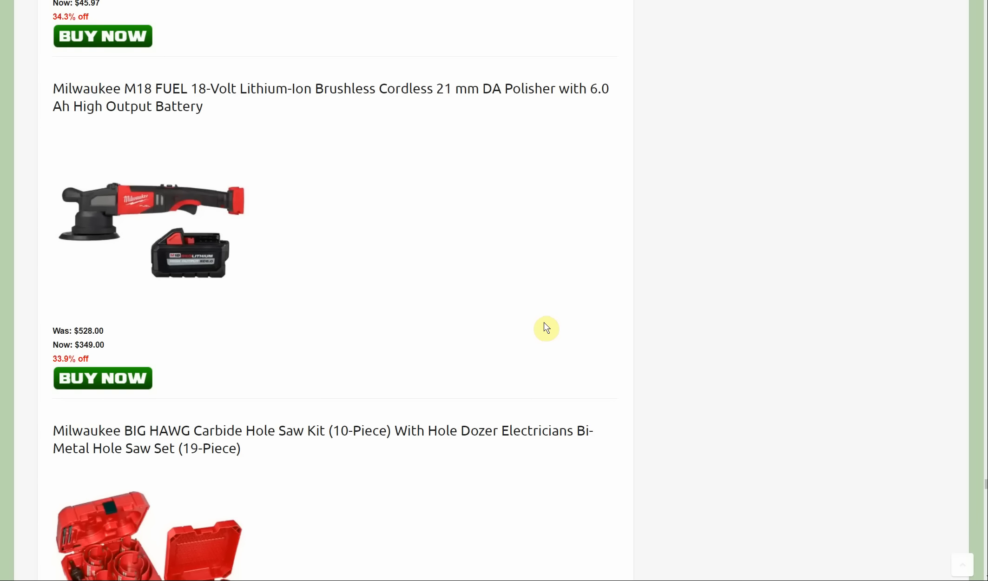
{"action": "scroll", "scroll_direction": "down", "scroll_amount": 3}
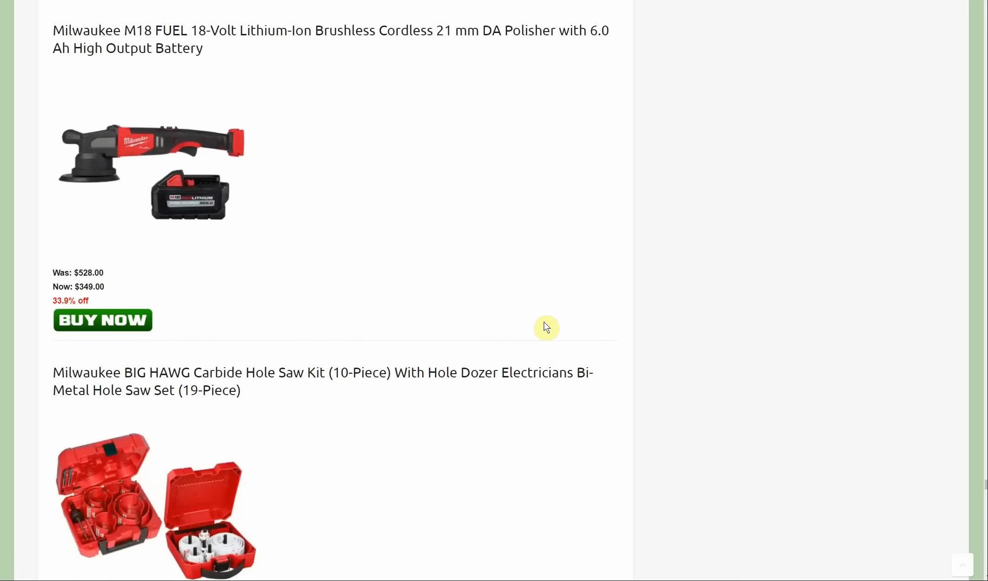
{"action": "scroll", "scroll_direction": "down", "scroll_amount": 3}
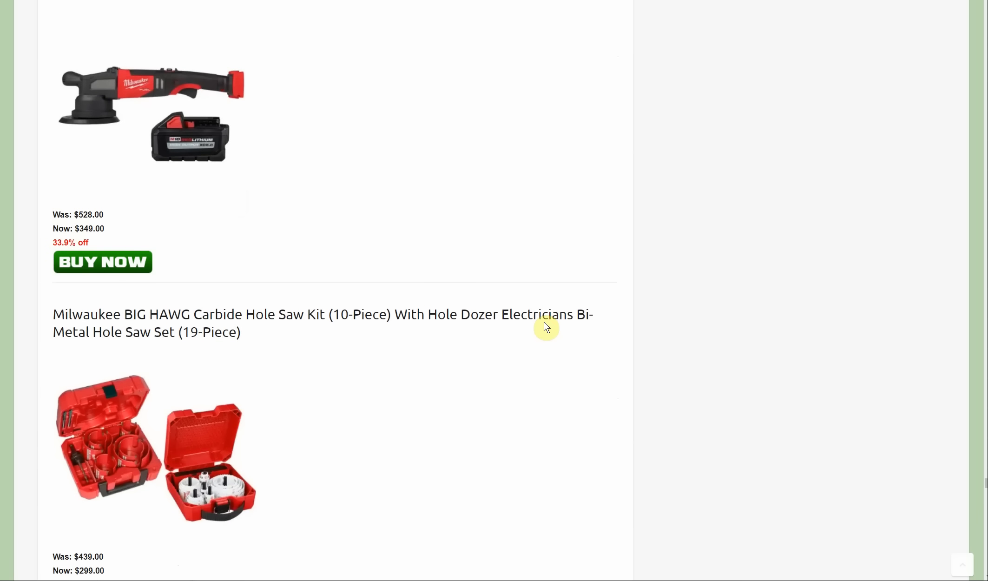
{"action": "scroll", "scroll_direction": "down", "scroll_amount": 3}
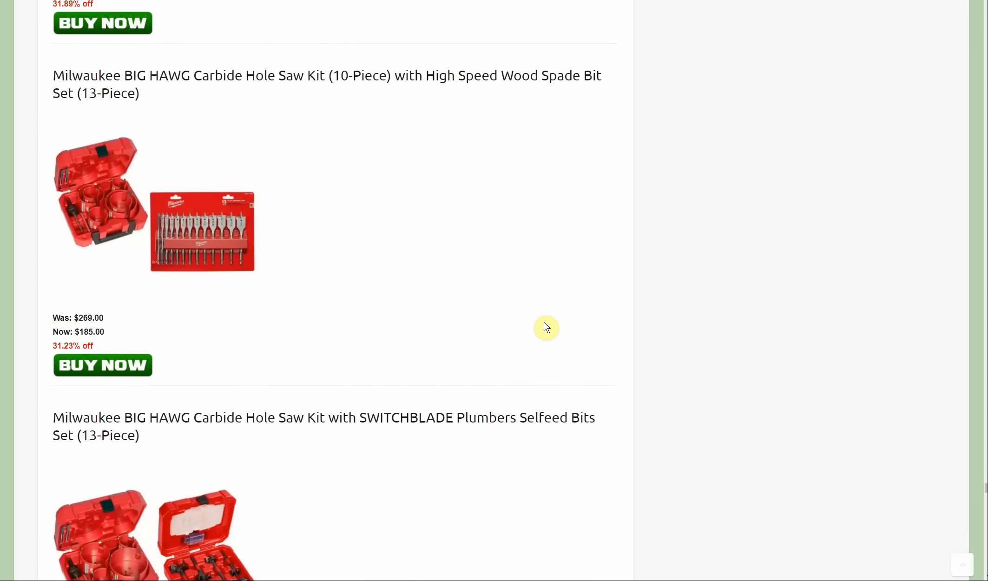
{"action": "scroll", "scroll_direction": "down", "scroll_amount": 3}
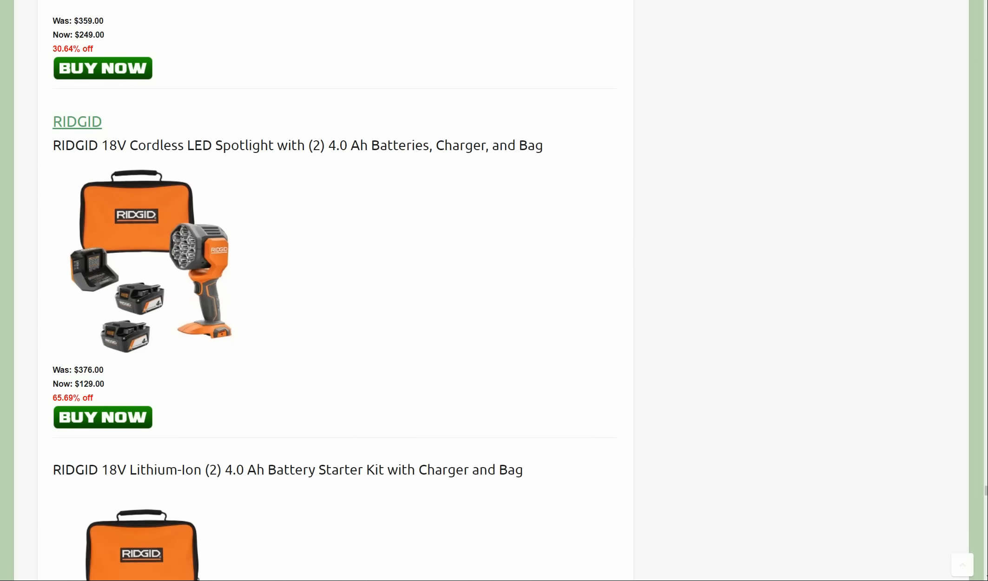
Scroll past the RIDGID grinder, hammer drill and reciprocating saw to the $599 table saw 2-pack
{"action": "scroll", "scroll_direction": "down", "scroll_amount": 3}
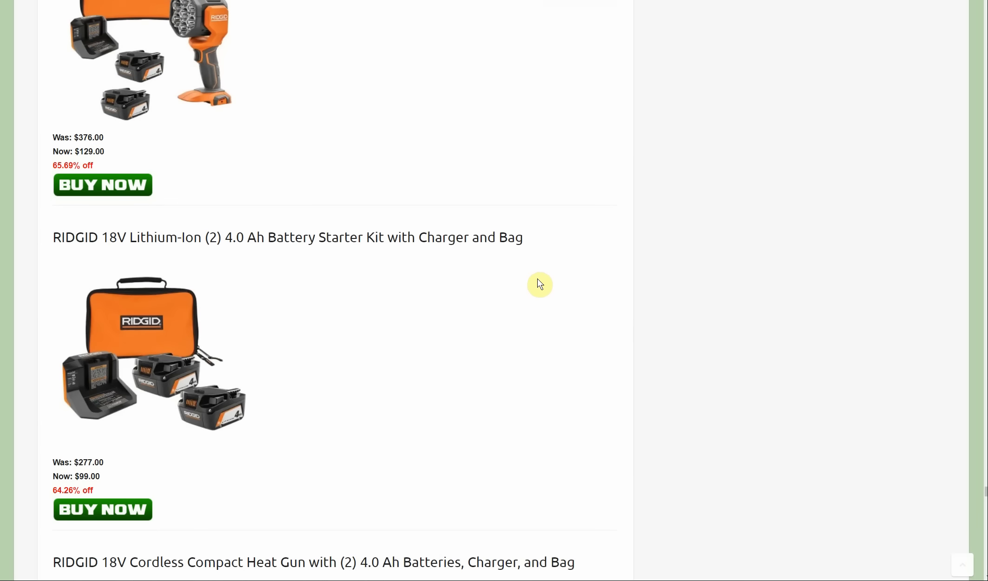
{"action": "scroll", "scroll_direction": "down", "scroll_amount": 3}
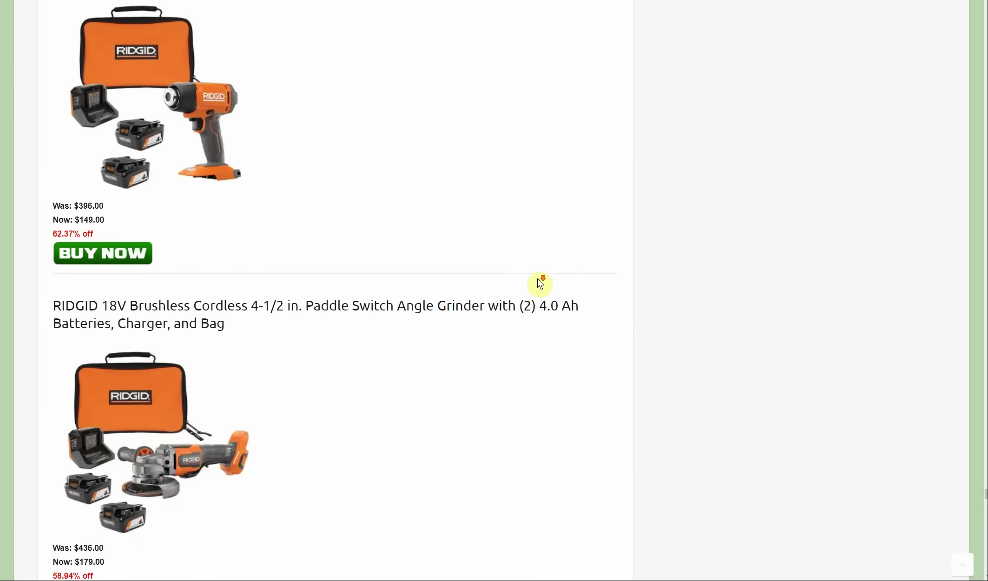
{"action": "scroll", "scroll_direction": "down", "scroll_amount": 3}
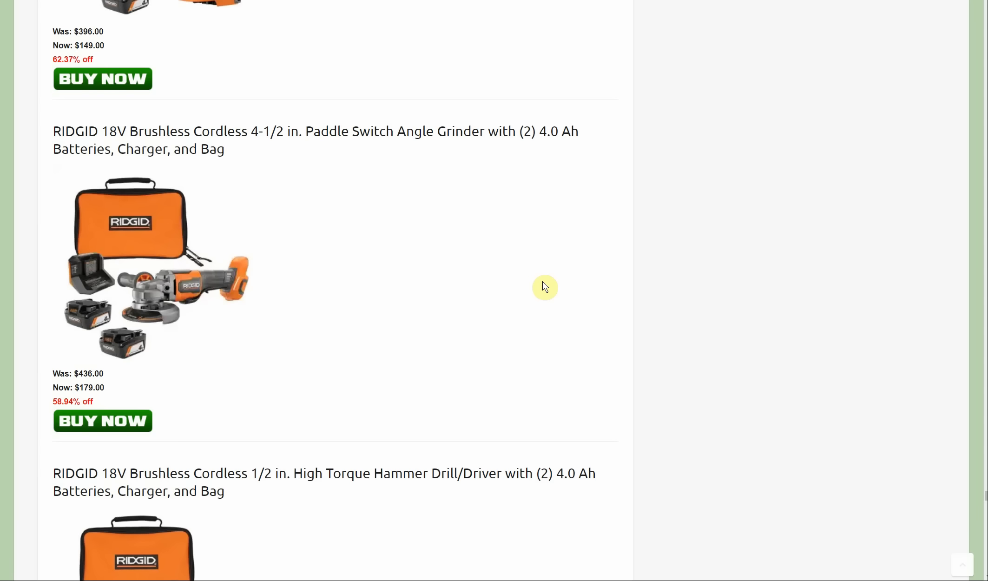
{"action": "scroll", "scroll_direction": "down", "scroll_amount": 3}
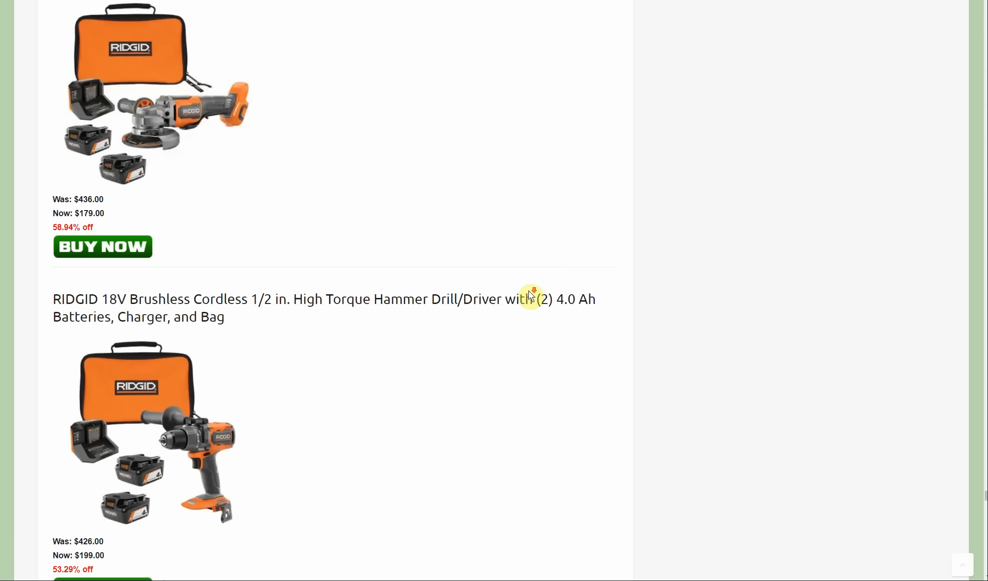
{"action": "scroll", "scroll_direction": "down", "scroll_amount": 3}
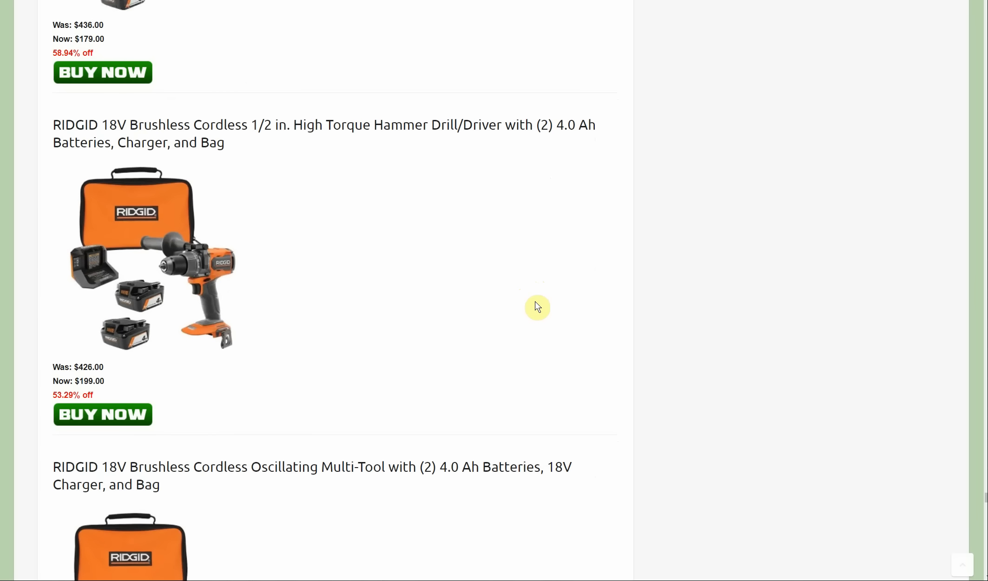
{"action": "scroll", "scroll_direction": "down", "scroll_amount": 3}
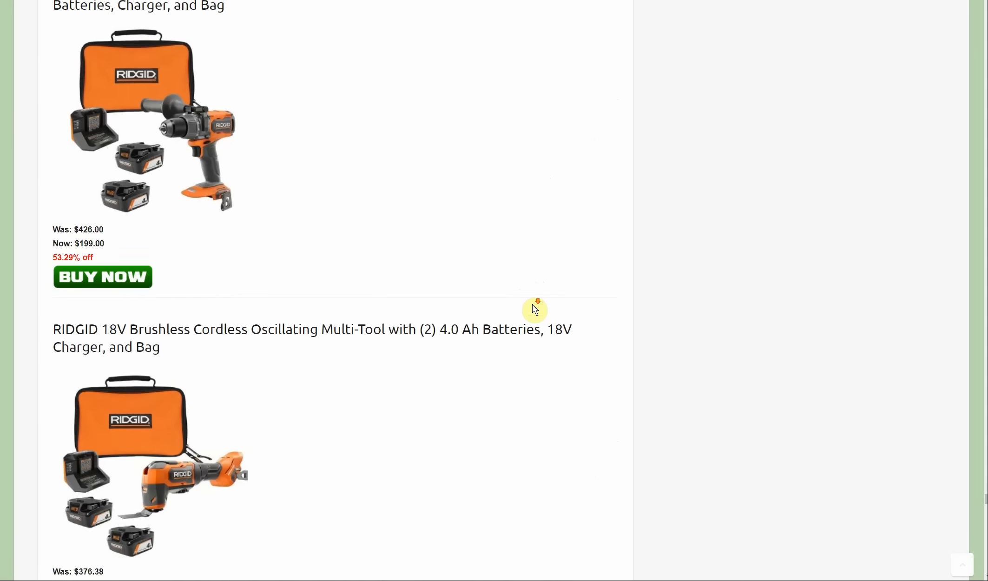
{"action": "scroll", "scroll_direction": "down", "scroll_amount": 3}
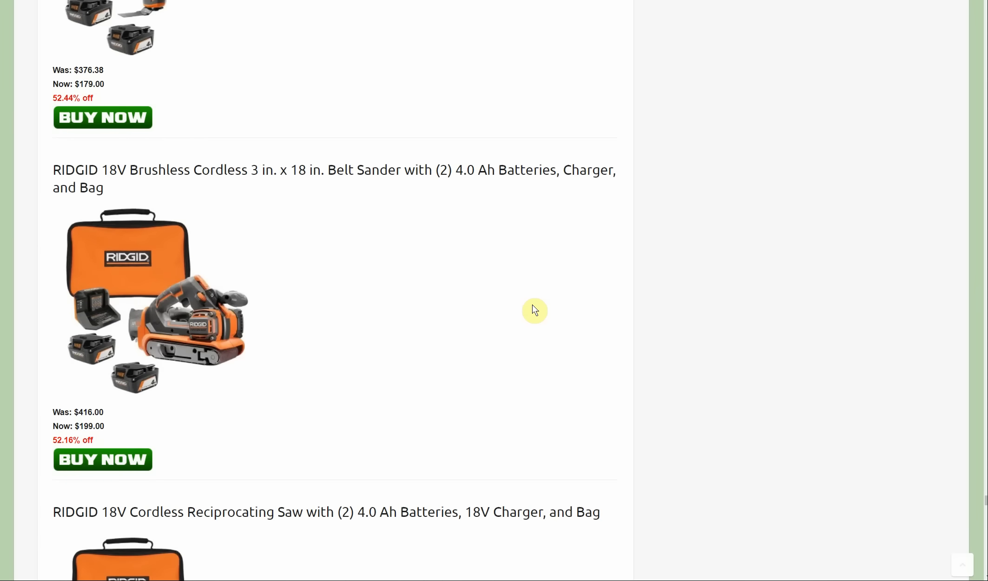
{"action": "scroll", "scroll_direction": "down", "scroll_amount": 3}
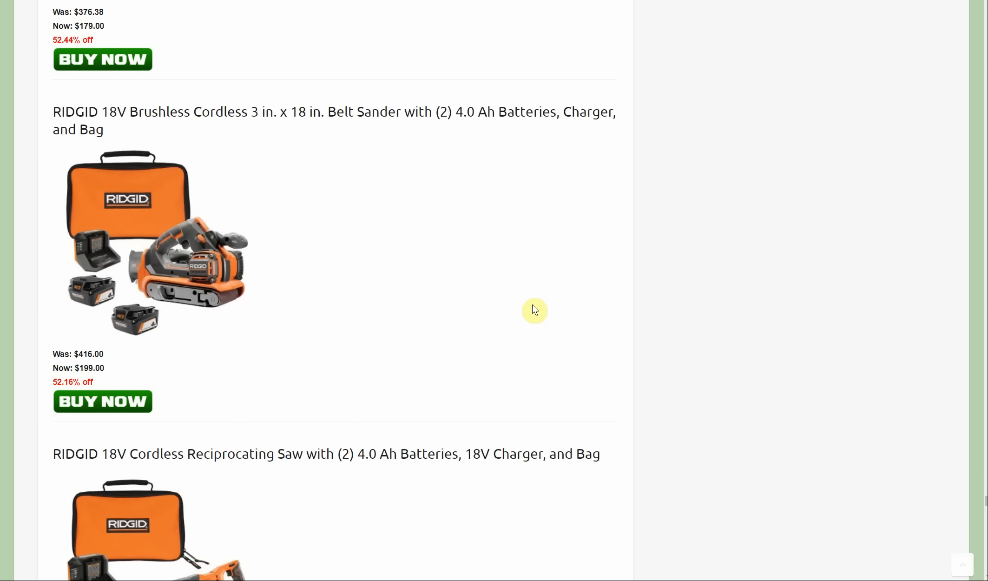
{"action": "scroll", "scroll_direction": "down", "scroll_amount": 3}
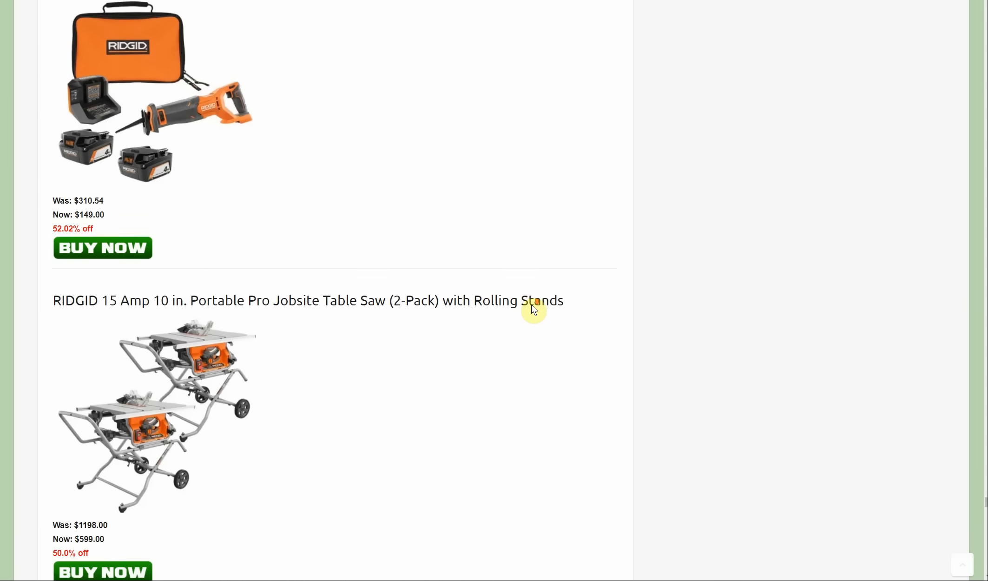
Scroll past the $229 battery kit, $139 belt sander and $249 brad nailer to the $99 OCTANE jig saw
{"action": "scroll", "scroll_direction": "down", "scroll_amount": 3}
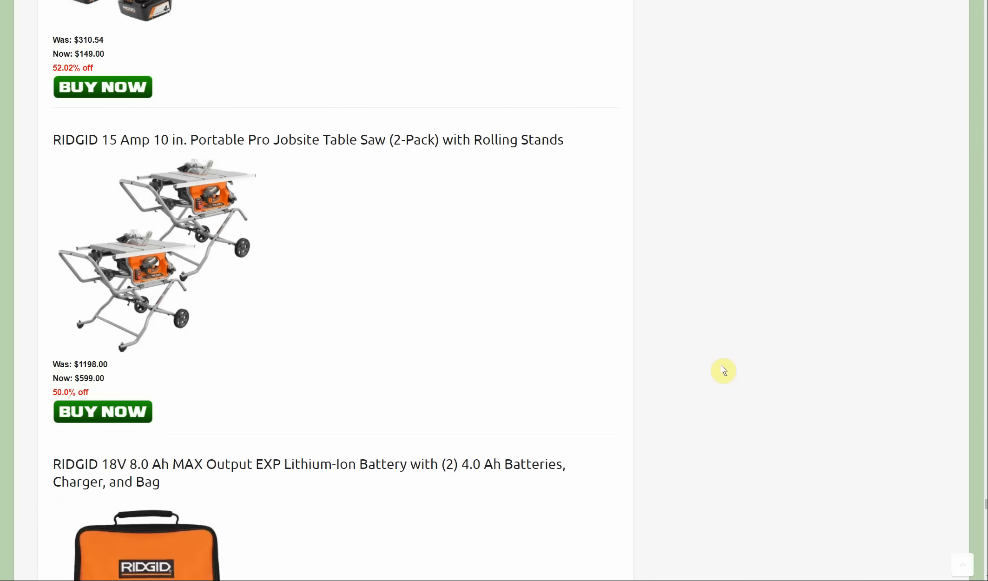
{"action": "mouse_move", "coordinate": [696, 365]}
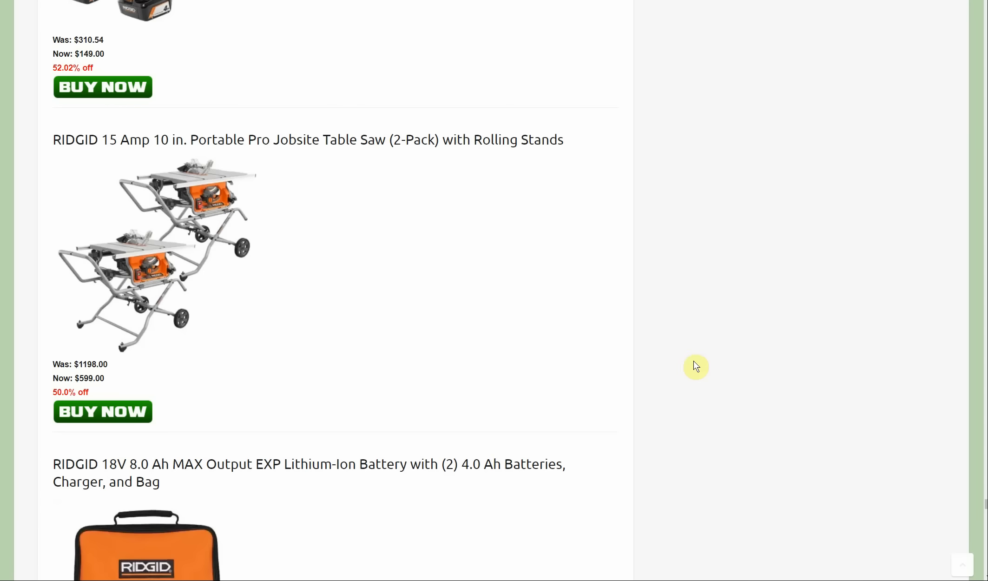
{"action": "scroll", "scroll_direction": "down", "scroll_amount": 3}
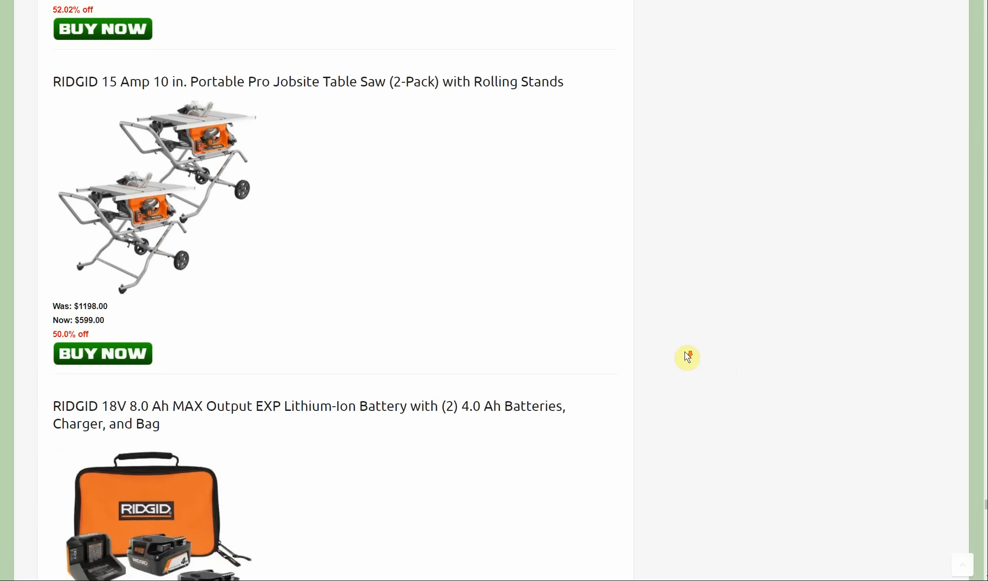
{"action": "scroll", "scroll_direction": "down", "scroll_amount": 3}
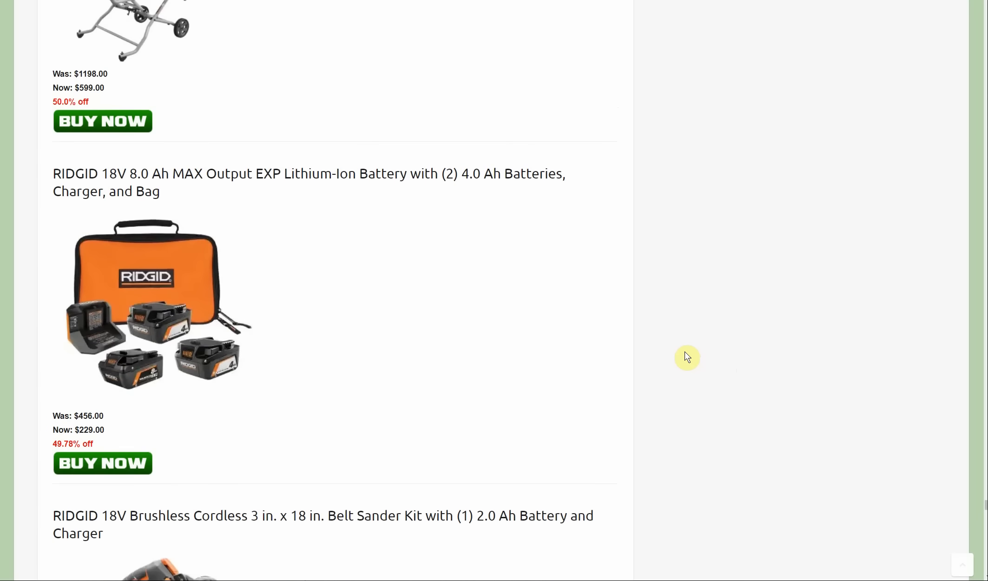
{"action": "scroll", "scroll_direction": "down", "scroll_amount": 3}
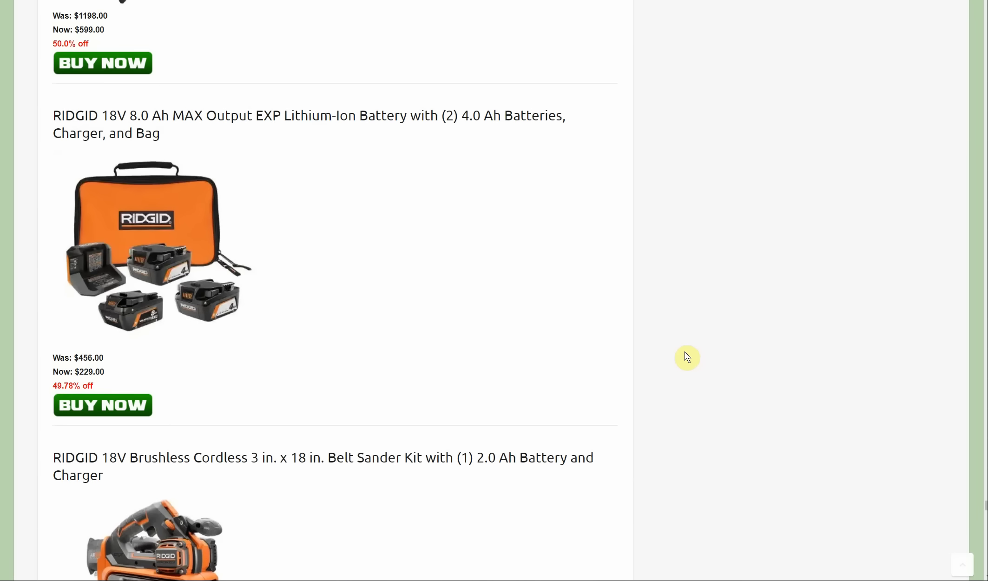
{"action": "mouse_move", "coordinate": [694, 370]}
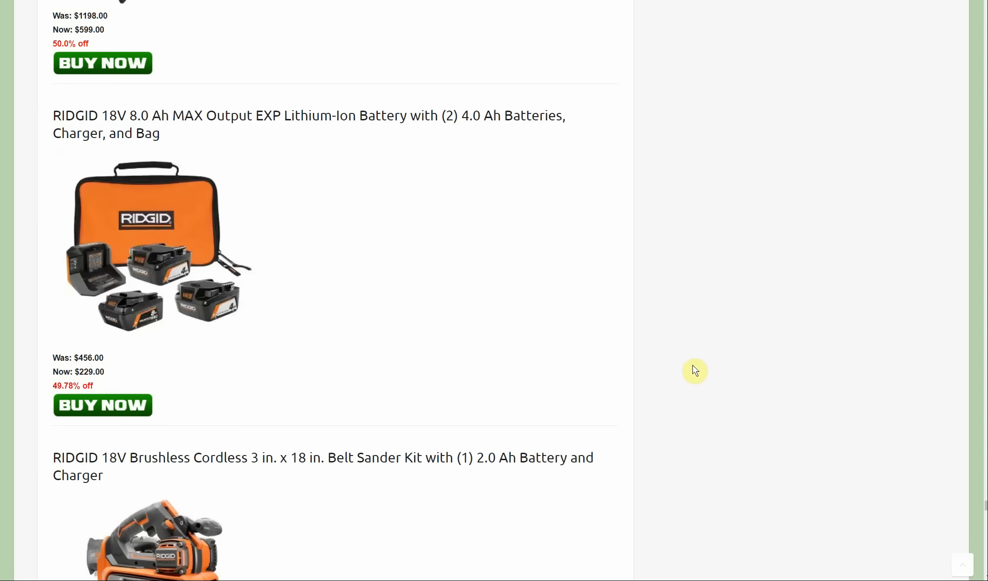
{"action": "mouse_move", "coordinate": [712, 380]}
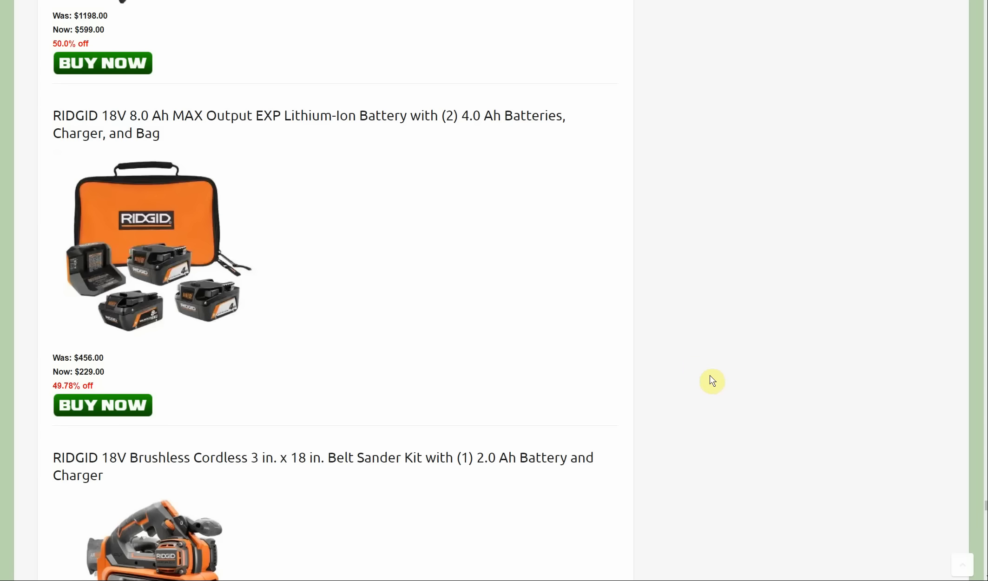
{"action": "scroll", "scroll_direction": "down", "scroll_amount": 3}
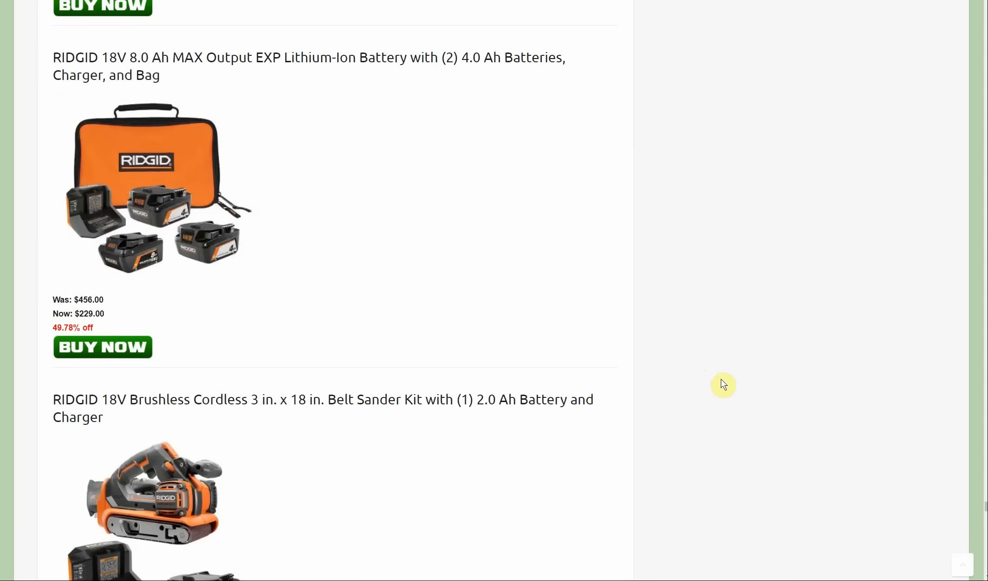
{"action": "scroll", "scroll_direction": "down", "scroll_amount": 3}
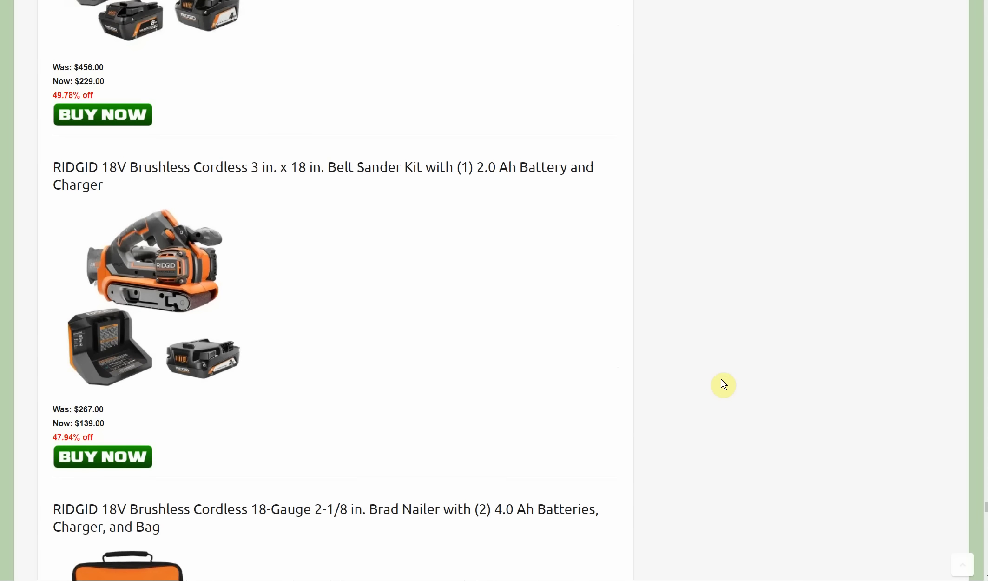
{"action": "scroll", "scroll_direction": "down", "scroll_amount": 3}
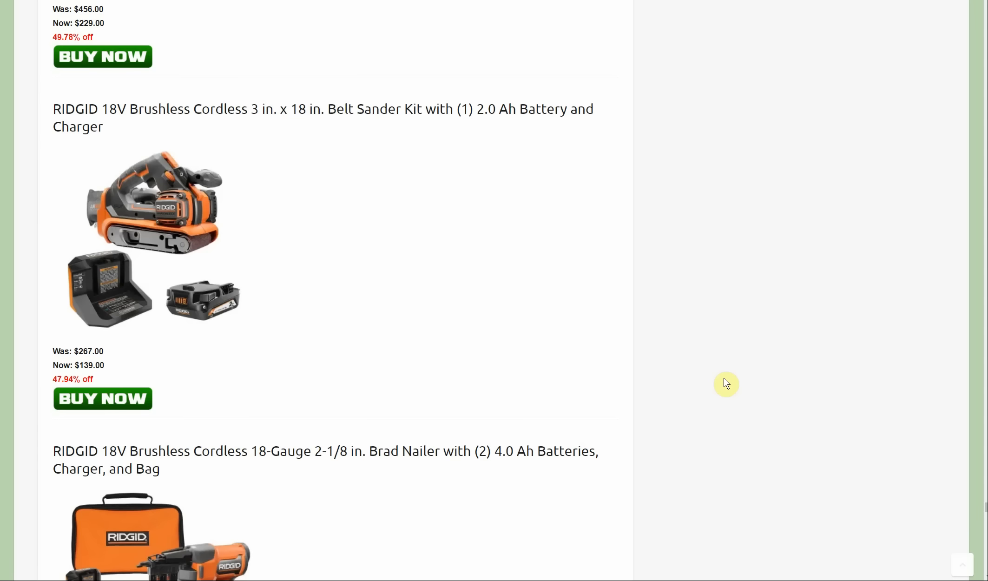
{"action": "scroll", "scroll_direction": "down", "scroll_amount": 3}
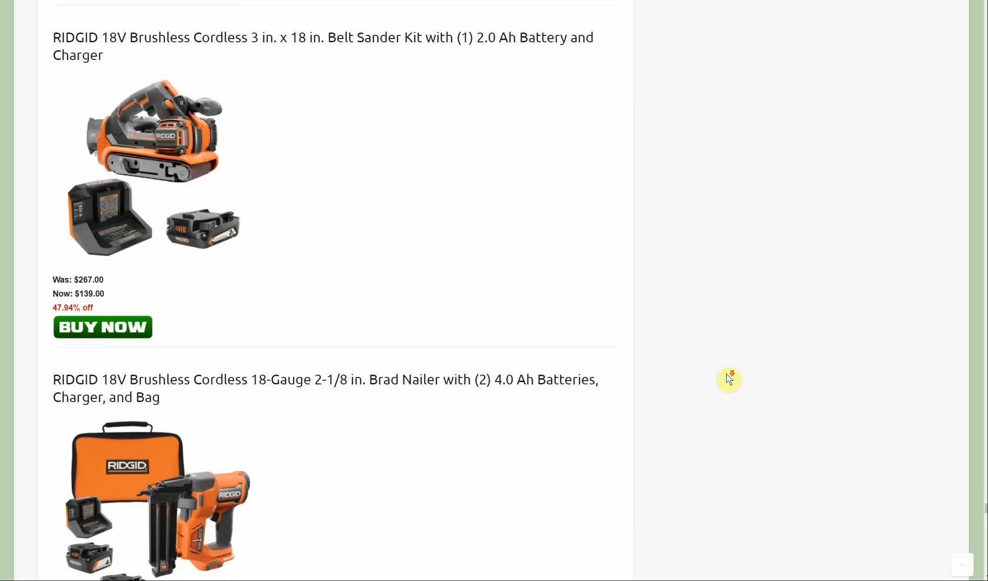
{"action": "scroll", "scroll_direction": "down", "scroll_amount": 3}
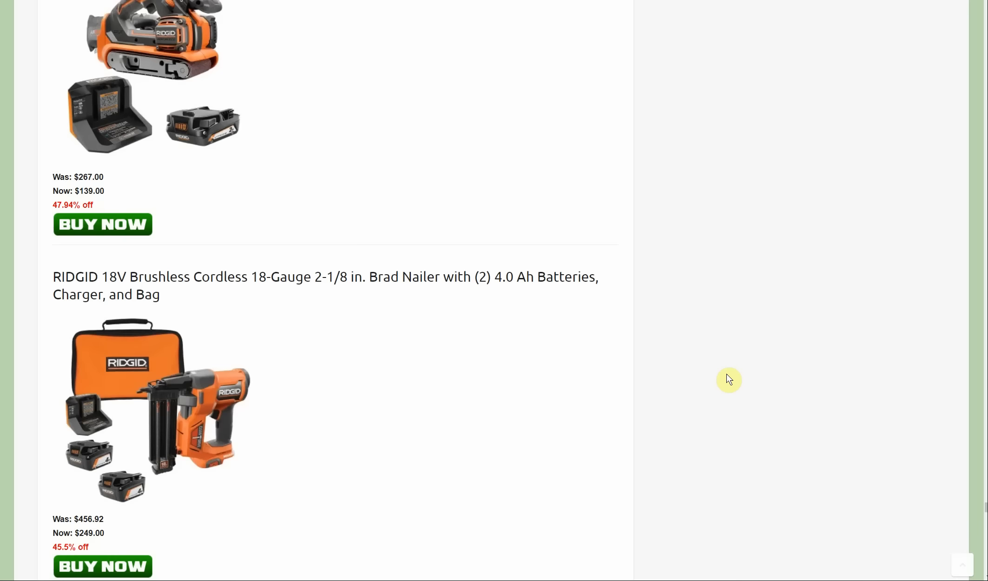
{"action": "scroll", "scroll_direction": "down", "scroll_amount": 3}
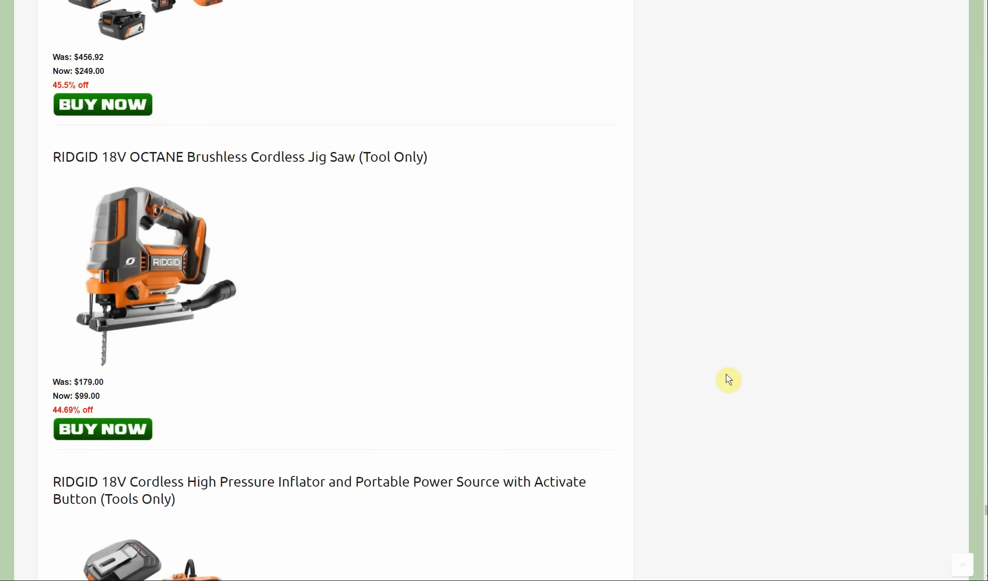
Scroll past the $99 RIDGID compact router to the $249 impact wrench and multi-tool combo kit
{"action": "scroll", "scroll_direction": "down", "scroll_amount": 3}
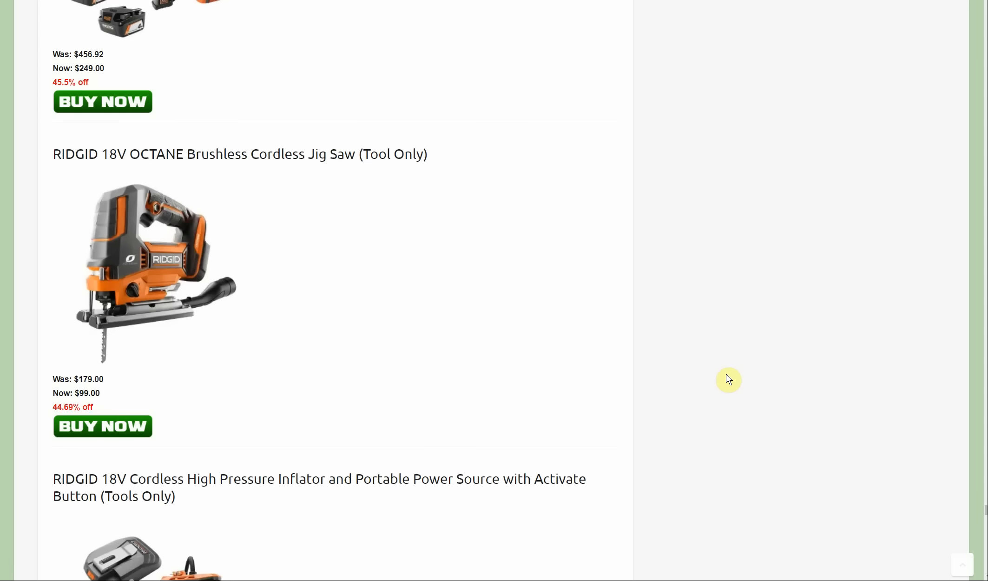
{"action": "scroll", "scroll_direction": "down", "scroll_amount": 3}
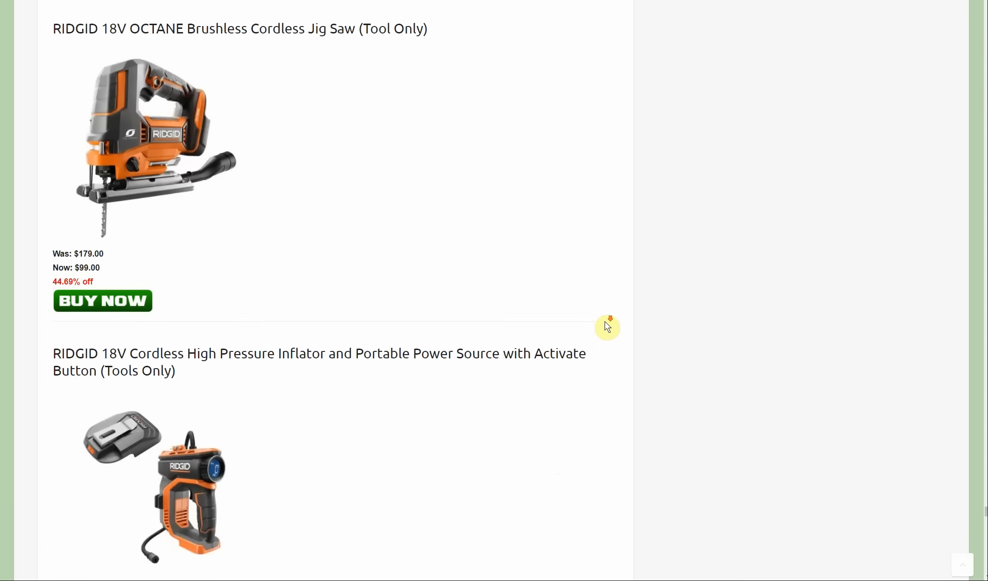
{"action": "scroll", "scroll_direction": "down", "scroll_amount": 3}
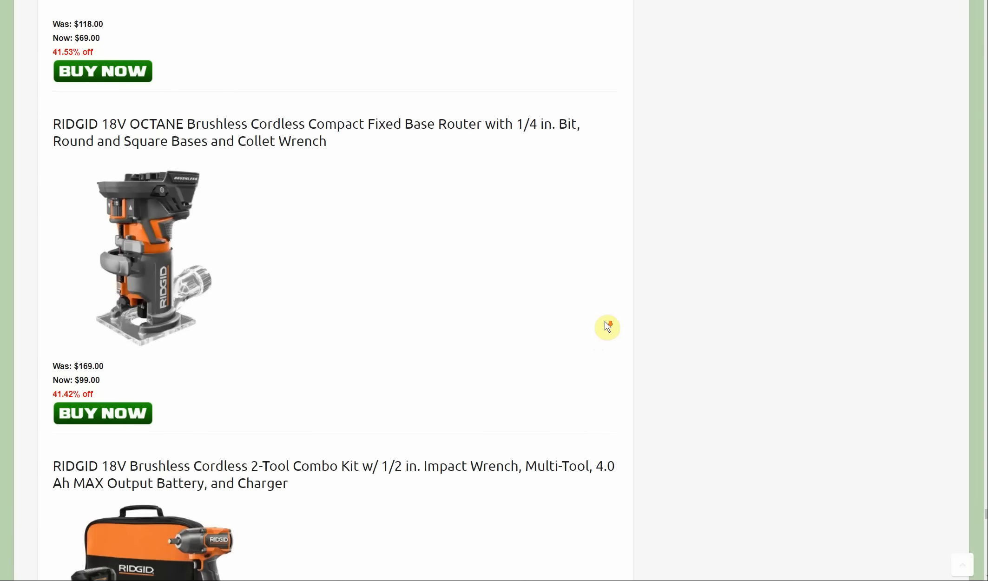
{"action": "mouse_move", "coordinate": [779, 368]}
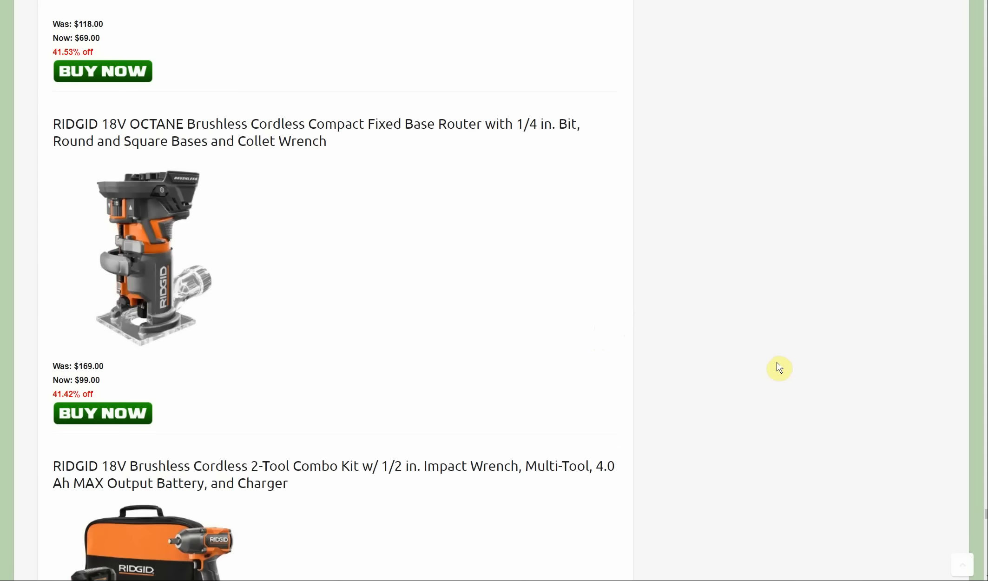
{"action": "scroll", "scroll_direction": "down", "scroll_amount": 3}
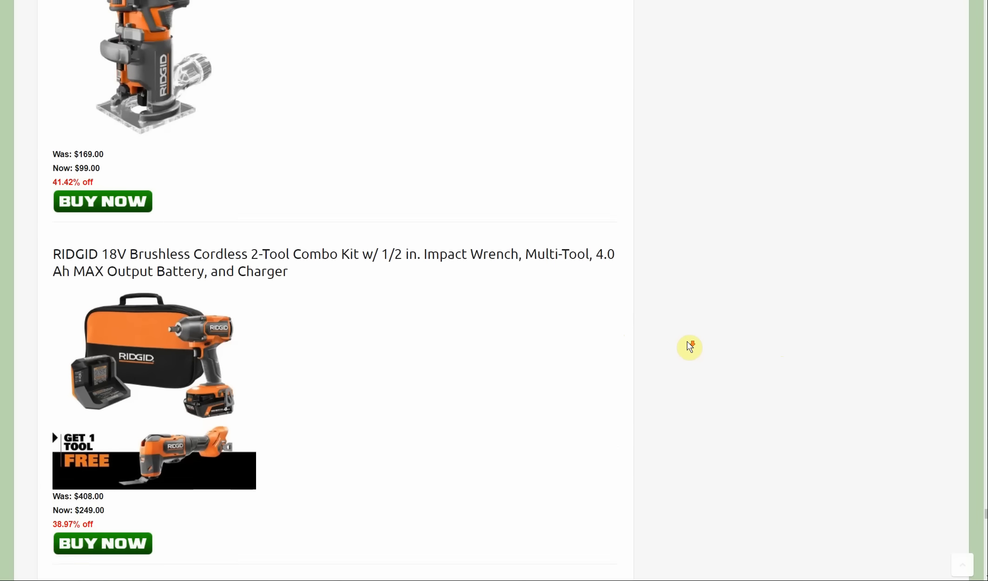
{"action": "scroll", "scroll_direction": "down", "scroll_amount": 3}
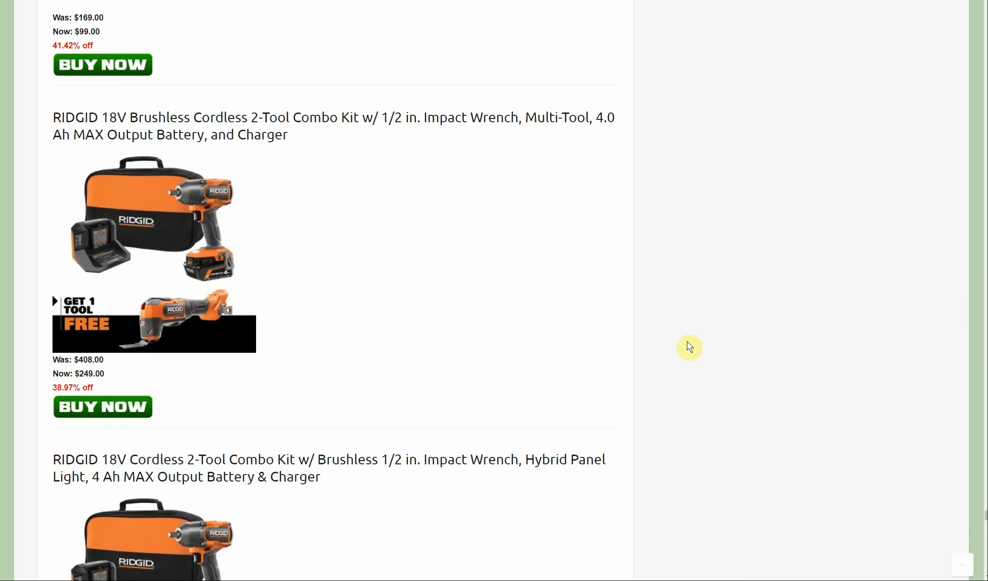
Scroll past the $249 panel light and reciprocating saw kits to the $429 table saw and brad nailer combo
{"action": "scroll", "scroll_direction": "down", "scroll_amount": 3}
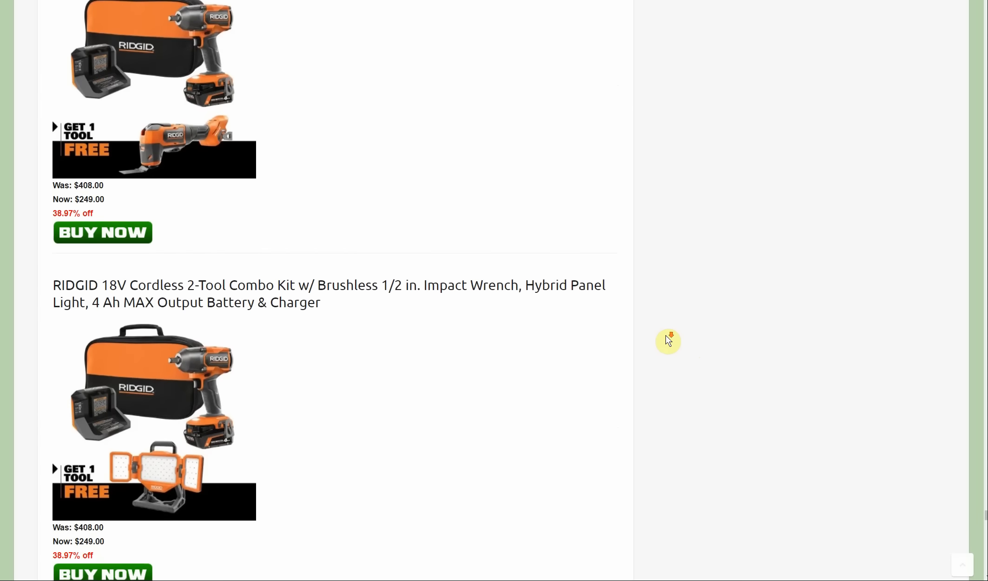
{"action": "scroll", "scroll_direction": "down", "scroll_amount": 3}
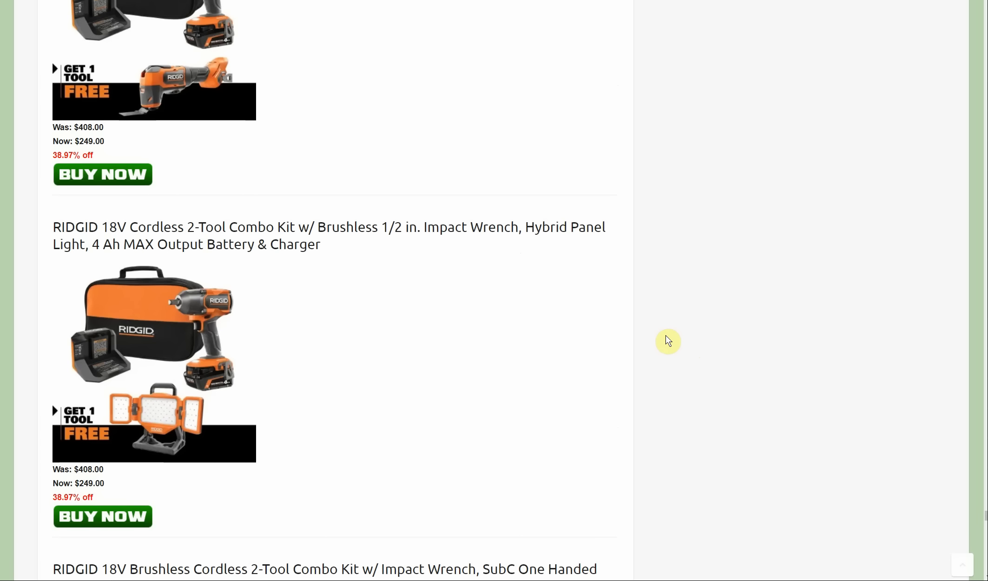
{"action": "scroll", "scroll_direction": "down", "scroll_amount": 3}
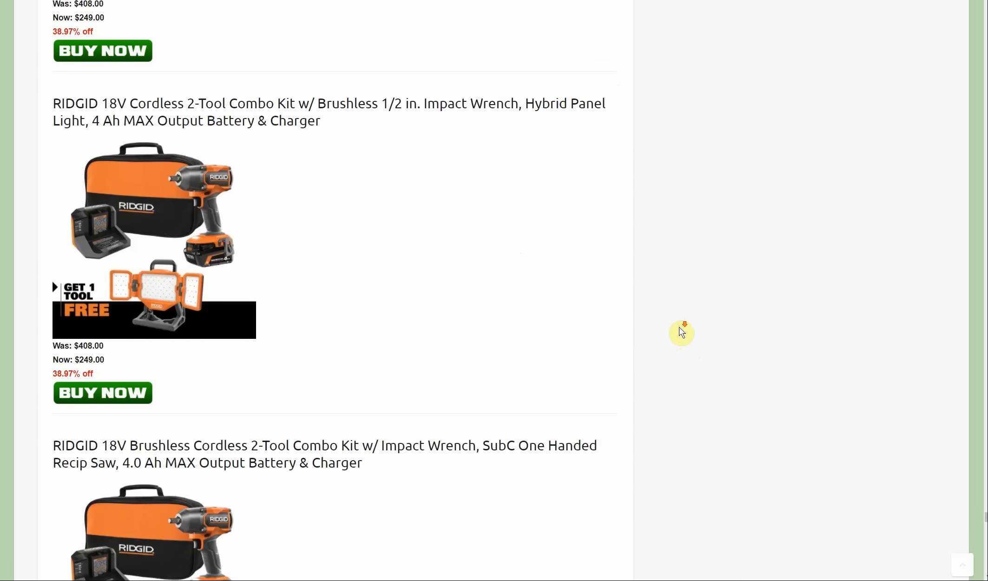
{"action": "scroll", "scroll_direction": "down", "scroll_amount": 3}
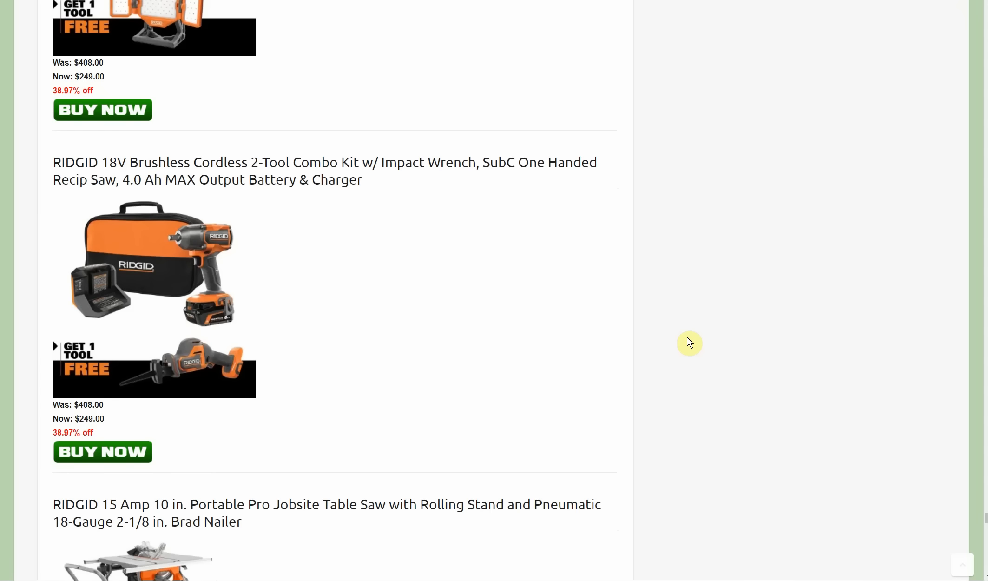
{"action": "scroll", "scroll_direction": "down", "scroll_amount": 3}
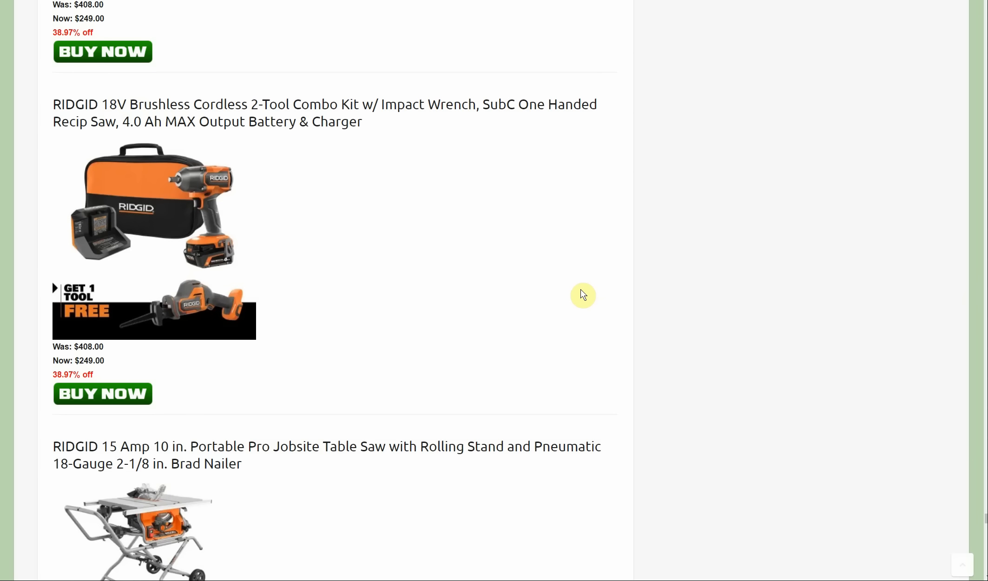
{"action": "scroll", "scroll_direction": "down", "scroll_amount": 3}
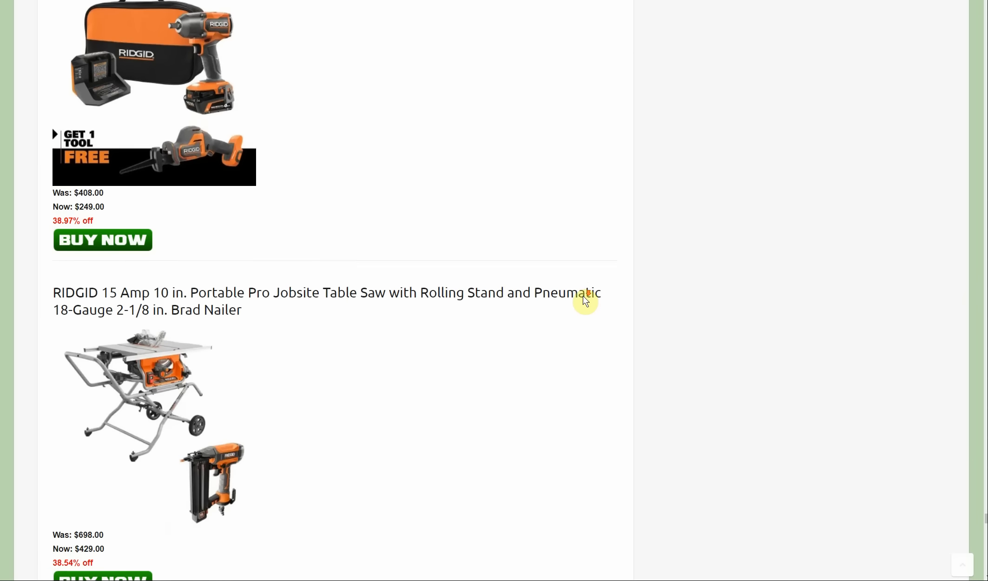
{"action": "scroll", "scroll_direction": "down", "scroll_amount": 3}
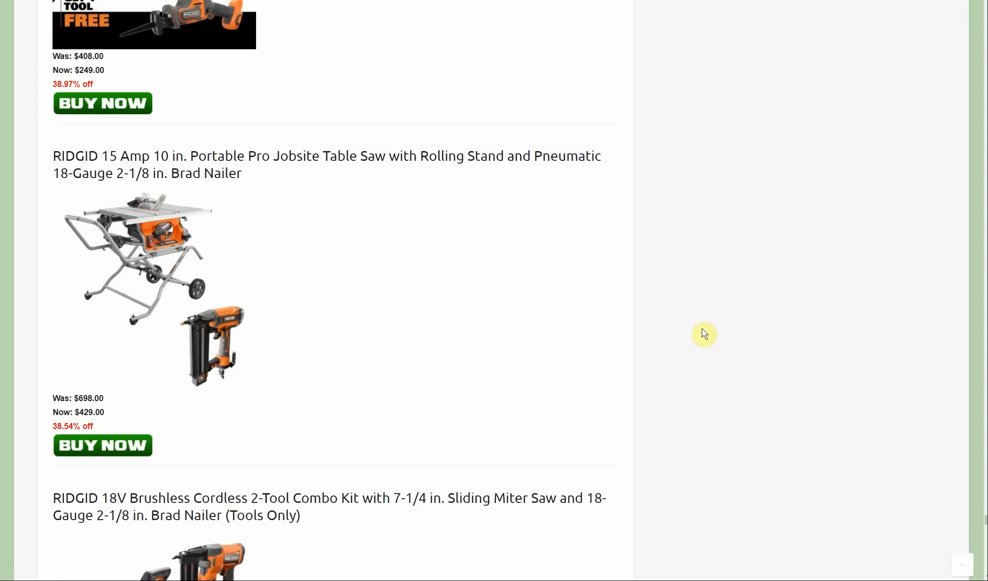
{"action": "mouse_move", "coordinate": [566, 277]}
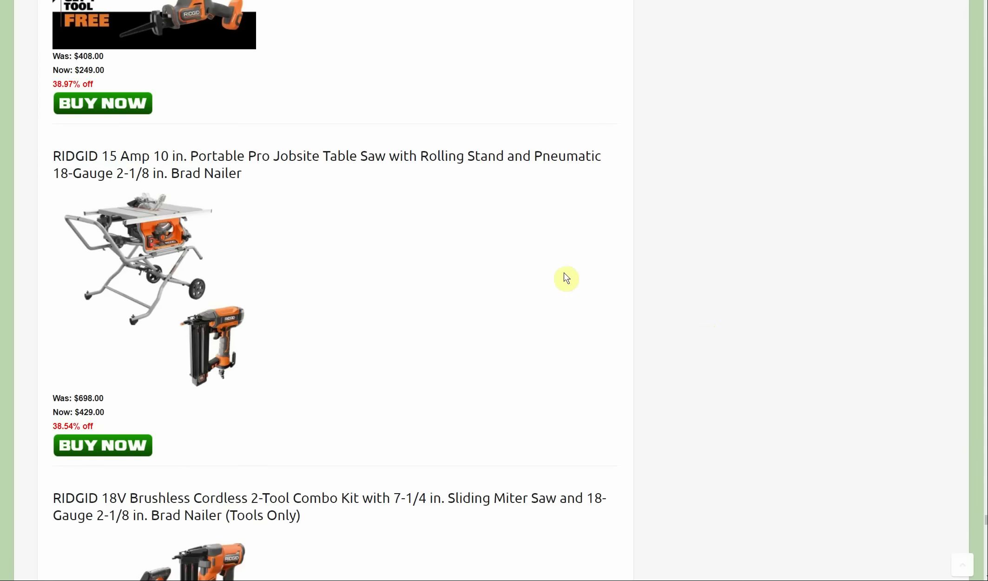
{"action": "mouse_move", "coordinate": [669, 363]}
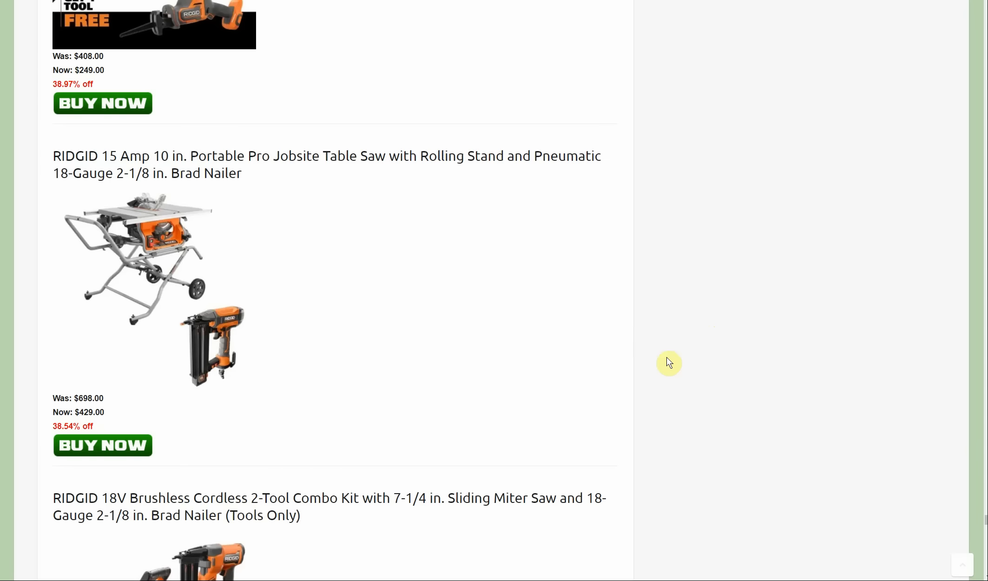
Scroll past the $299 dual bevel miter saw to the Ryobi heading and its 3-tool combo kit
{"action": "scroll", "scroll_direction": "down", "scroll_amount": 3}
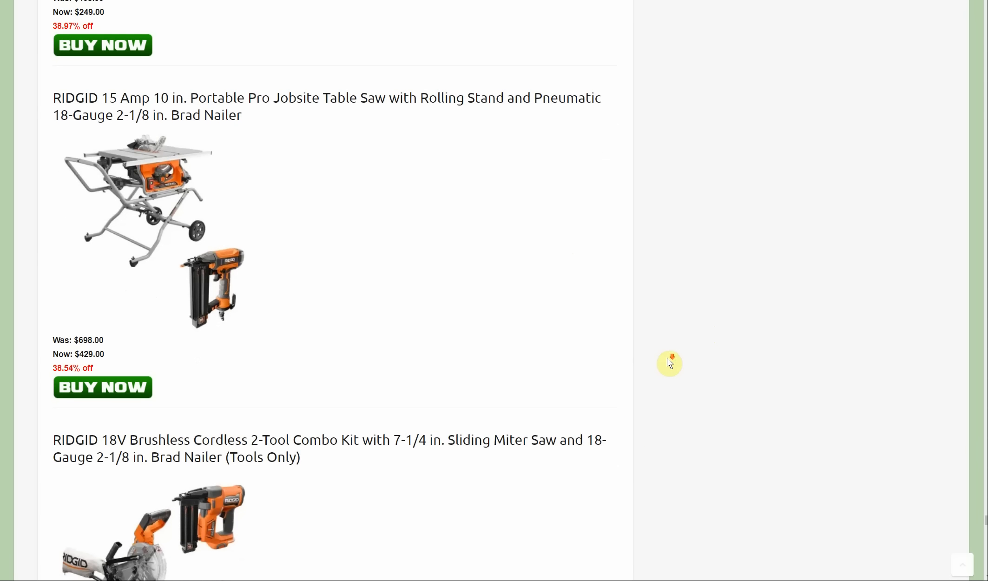
{"action": "scroll", "scroll_direction": "down", "scroll_amount": 3}
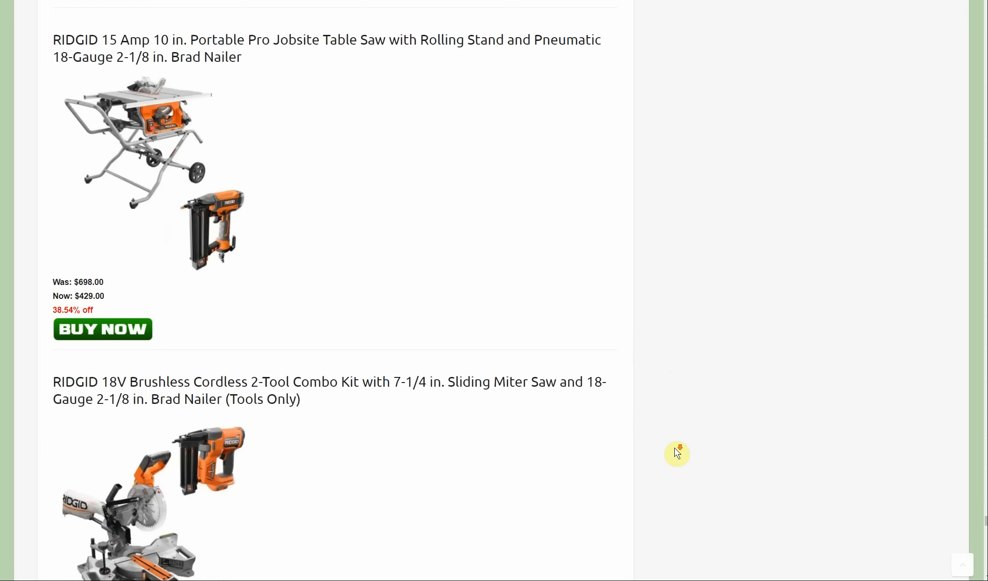
{"action": "scroll", "scroll_direction": "down", "scroll_amount": 3}
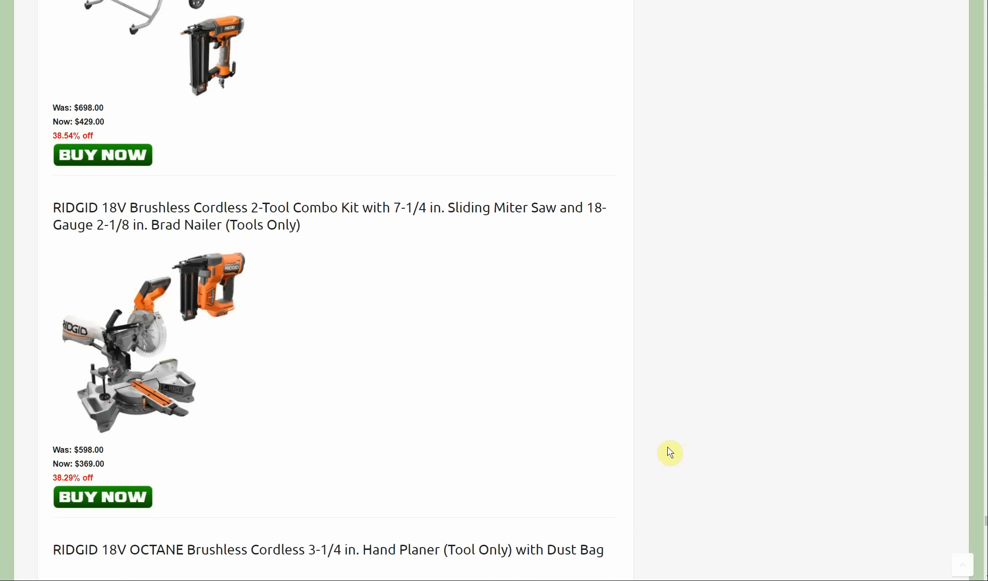
{"action": "scroll", "scroll_direction": "down", "scroll_amount": 3}
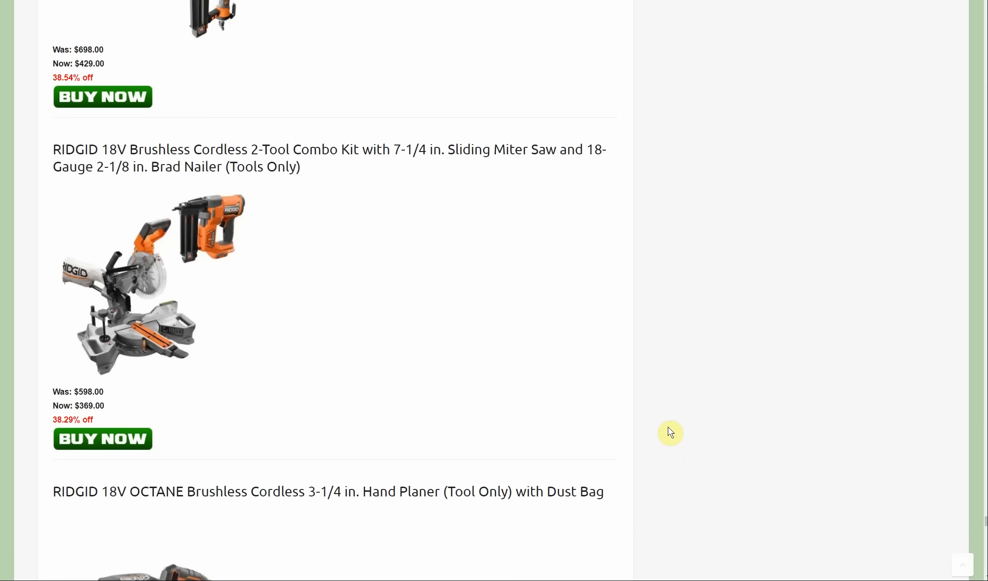
{"action": "scroll", "scroll_direction": "down", "scroll_amount": 3}
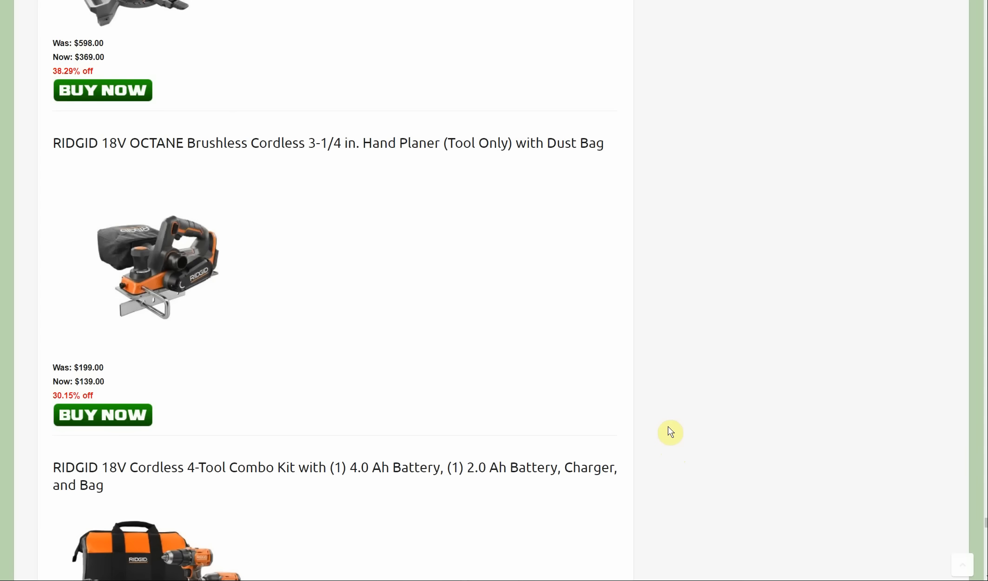
{"action": "mouse_move", "coordinate": [673, 422]}
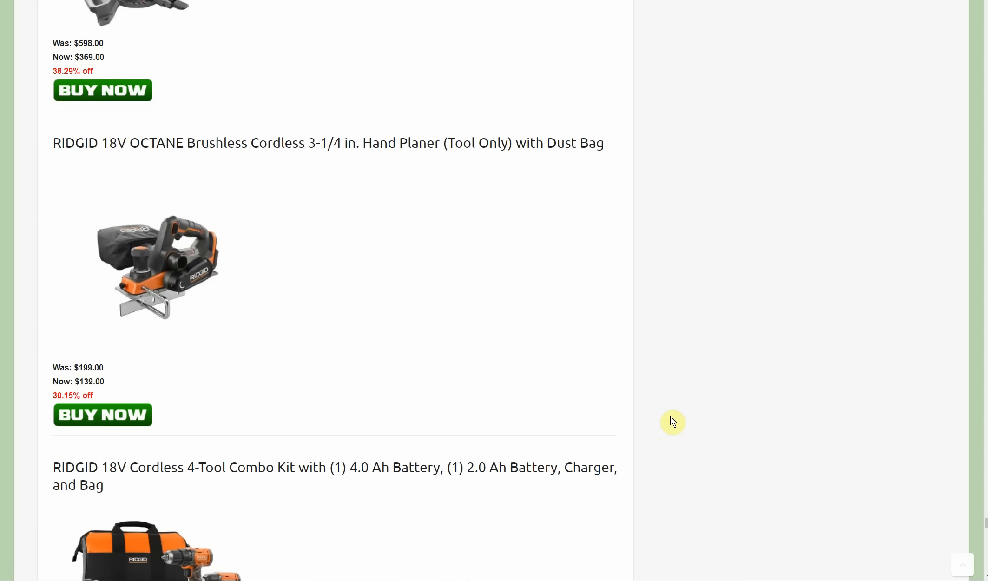
{"action": "scroll", "scroll_direction": "down", "scroll_amount": 3}
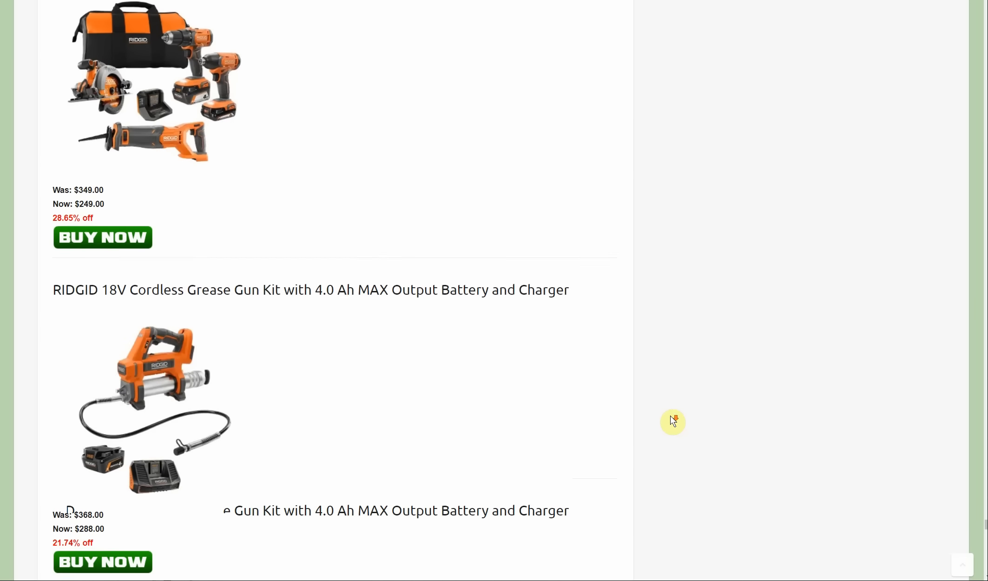
{"action": "scroll", "scroll_direction": "down", "scroll_amount": 3}
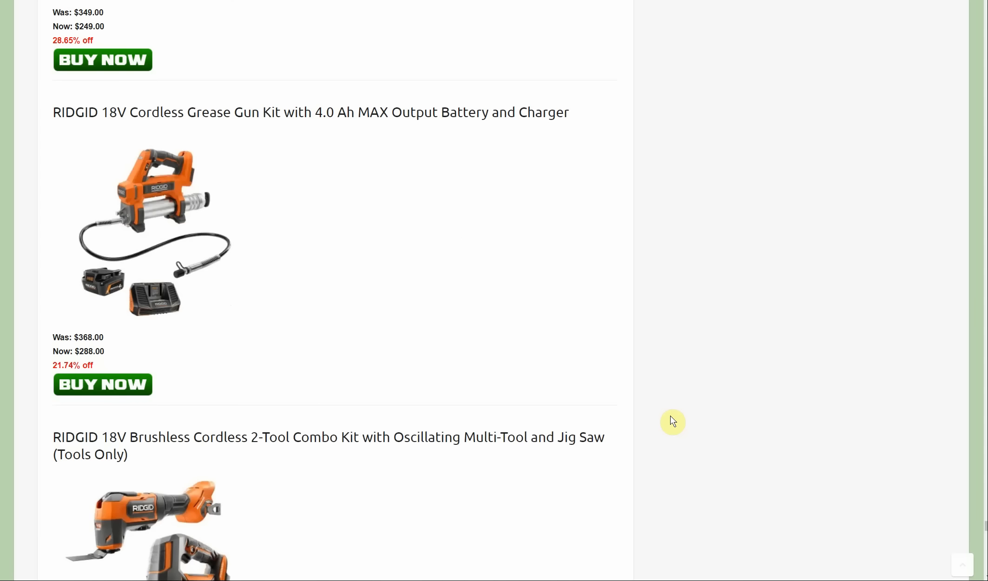
{"action": "scroll", "scroll_direction": "down", "scroll_amount": 3}
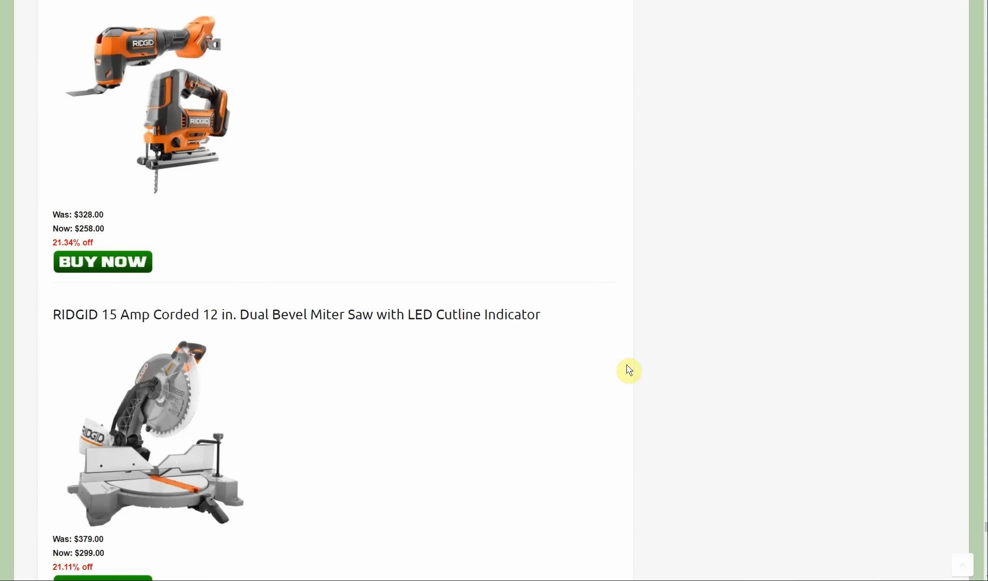
{"action": "scroll", "scroll_direction": "down", "scroll_amount": 3}
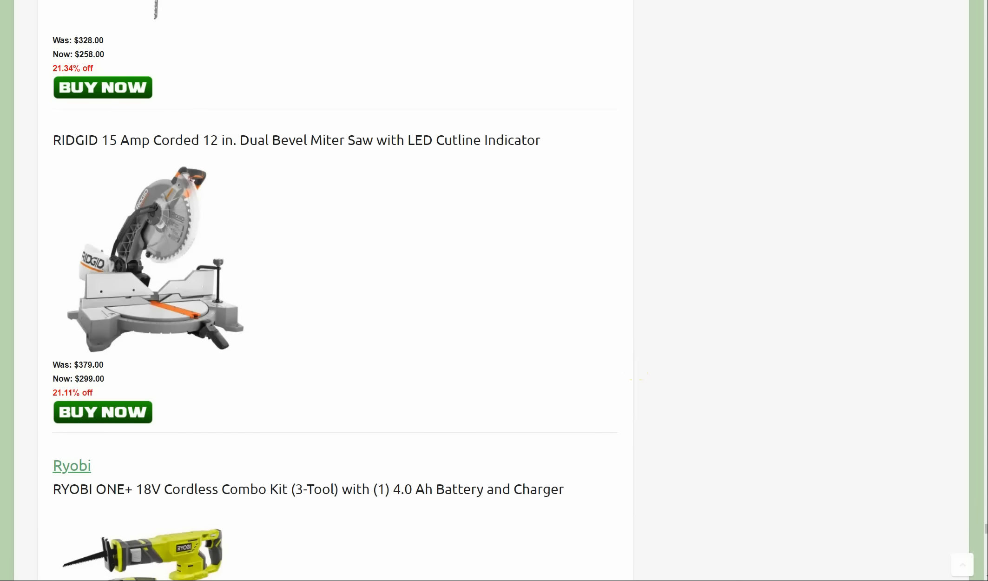
Scroll the Ryobi deals past the battery 2-pack to the $5.97 RYOBI All Purpose Jig Saw Blade Set
{"action": "scroll", "scroll_direction": "down", "scroll_amount": 3}
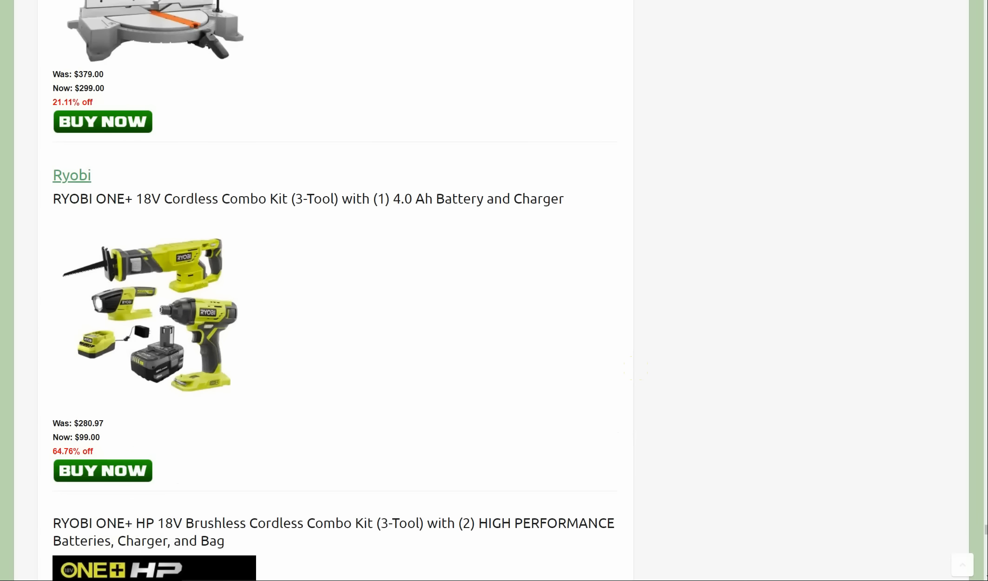
{"action": "scroll", "scroll_direction": "down", "scroll_amount": 3}
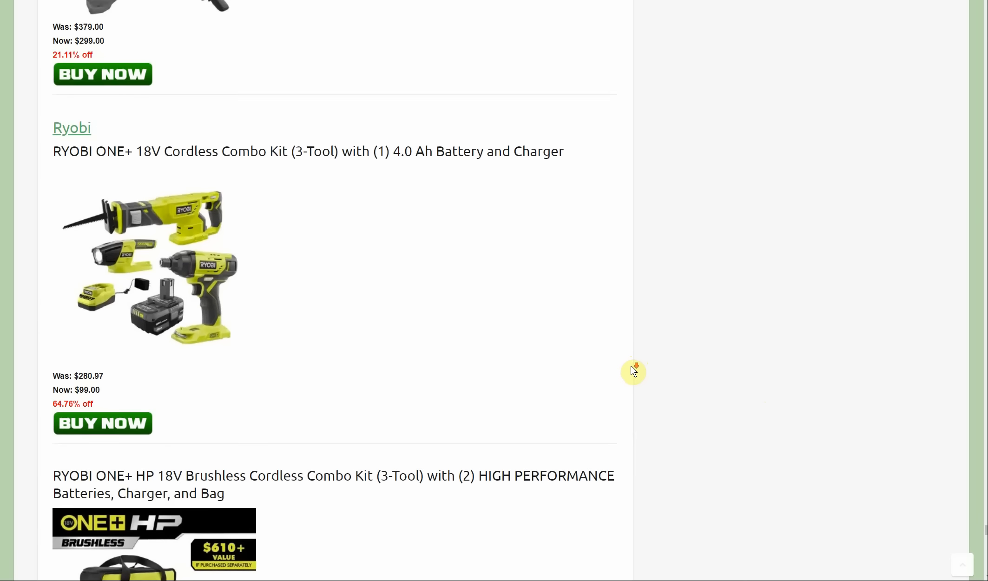
{"action": "scroll", "scroll_direction": "down", "scroll_amount": 3}
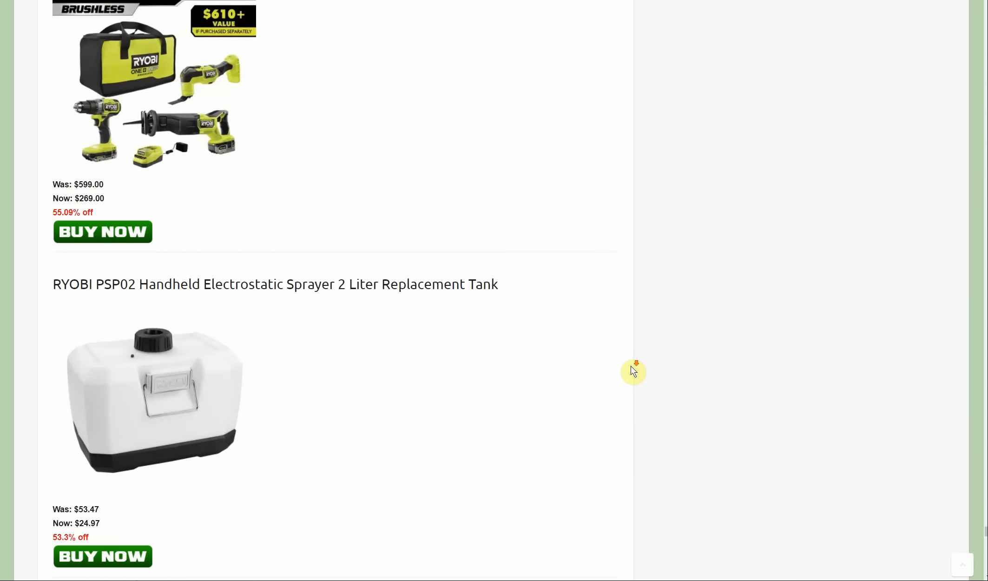
{"action": "scroll", "scroll_direction": "down", "scroll_amount": 3}
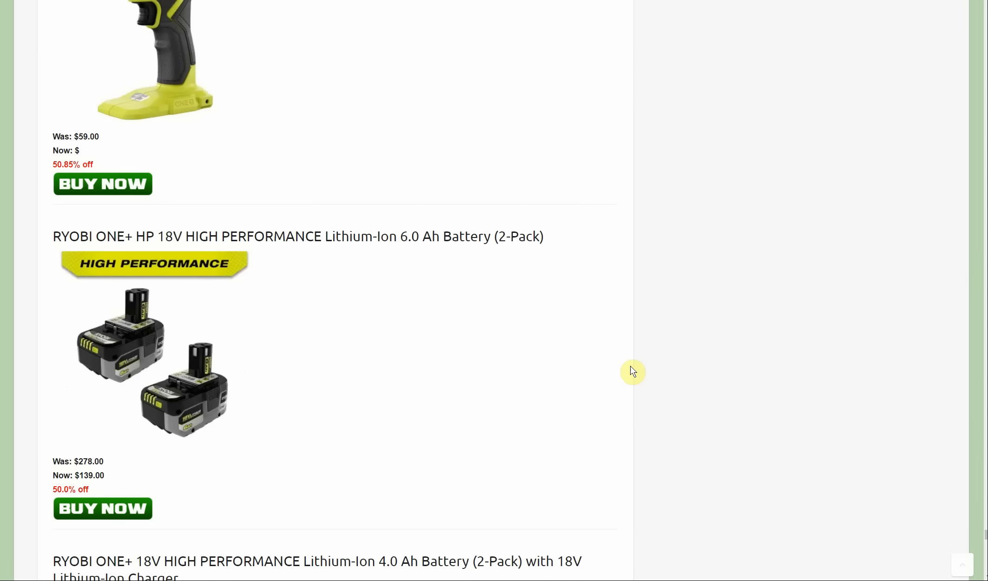
{"action": "scroll", "scroll_direction": "down", "scroll_amount": 3}
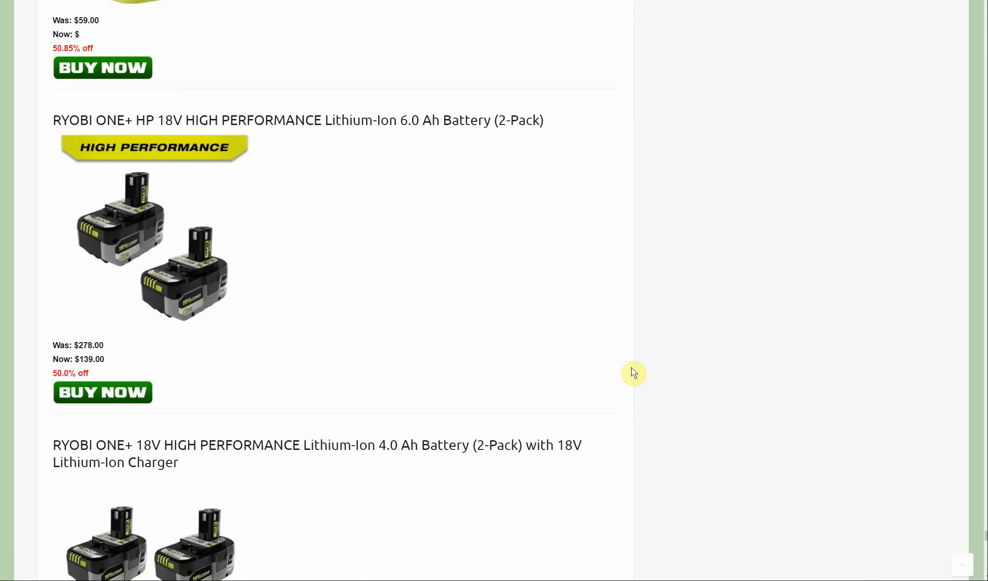
{"action": "mouse_move", "coordinate": [644, 325]}
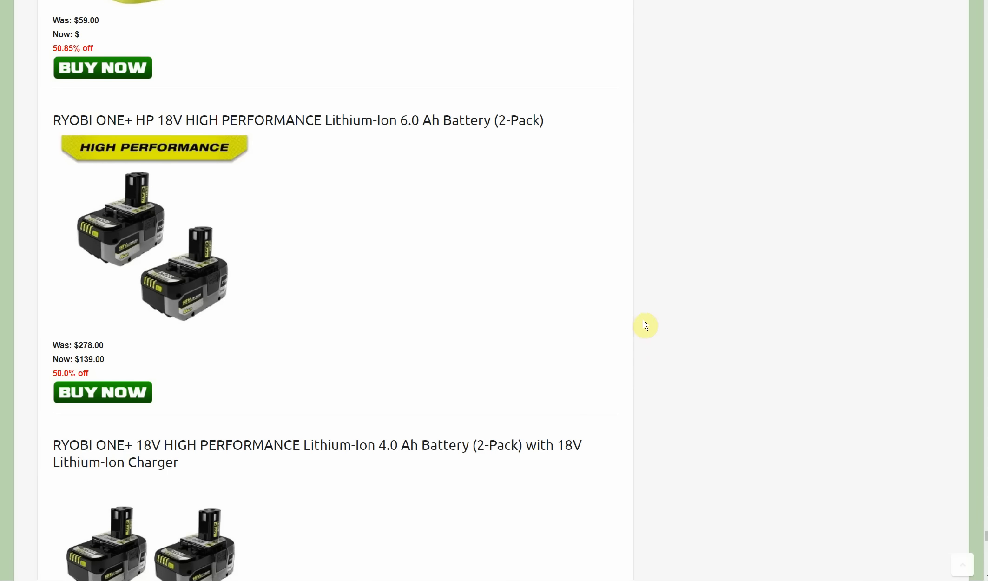
{"action": "scroll", "scroll_direction": "down", "scroll_amount": 3}
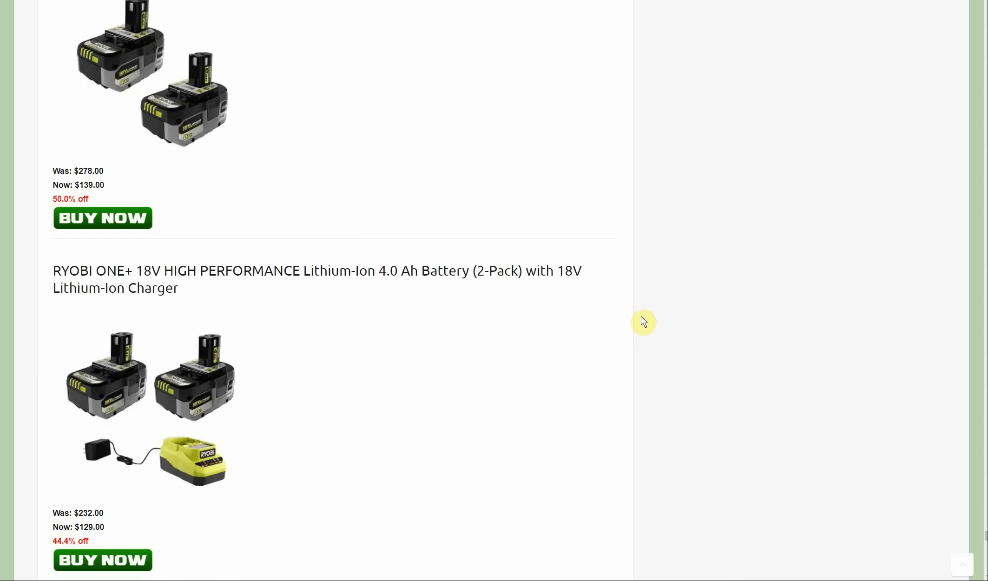
{"action": "mouse_move", "coordinate": [646, 326]}
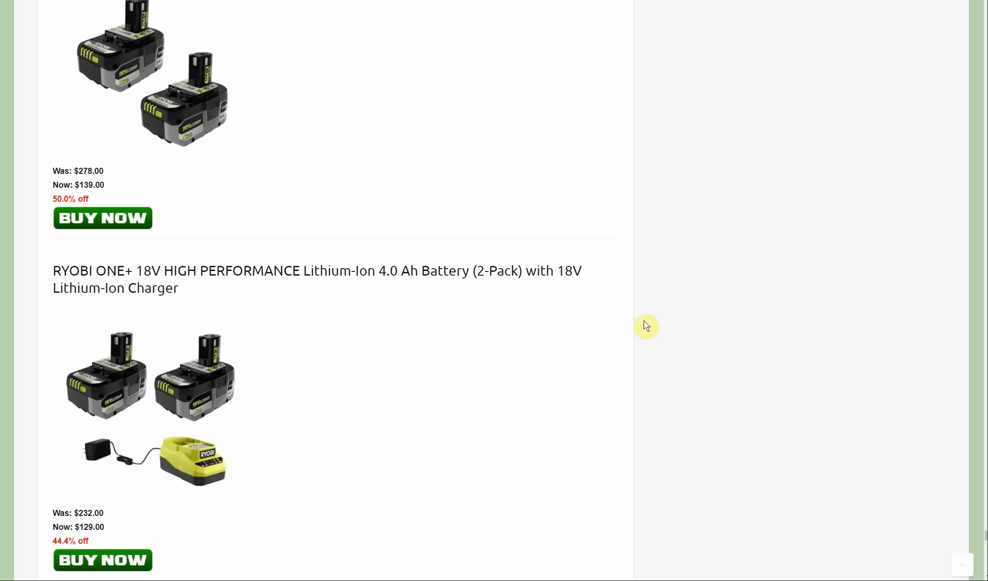
{"action": "scroll", "scroll_direction": "down", "scroll_amount": 3}
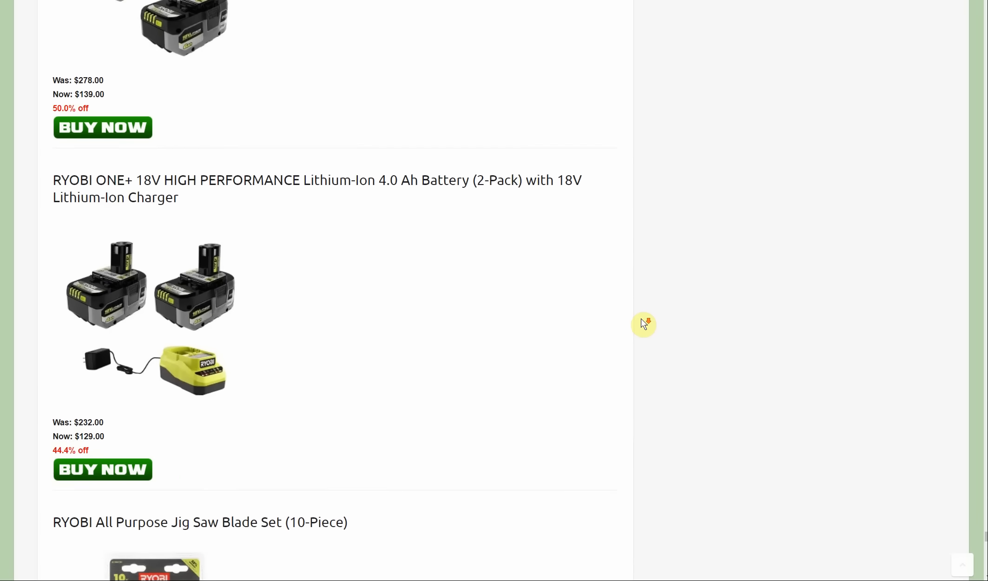
{"action": "scroll", "scroll_direction": "down", "scroll_amount": 3}
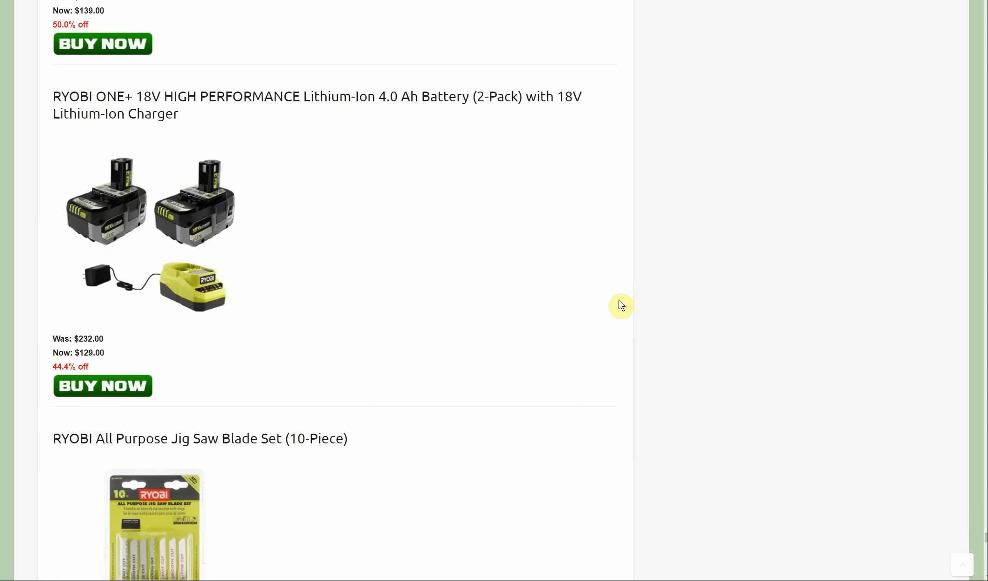
{"action": "mouse_move", "coordinate": [597, 286]}
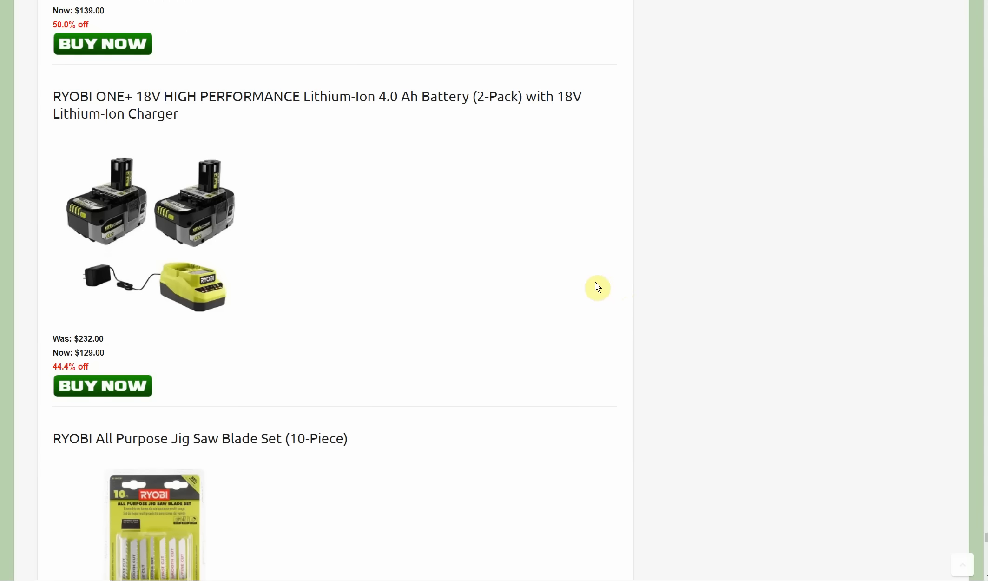
{"action": "scroll", "scroll_direction": "down", "scroll_amount": 3}
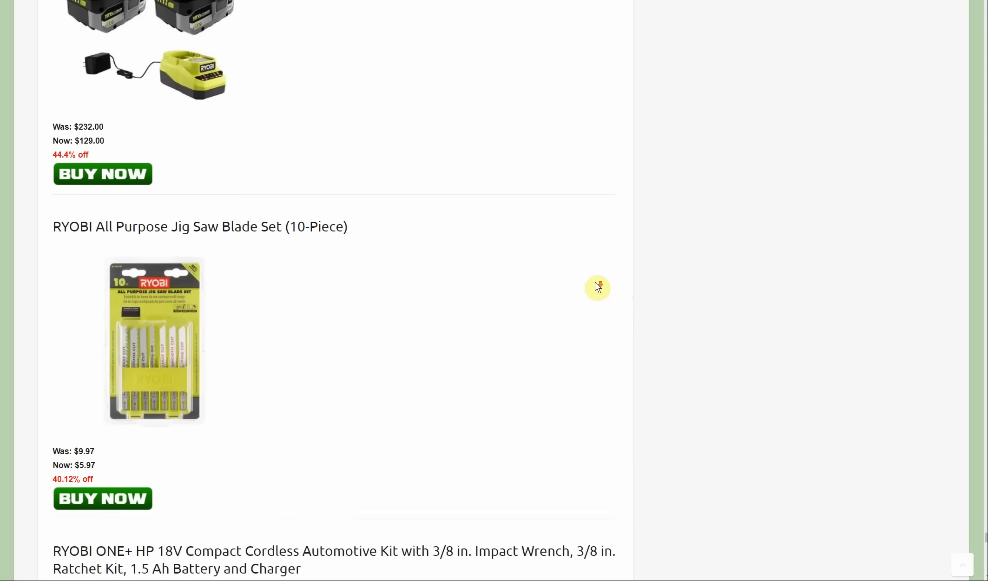
{"action": "scroll", "scroll_direction": "down", "scroll_amount": 3}
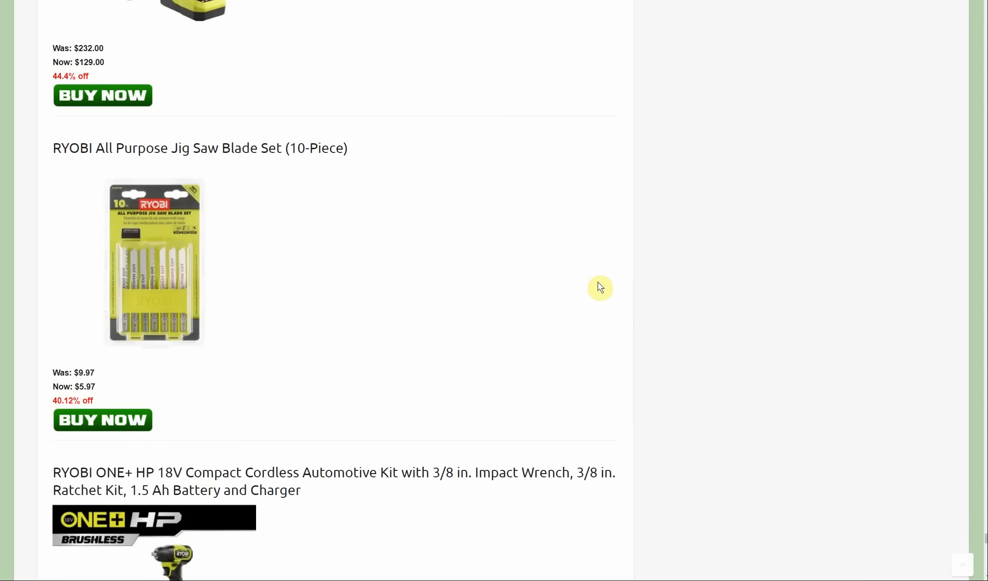
{"action": "mouse_move", "coordinate": [611, 284]}
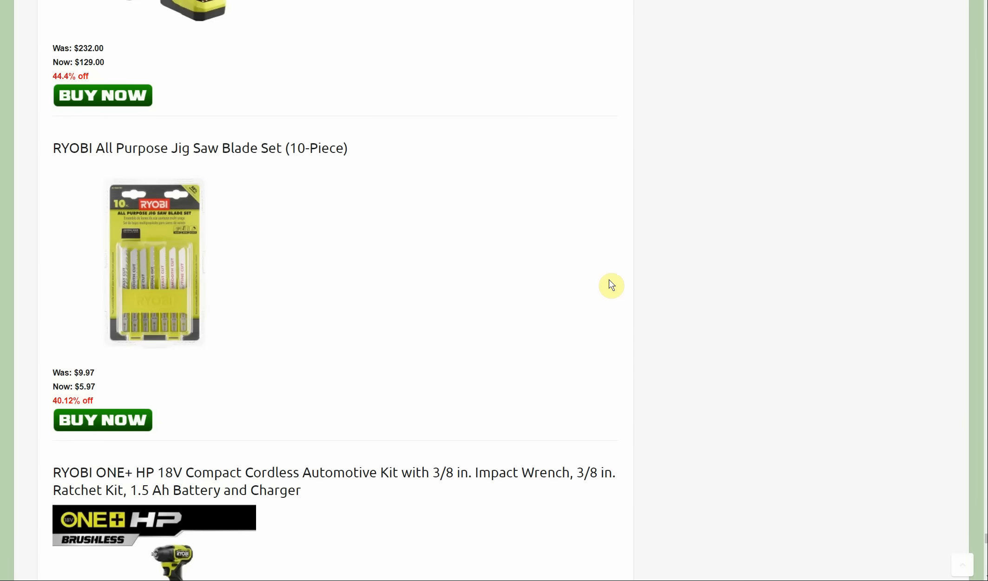
{"action": "mouse_move", "coordinate": [284, 363]}
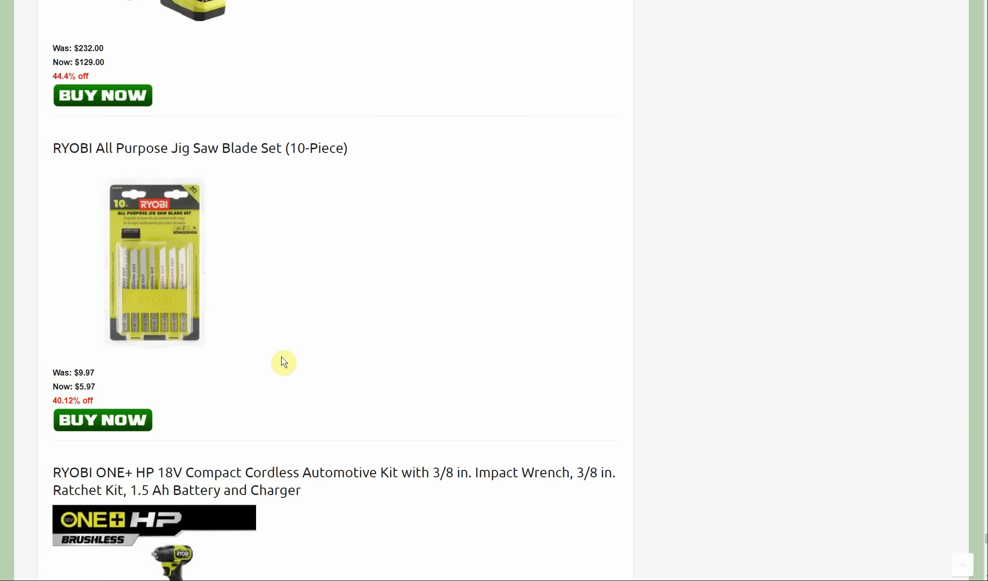
{"action": "mouse_move", "coordinate": [280, 358]}
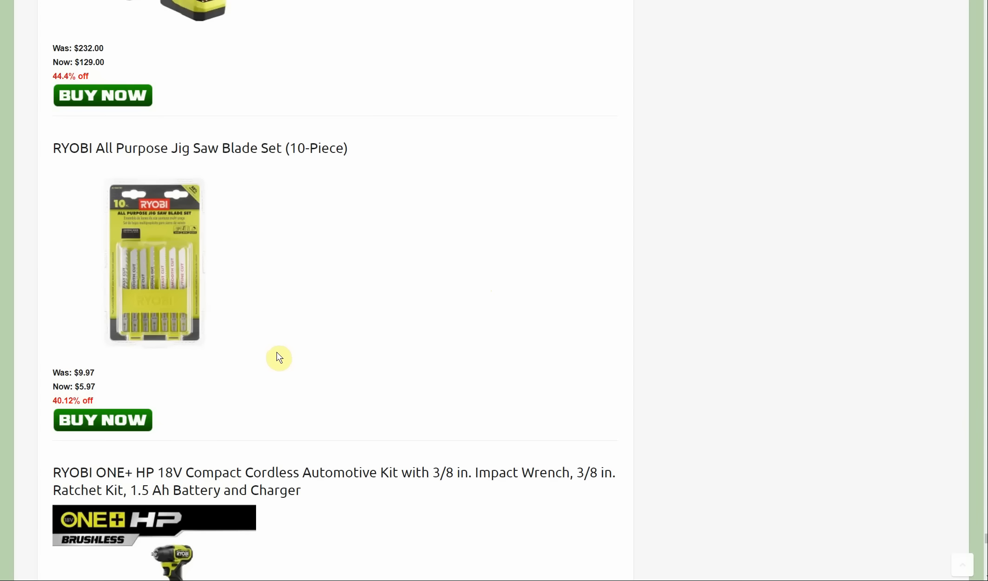
{"action": "mouse_move", "coordinate": [294, 363]}
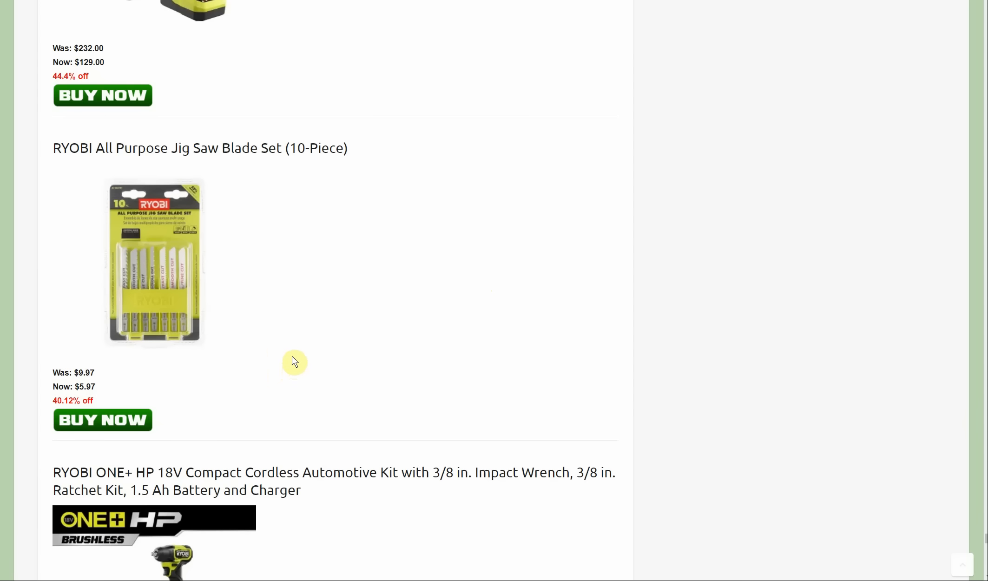
{"action": "mouse_move", "coordinate": [303, 359]}
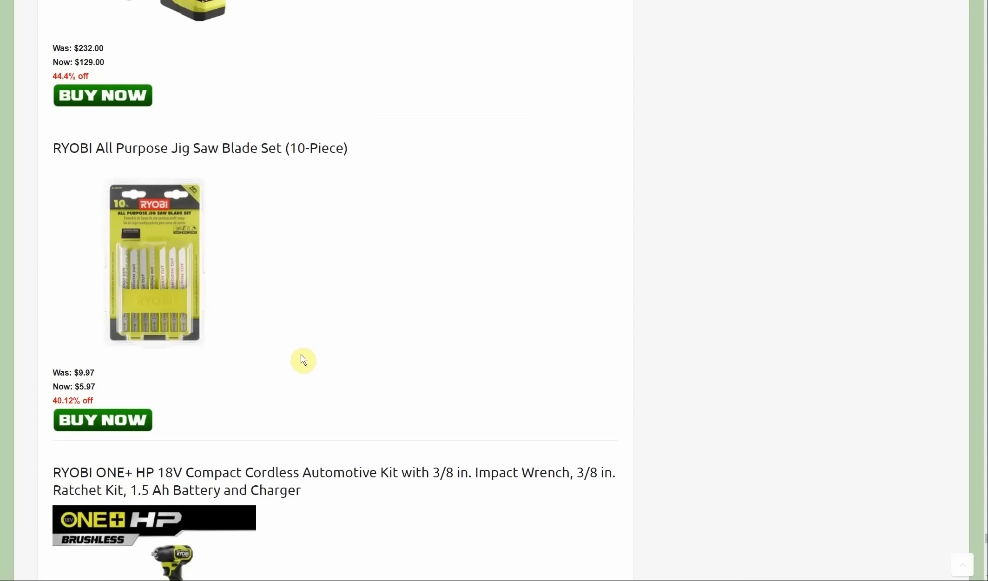
{"action": "mouse_move", "coordinate": [348, 381]}
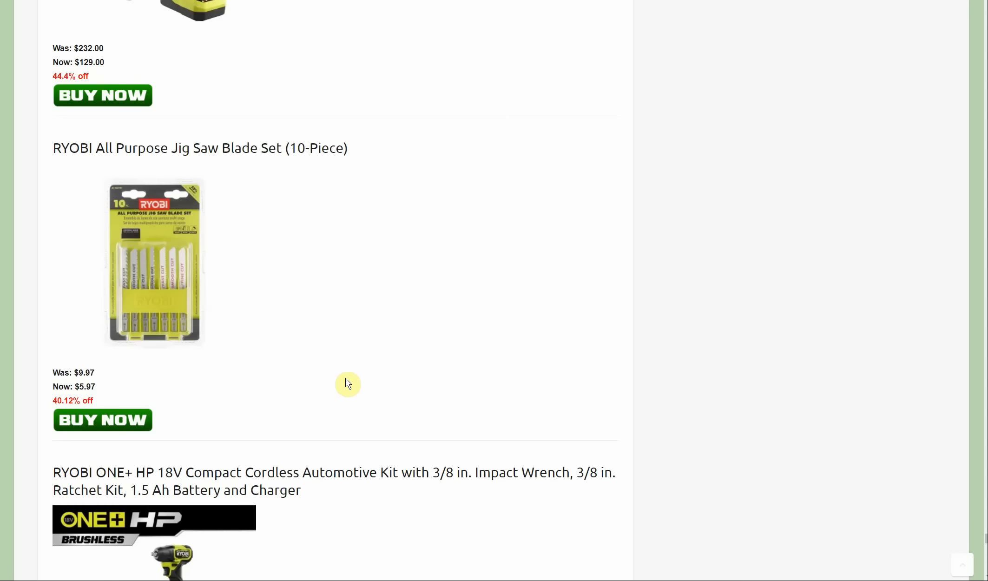
{"action": "scroll", "scroll_direction": "down", "scroll_amount": 3}
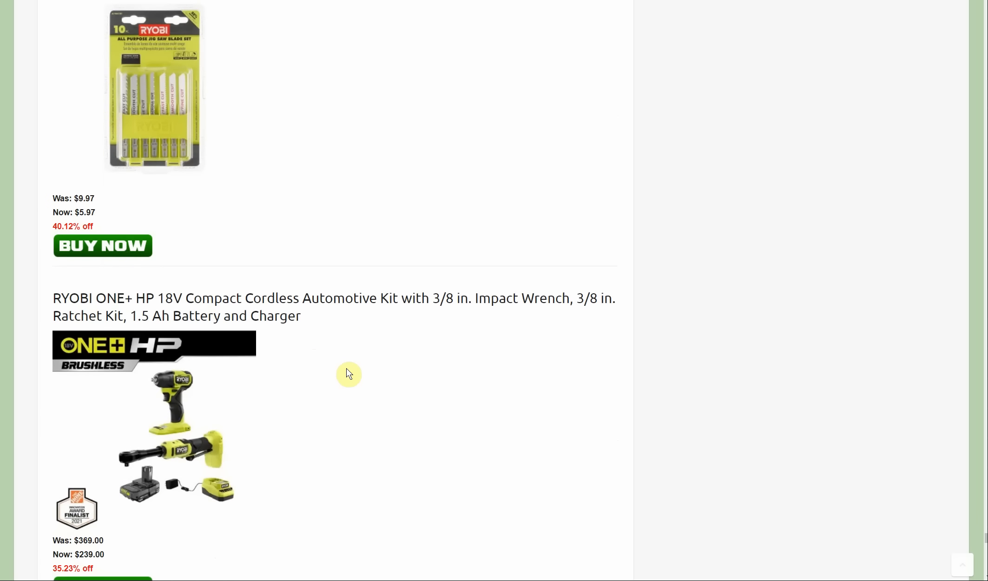
Scroll slightly to fully show the $239.00 (was $369.00) RYOBI ONE+ HP Compact Automotive Kit
{"action": "scroll", "scroll_direction": "down", "scroll_amount": 3}
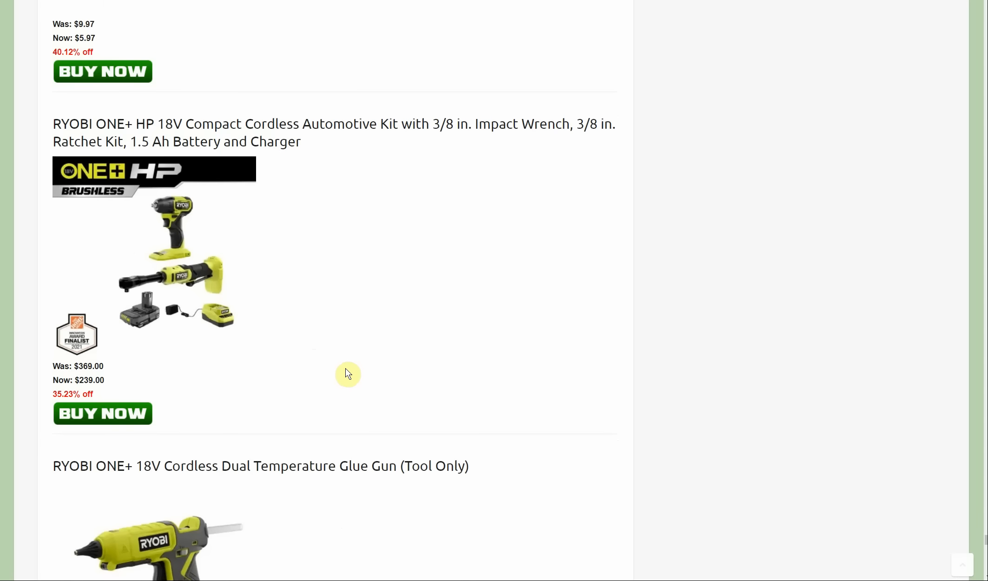
{"action": "mouse_move", "coordinate": [344, 370]}
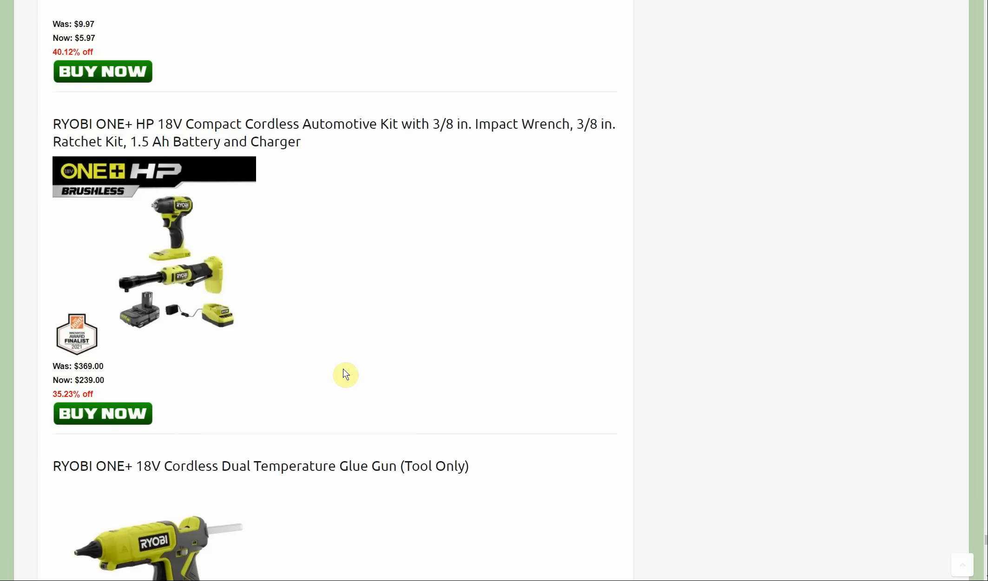
{"action": "mouse_move", "coordinate": [344, 370]}
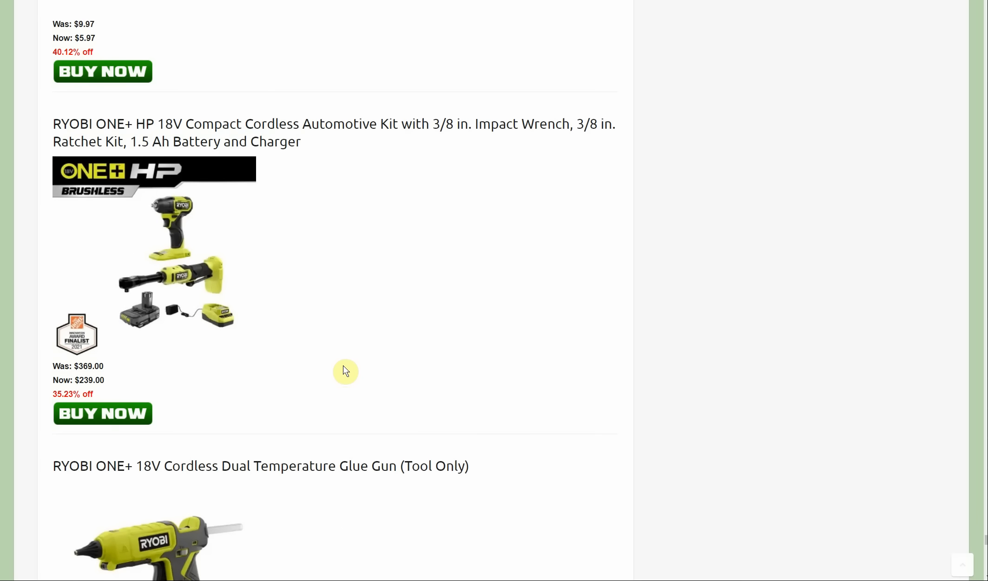
{"action": "mouse_move", "coordinate": [347, 364]}
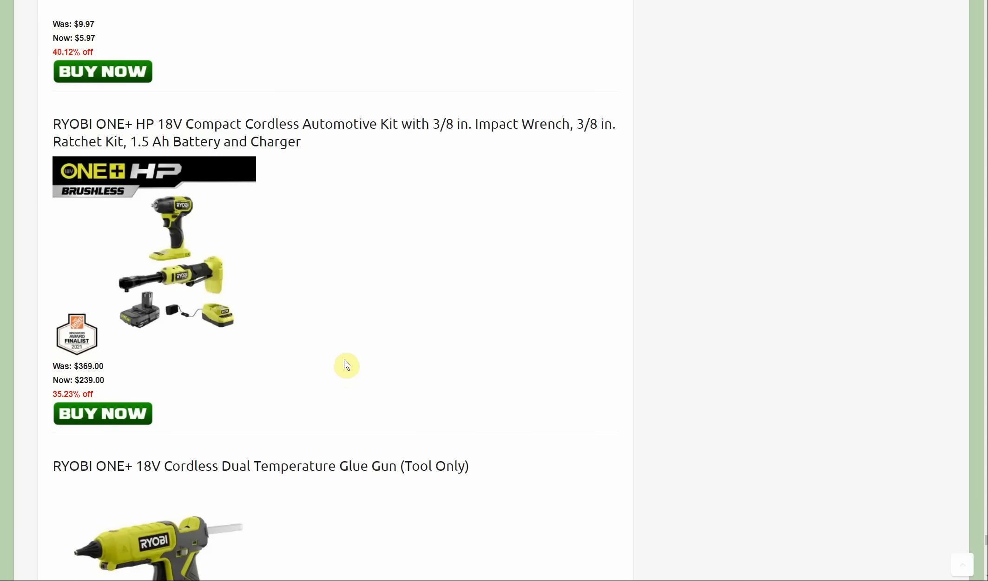
{"action": "mouse_move", "coordinate": [346, 369]}
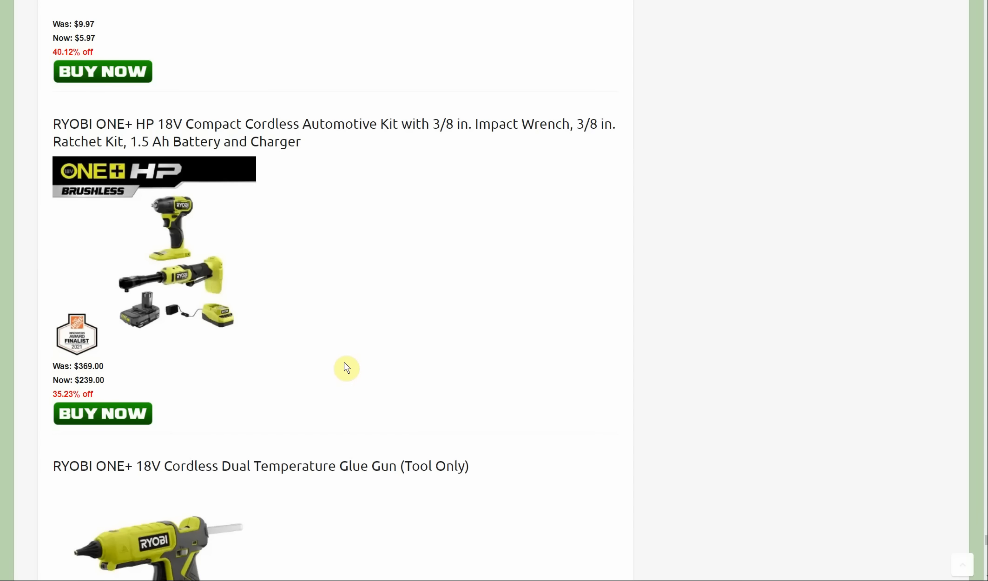
{"action": "mouse_move", "coordinate": [897, 459]}
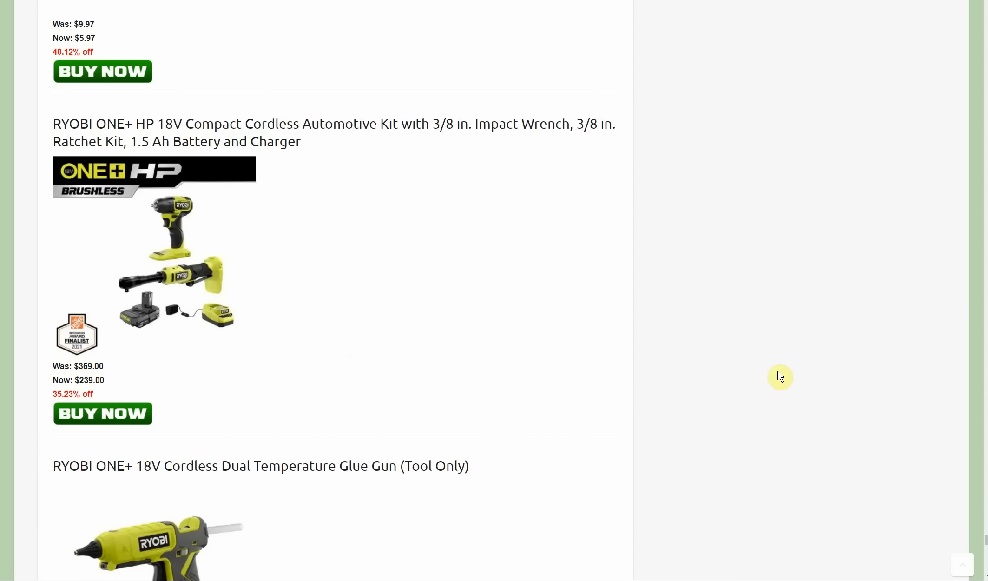
{"action": "mouse_move", "coordinate": [729, 439]}
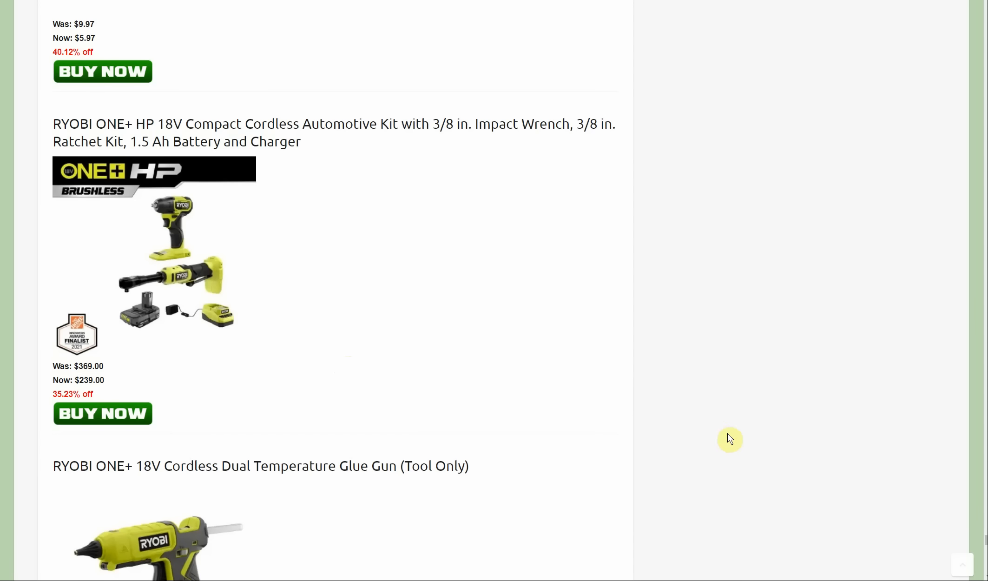
{"action": "mouse_move", "coordinate": [747, 405]}
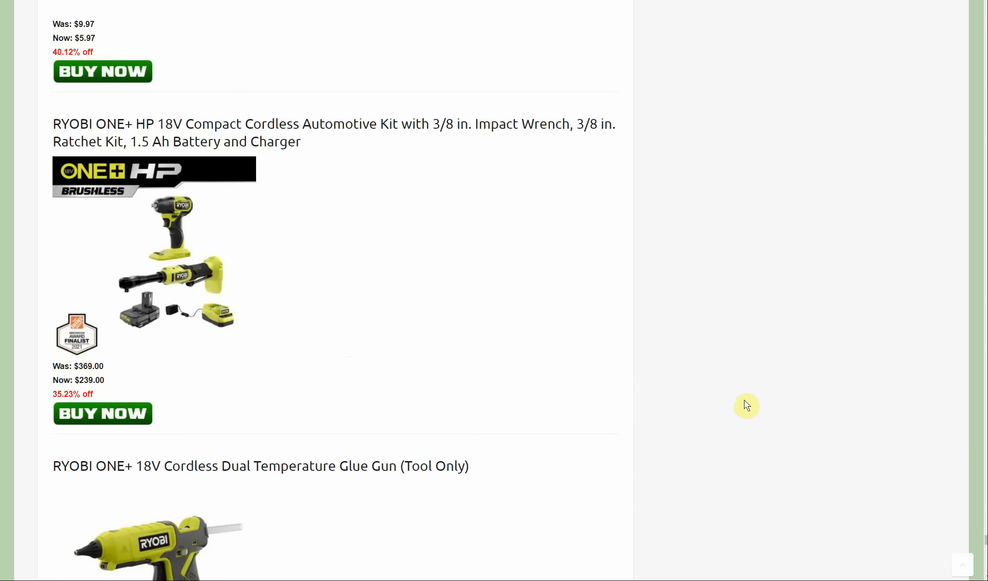
Scroll past the glue gun to the $39.97 RYOBI ONE+ 18V 3/8 in. Drill/Driver Kit
{"action": "scroll", "scroll_direction": "down", "scroll_amount": 3}
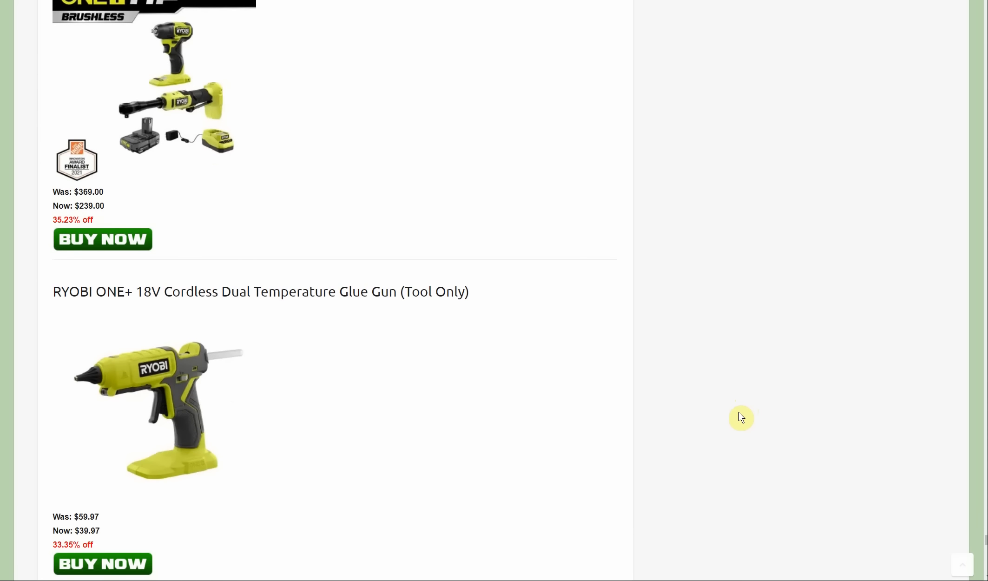
{"action": "scroll", "scroll_direction": "down", "scroll_amount": 3}
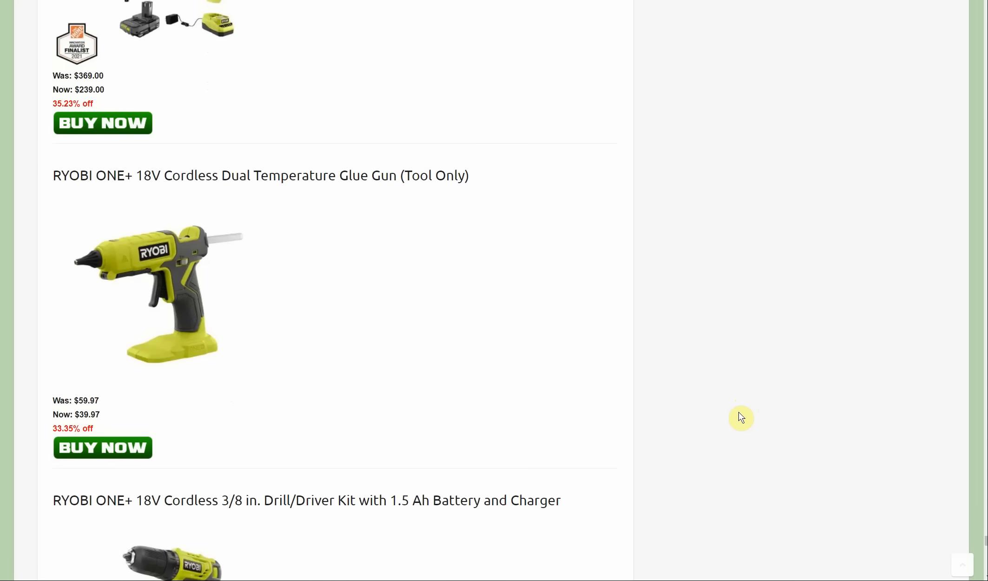
{"action": "mouse_move", "coordinate": [742, 412]}
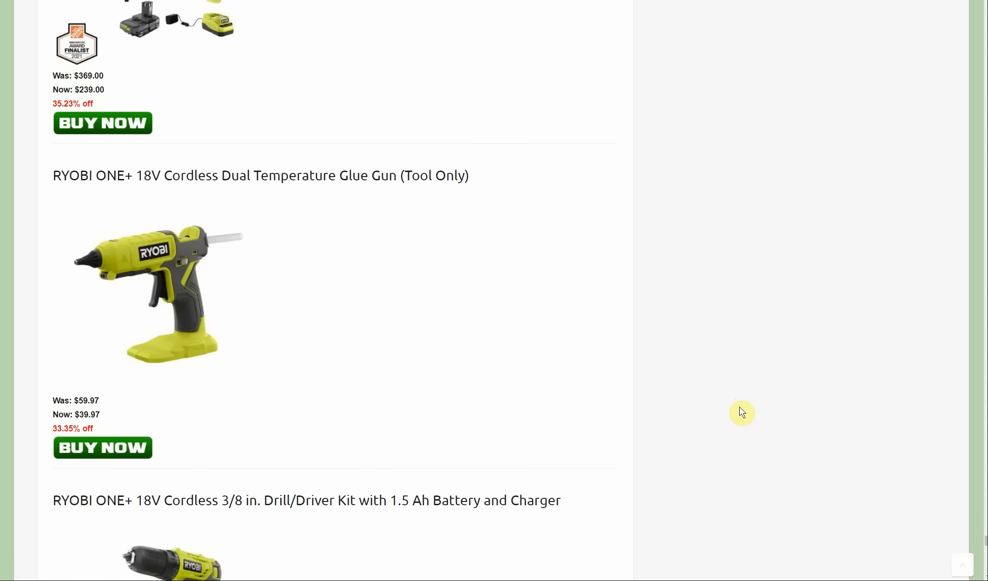
{"action": "scroll", "scroll_direction": "down", "scroll_amount": 3}
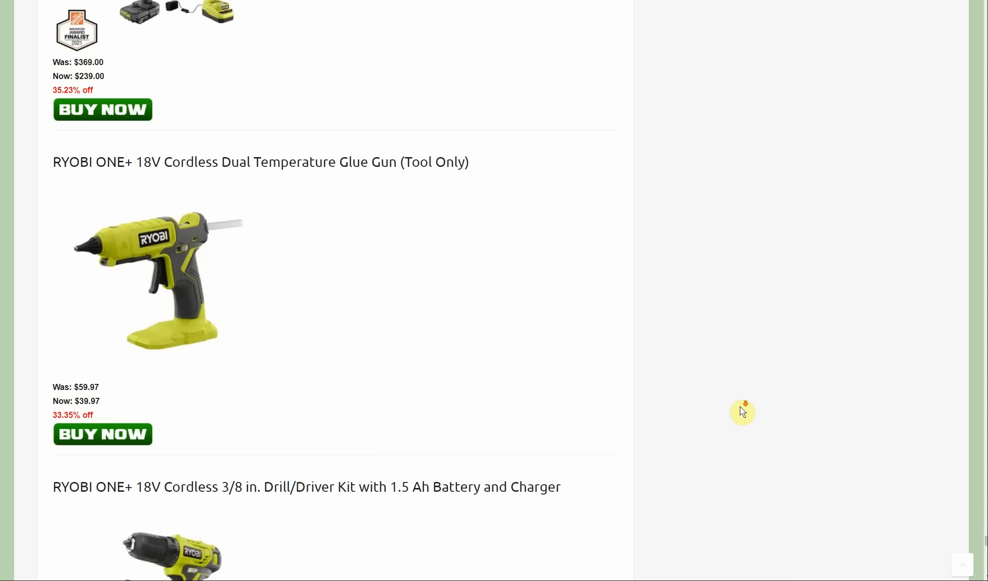
{"action": "scroll", "scroll_direction": "down", "scroll_amount": 3}
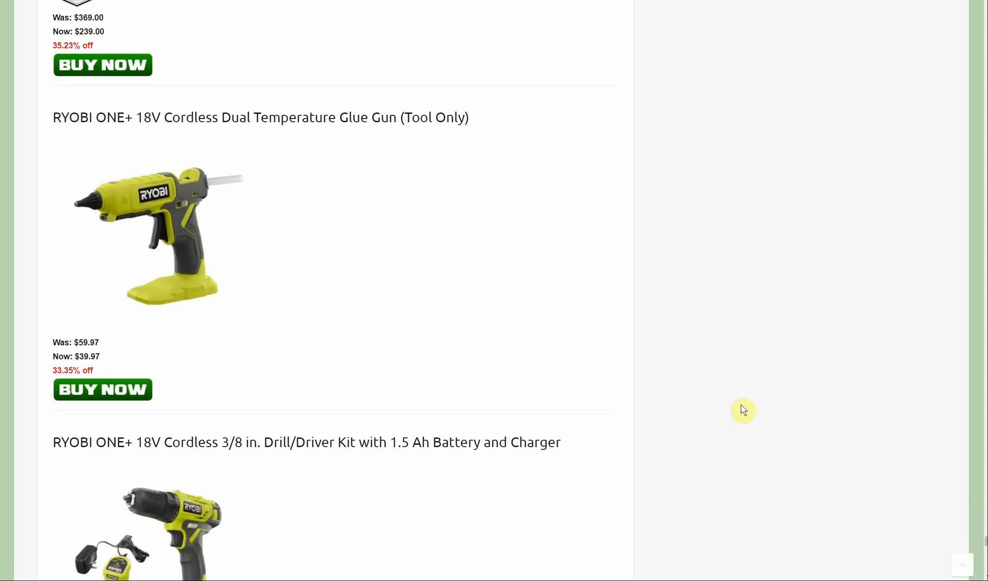
{"action": "mouse_move", "coordinate": [750, 408]}
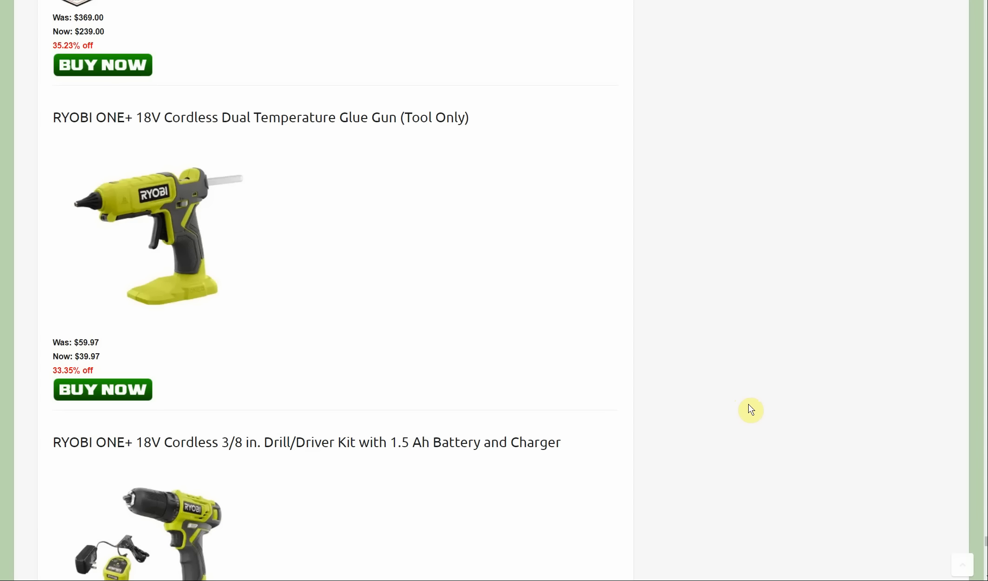
{"action": "scroll", "scroll_direction": "down", "scroll_amount": 3}
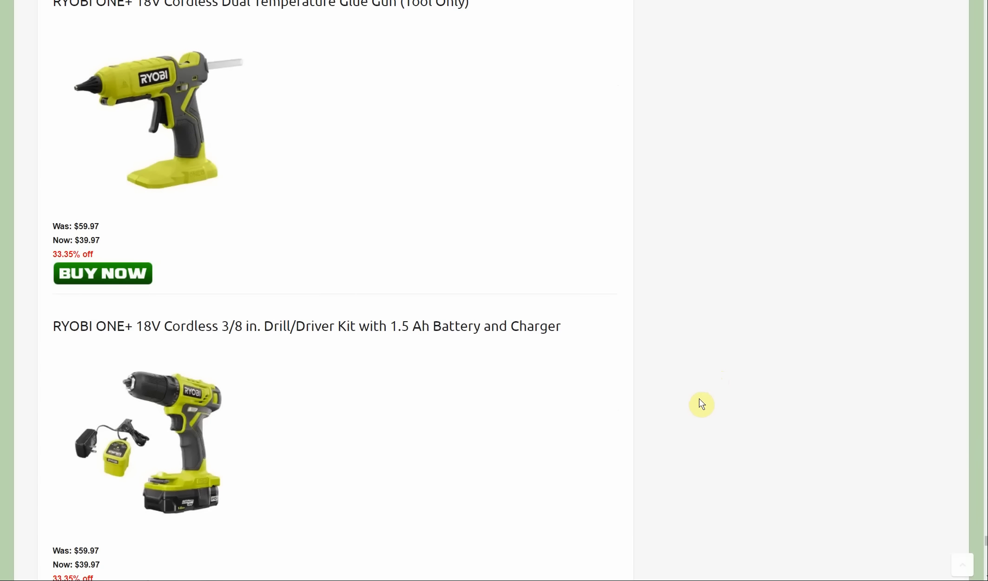
{"action": "scroll", "scroll_direction": "down", "scroll_amount": 3}
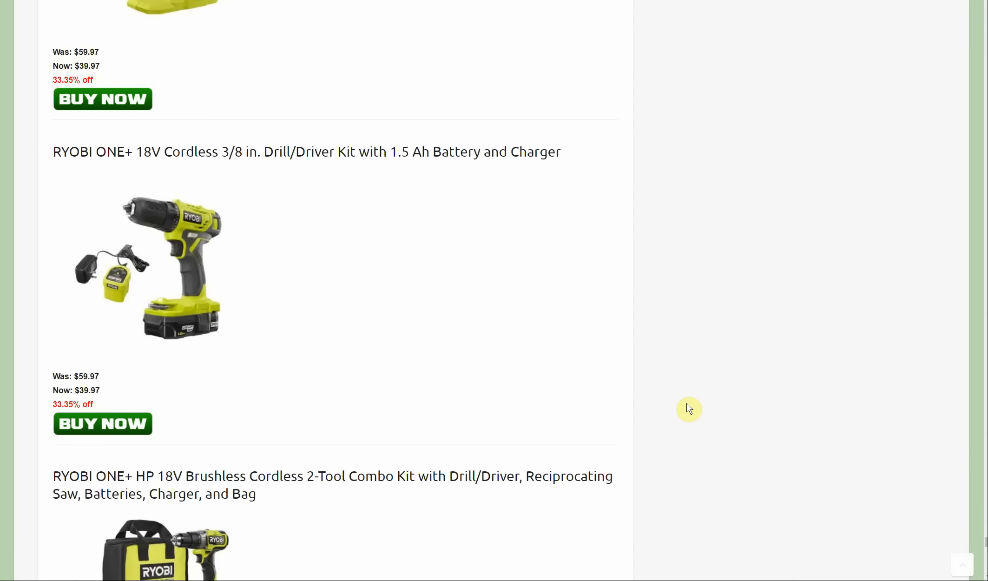
{"action": "mouse_move", "coordinate": [721, 364]}
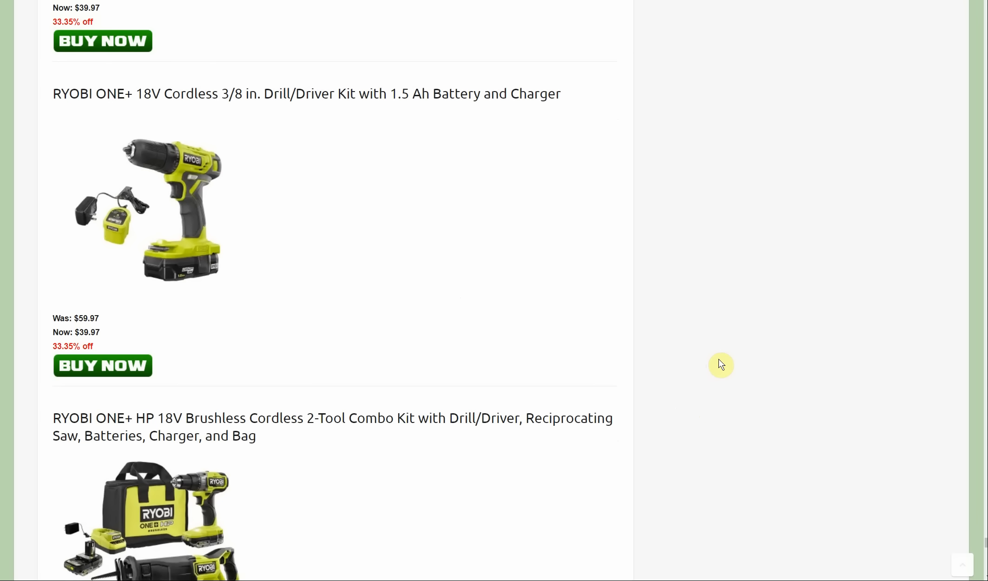
Scroll past the $208 2-Tool Combo Kit to the $379 ONE+ HP 6-Tool Combo Kit
{"action": "scroll", "scroll_direction": "down", "scroll_amount": 3}
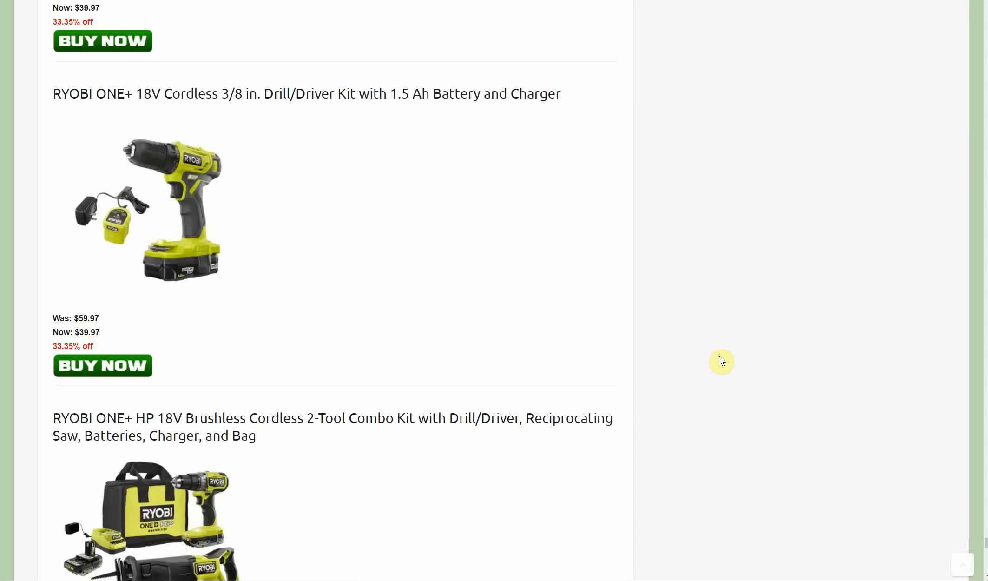
{"action": "mouse_move", "coordinate": [712, 361]}
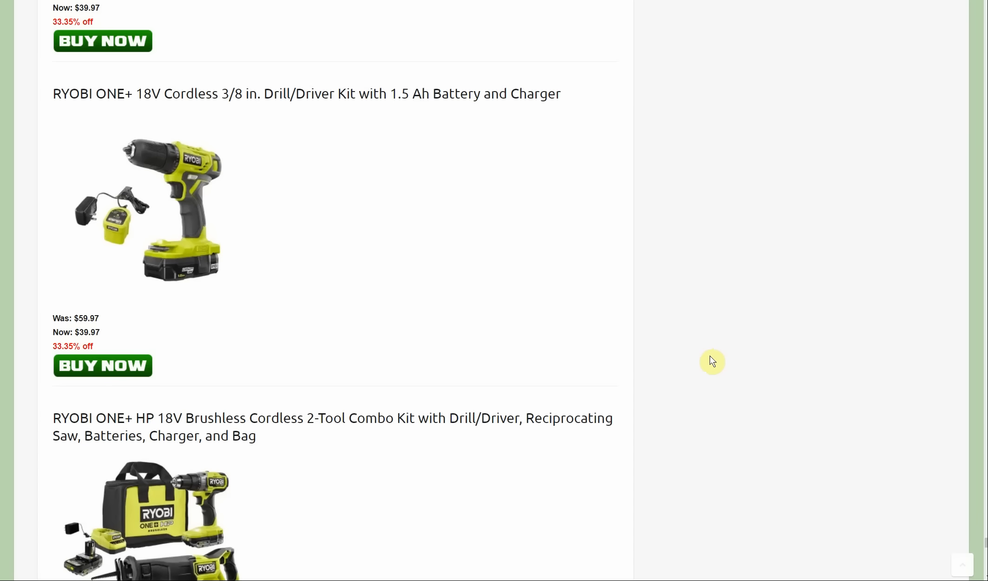
{"action": "scroll", "scroll_direction": "down", "scroll_amount": 3}
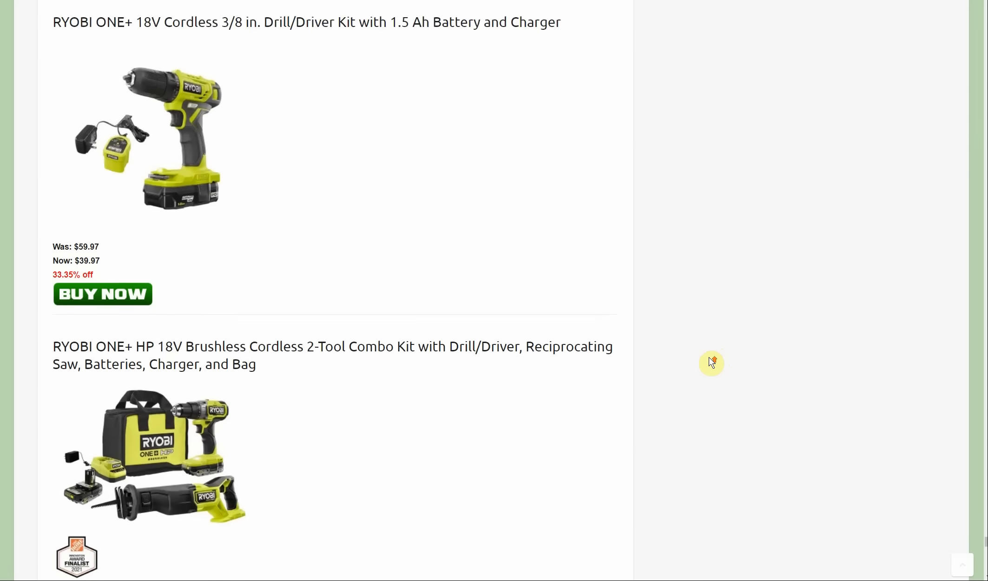
{"action": "scroll", "scroll_direction": "down", "scroll_amount": 3}
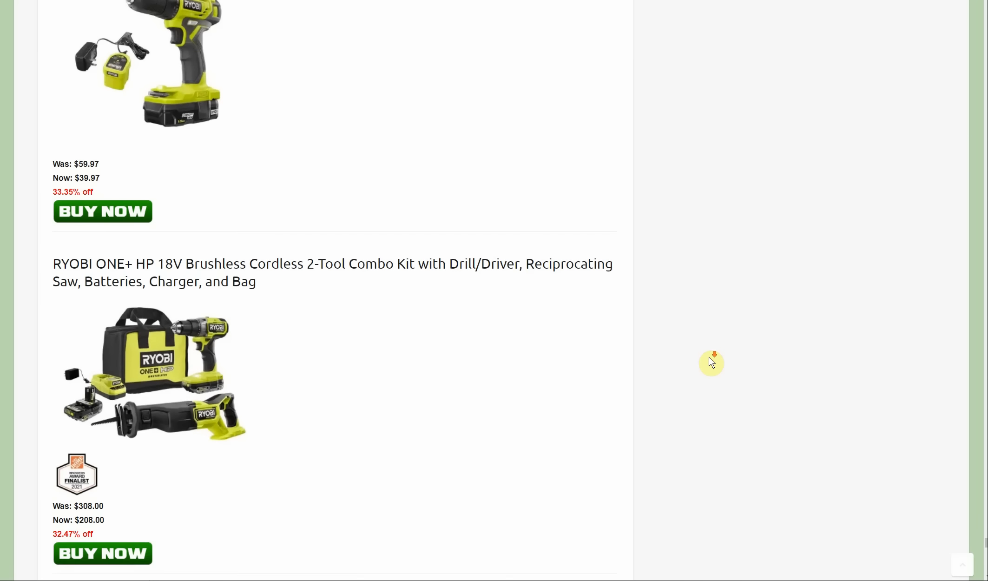
{"action": "scroll", "scroll_direction": "down", "scroll_amount": 3}
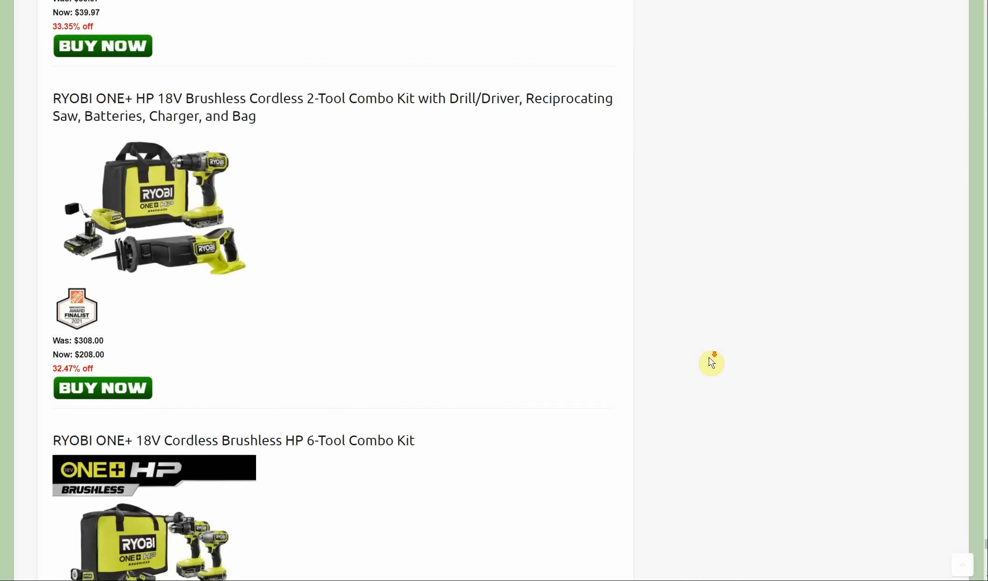
{"action": "scroll", "scroll_direction": "down", "scroll_amount": 3}
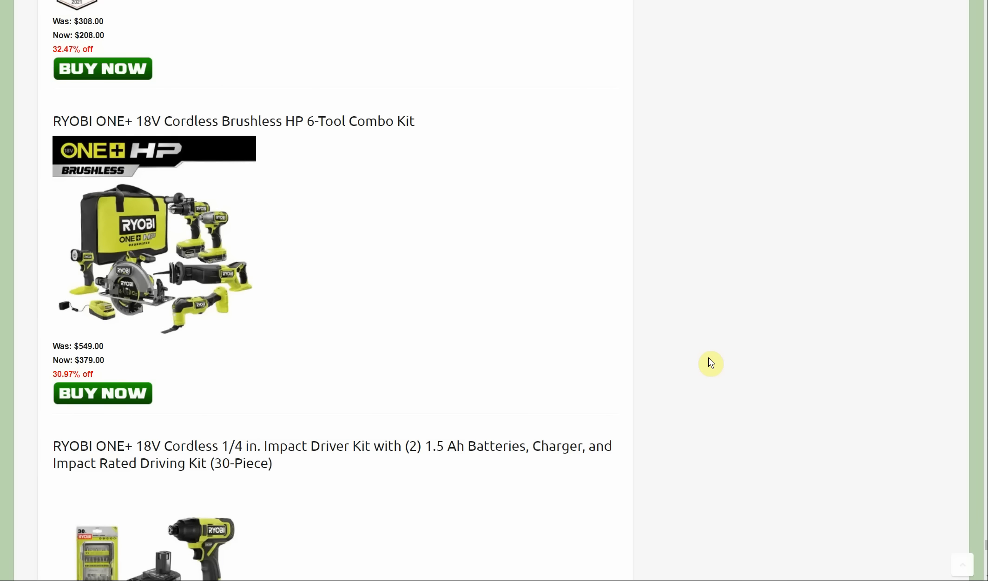
Scroll past the $99 impact driver kit and $17.97 bit set to the $102.86 LINK Hook Kit
{"action": "scroll", "scroll_direction": "down", "scroll_amount": 3}
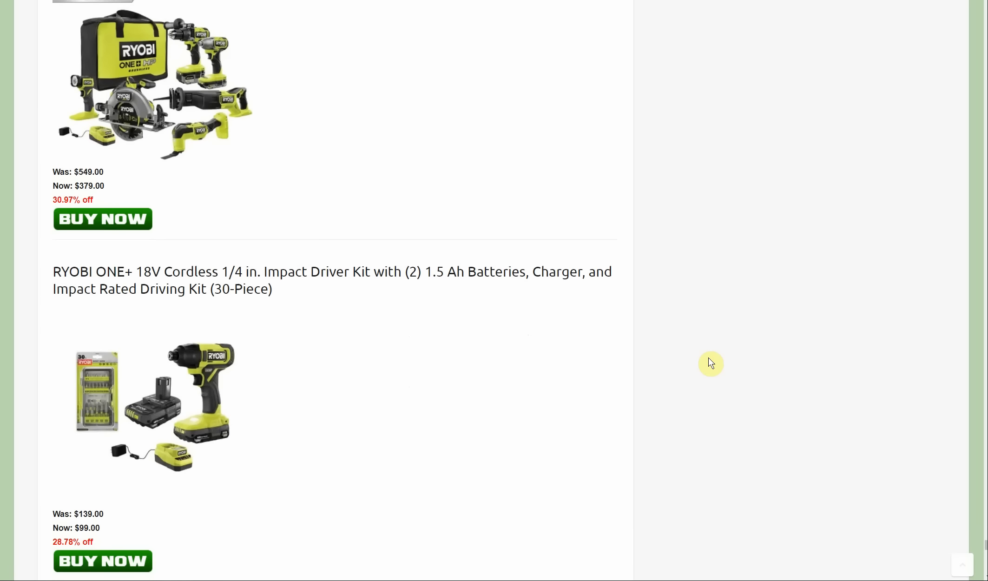
{"action": "scroll", "scroll_direction": "down", "scroll_amount": 3}
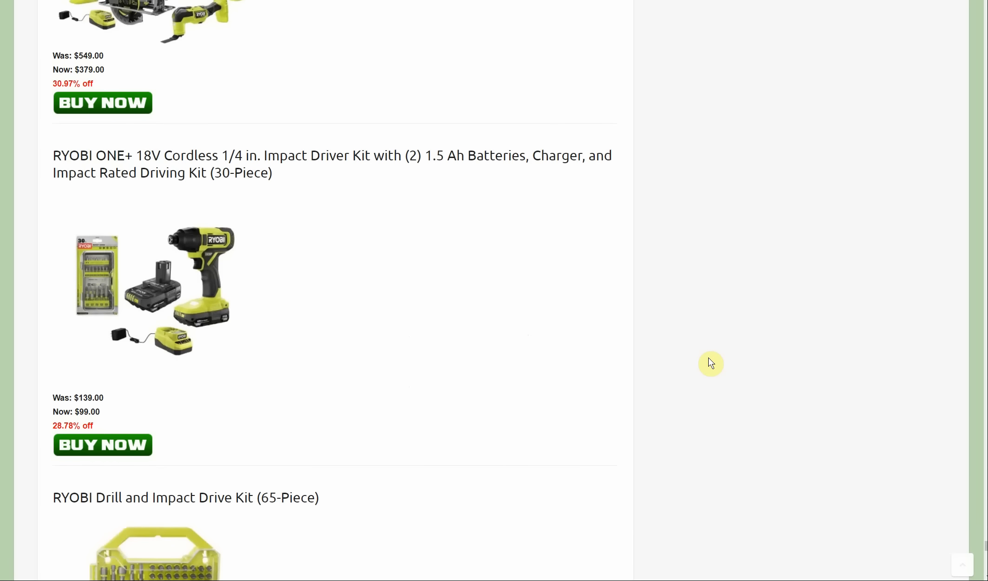
{"action": "scroll", "scroll_direction": "down", "scroll_amount": 3}
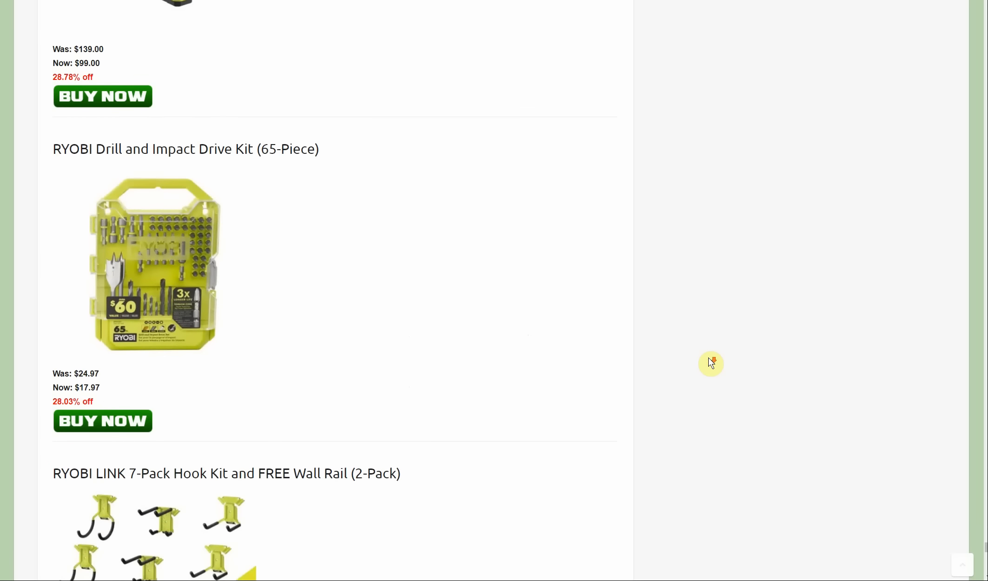
{"action": "scroll", "scroll_direction": "down", "scroll_amount": 3}
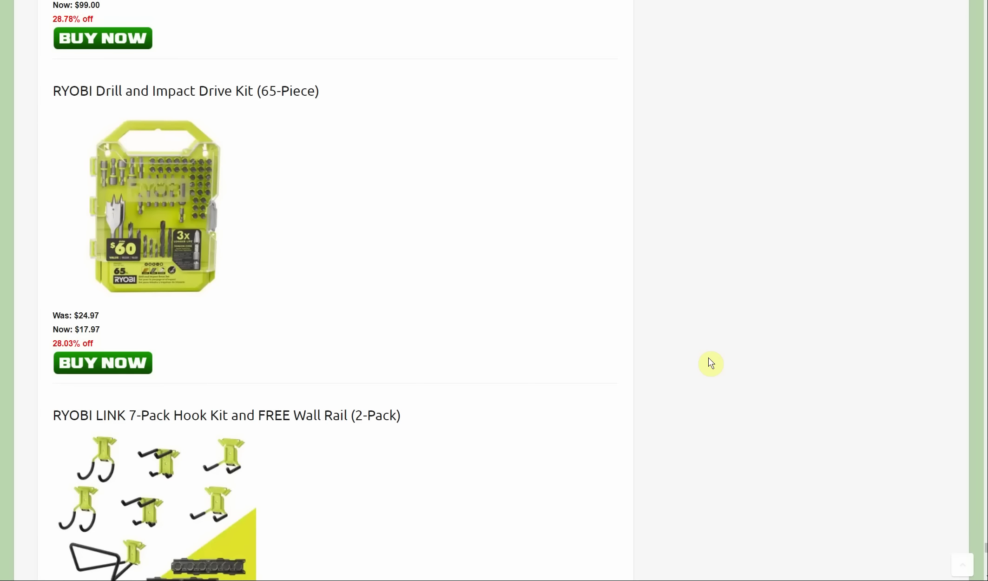
{"action": "scroll", "scroll_direction": "down", "scroll_amount": 3}
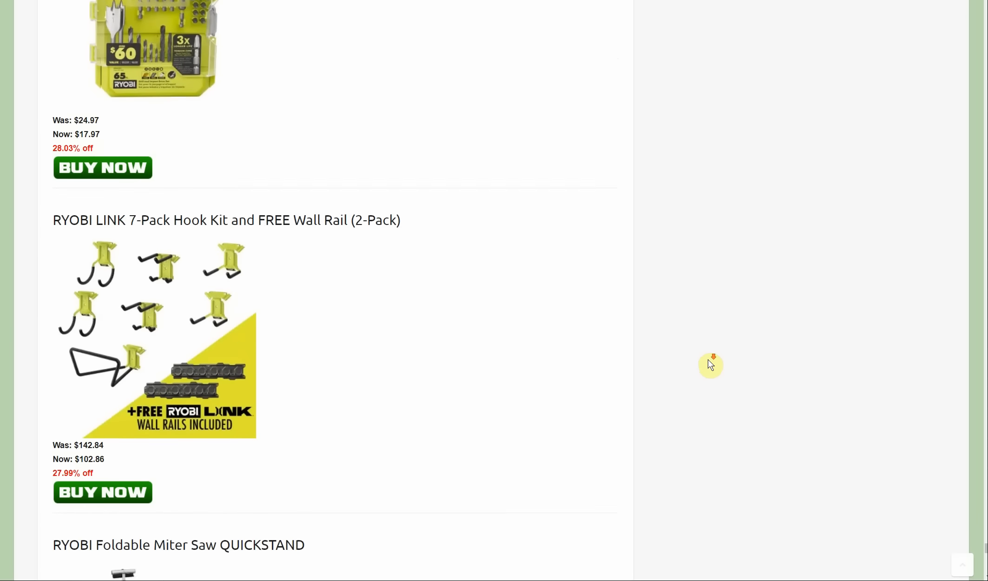
Review the LINK Hook Kit, then scroll to the $129 RYOBI Foldable Miter Saw QUICKSTAND
{"action": "scroll", "scroll_direction": "down", "scroll_amount": 3}
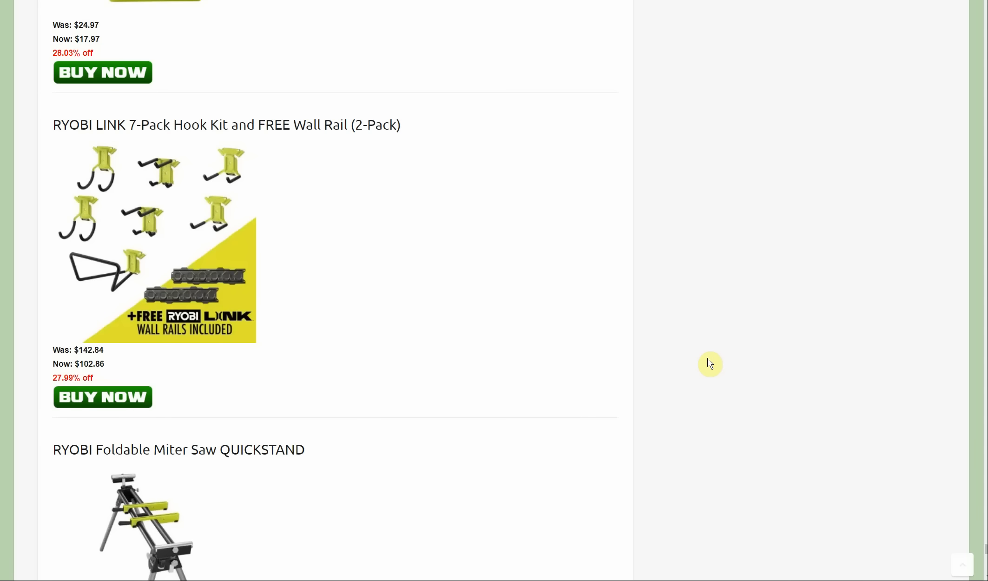
{"action": "scroll", "scroll_direction": "down", "scroll_amount": 3}
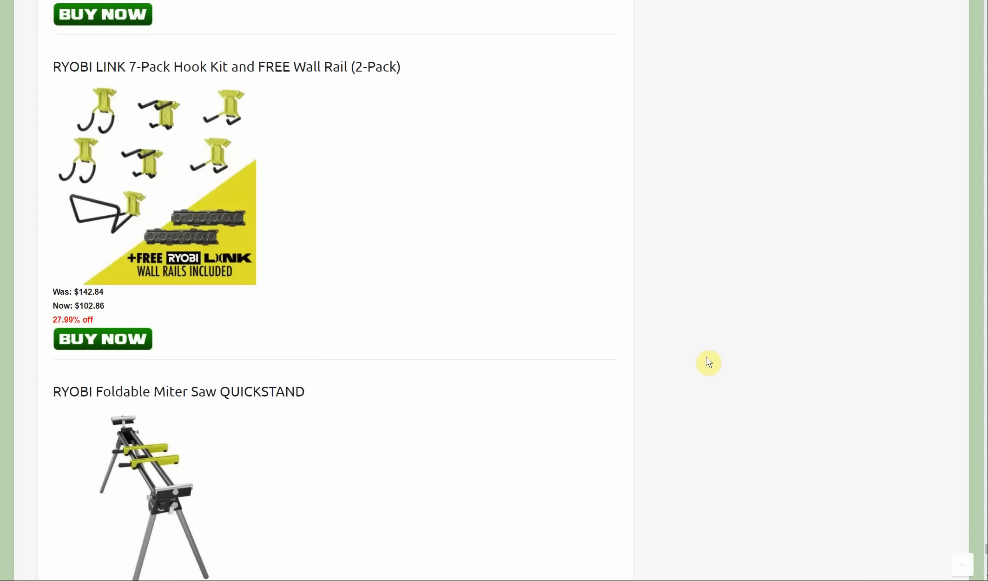
{"action": "mouse_move", "coordinate": [706, 362]}
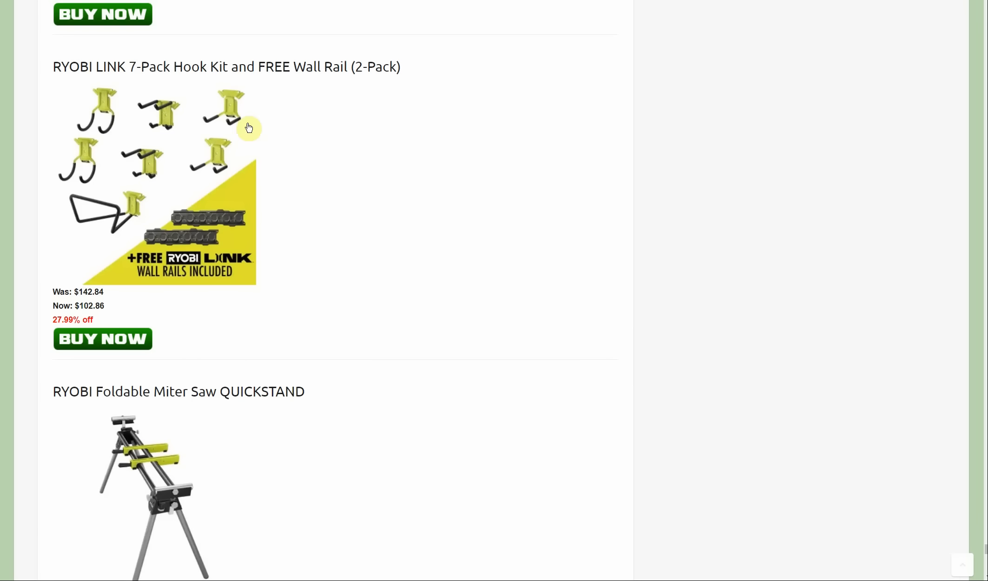
{"action": "mouse_move", "coordinate": [237, 234]}
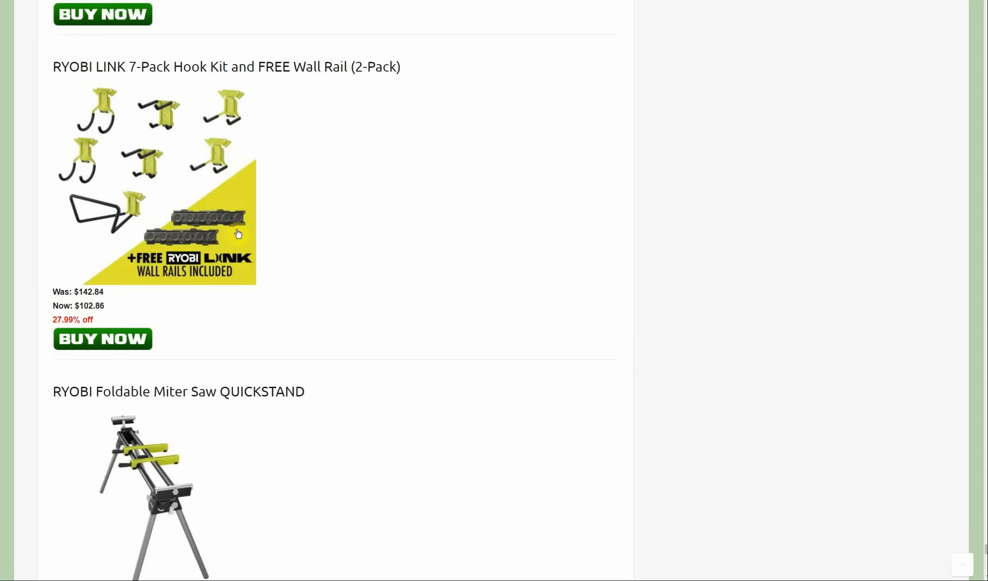
{"action": "mouse_move", "coordinate": [144, 184]}
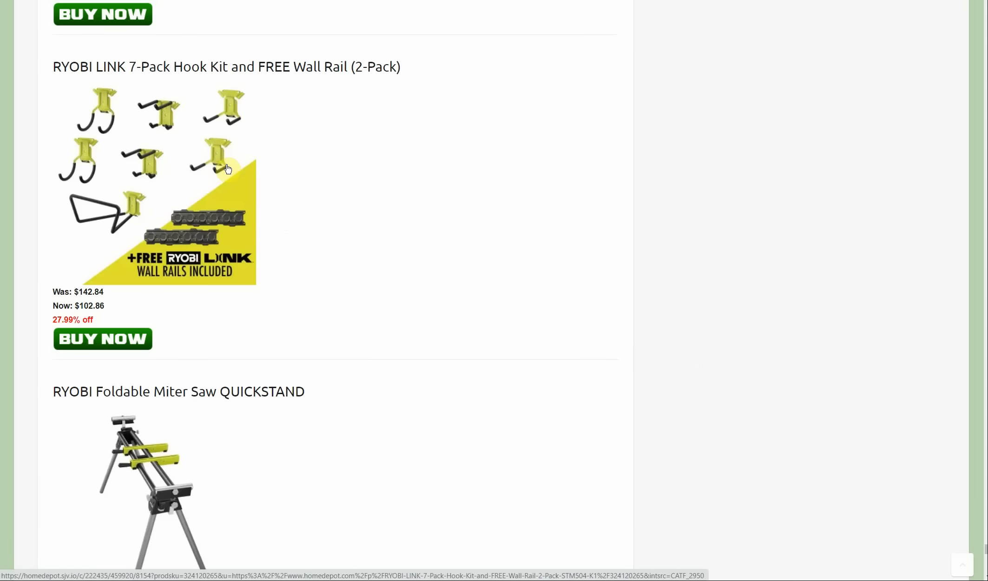
{"action": "mouse_move", "coordinate": [412, 256]}
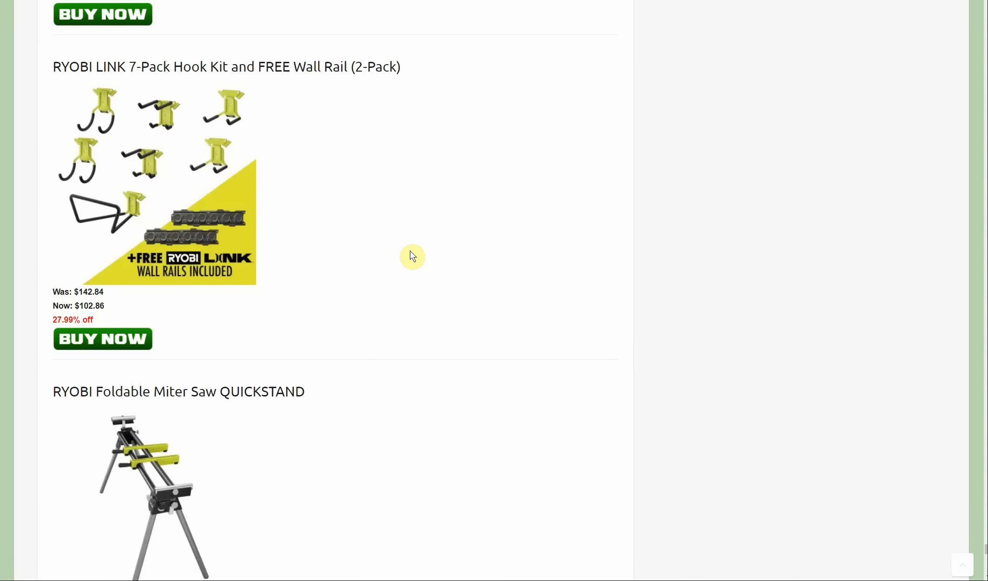
{"action": "mouse_move", "coordinate": [440, 243]}
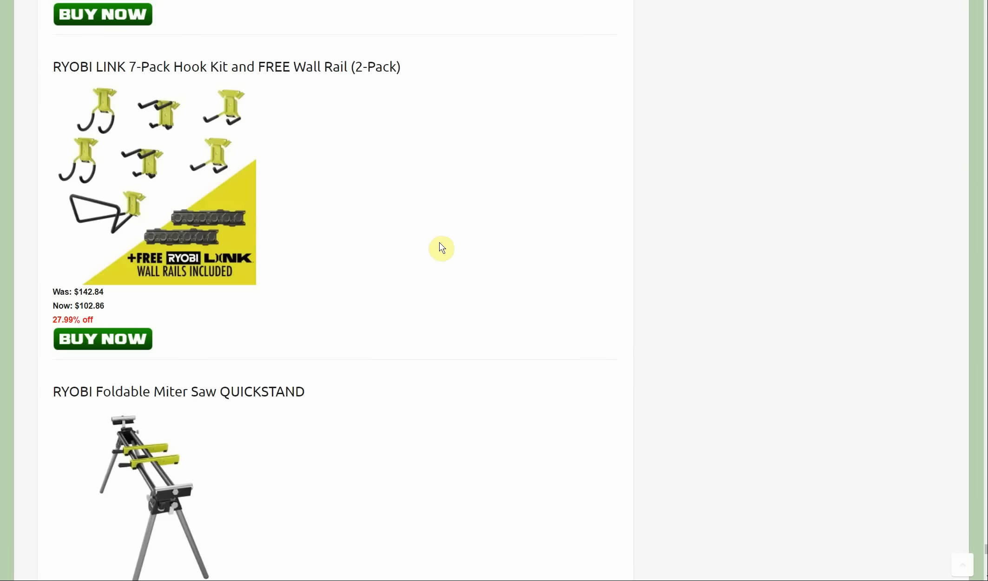
{"action": "mouse_move", "coordinate": [106, 86]}
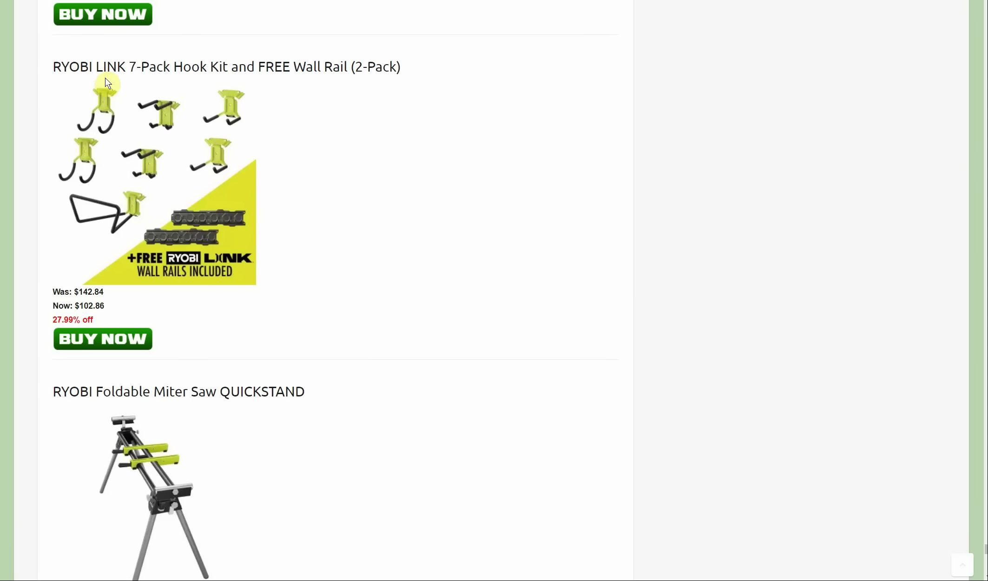
{"action": "mouse_move", "coordinate": [117, 96]}
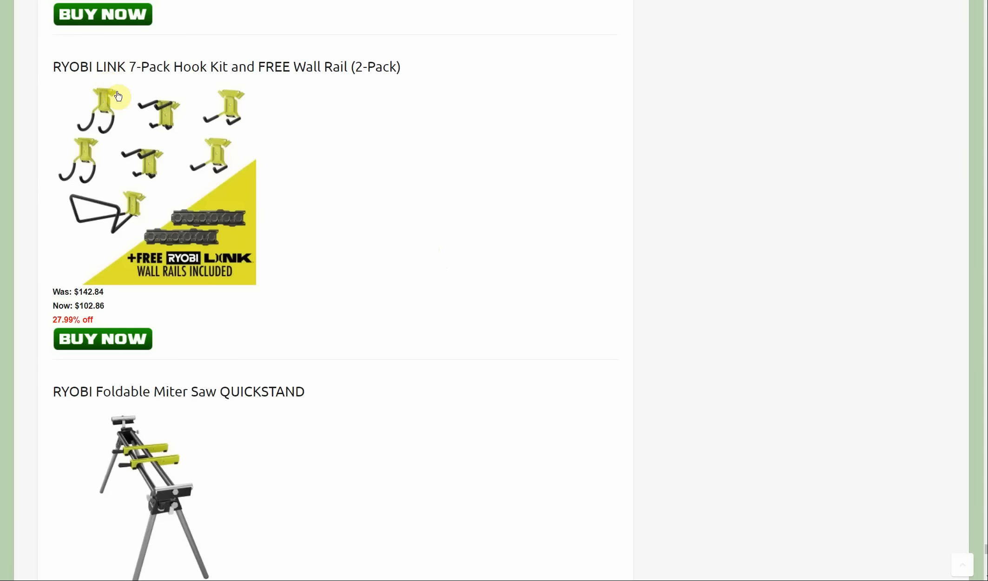
{"action": "scroll", "scroll_direction": "down", "scroll_amount": 3}
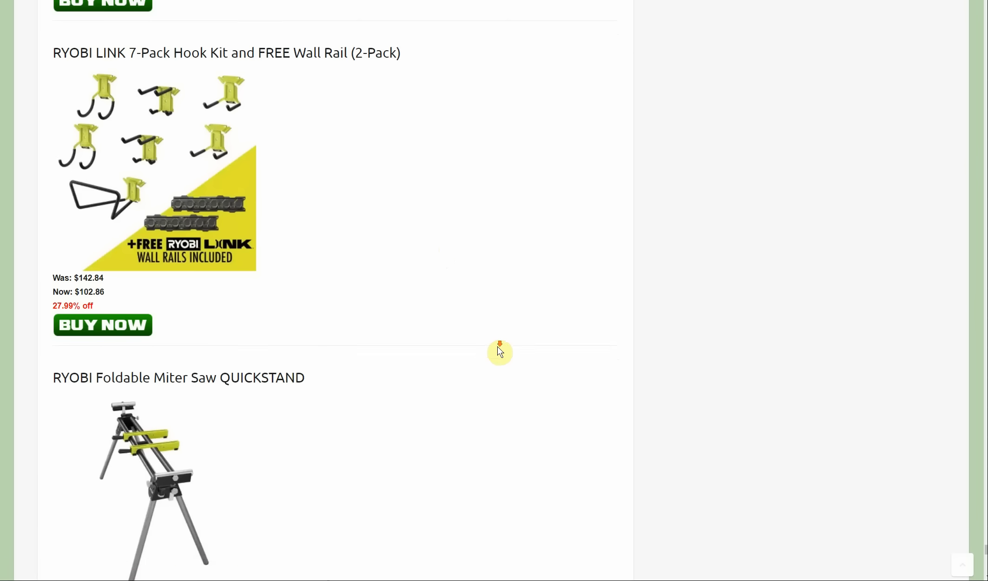
{"action": "scroll", "scroll_direction": "down", "scroll_amount": 3}
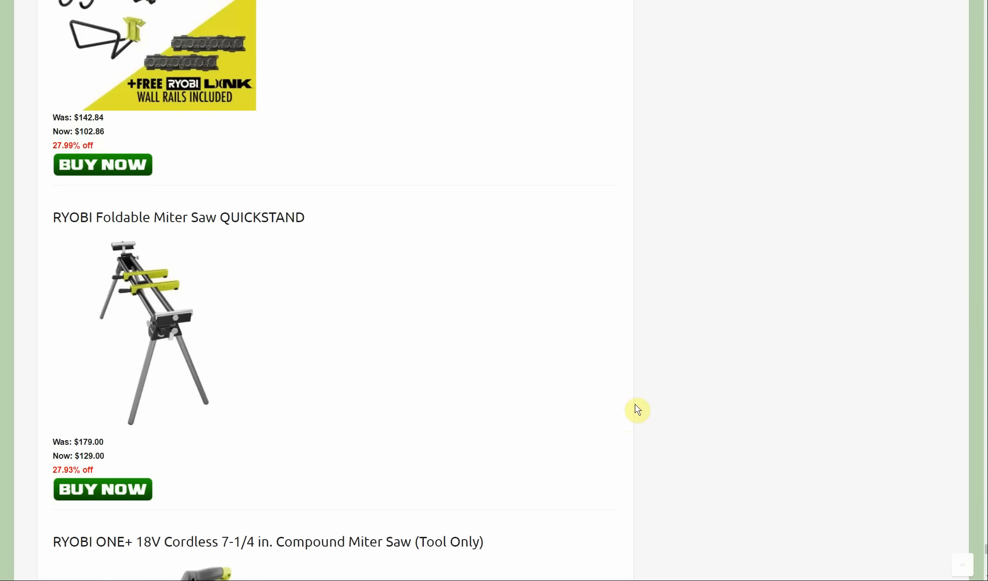
{"action": "scroll", "scroll_direction": "down", "scroll_amount": 3}
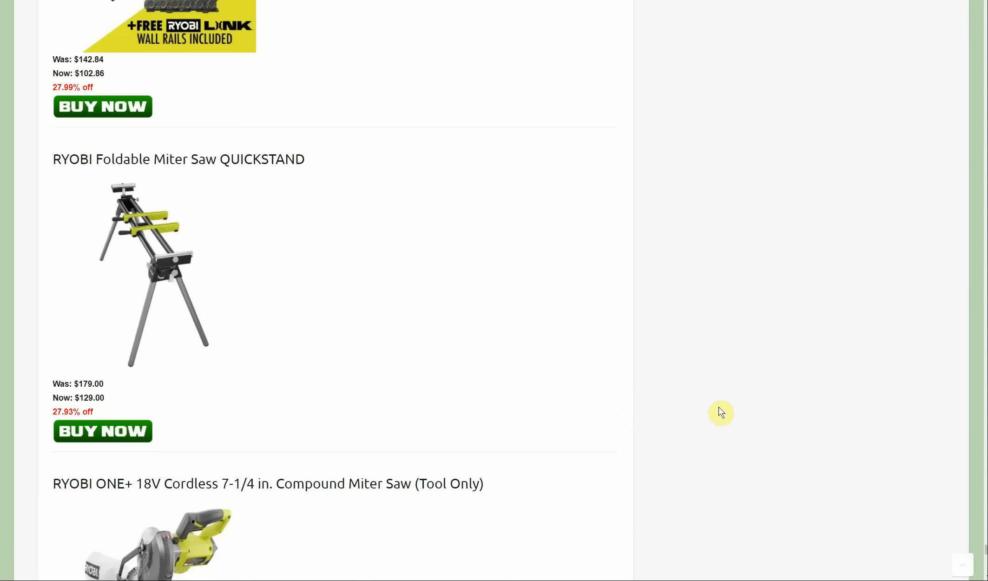
{"action": "scroll", "scroll_direction": "down", "scroll_amount": 3}
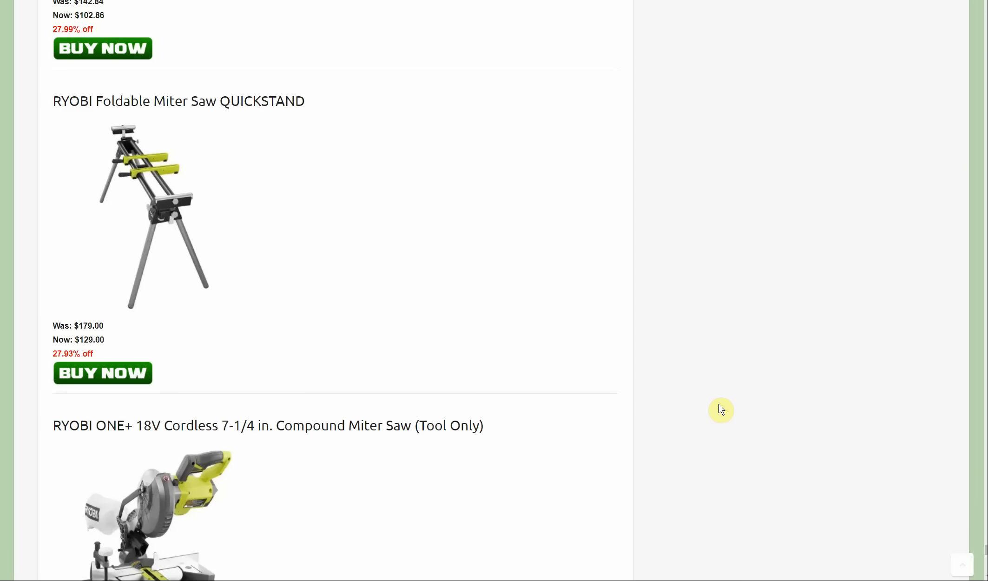
{"action": "mouse_move", "coordinate": [722, 409]}
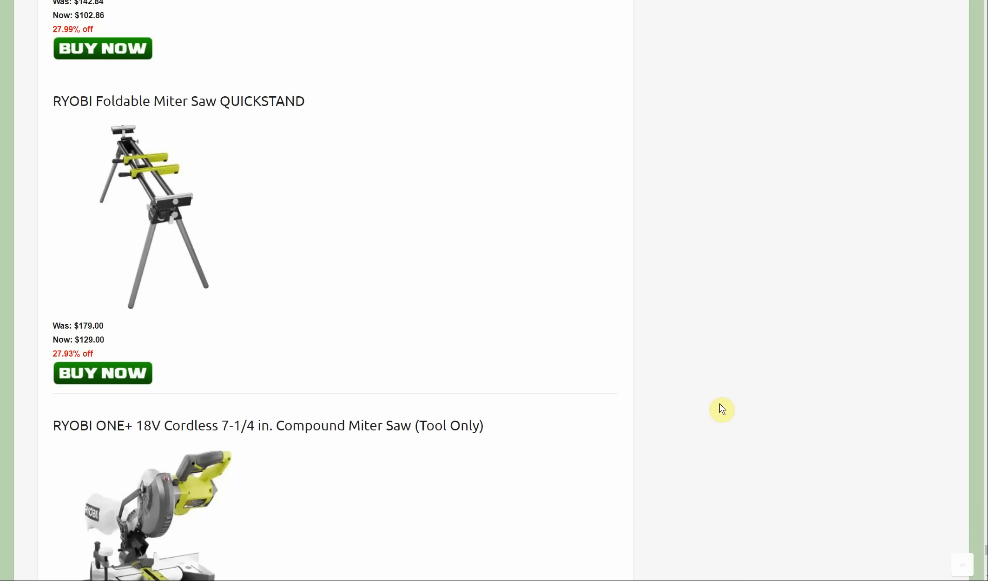
{"action": "mouse_move", "coordinate": [726, 399]}
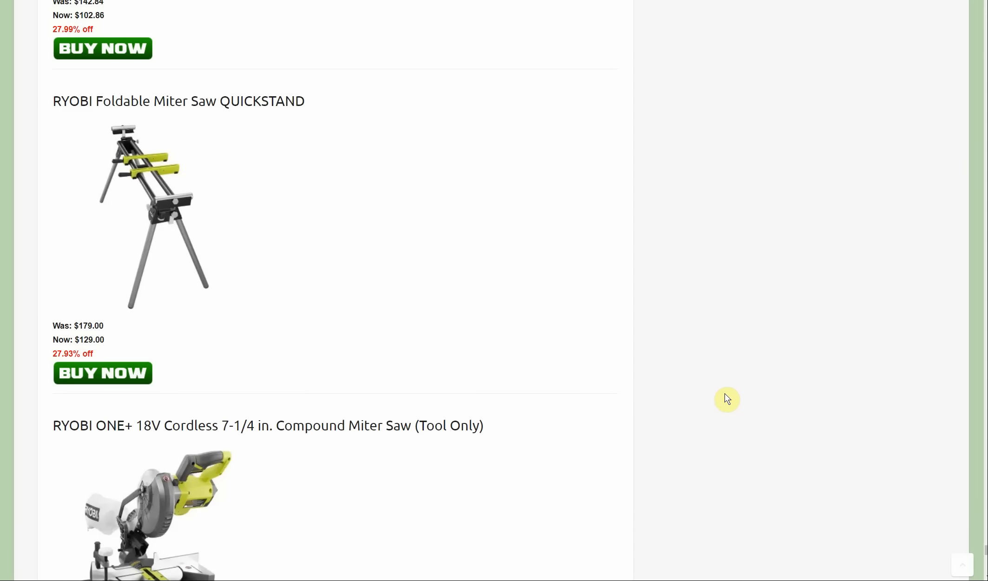
{"action": "mouse_move", "coordinate": [718, 400]}
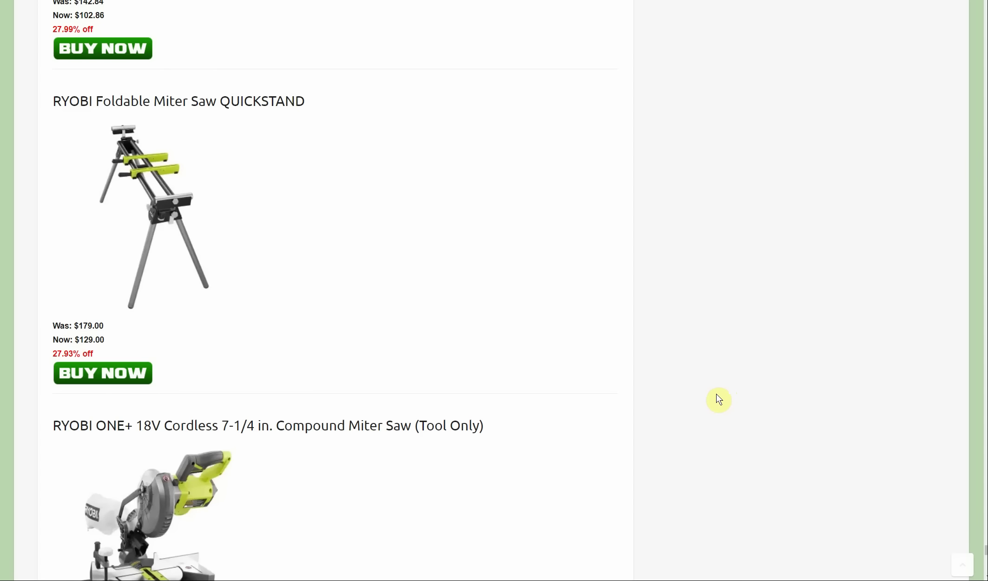
{"action": "mouse_move", "coordinate": [714, 401]}
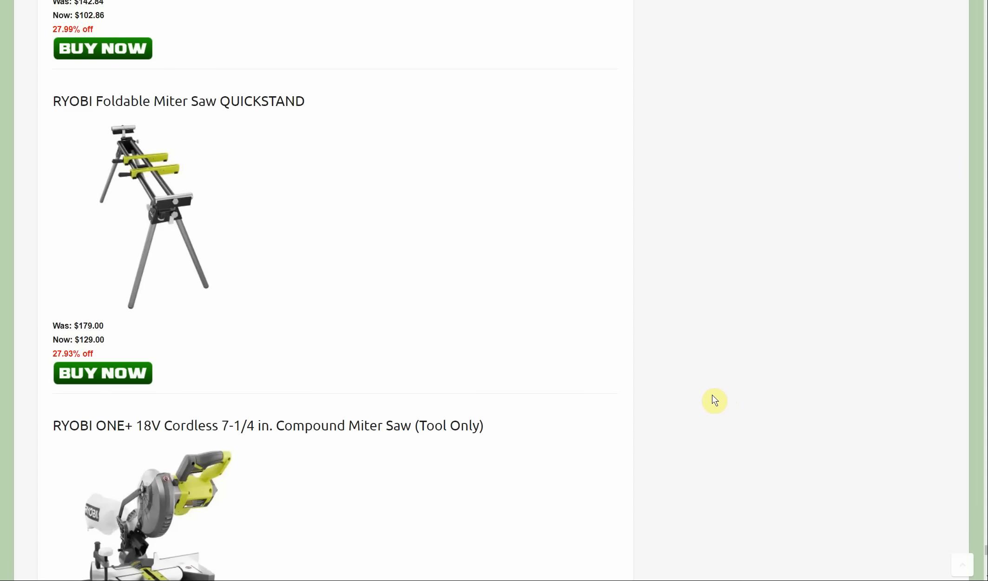
{"action": "mouse_move", "coordinate": [718, 404]}
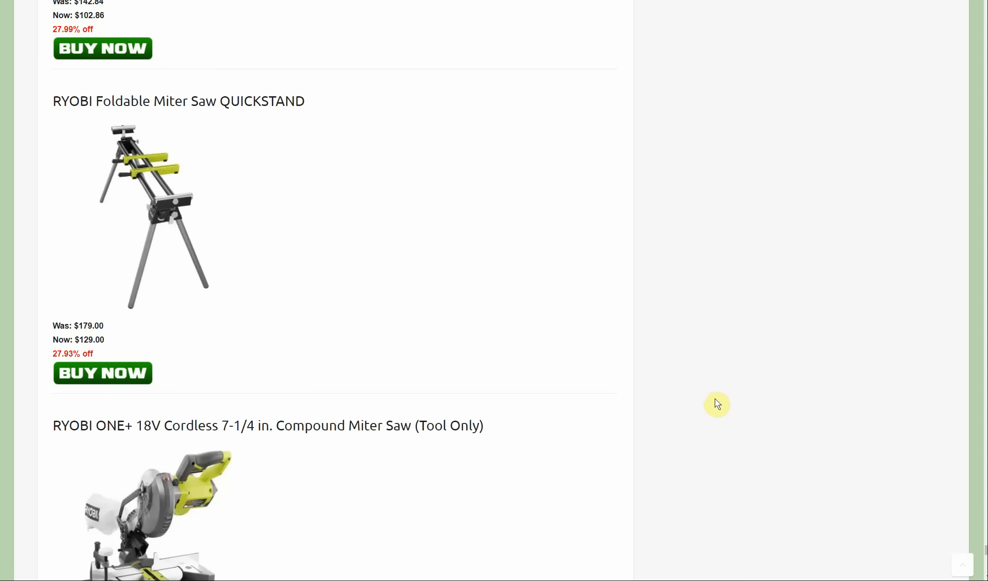
{"action": "mouse_move", "coordinate": [757, 370]}
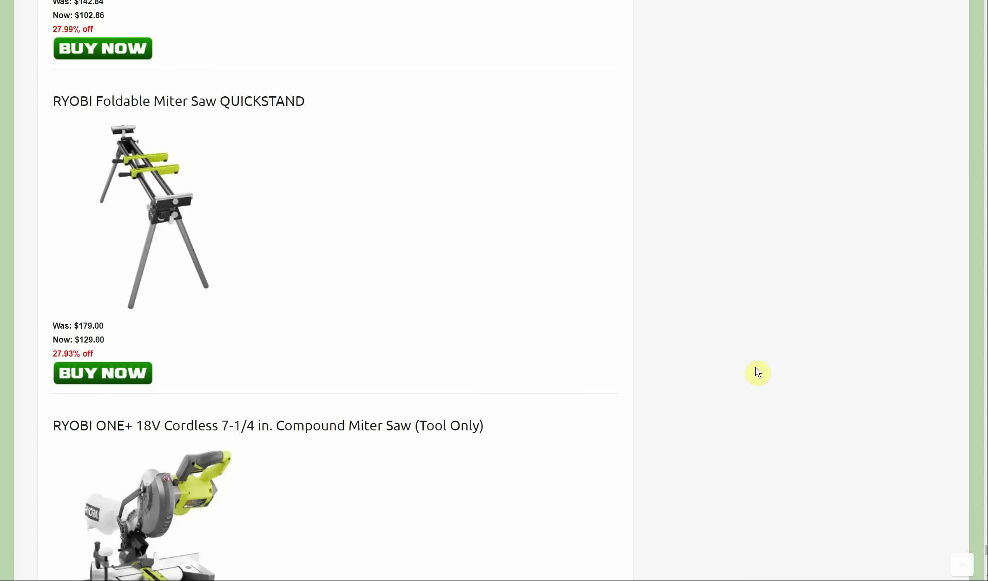
{"action": "mouse_move", "coordinate": [730, 387]}
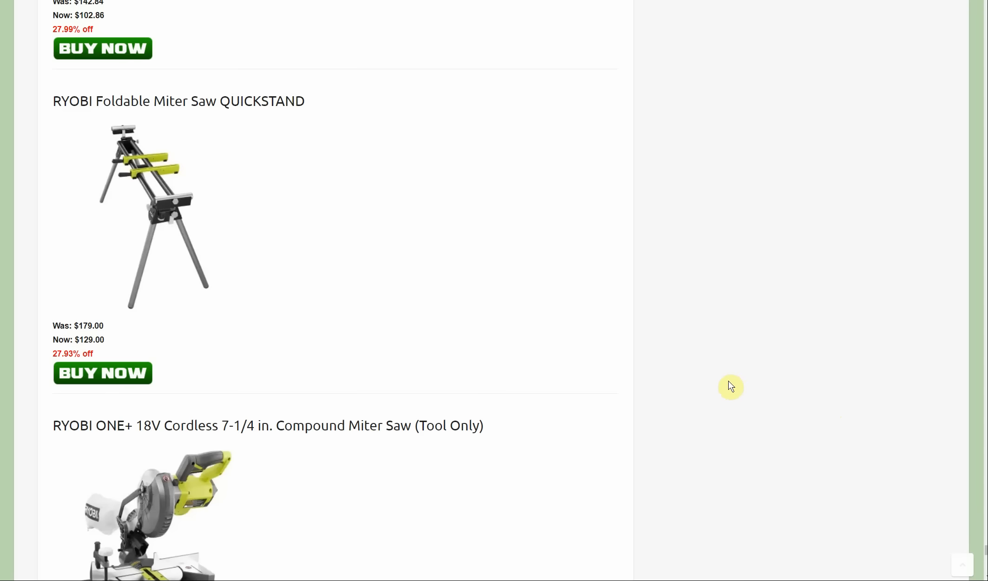
Scroll past the $139 miter saw and $149 2-tool kit to the $307 4-Tool Combo Kit
{"action": "scroll", "scroll_direction": "down", "scroll_amount": 3}
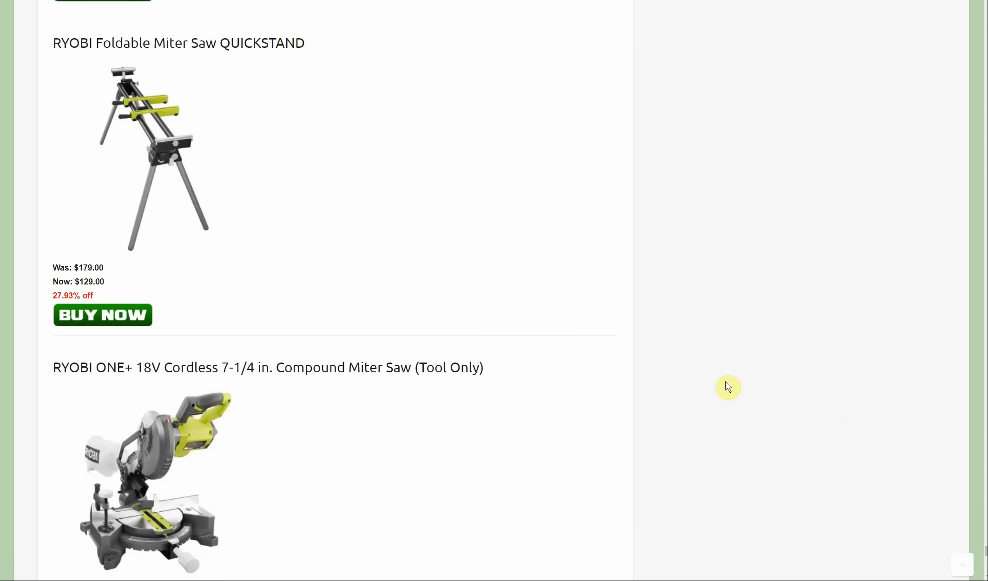
{"action": "mouse_move", "coordinate": [726, 393]}
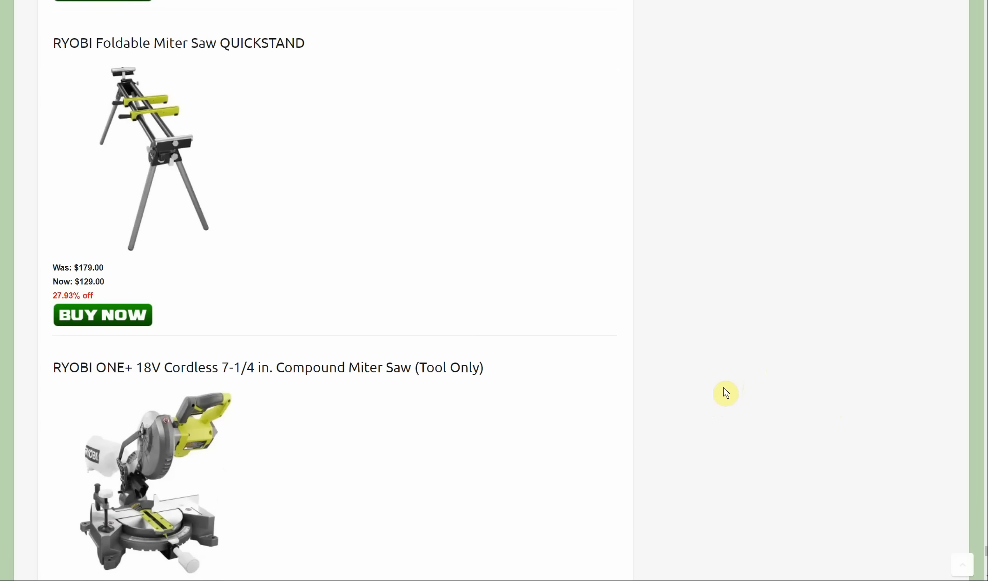
{"action": "scroll", "scroll_direction": "down", "scroll_amount": 3}
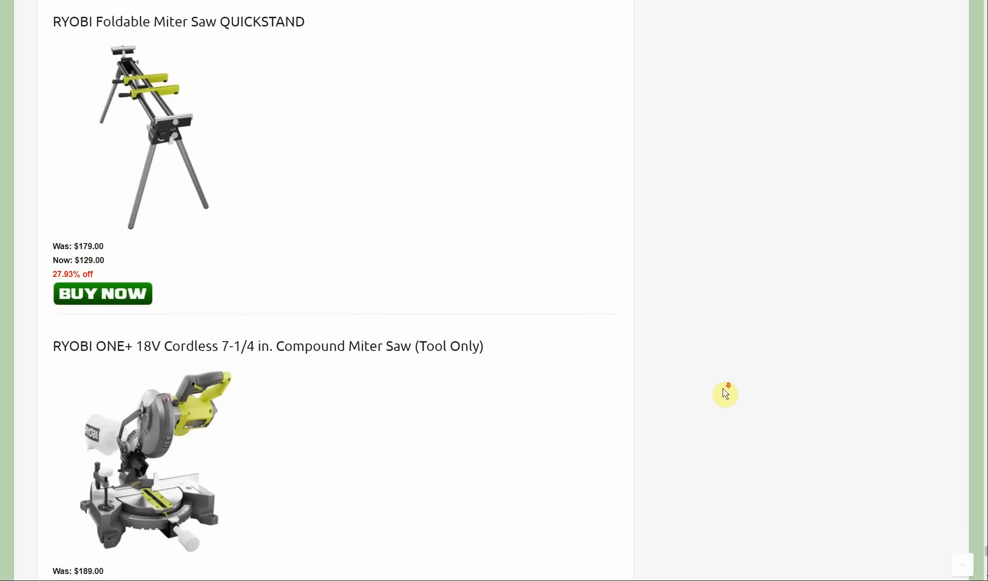
{"action": "scroll", "scroll_direction": "down", "scroll_amount": 3}
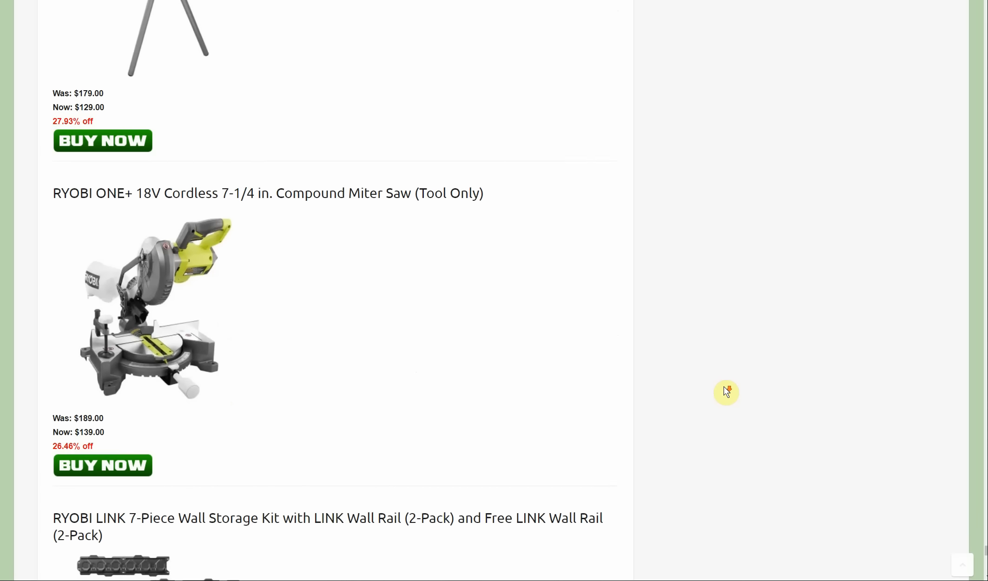
{"action": "scroll", "scroll_direction": "down", "scroll_amount": 3}
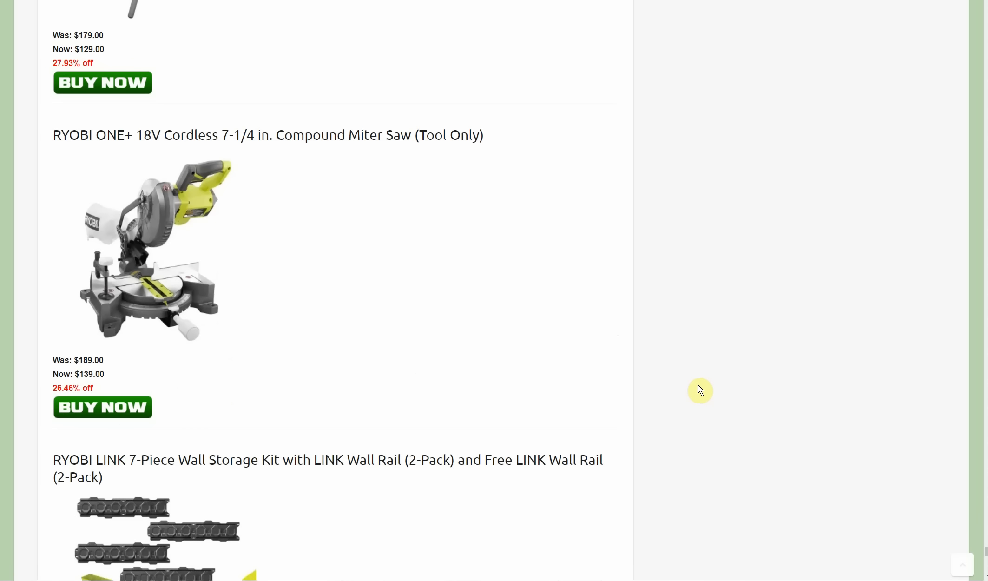
{"action": "mouse_move", "coordinate": [700, 387]}
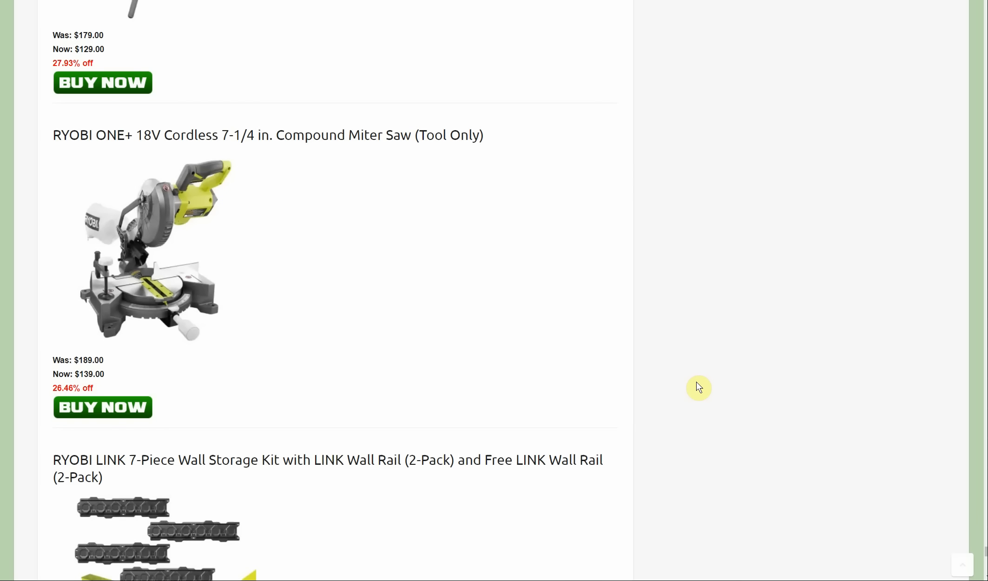
{"action": "scroll", "scroll_direction": "down", "scroll_amount": 3}
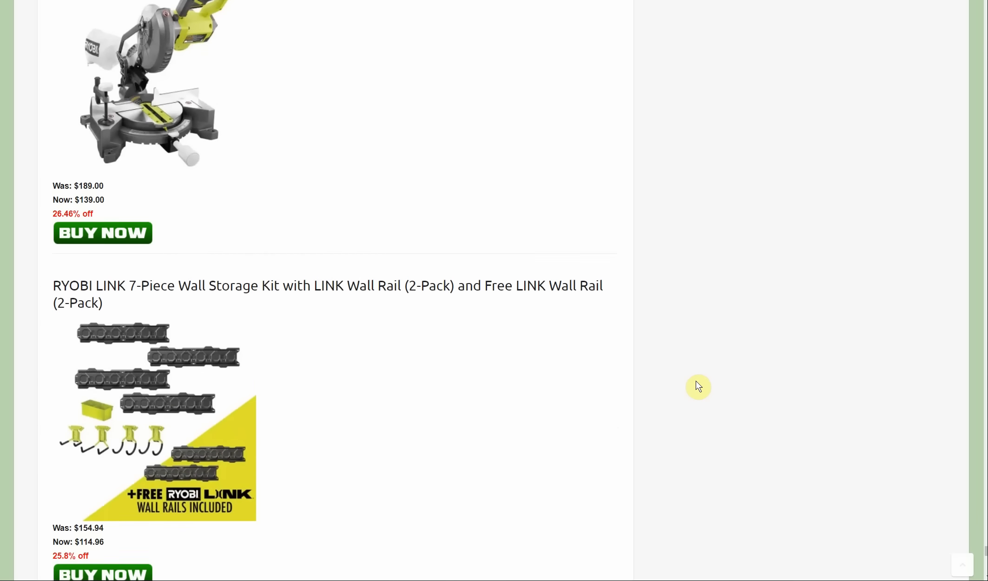
{"action": "scroll", "scroll_direction": "down", "scroll_amount": 3}
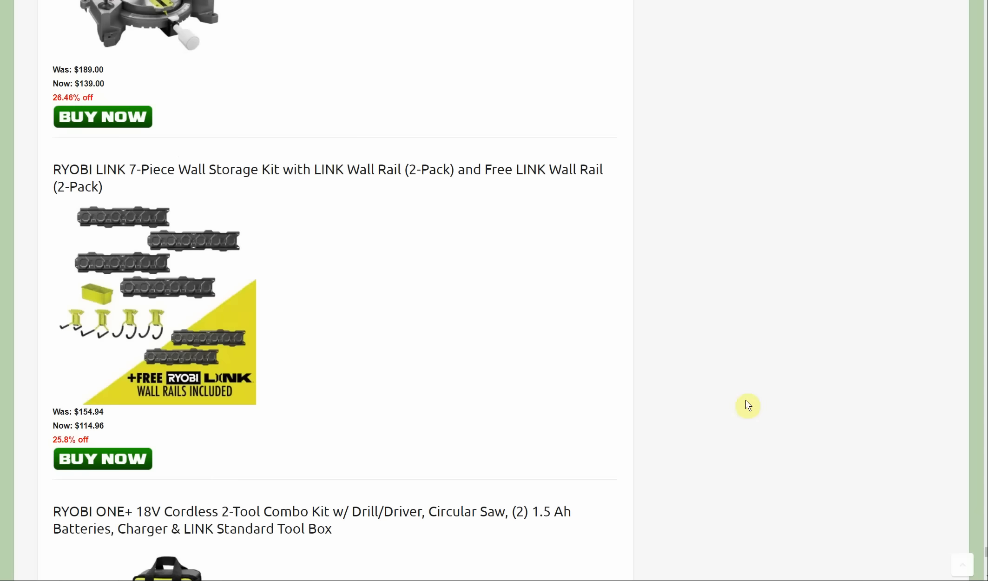
{"action": "scroll", "scroll_direction": "down", "scroll_amount": 3}
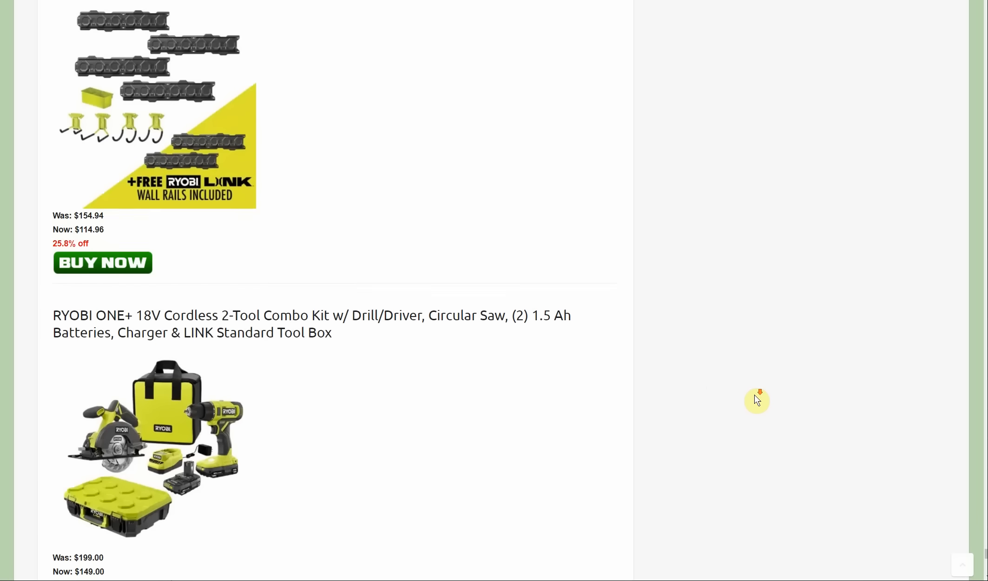
{"action": "scroll", "scroll_direction": "down", "scroll_amount": 3}
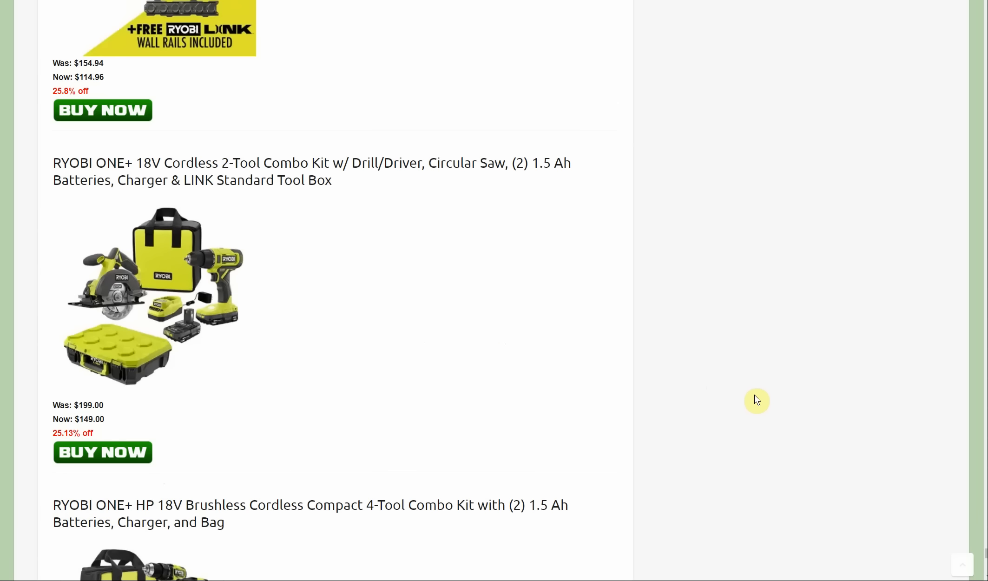
{"action": "scroll", "scroll_direction": "down", "scroll_amount": 3}
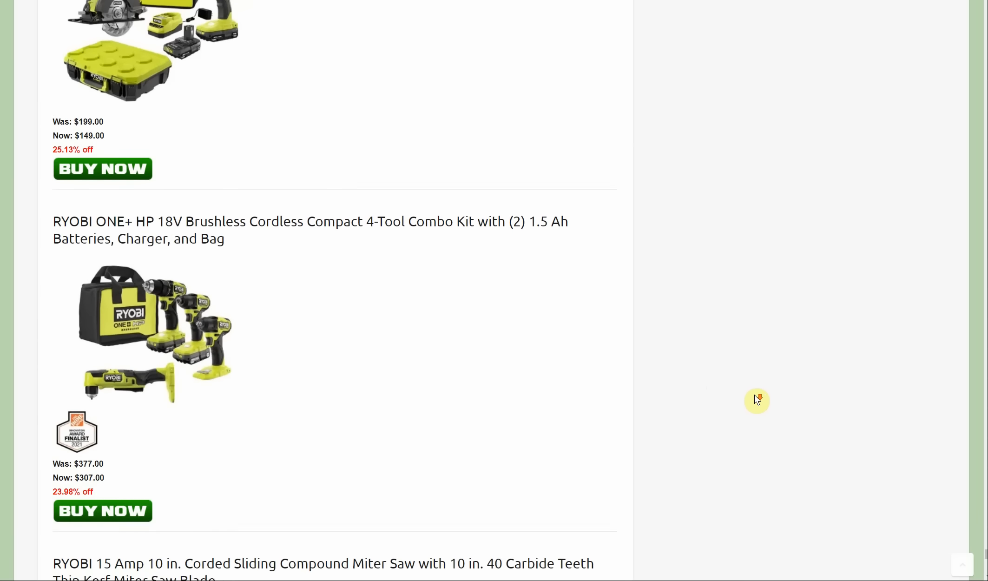
{"action": "scroll", "scroll_direction": "down", "scroll_amount": 3}
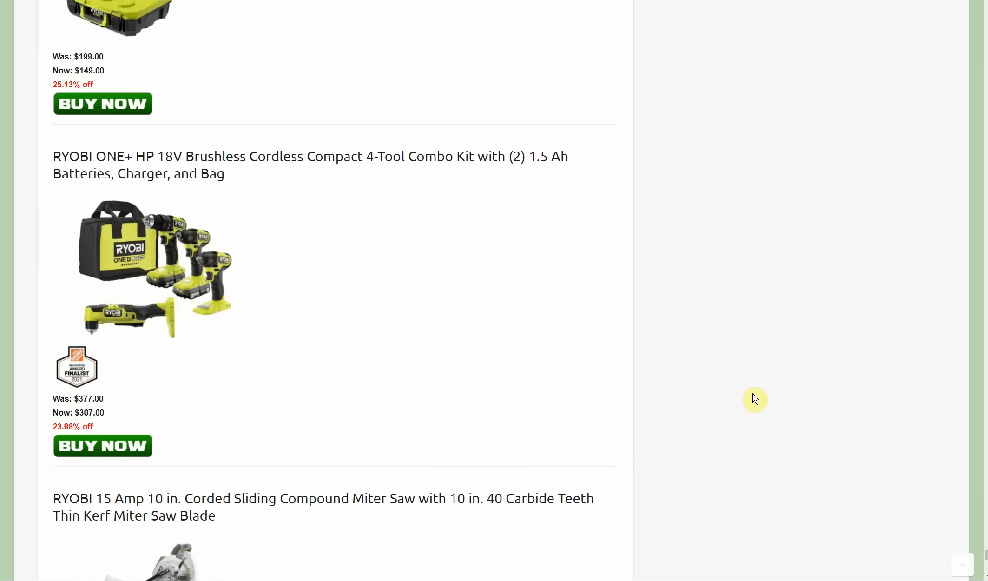
{"action": "mouse_move", "coordinate": [751, 394]}
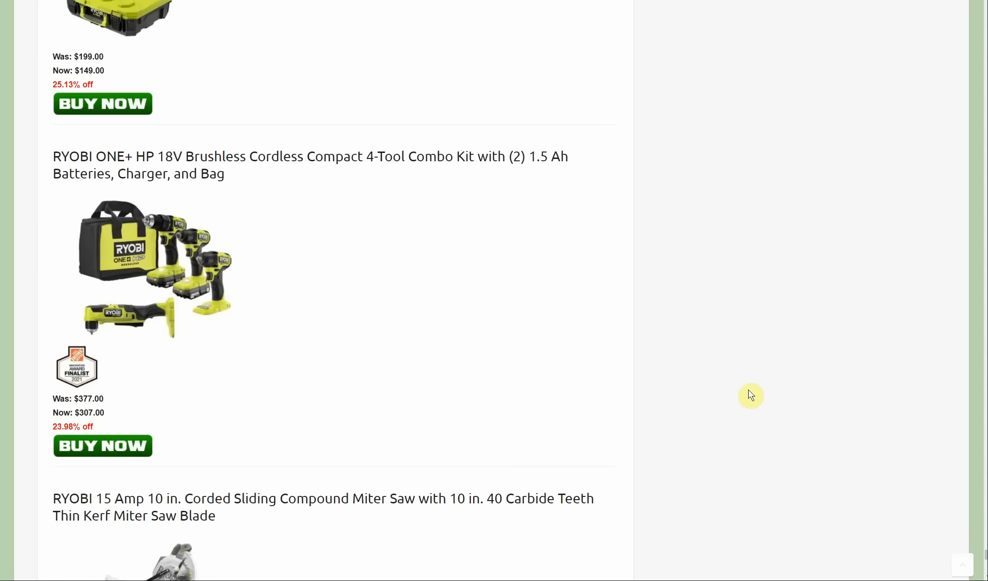
{"action": "mouse_move", "coordinate": [748, 394]}
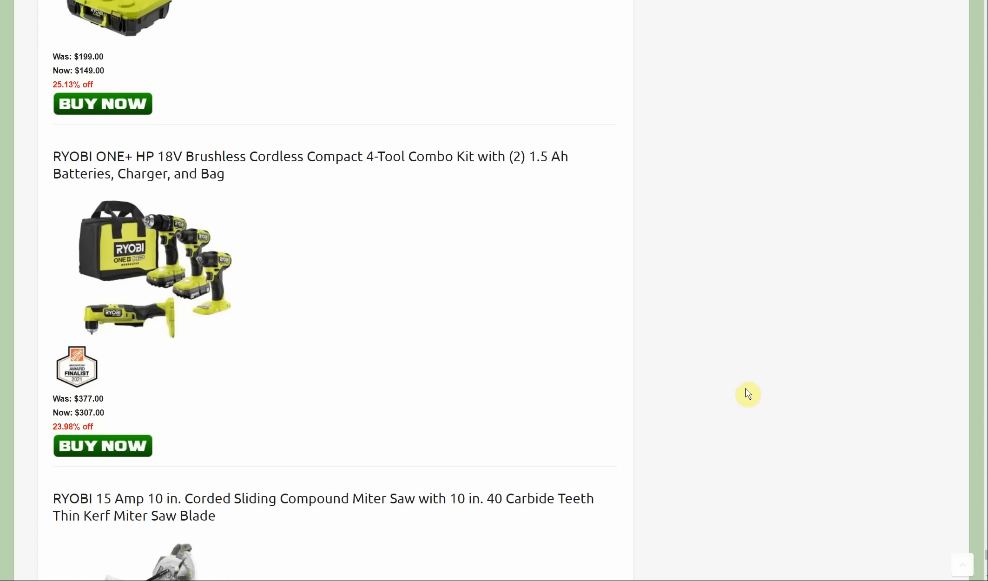
{"action": "mouse_move", "coordinate": [746, 395]}
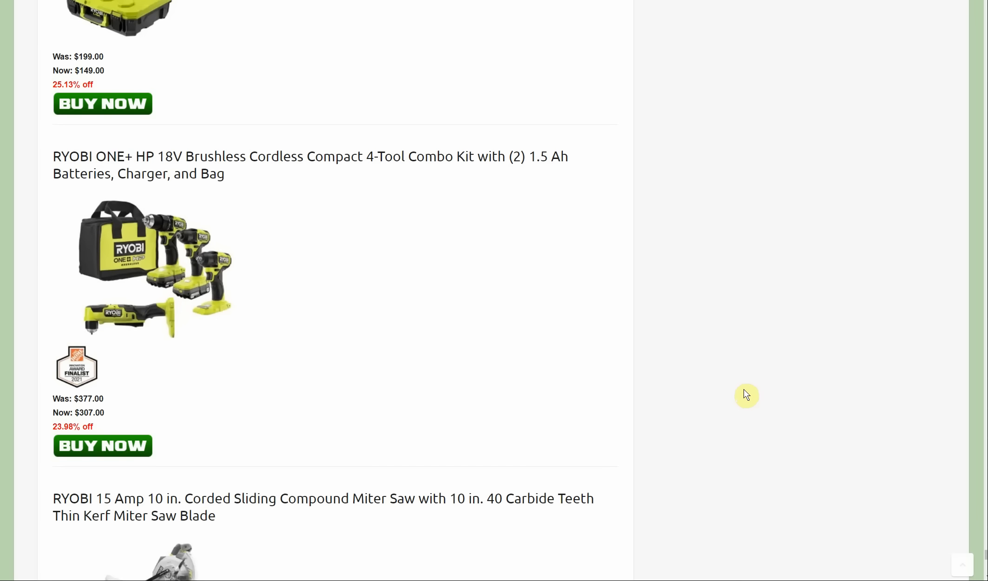
Scroll past the $328 sliding miter saw and $336 compact kit to the $149 impact wrench kit
{"action": "scroll", "scroll_direction": "down", "scroll_amount": 3}
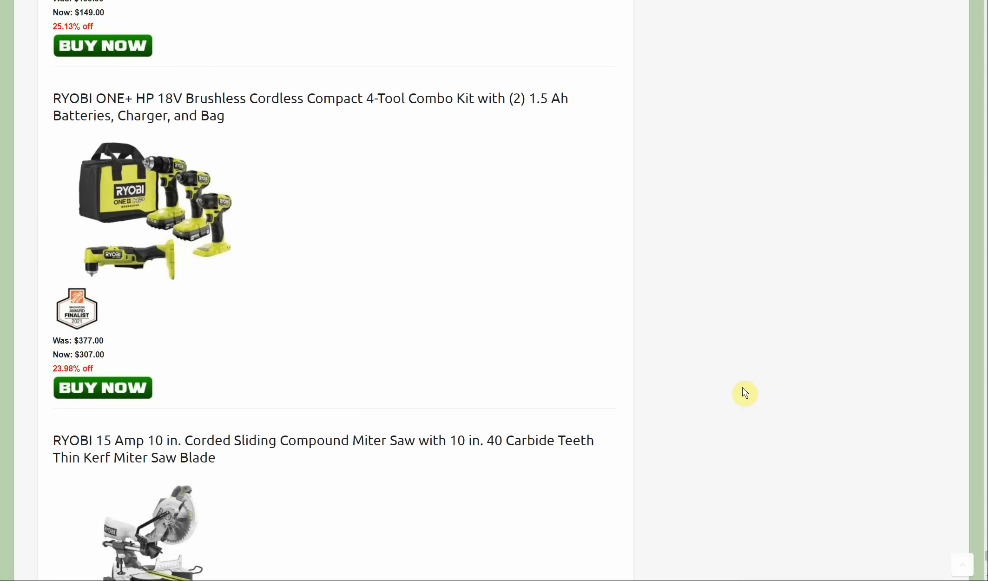
{"action": "scroll", "scroll_direction": "down", "scroll_amount": 3}
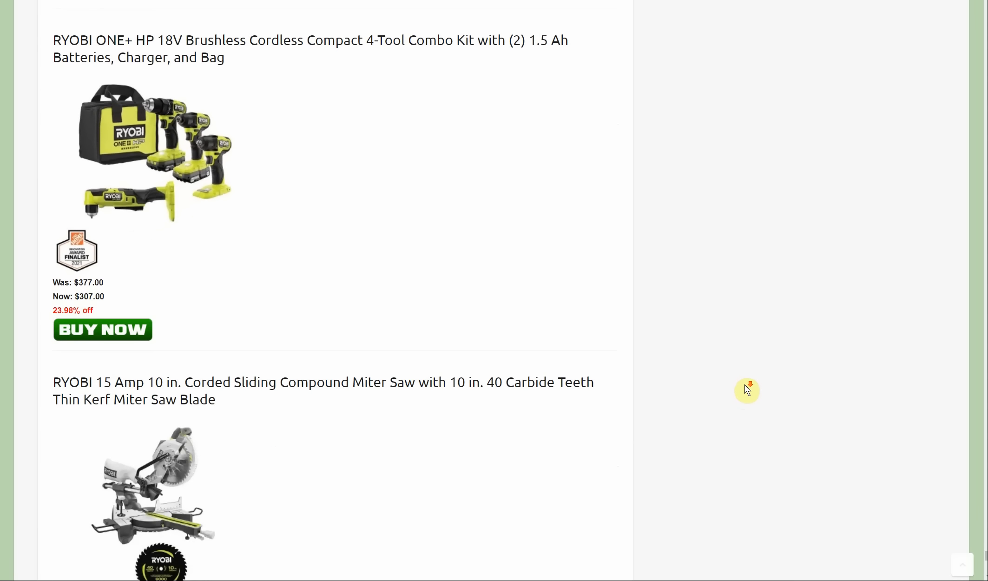
{"action": "scroll", "scroll_direction": "down", "scroll_amount": 3}
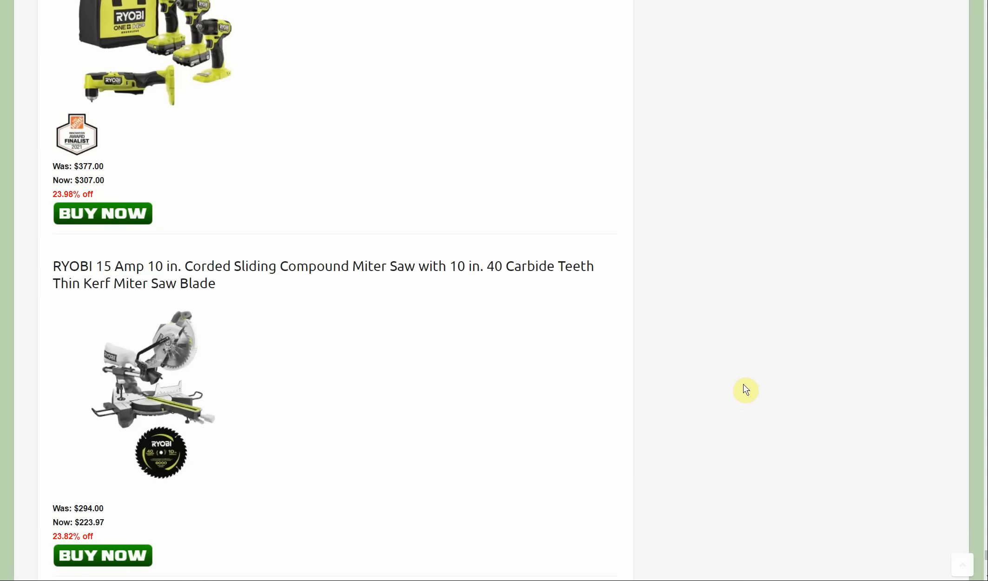
{"action": "scroll", "scroll_direction": "down", "scroll_amount": 3}
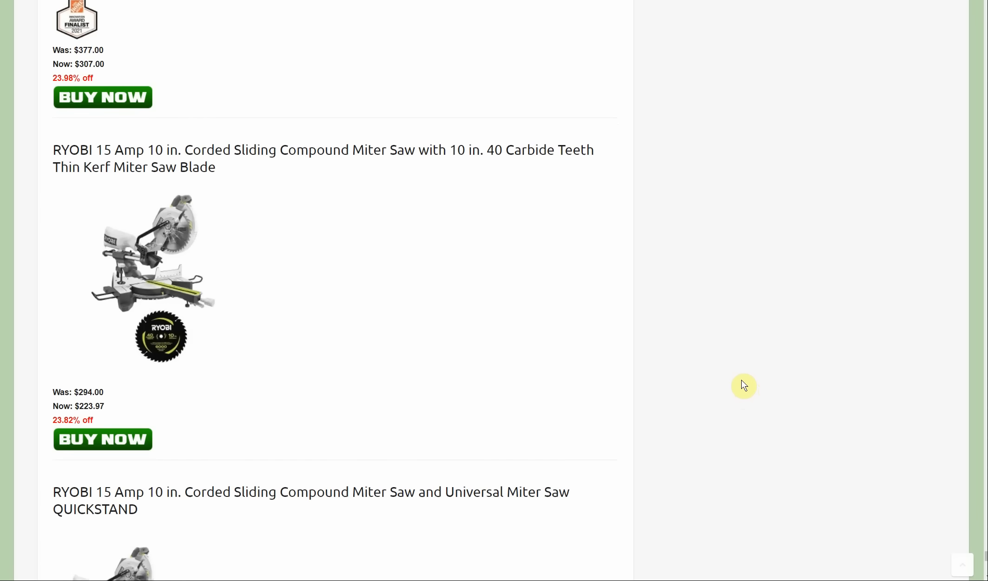
{"action": "scroll", "scroll_direction": "down", "scroll_amount": 3}
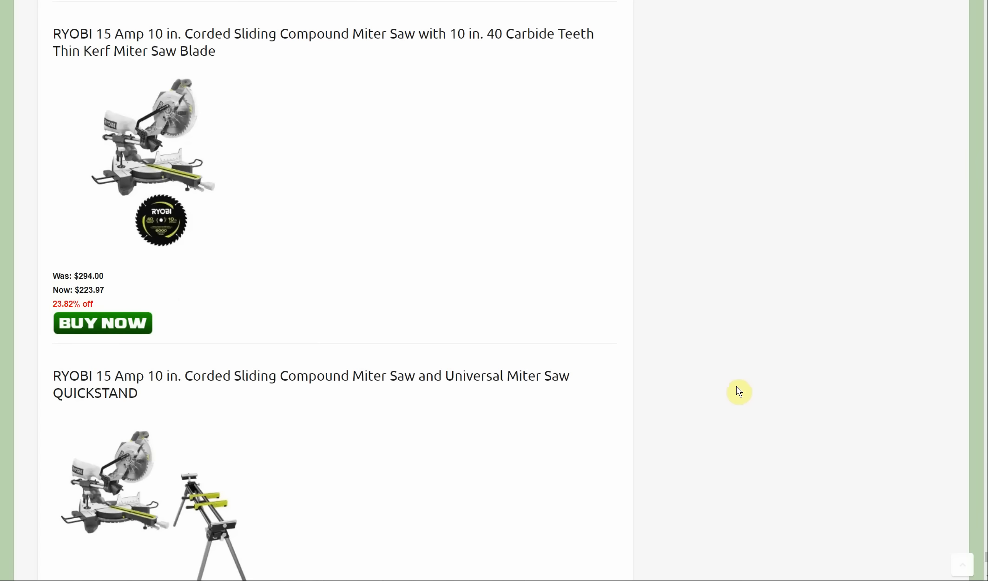
{"action": "scroll", "scroll_direction": "down", "scroll_amount": 3}
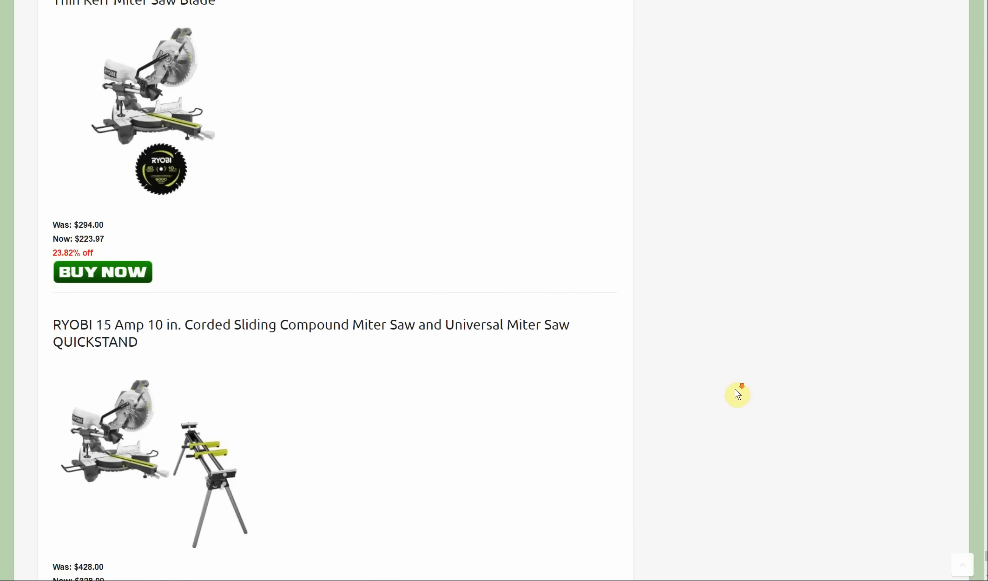
{"action": "scroll", "scroll_direction": "down", "scroll_amount": 3}
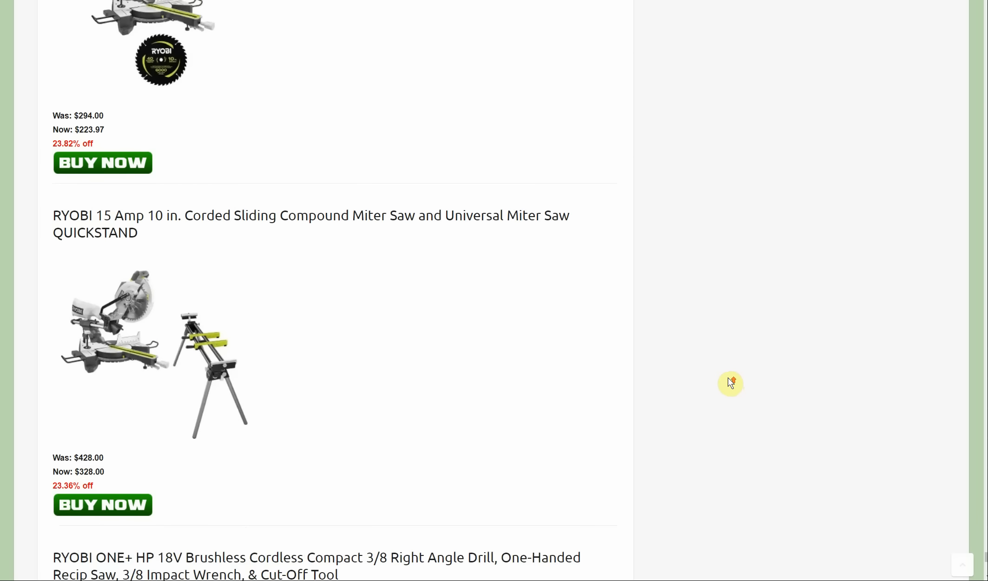
{"action": "scroll", "scroll_direction": "down", "scroll_amount": 3}
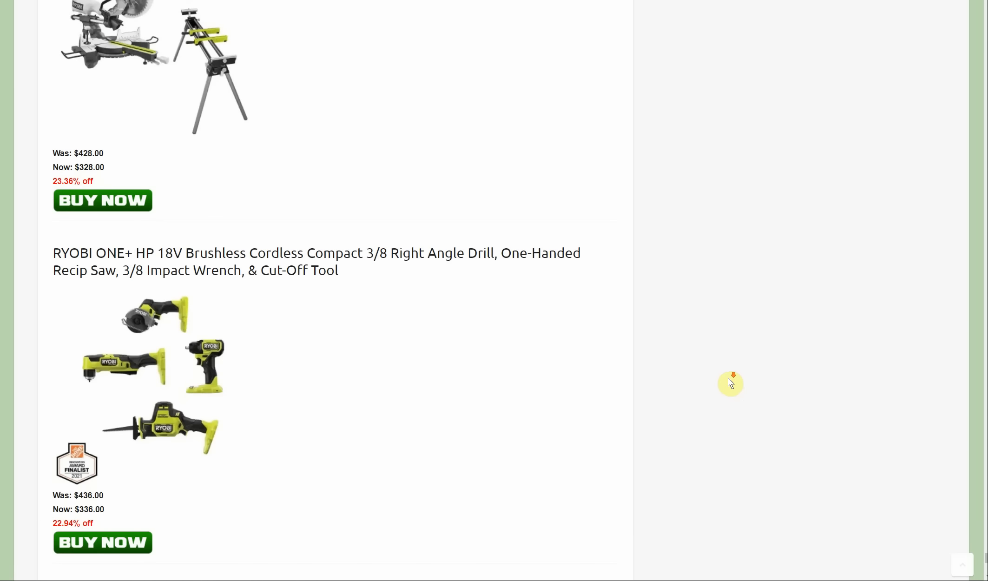
{"action": "scroll", "scroll_direction": "down", "scroll_amount": 3}
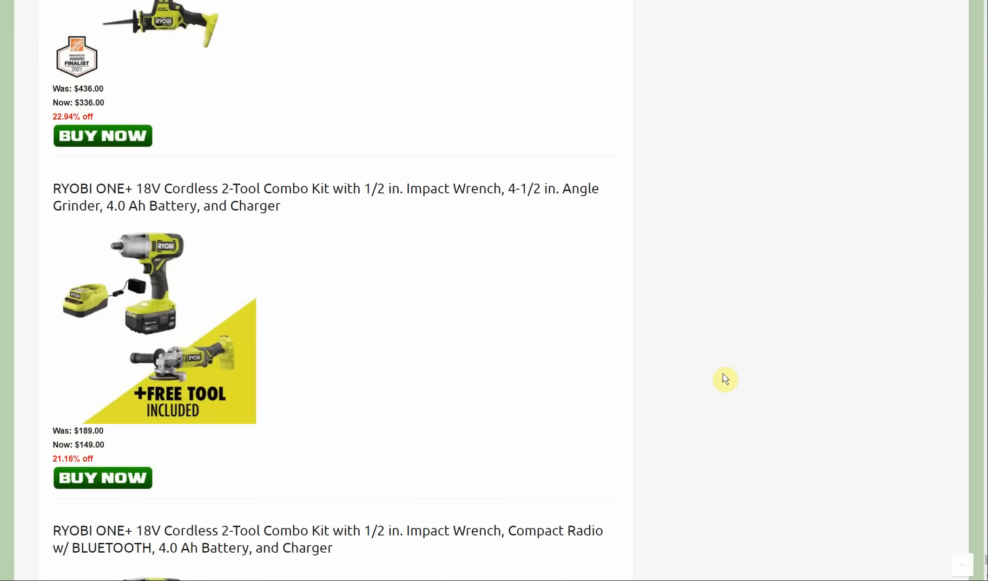
{"action": "scroll", "scroll_direction": "down", "scroll_amount": 3}
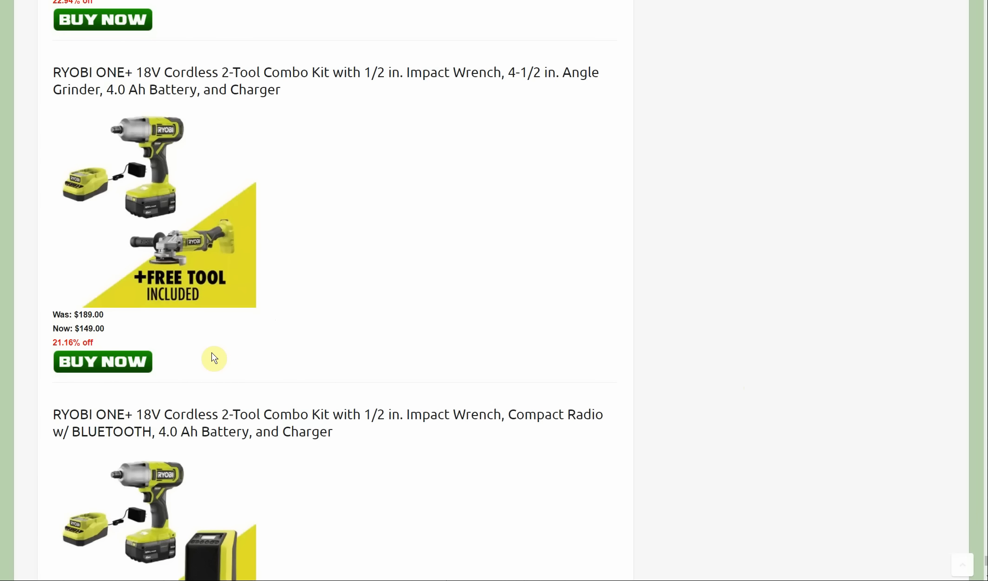
{"action": "mouse_move", "coordinate": [438, 316]}
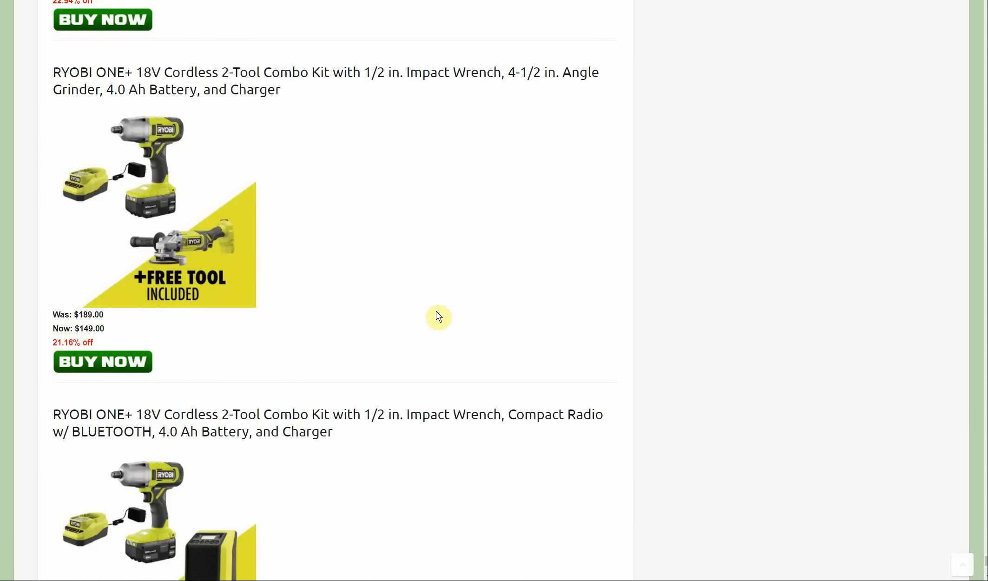
{"action": "scroll", "scroll_direction": "down", "scroll_amount": 3}
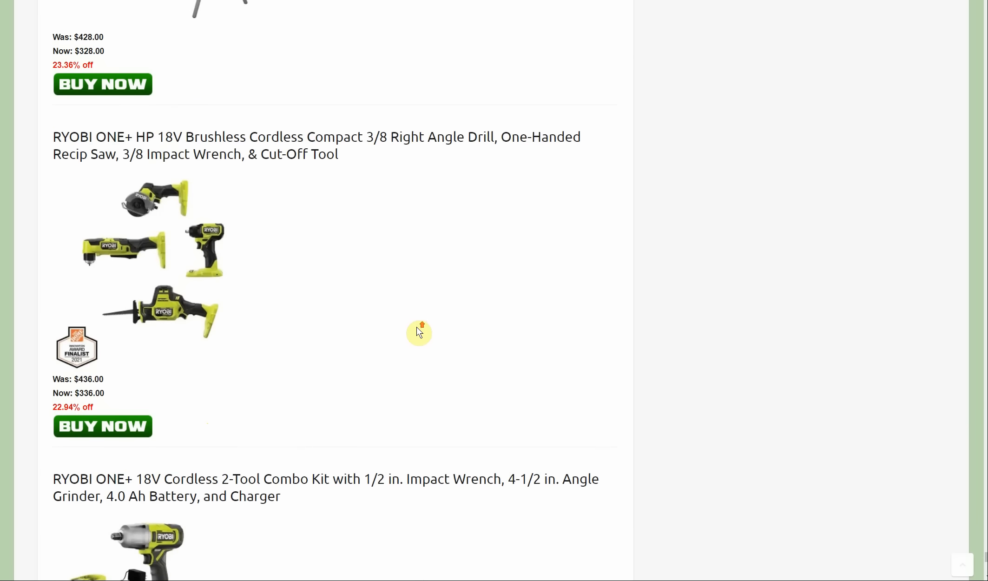
{"action": "scroll", "scroll_direction": "down", "scroll_amount": 3}
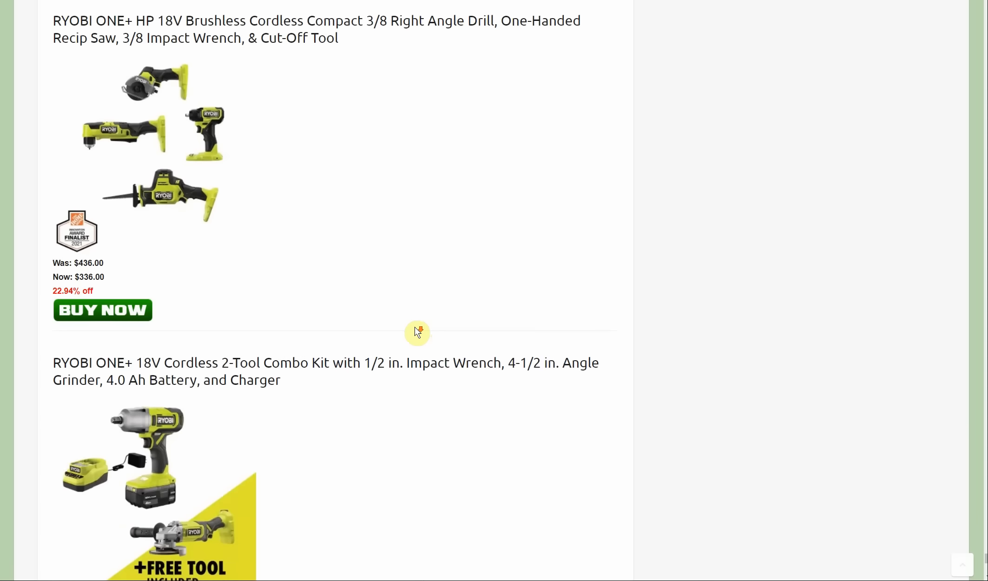
{"action": "scroll", "scroll_direction": "down", "scroll_amount": 3}
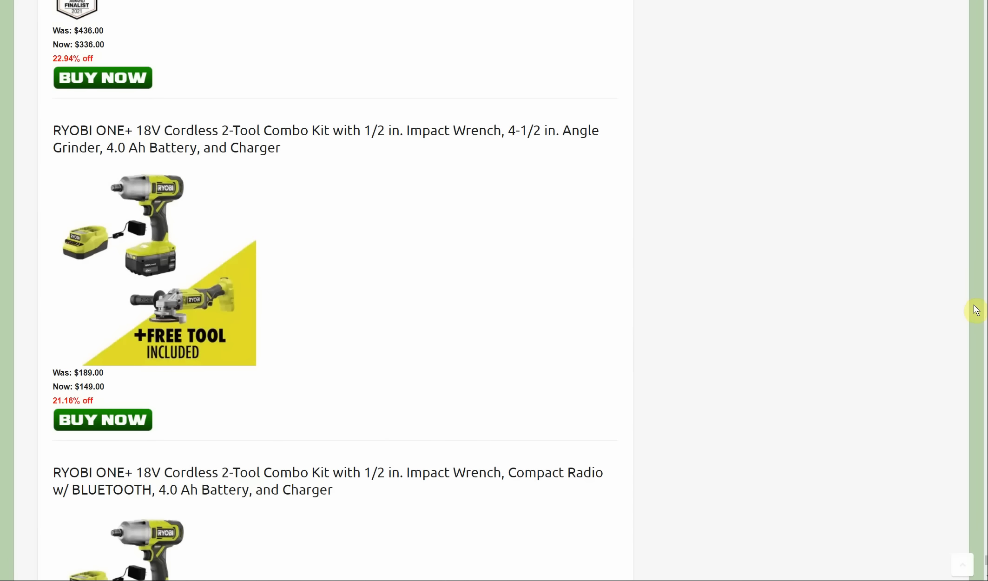